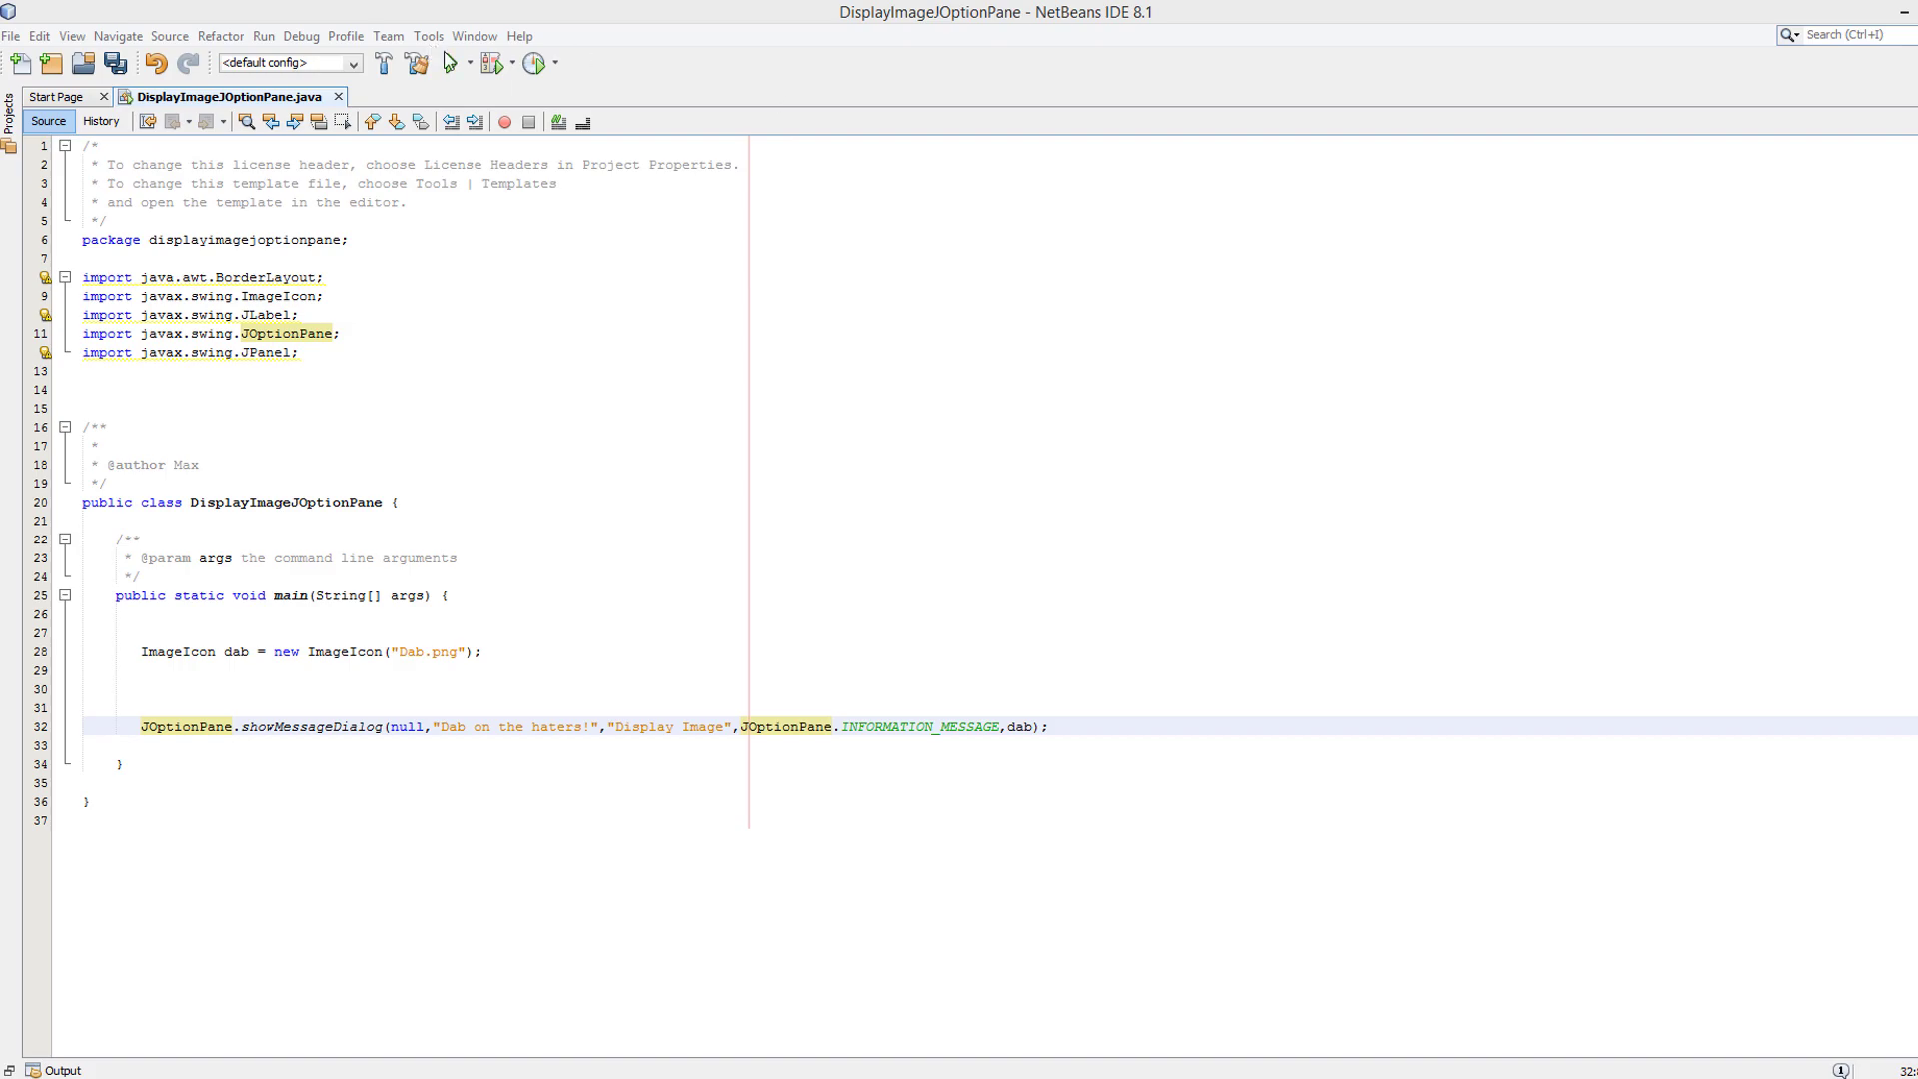
- Run the program to preview the existing image dialog, then dismiss it
{"action": "left_click", "coordinate": [451, 62]}
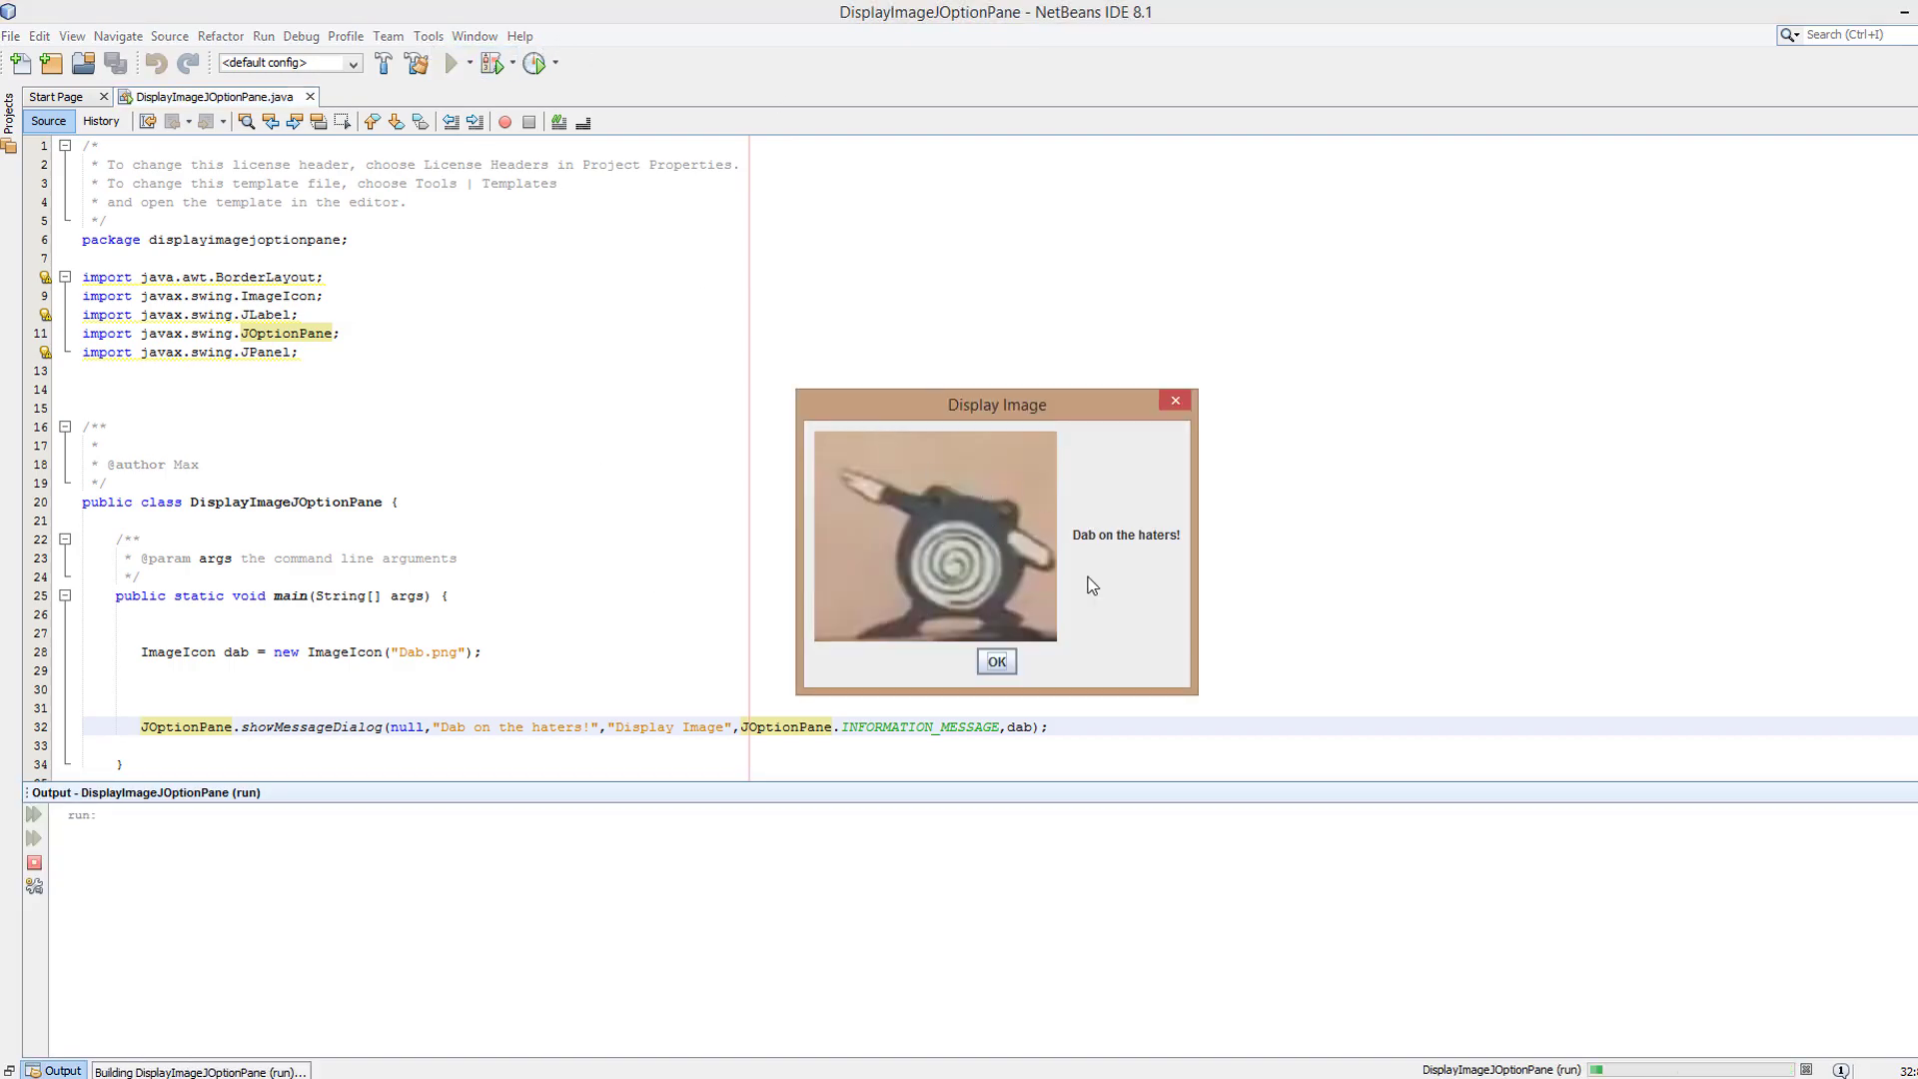
{"action": "mouse_move", "coordinate": [955, 543]}
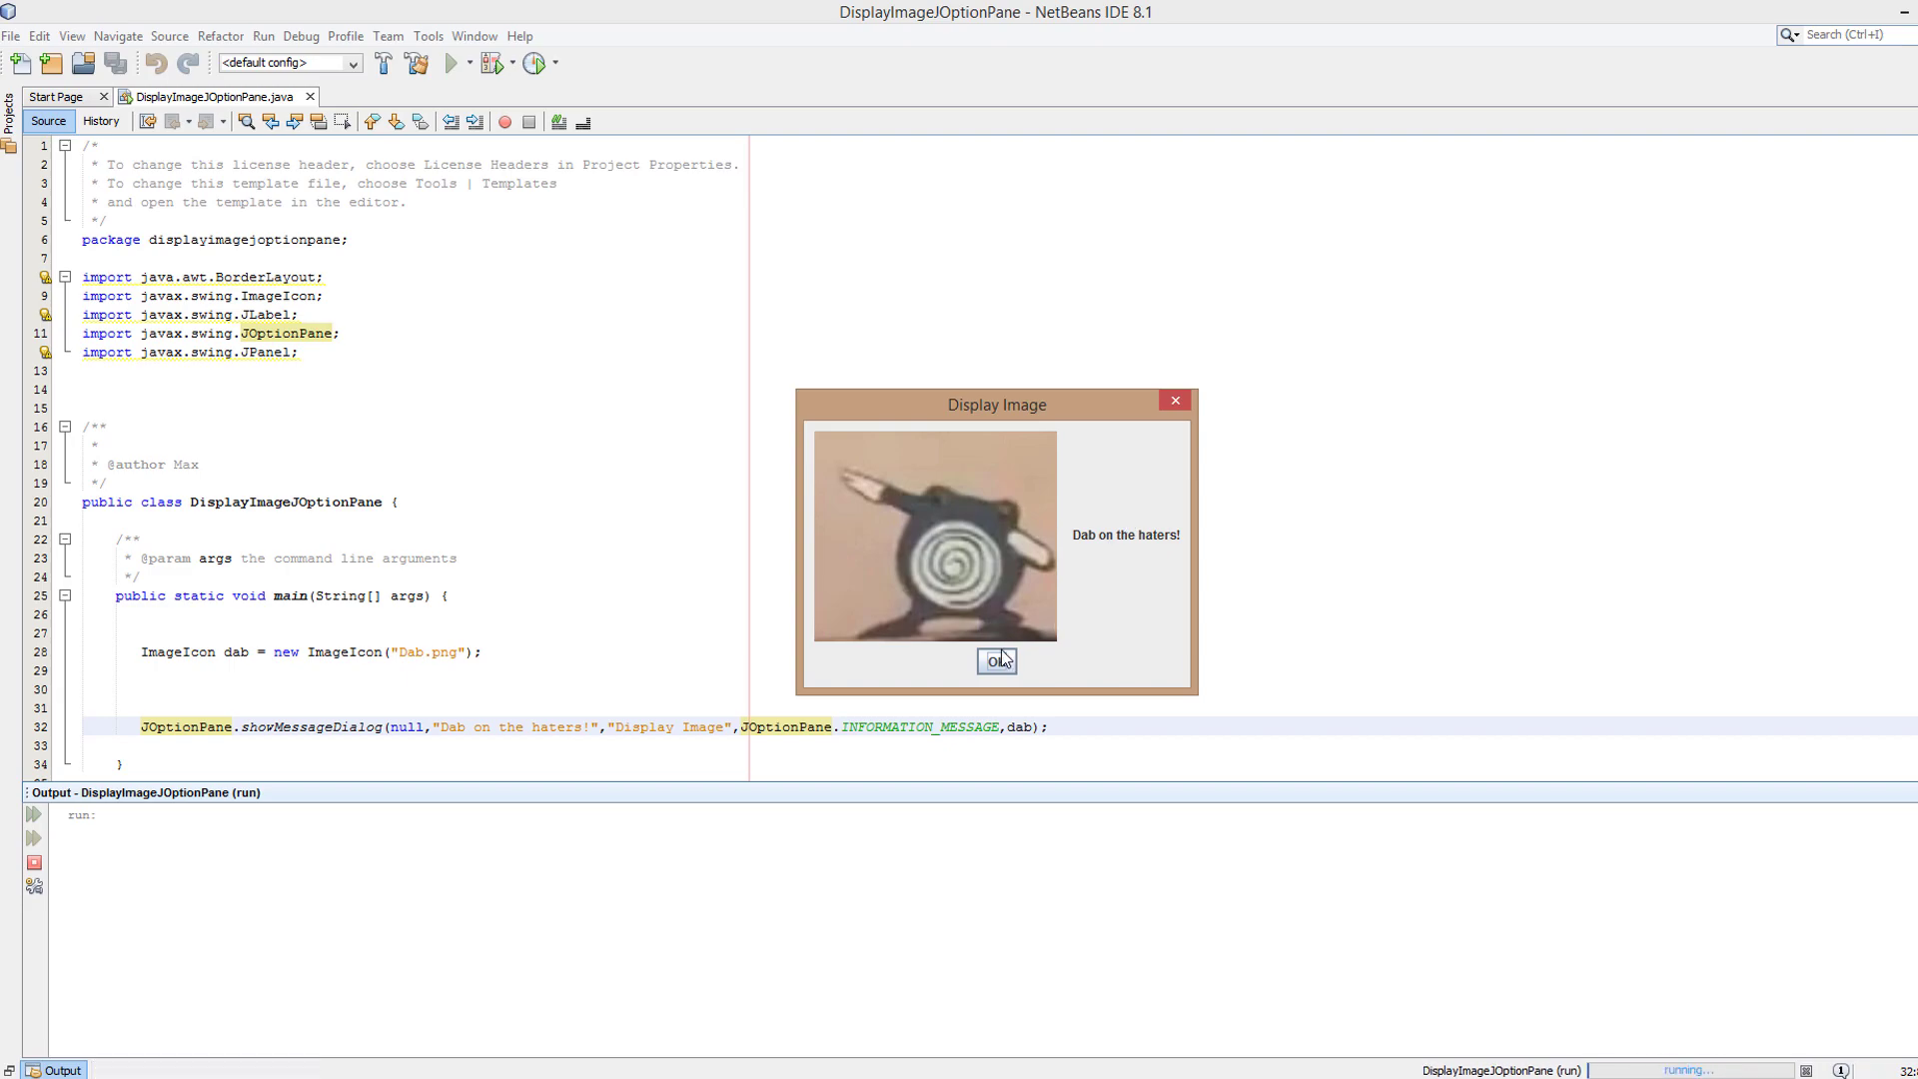
{"action": "mouse_move", "coordinate": [1137, 466]}
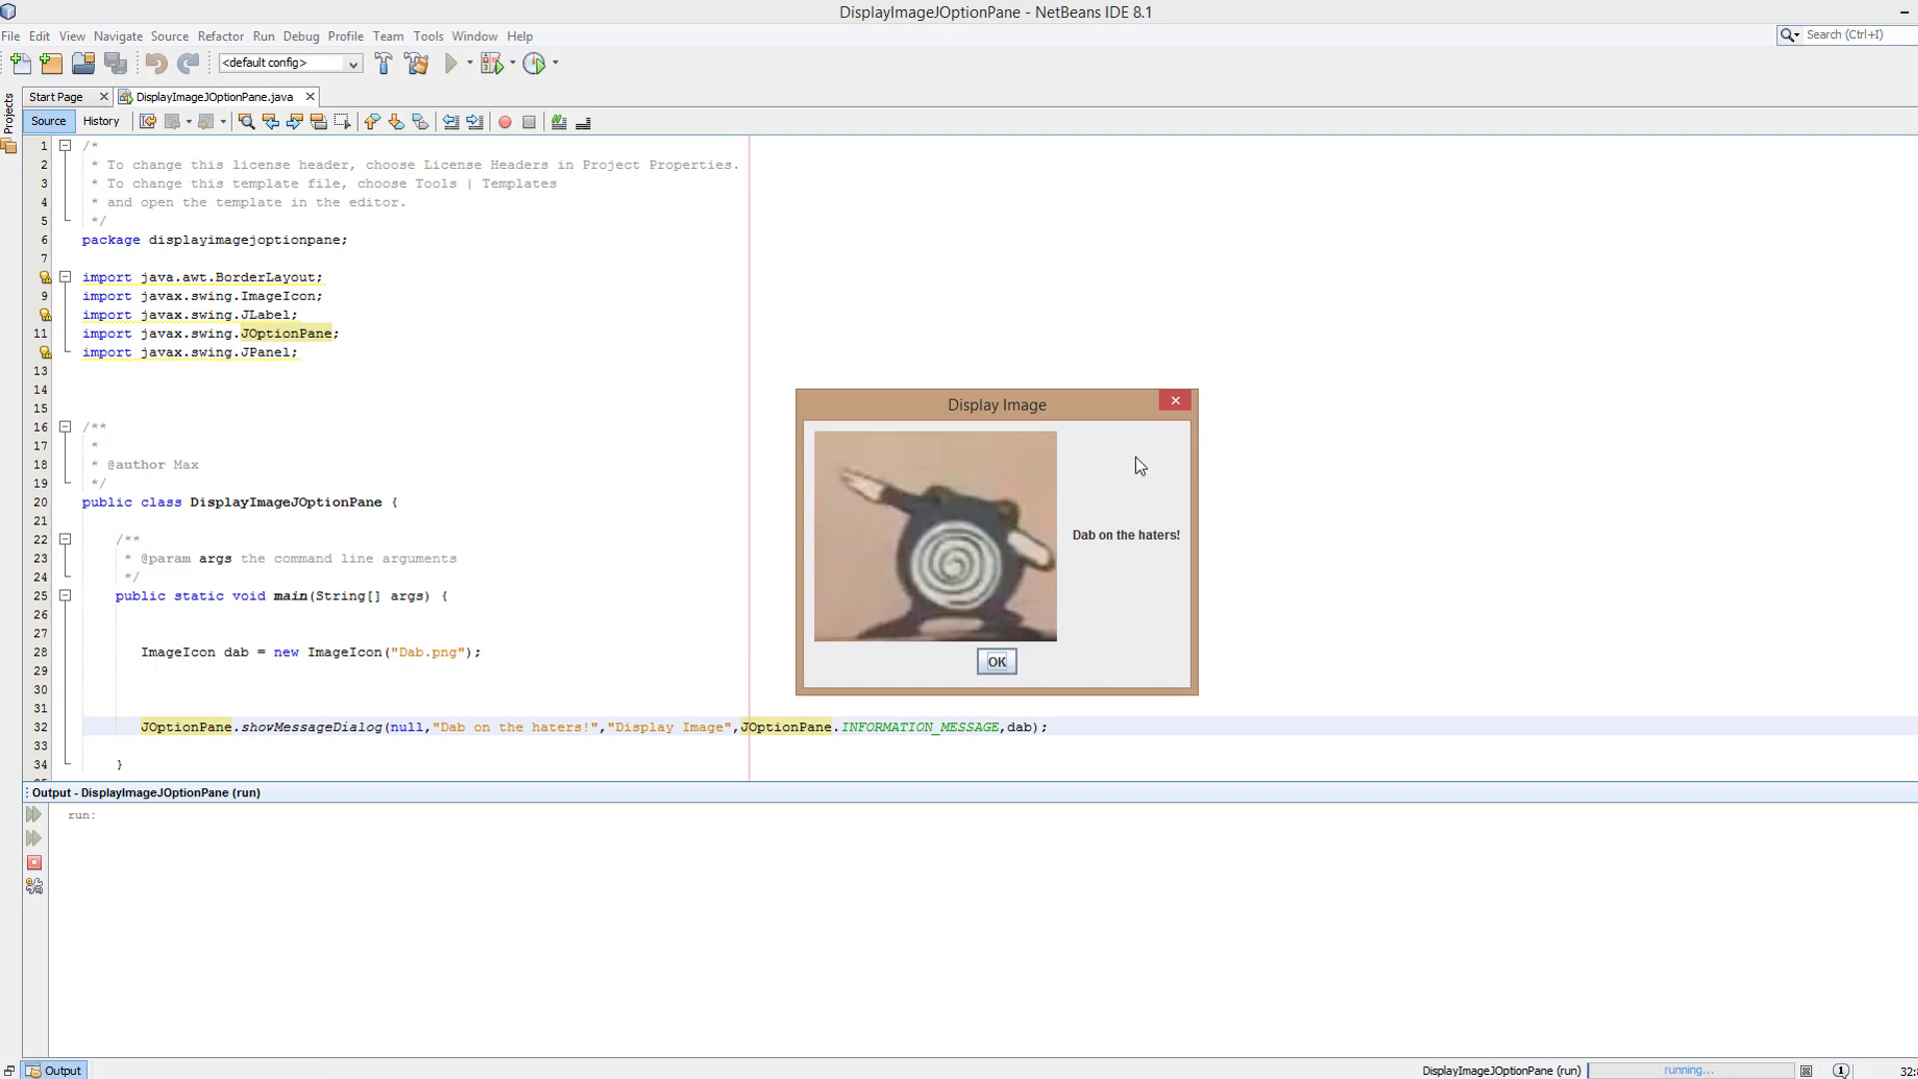
{"action": "mouse_move", "coordinate": [917, 678]}
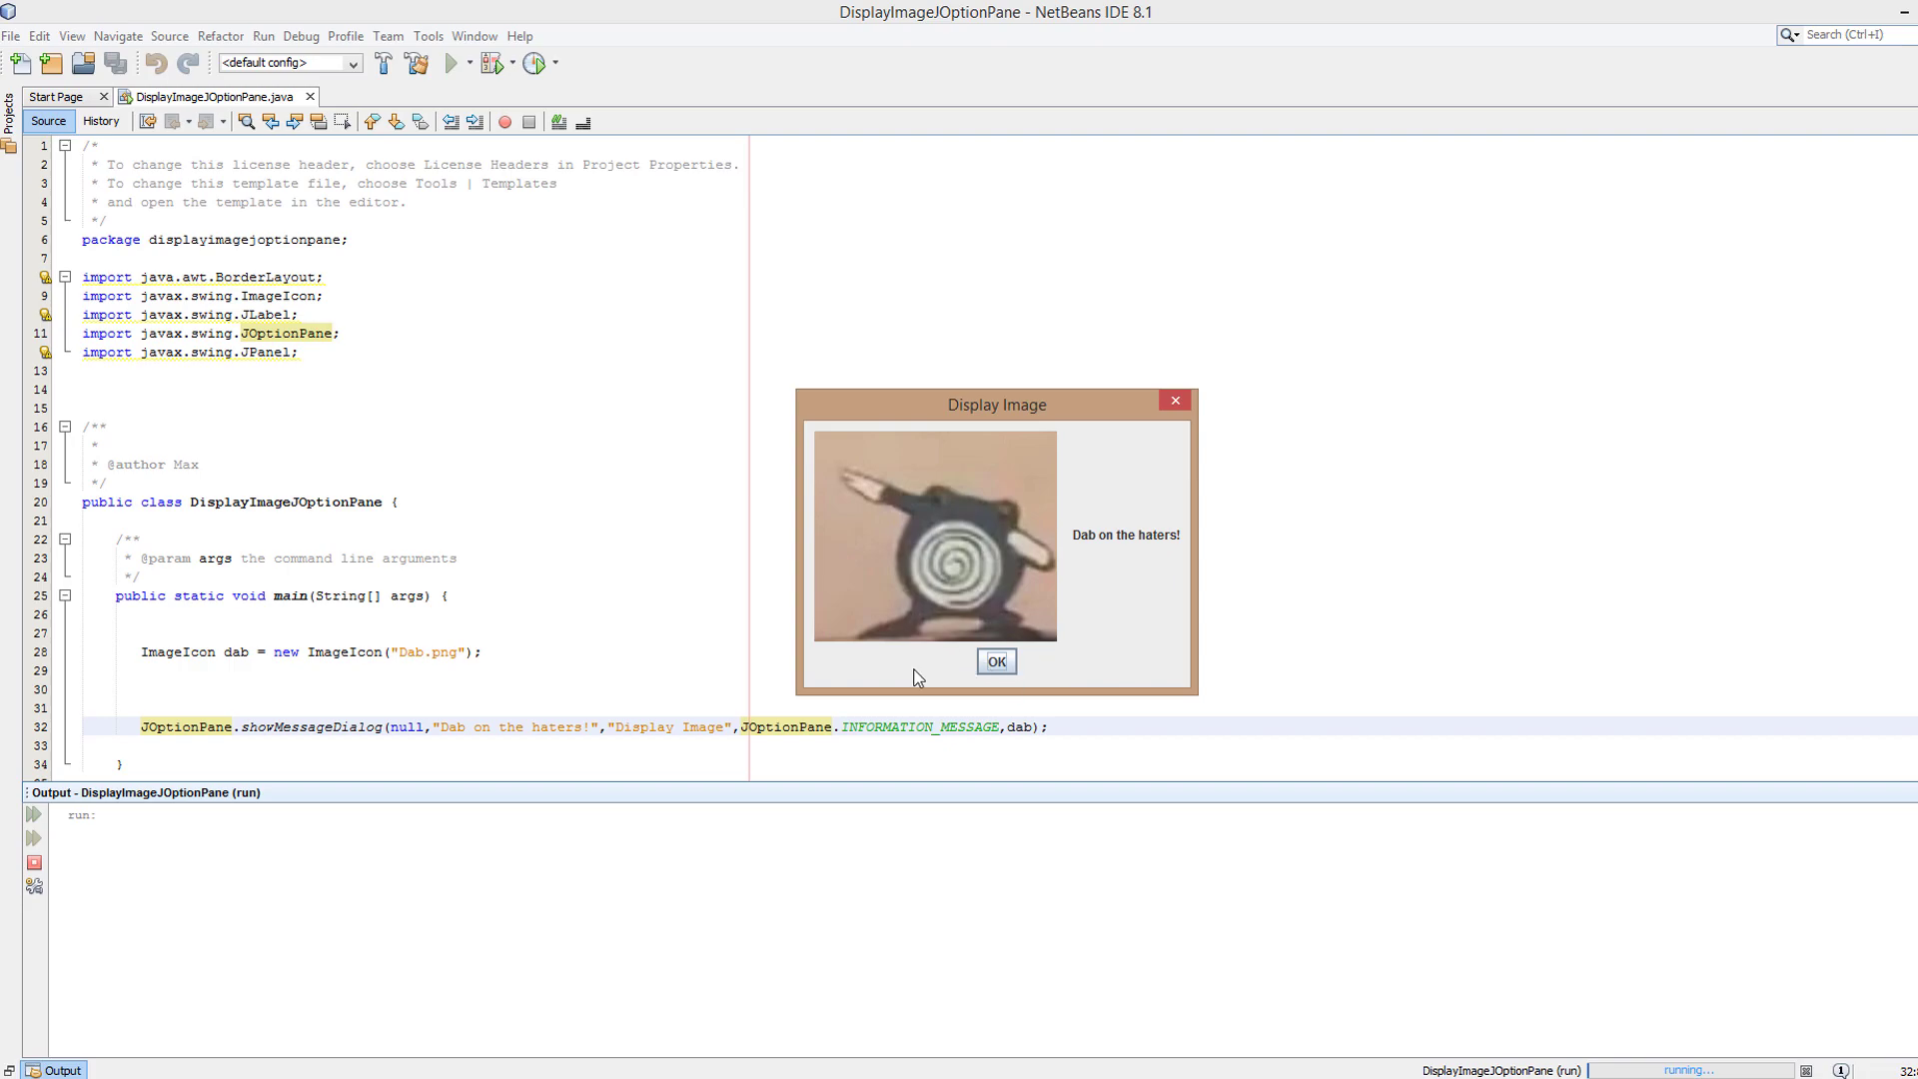
{"action": "left_click", "coordinate": [995, 661]}
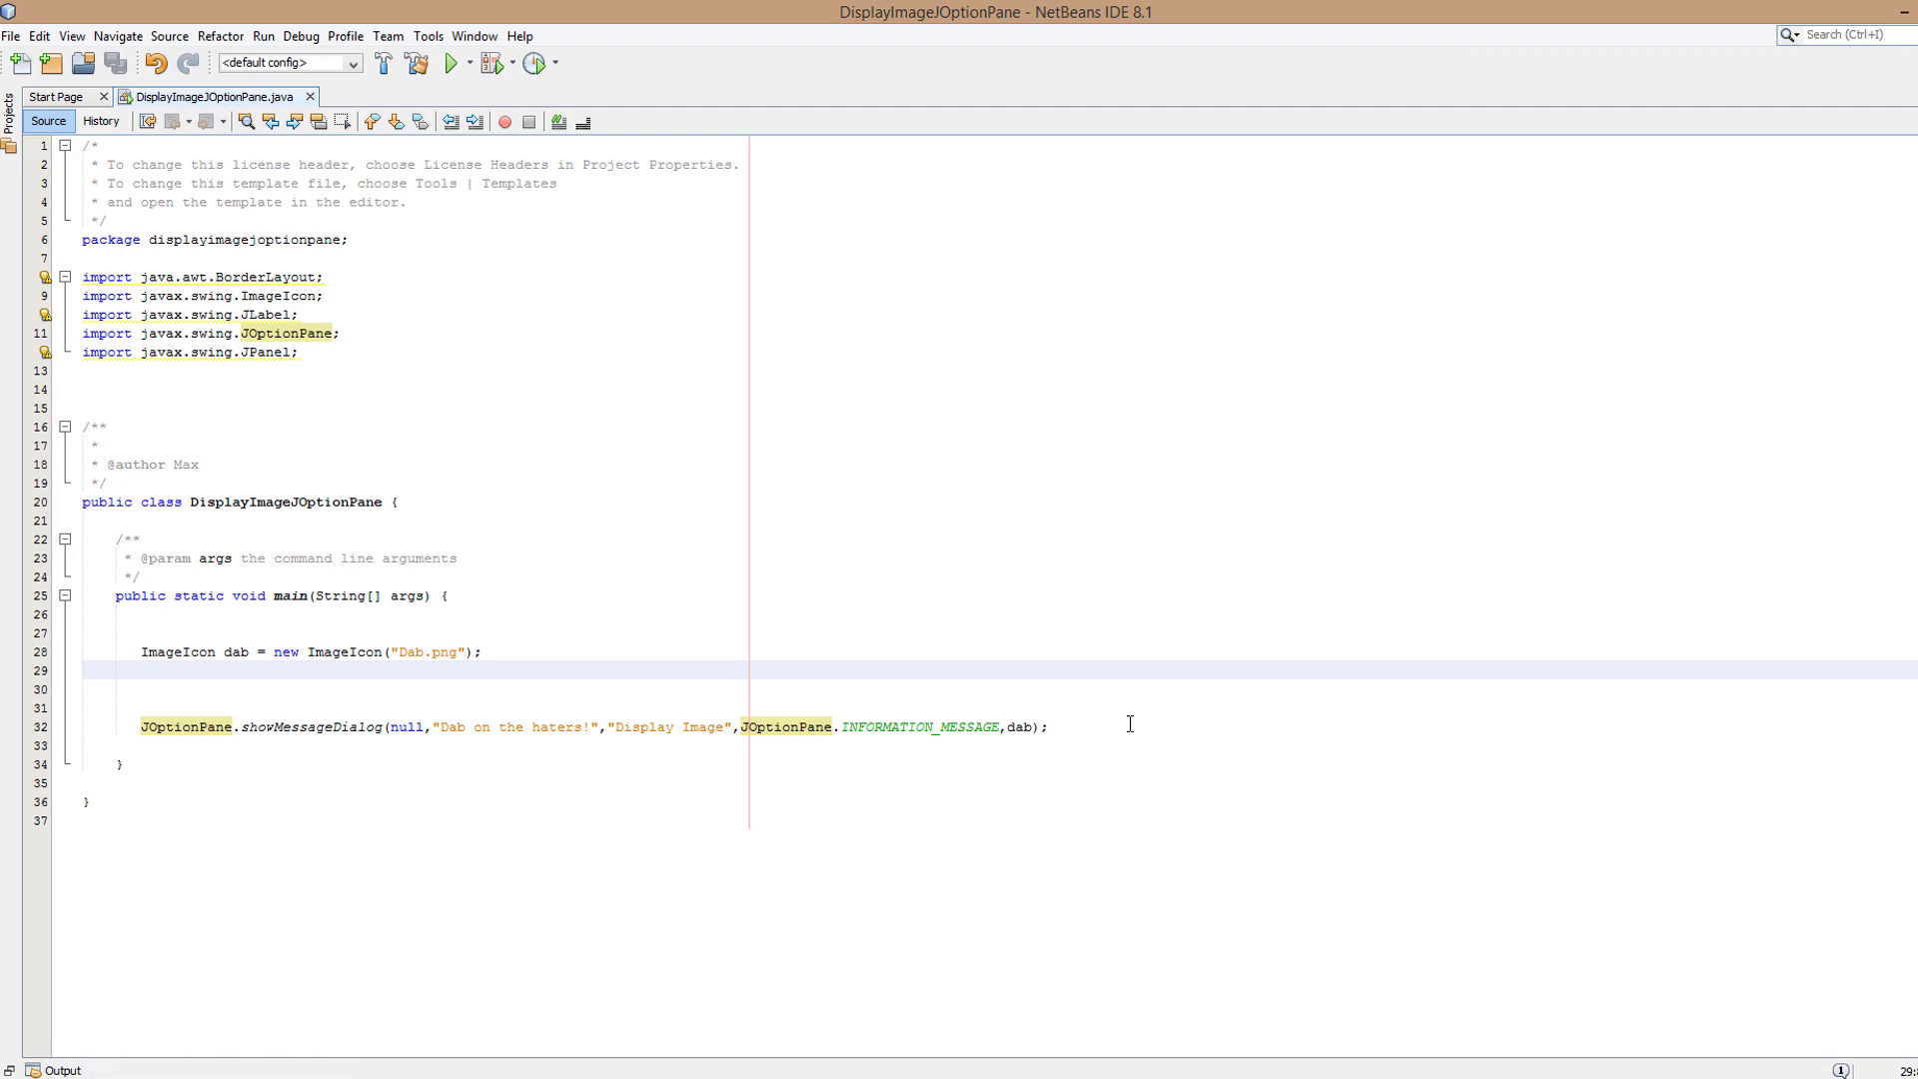
- Comment out the old showMessageDialog call and leave blank lines below the ImageIcon line
{"action": "left_click", "coordinate": [142, 708]}
{"action": "type", "text": "//"}
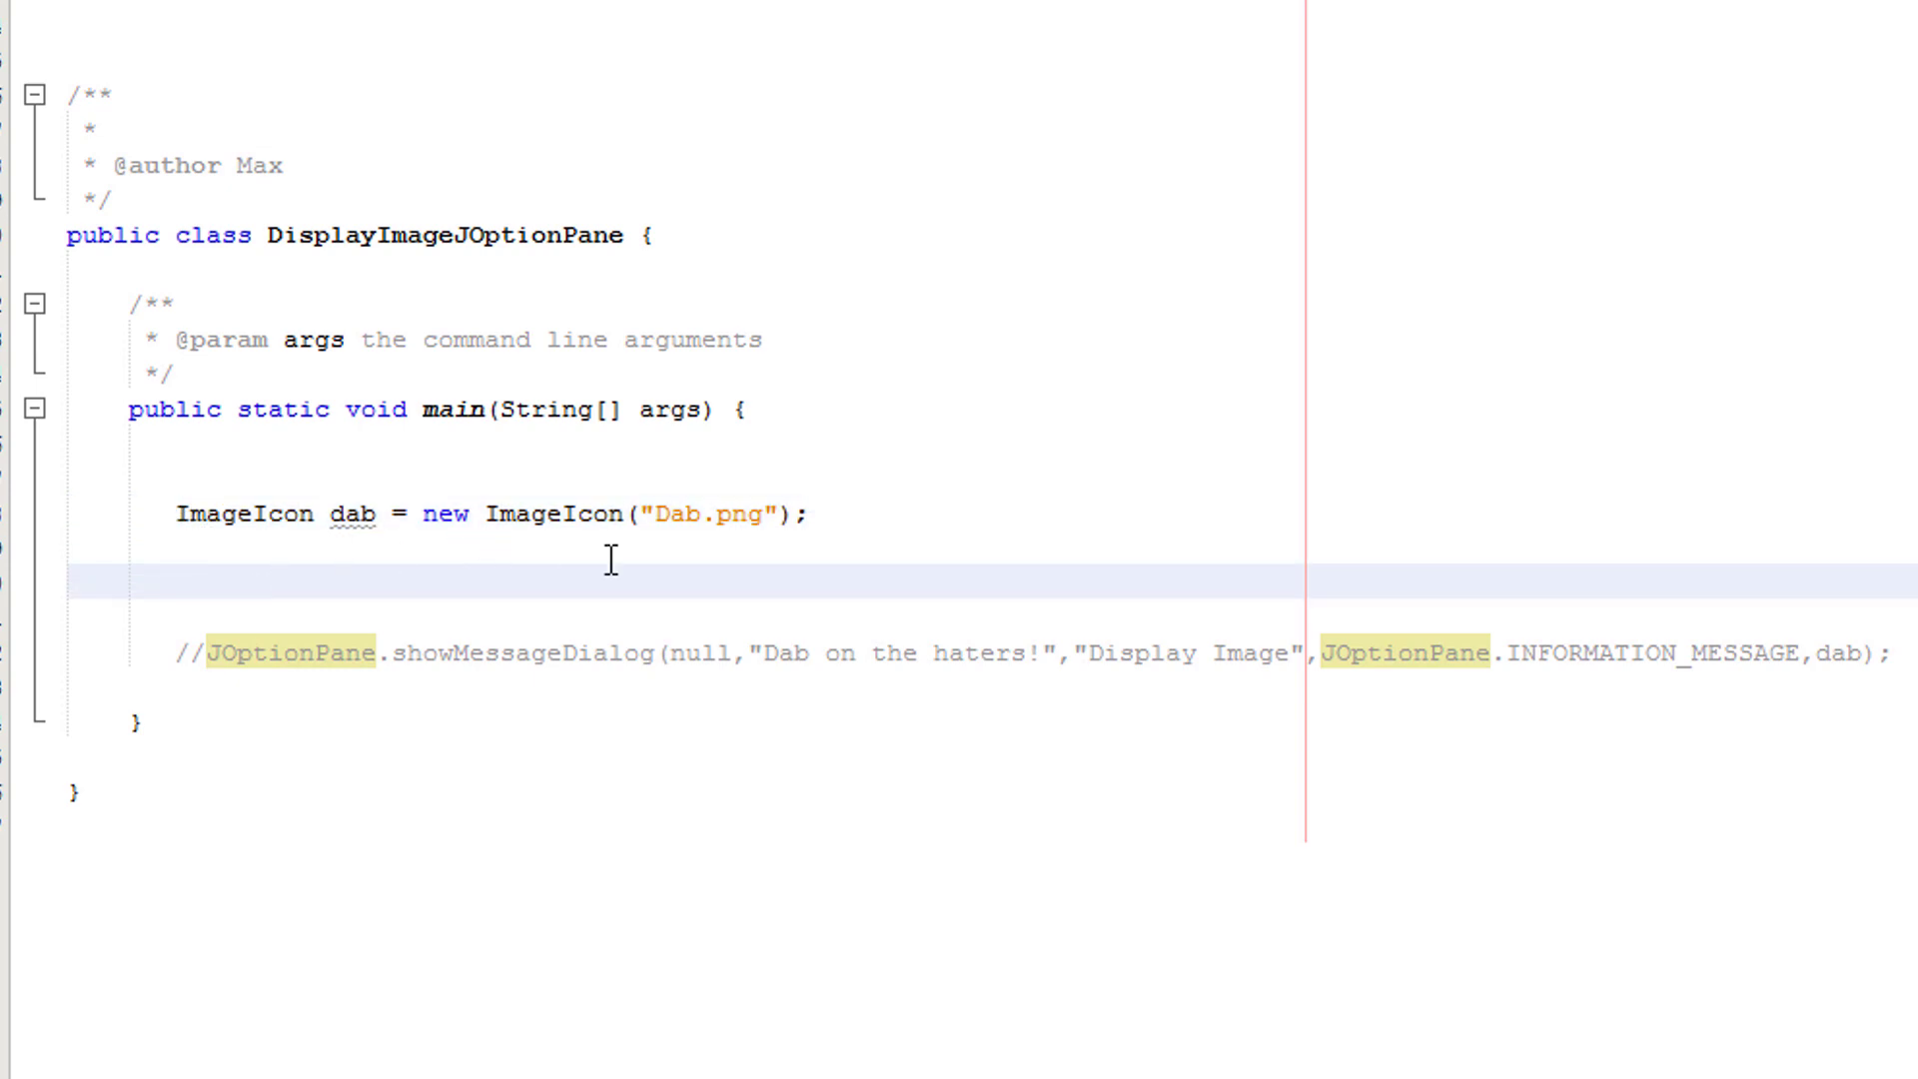
{"action": "mouse_move", "coordinate": [679, 577]}
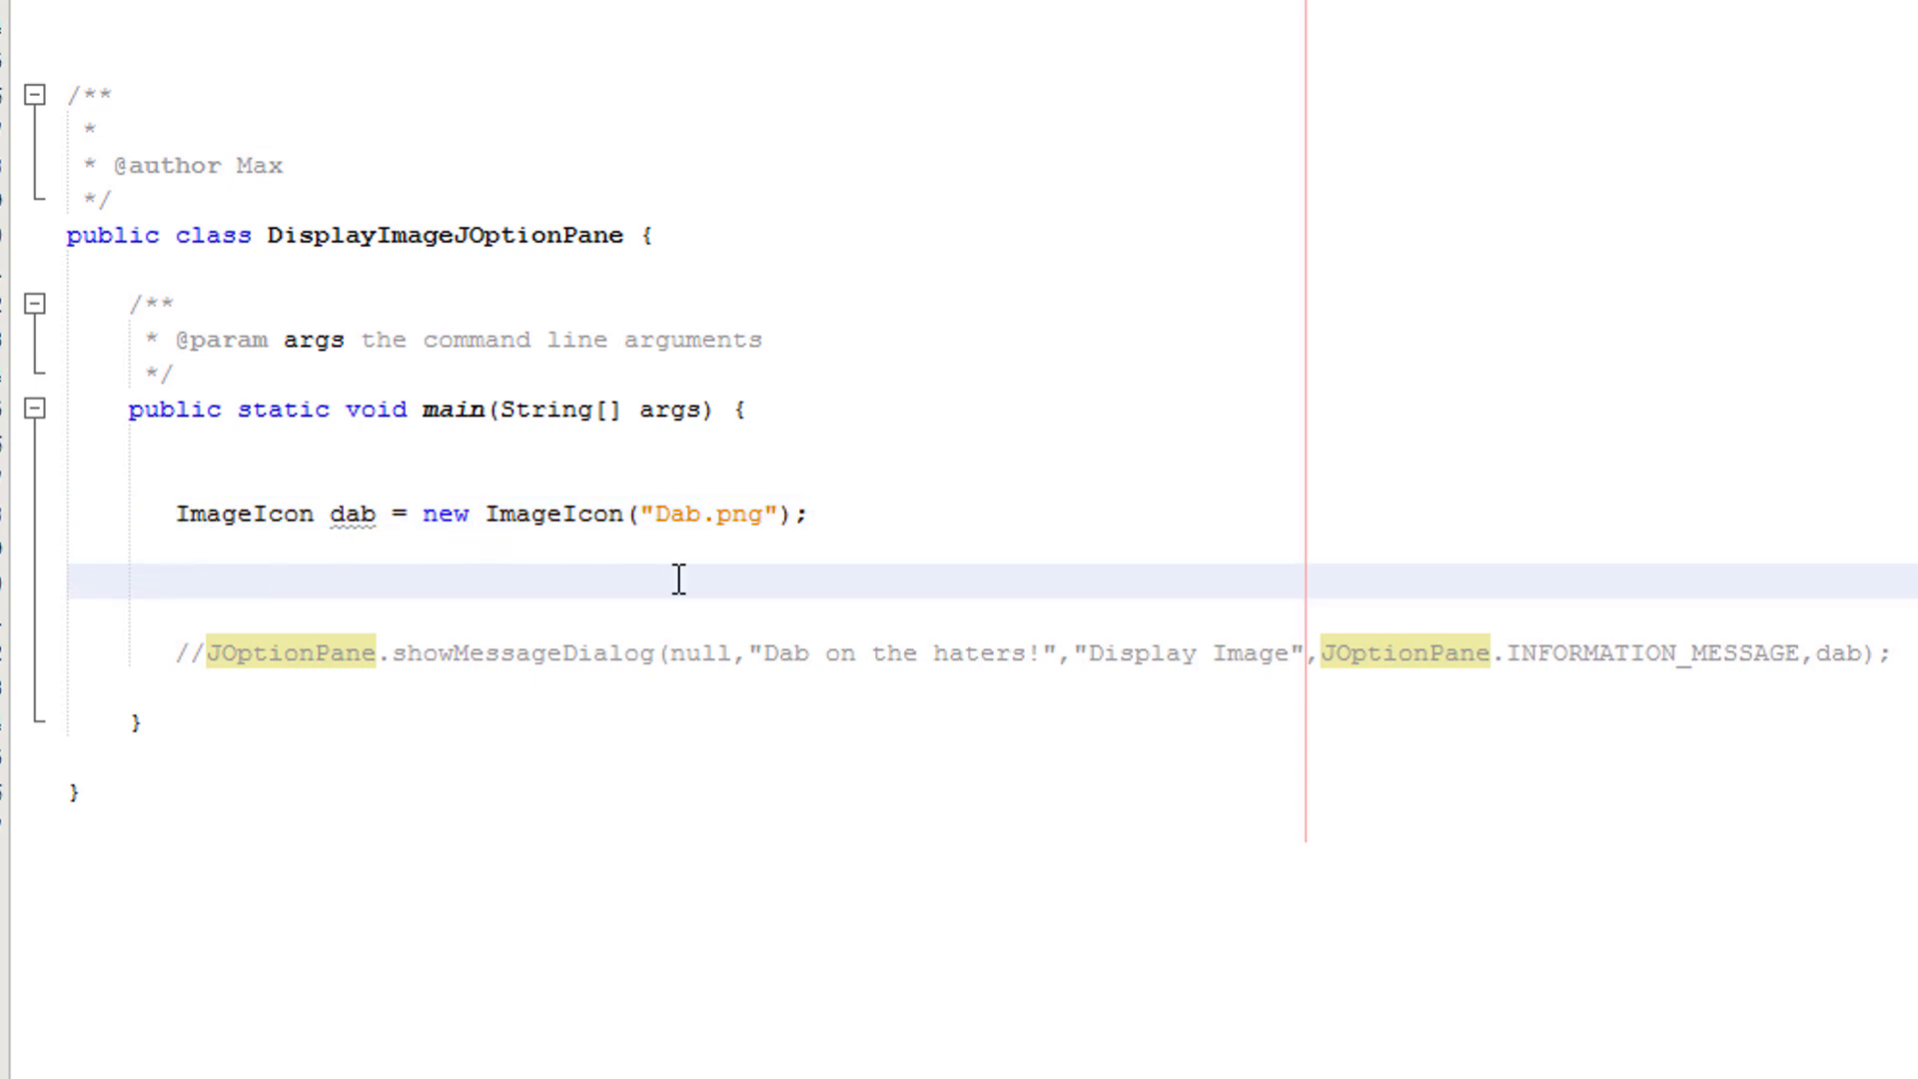
{"action": "left_click", "coordinate": [178, 578]}
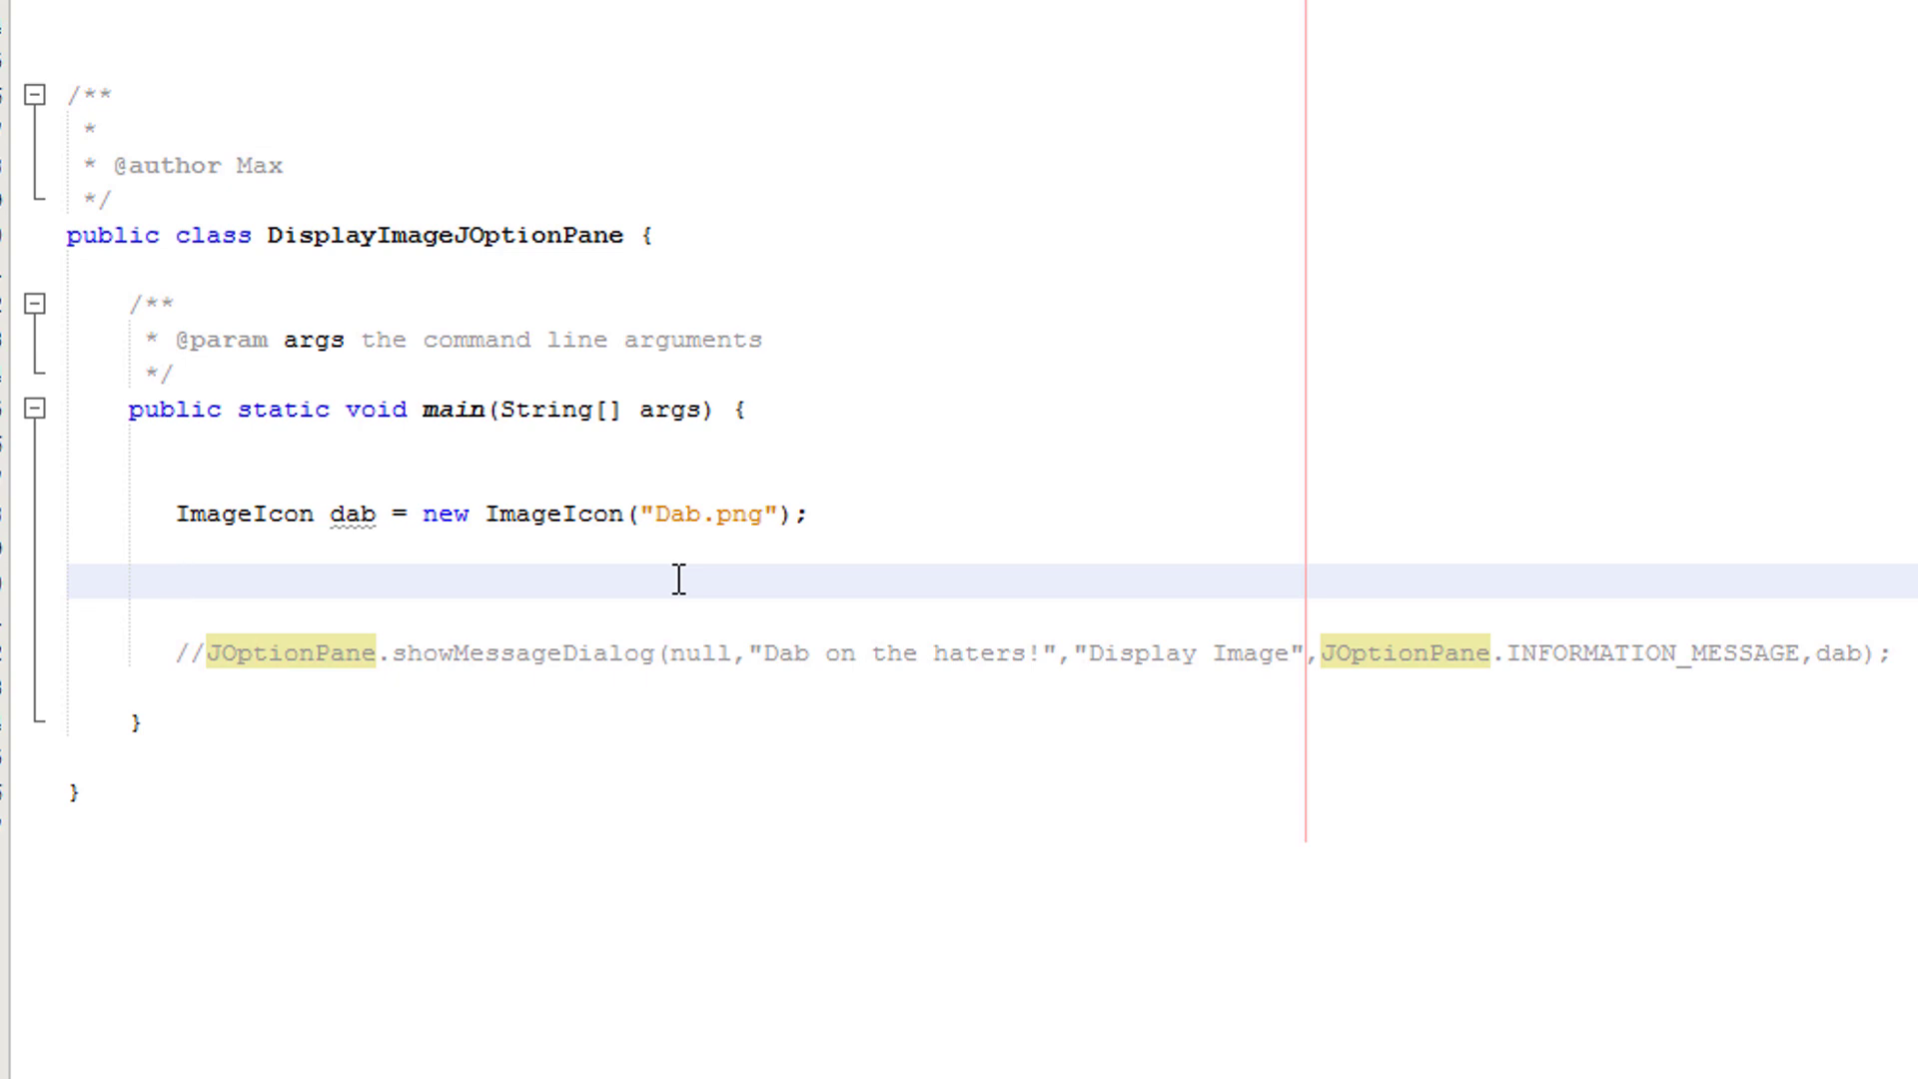
{"action": "double_click", "coordinate": [352, 514]}
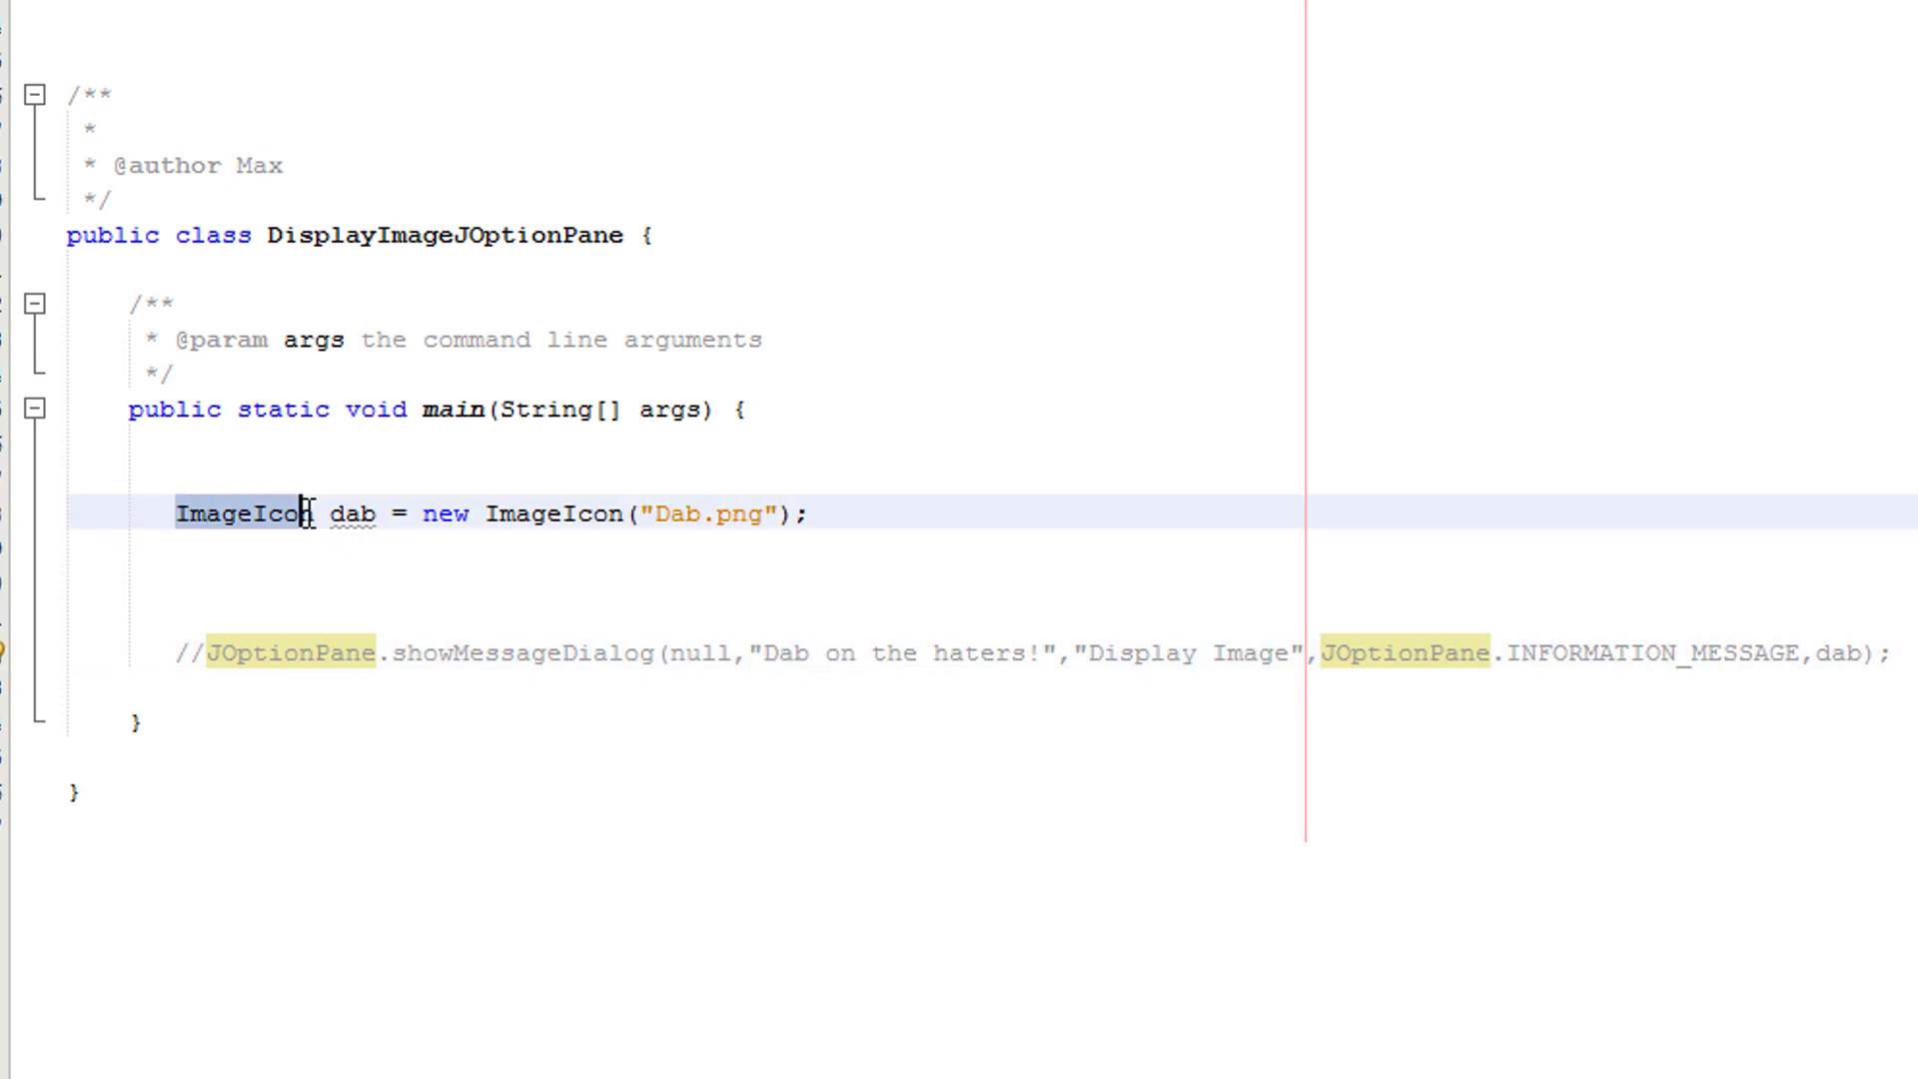
{"action": "left_click", "coordinate": [380, 514]}
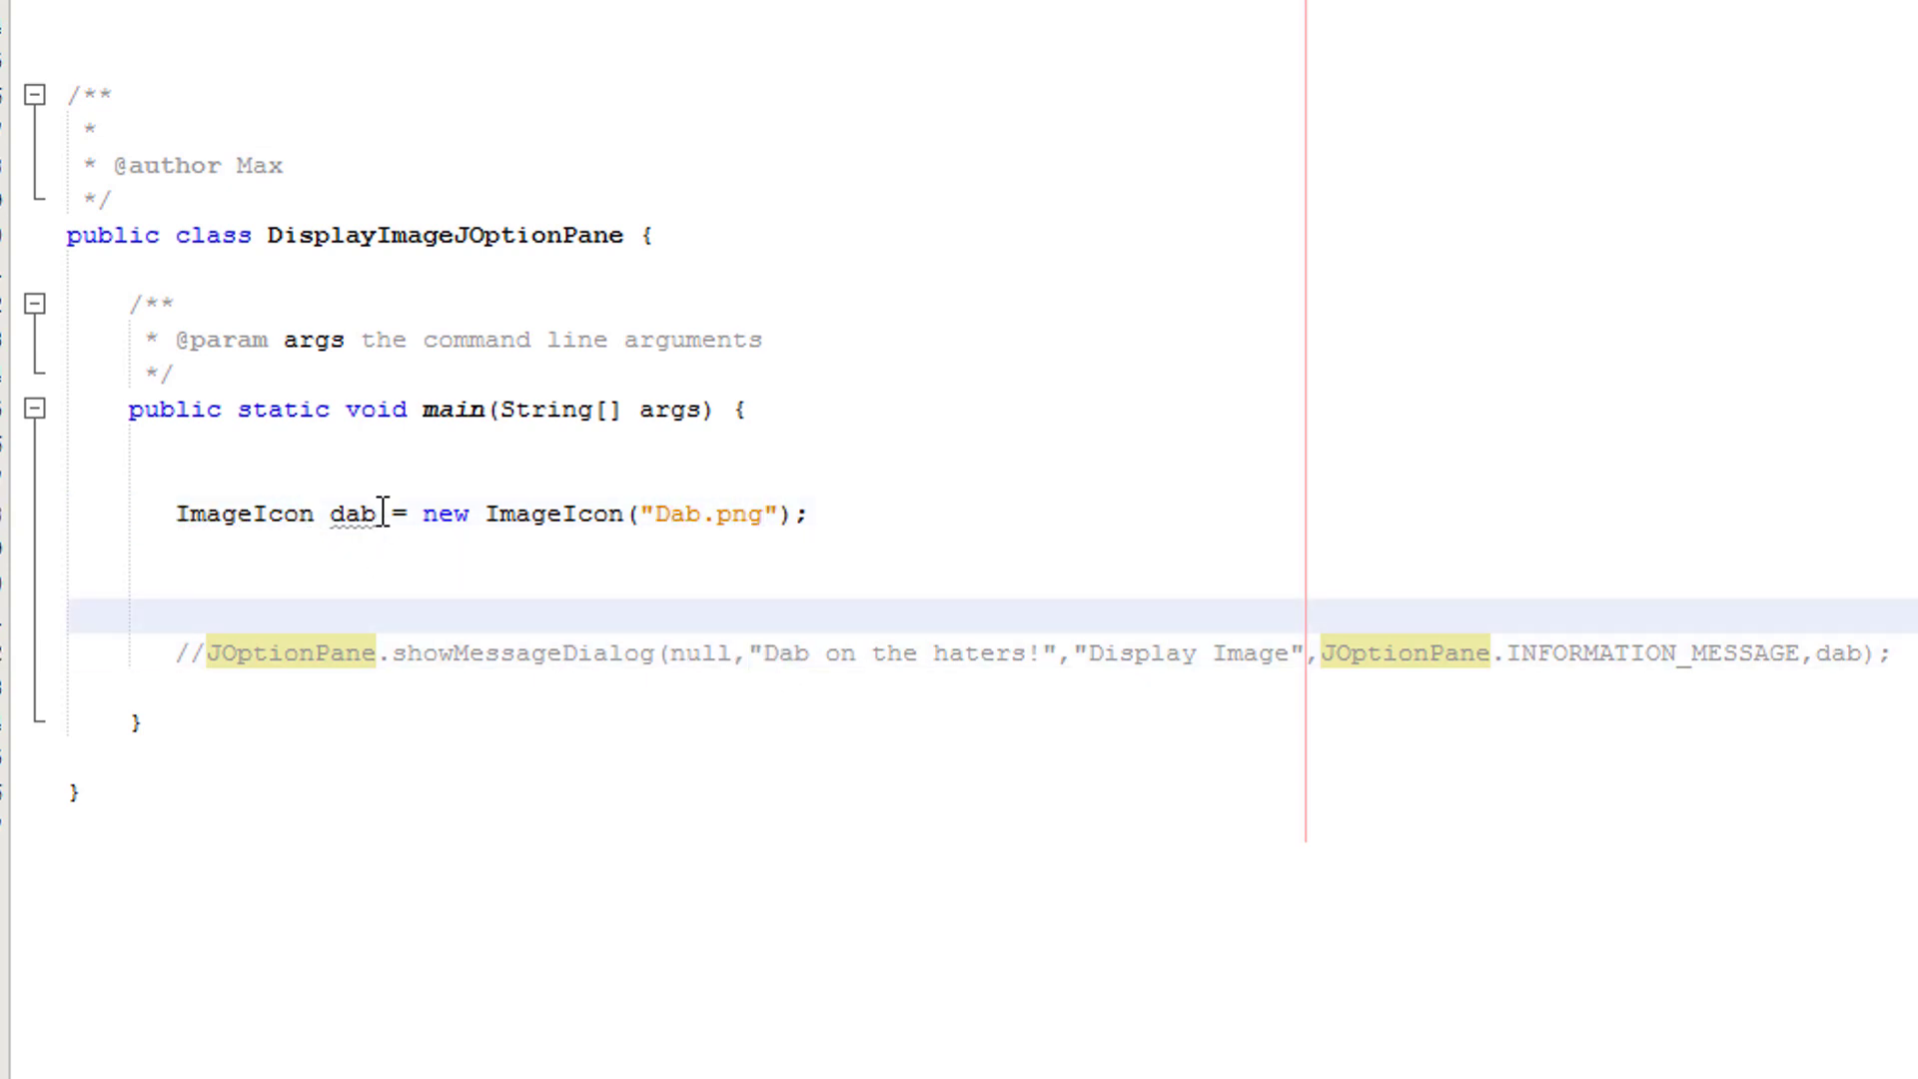
{"action": "left_click", "coordinate": [374, 514]}
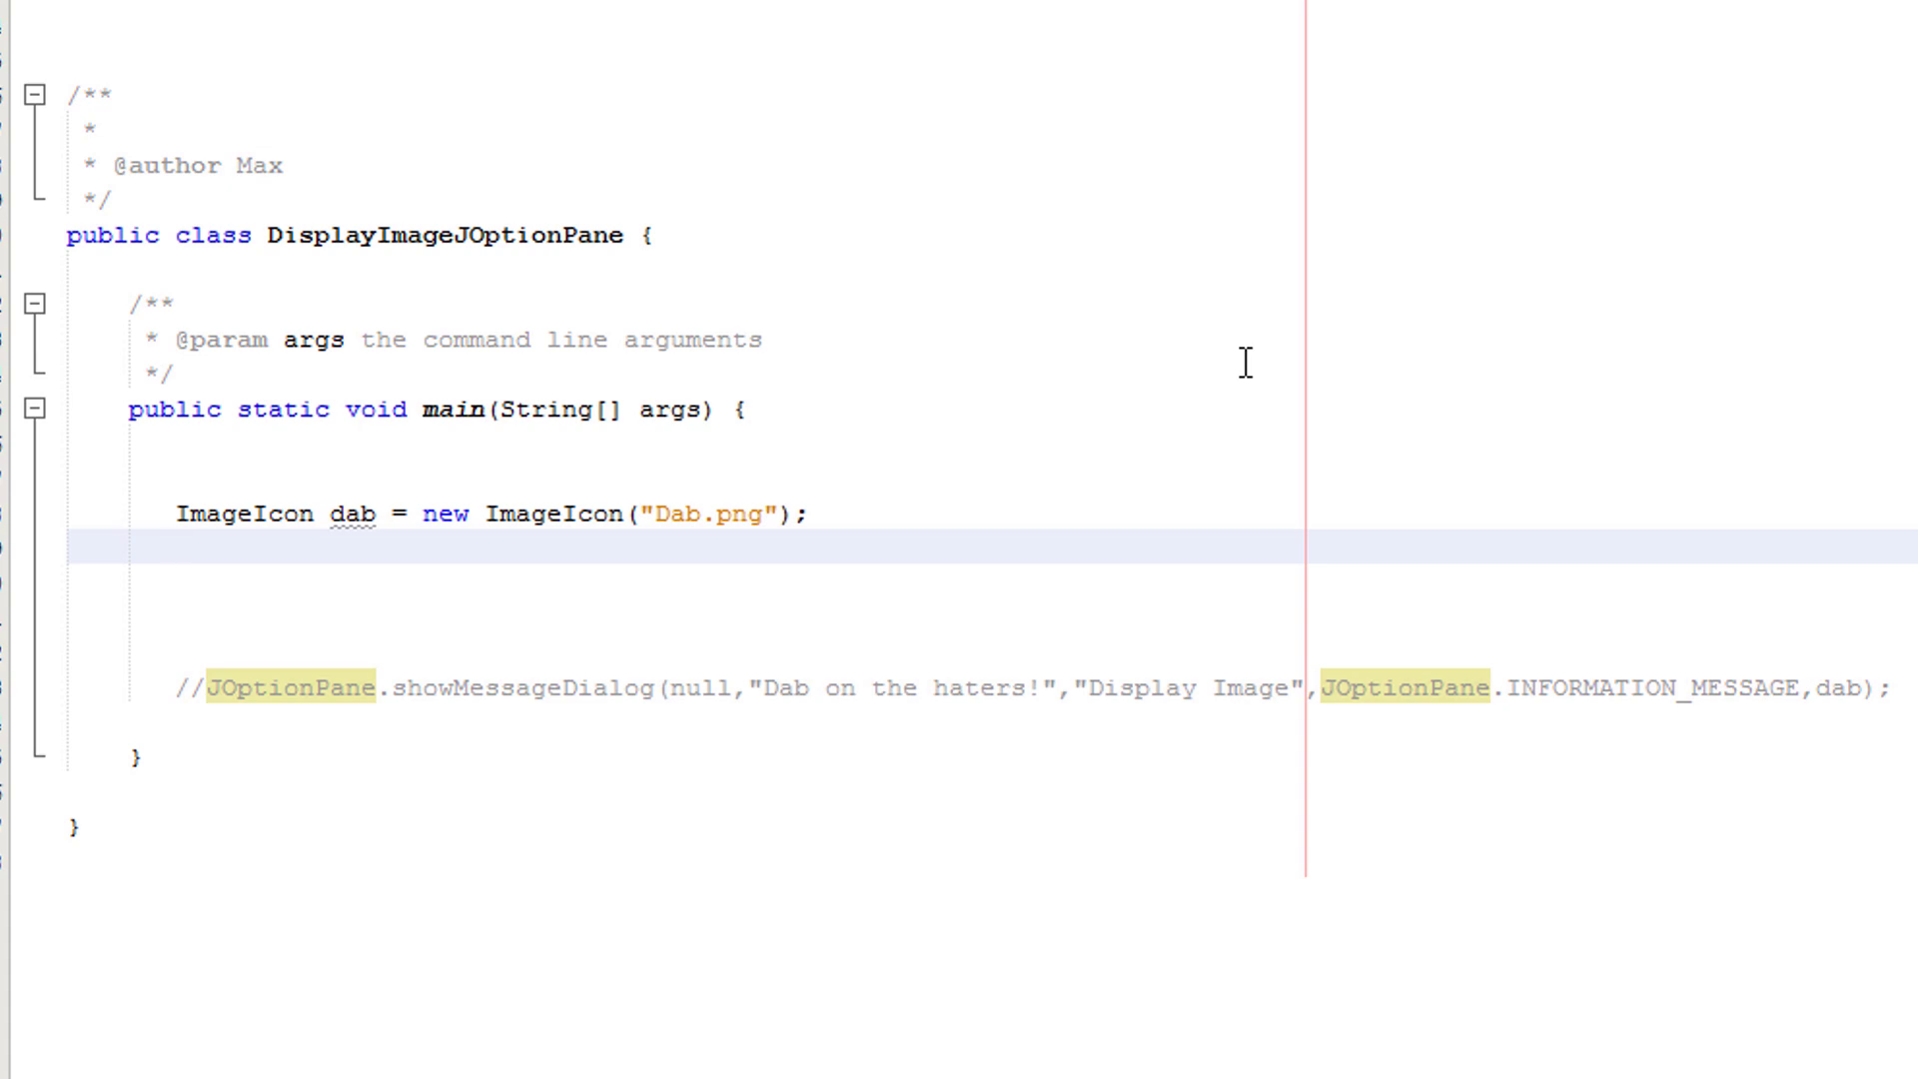
{"action": "left_click", "coordinate": [178, 548]}
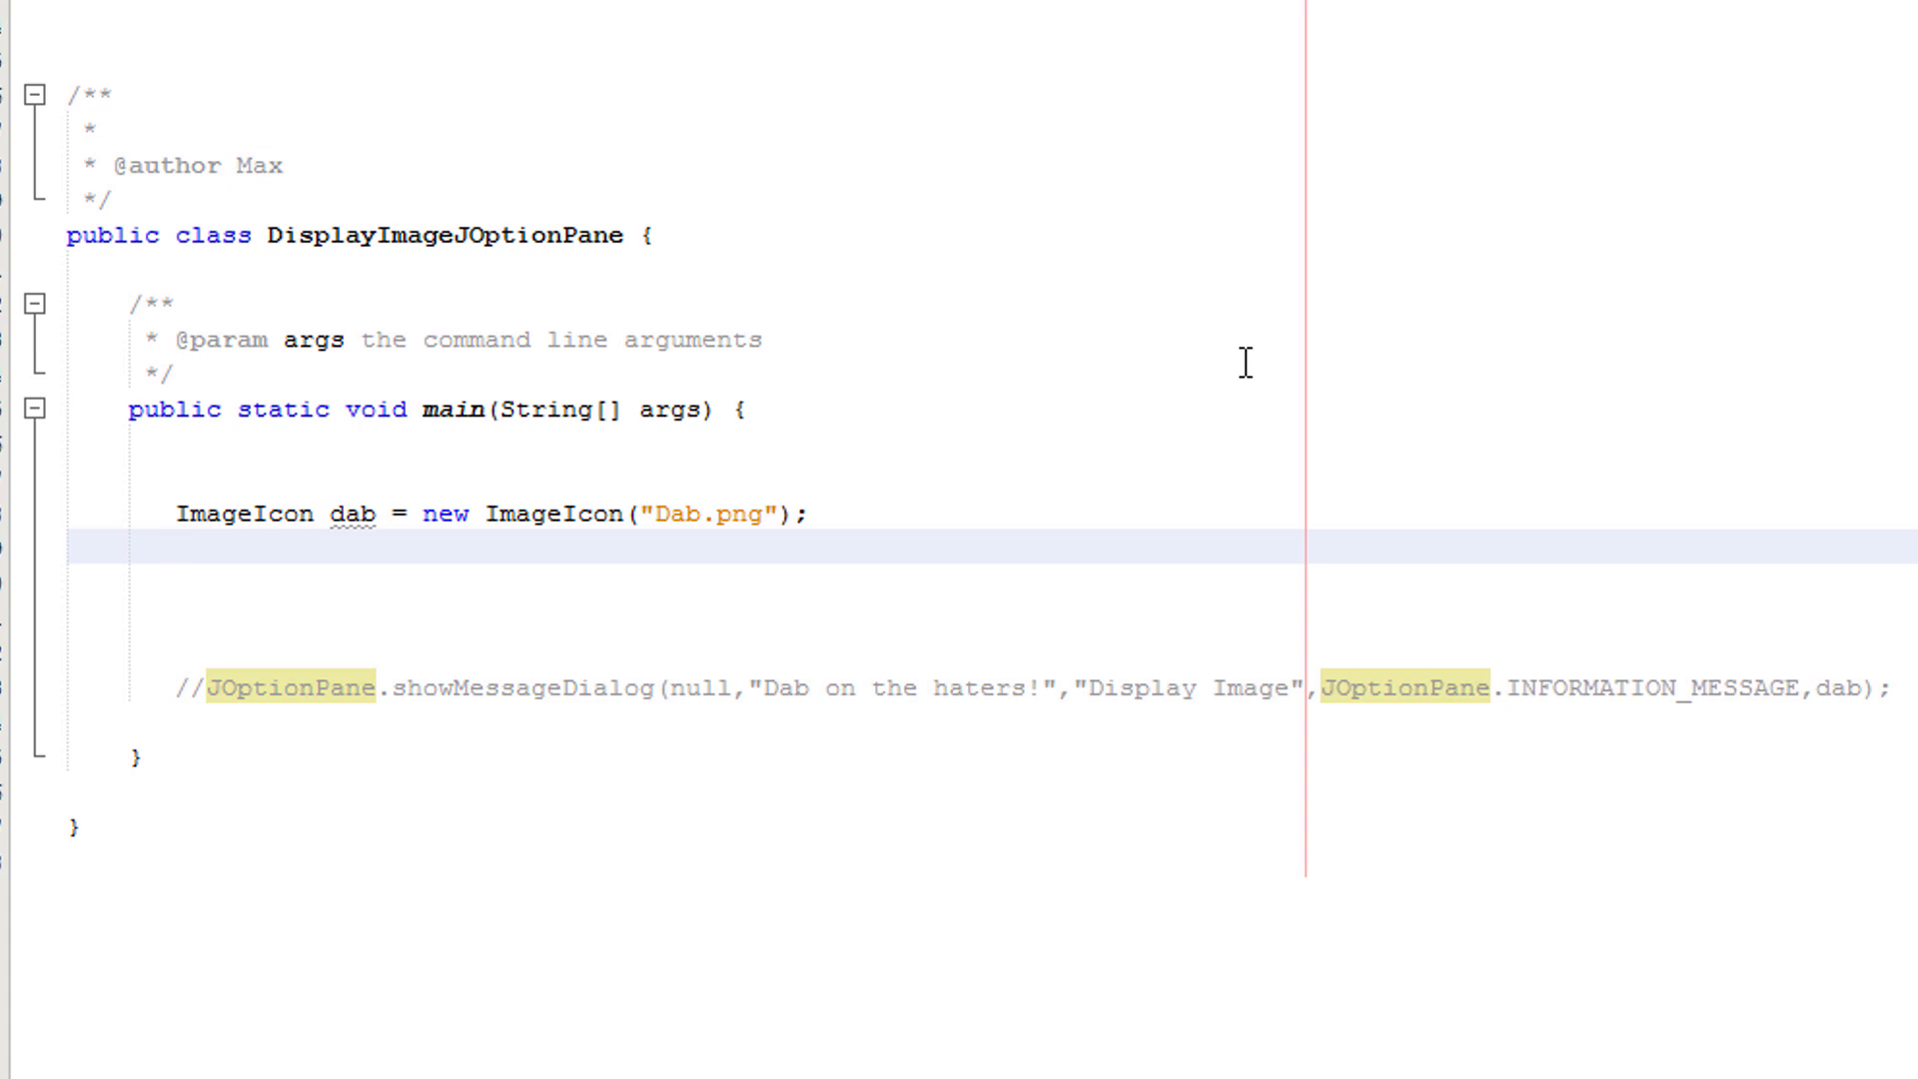
{"action": "left_click", "coordinate": [178, 548]}
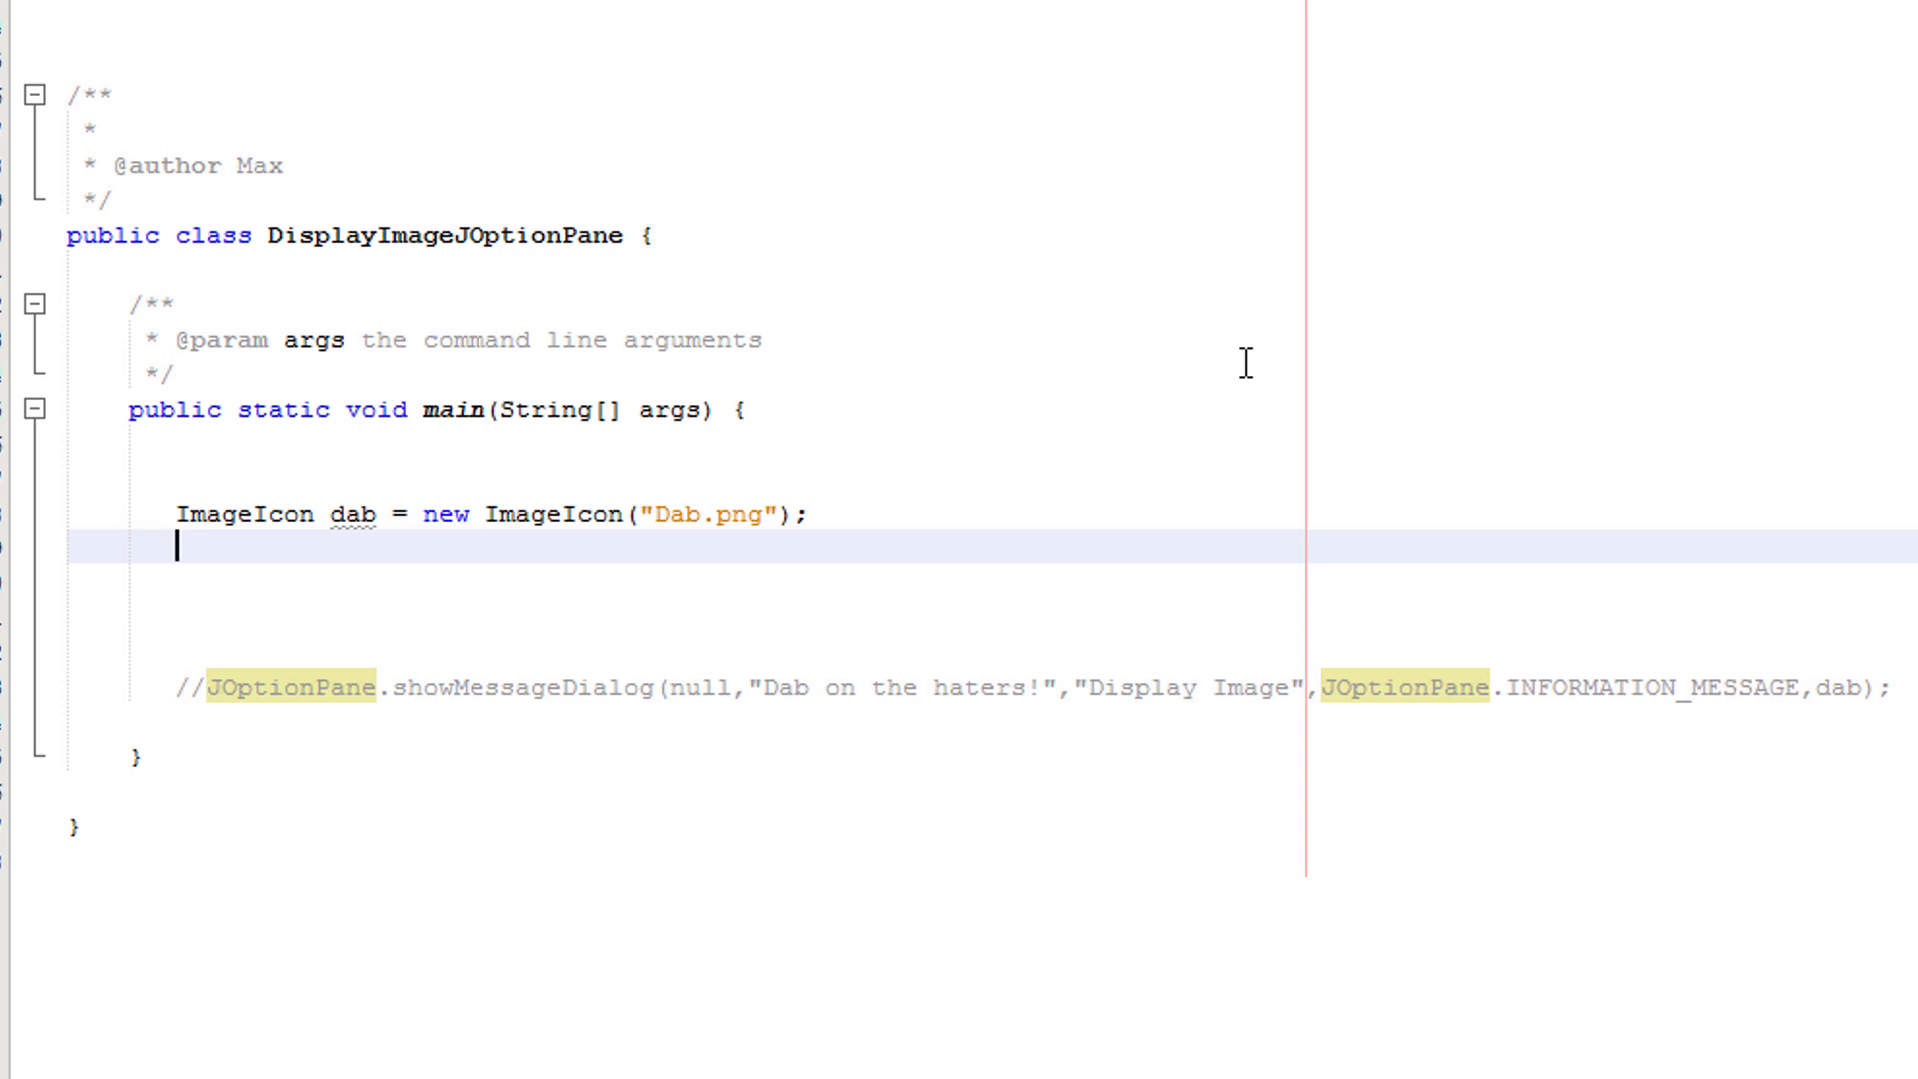
- Declare JLabel icon = new JLabel(dab); wrapping the dab image
{"action": "type", "text": "JLabel icon ="}
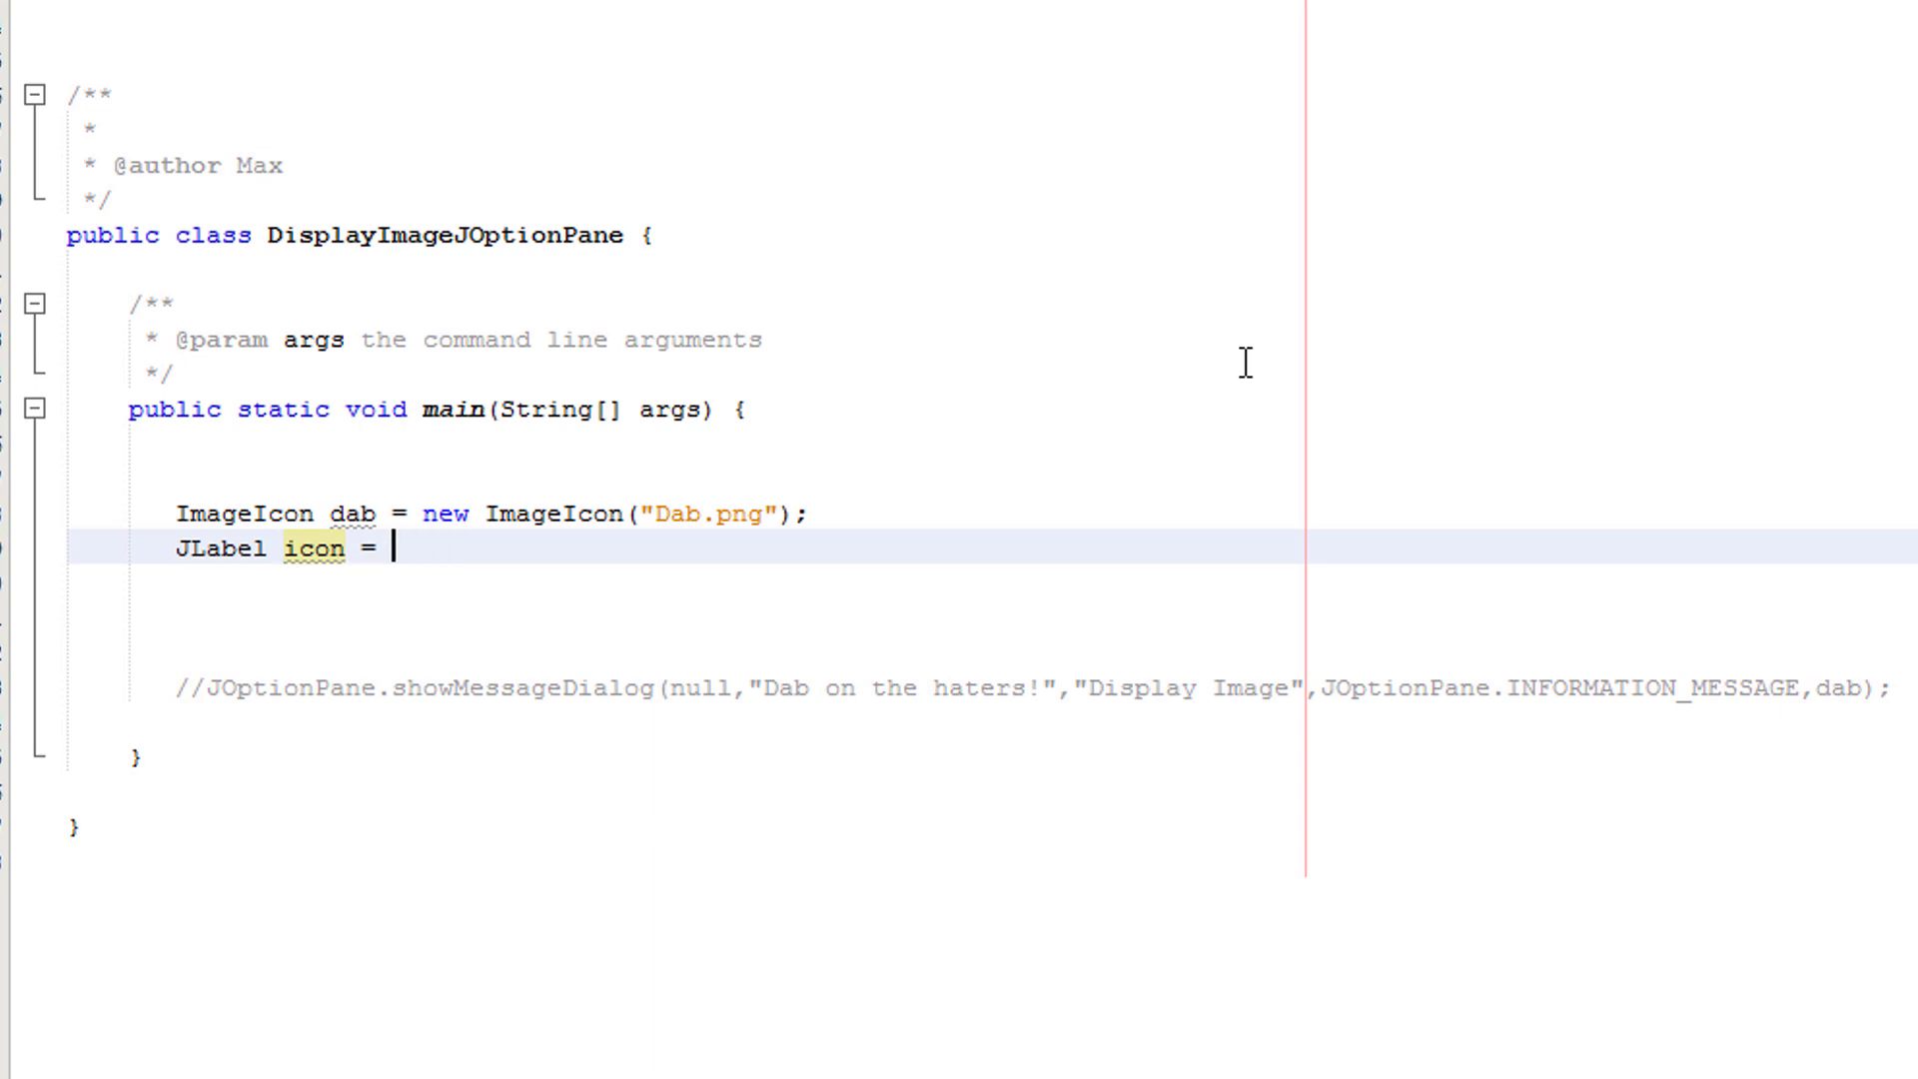
{"action": "type", "text": "new JLabel"}
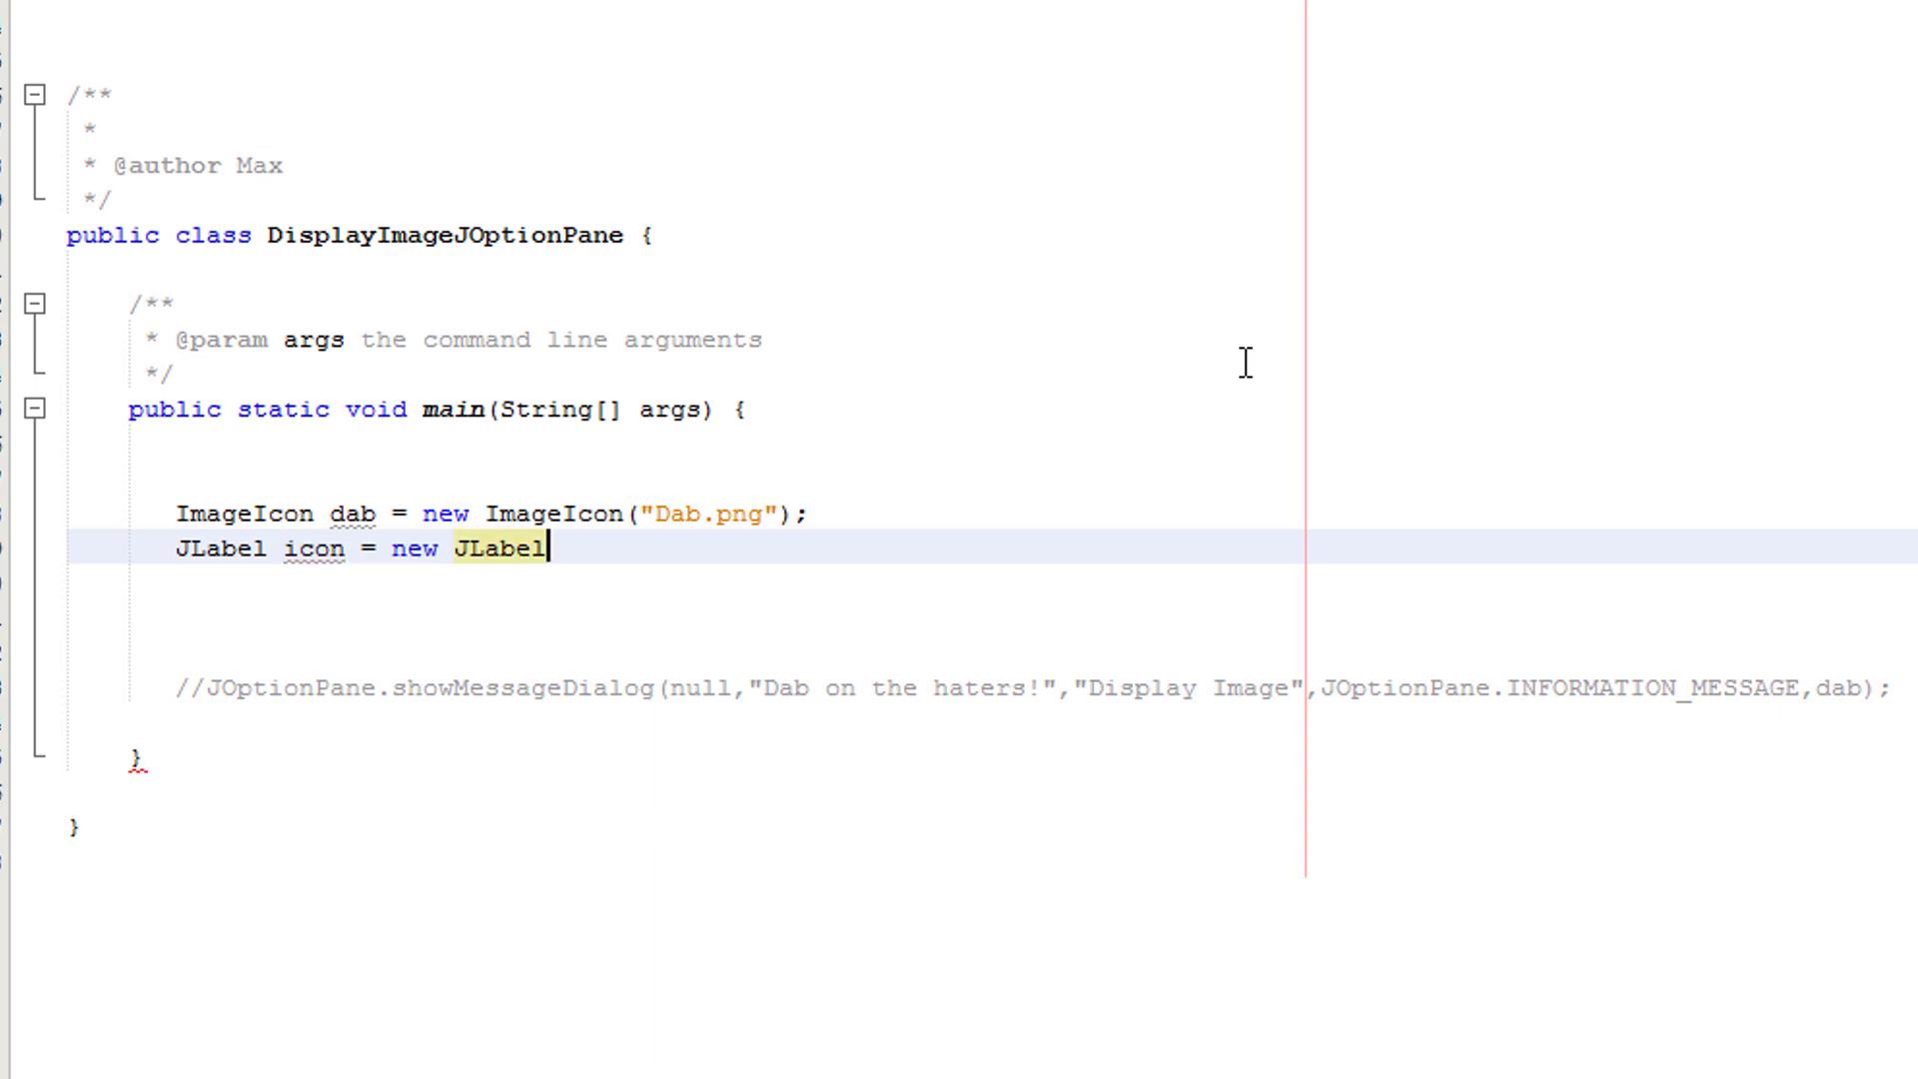
{"action": "type", "text": "(dab);"}
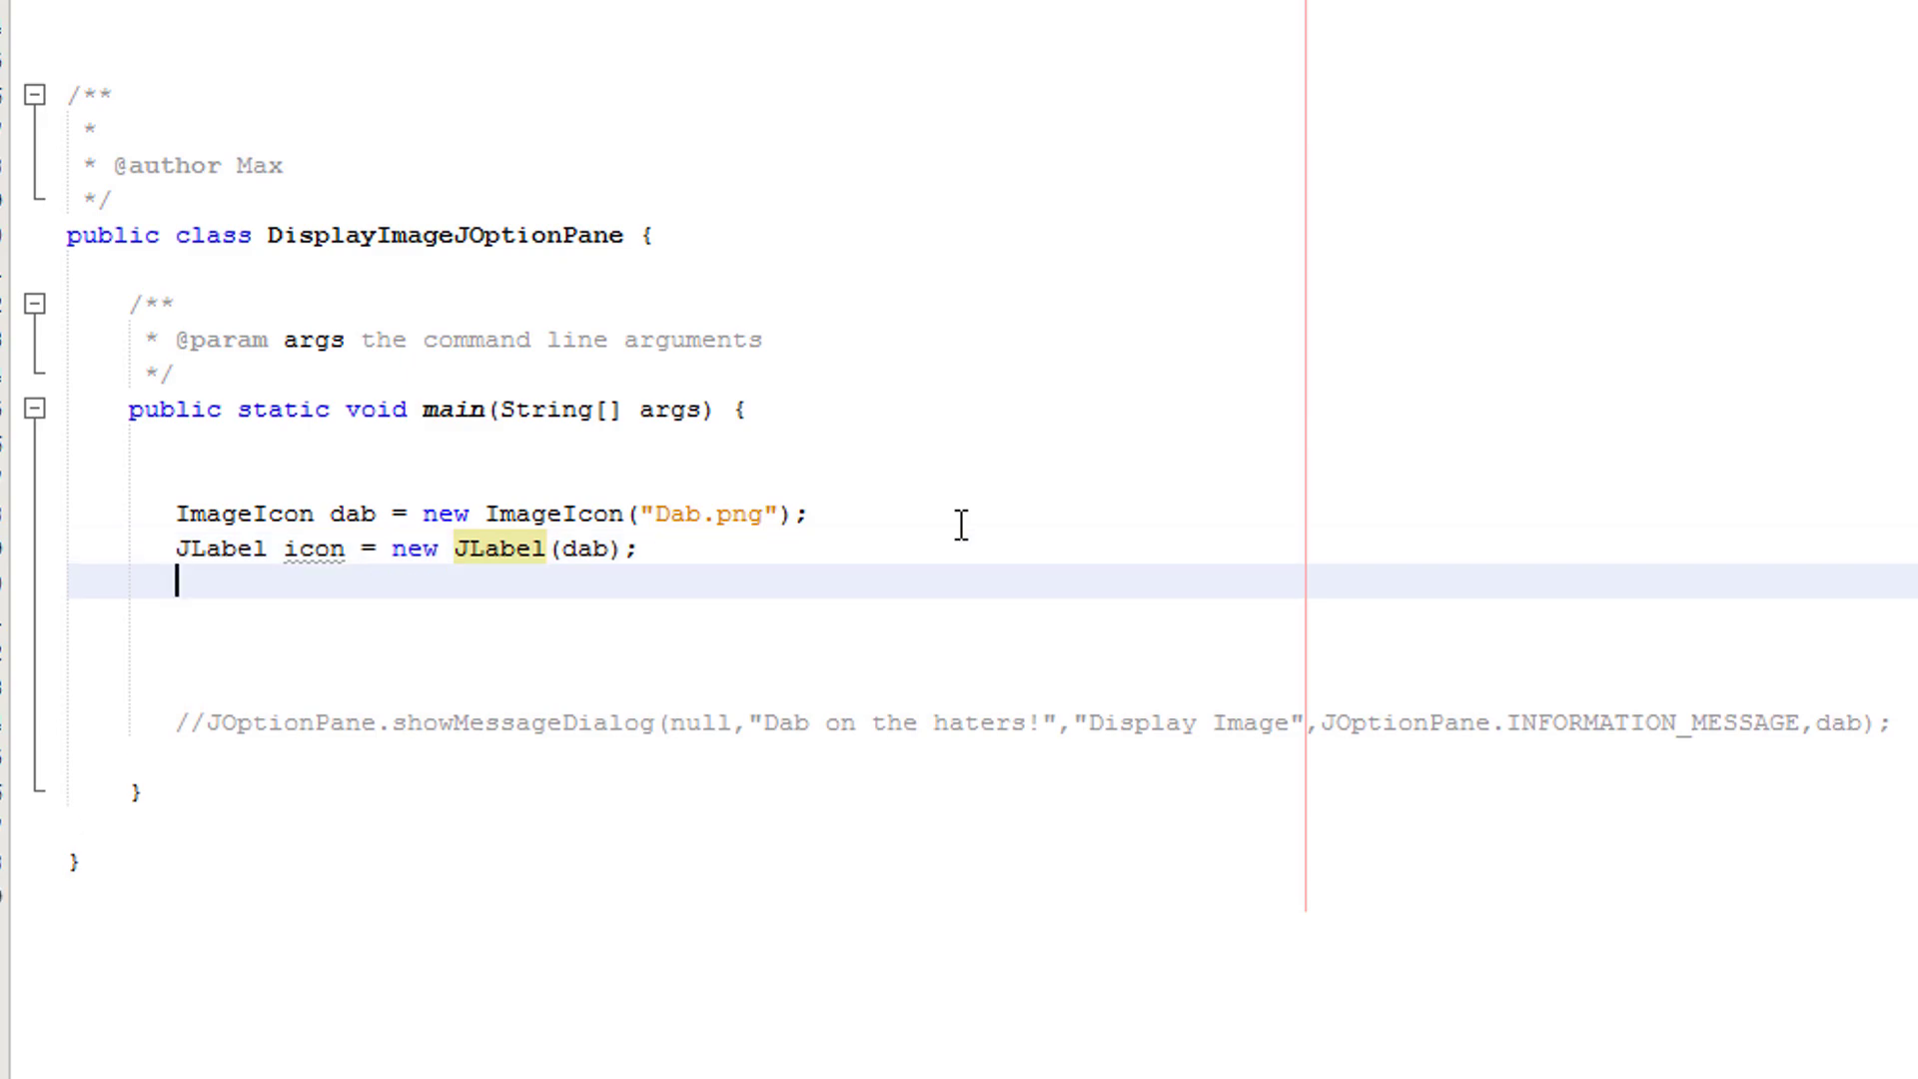
- Declare JLabel text = new JLabel("Dab on the haters"); as the caption label
{"action": "type", "text": "JB"}
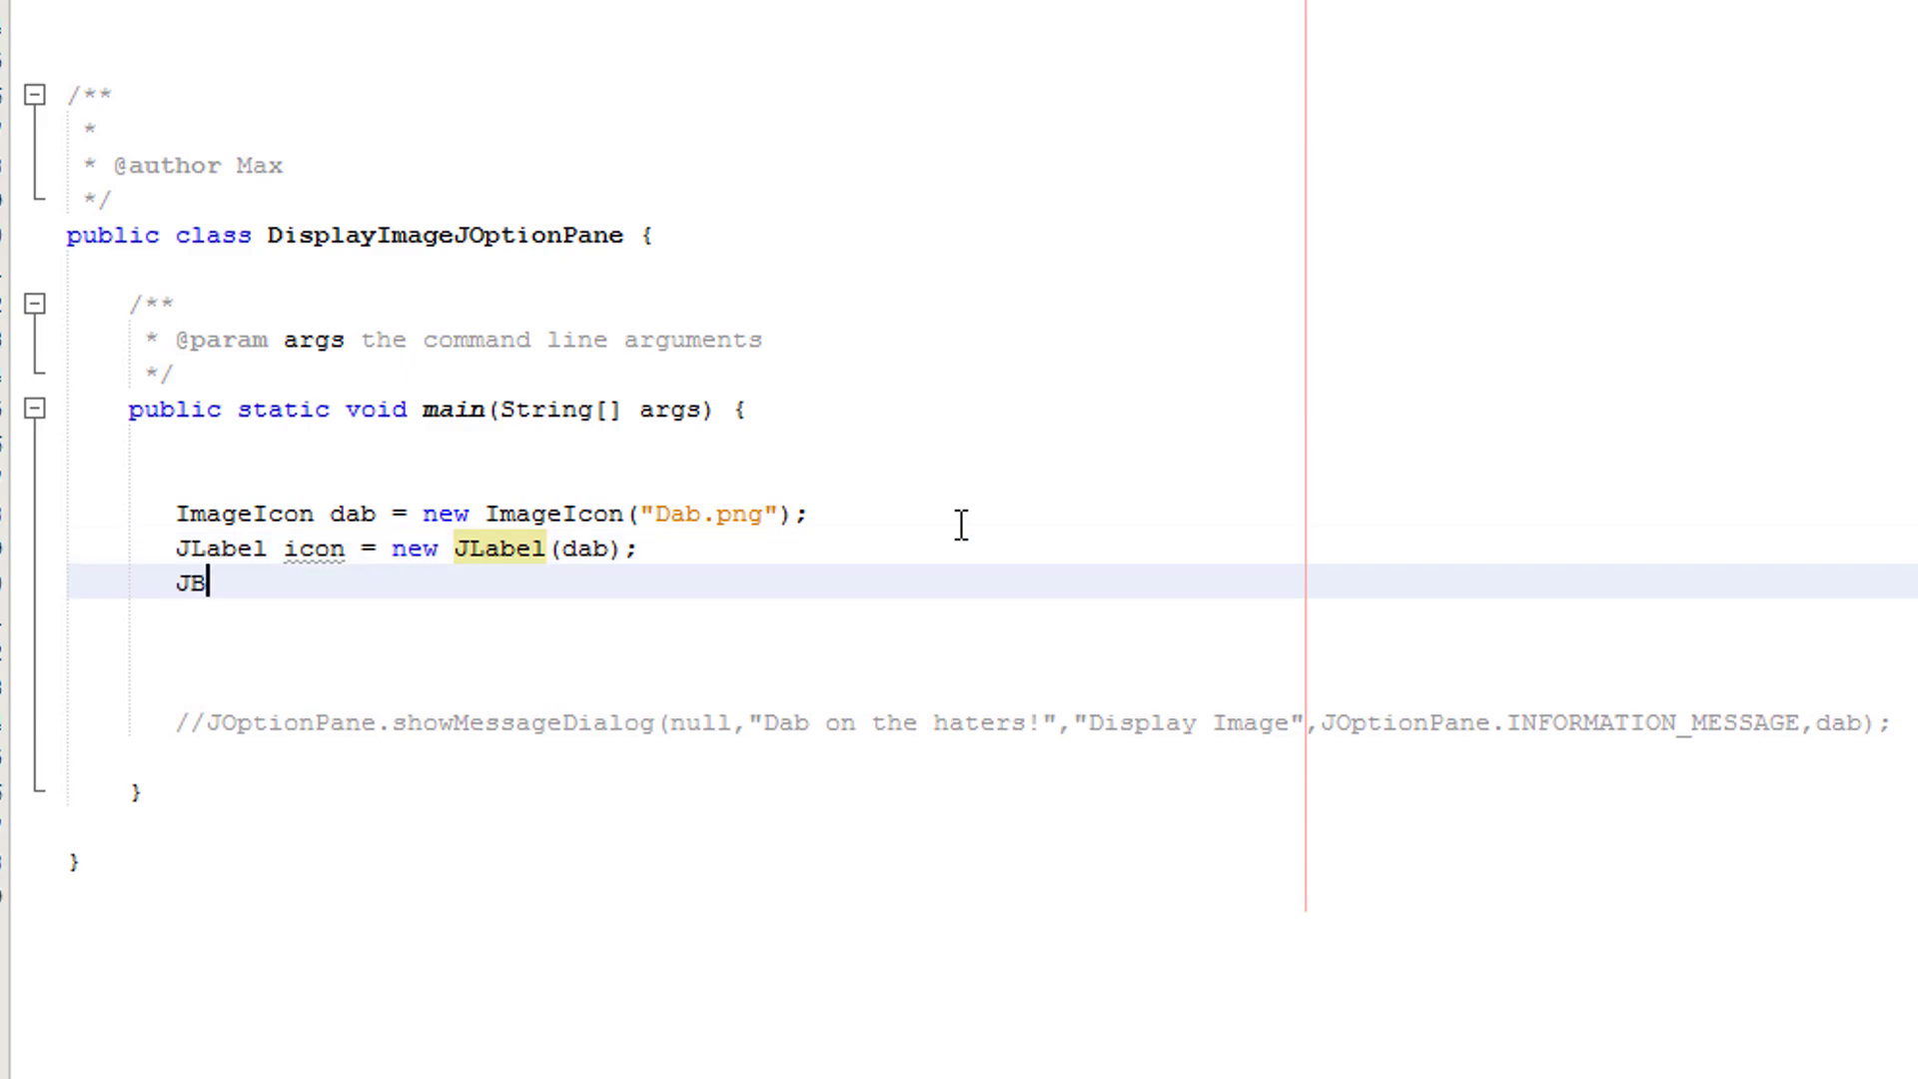
{"action": "type", "text": "Label"}
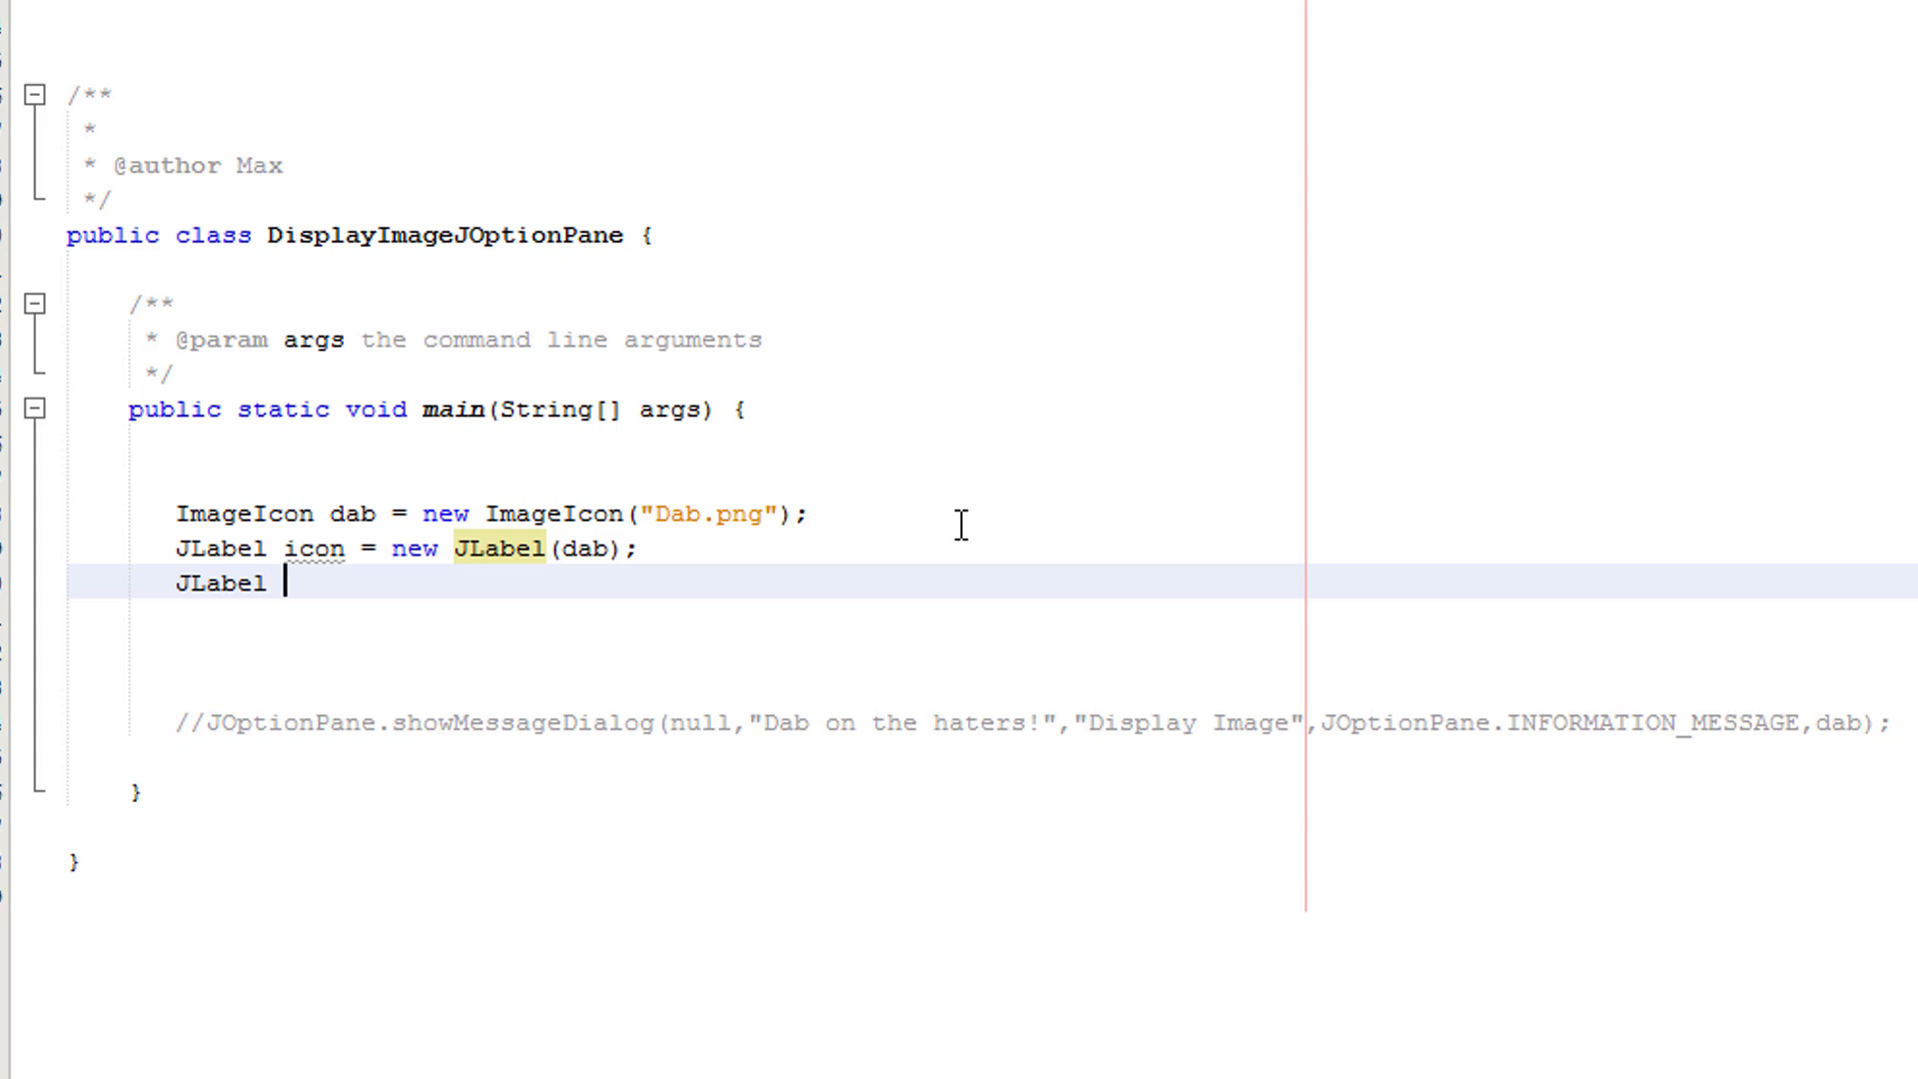
{"action": "type", "text": "text ="}
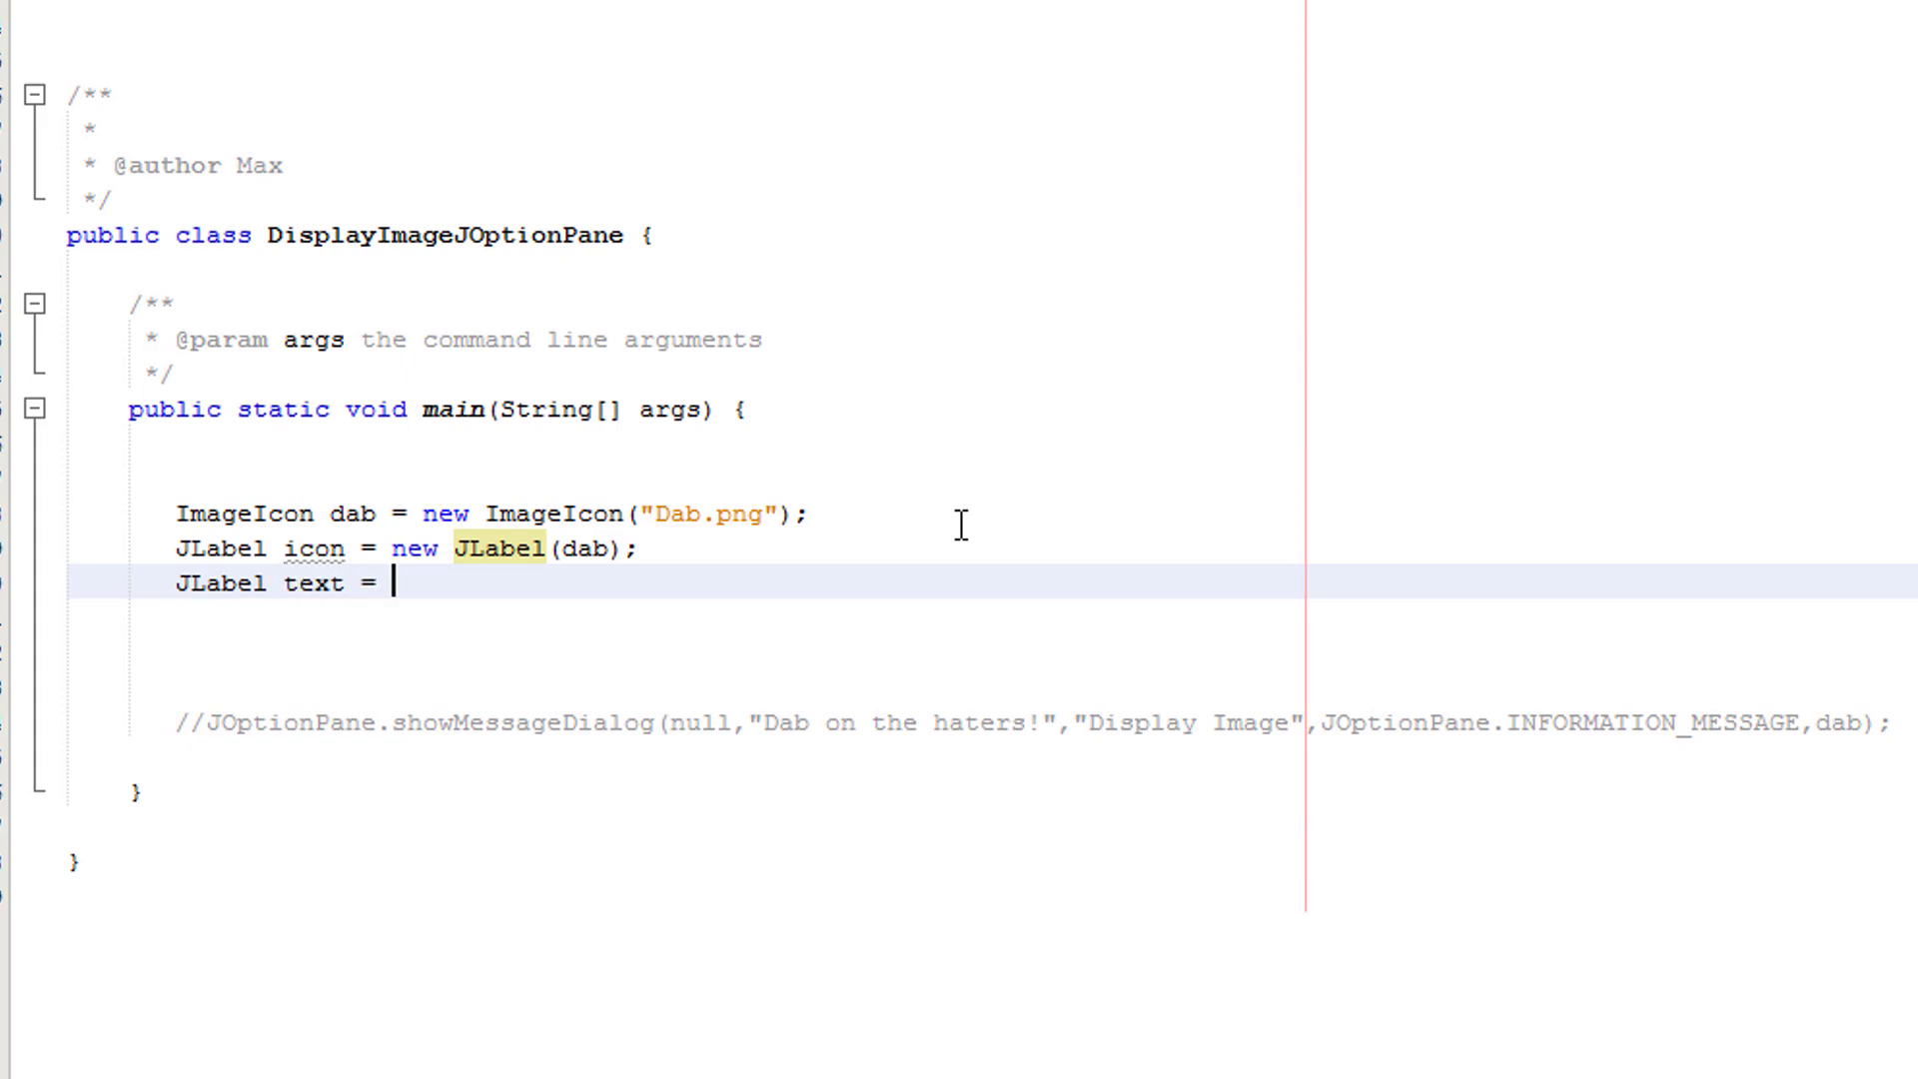
{"action": "type", "text": "new JLabel(\"Dab on the ha"}
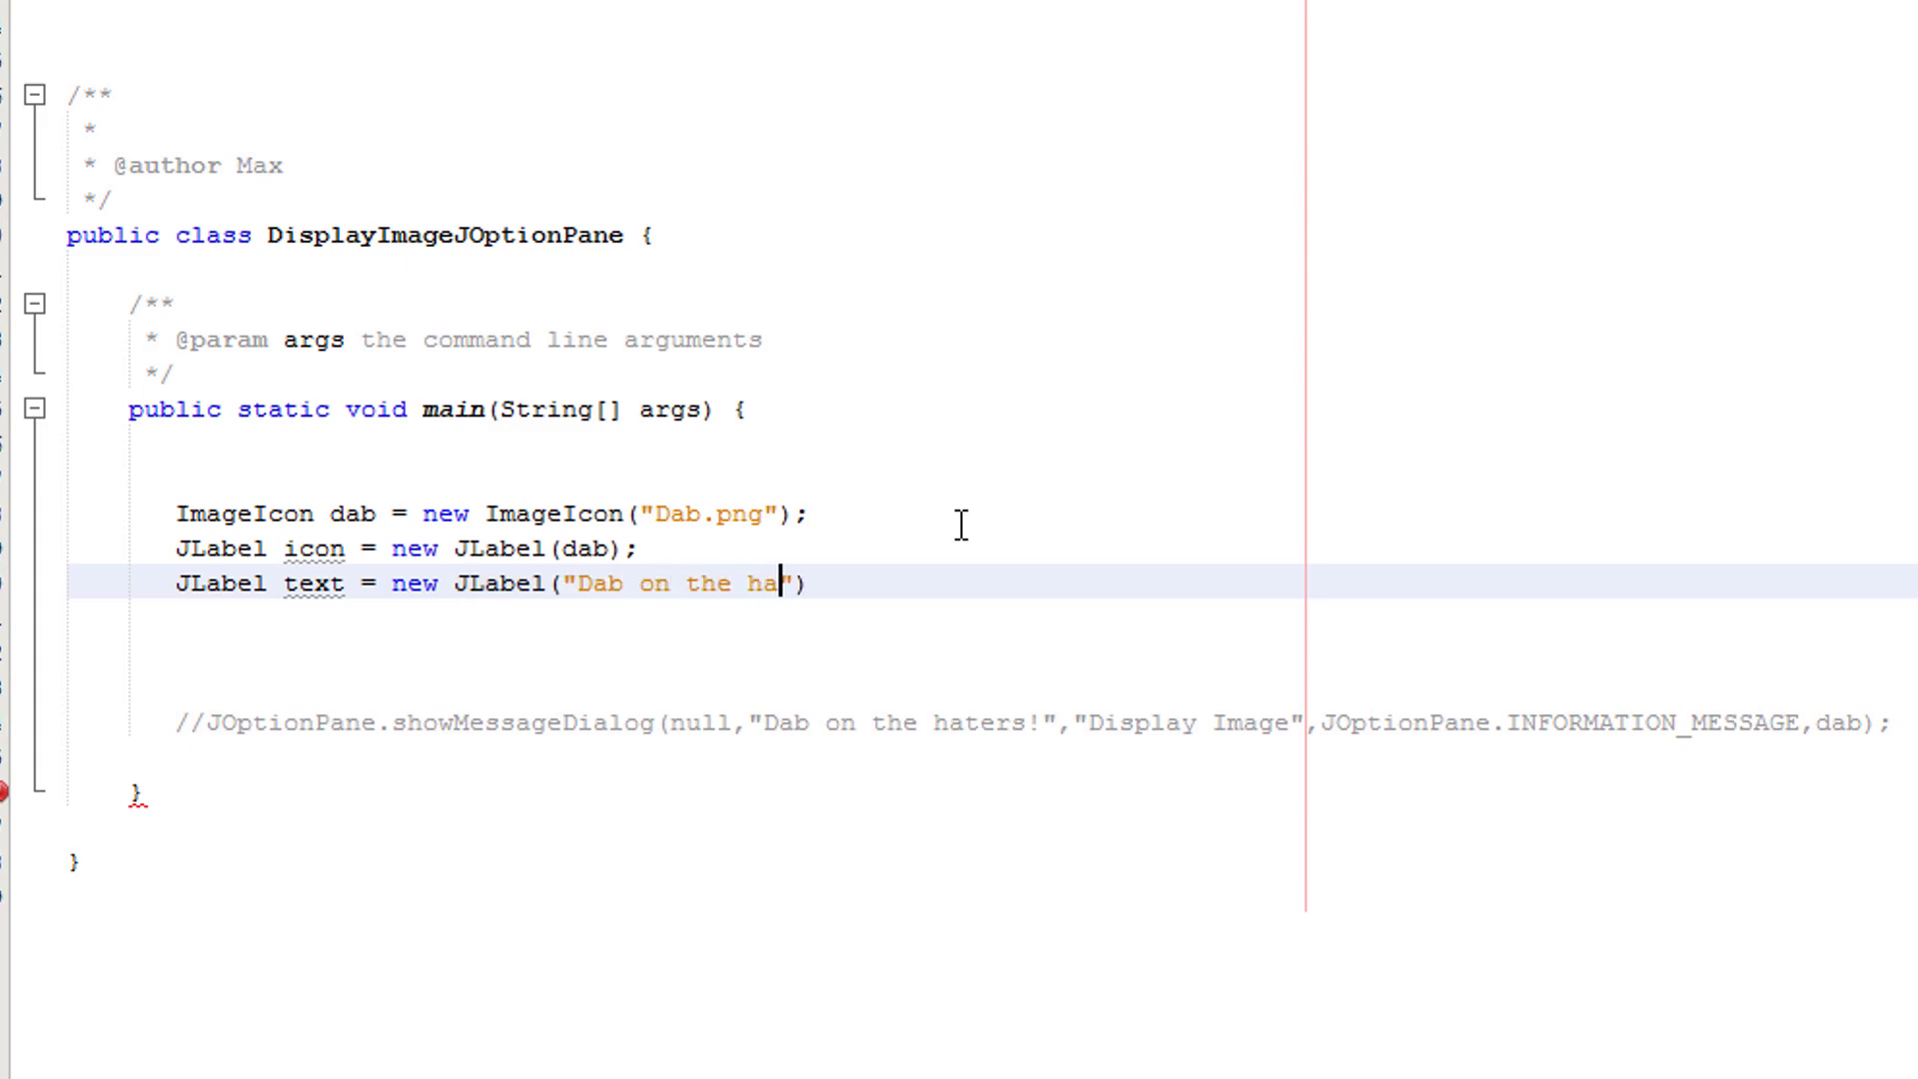
{"action": "type", "text": "ters\");"}
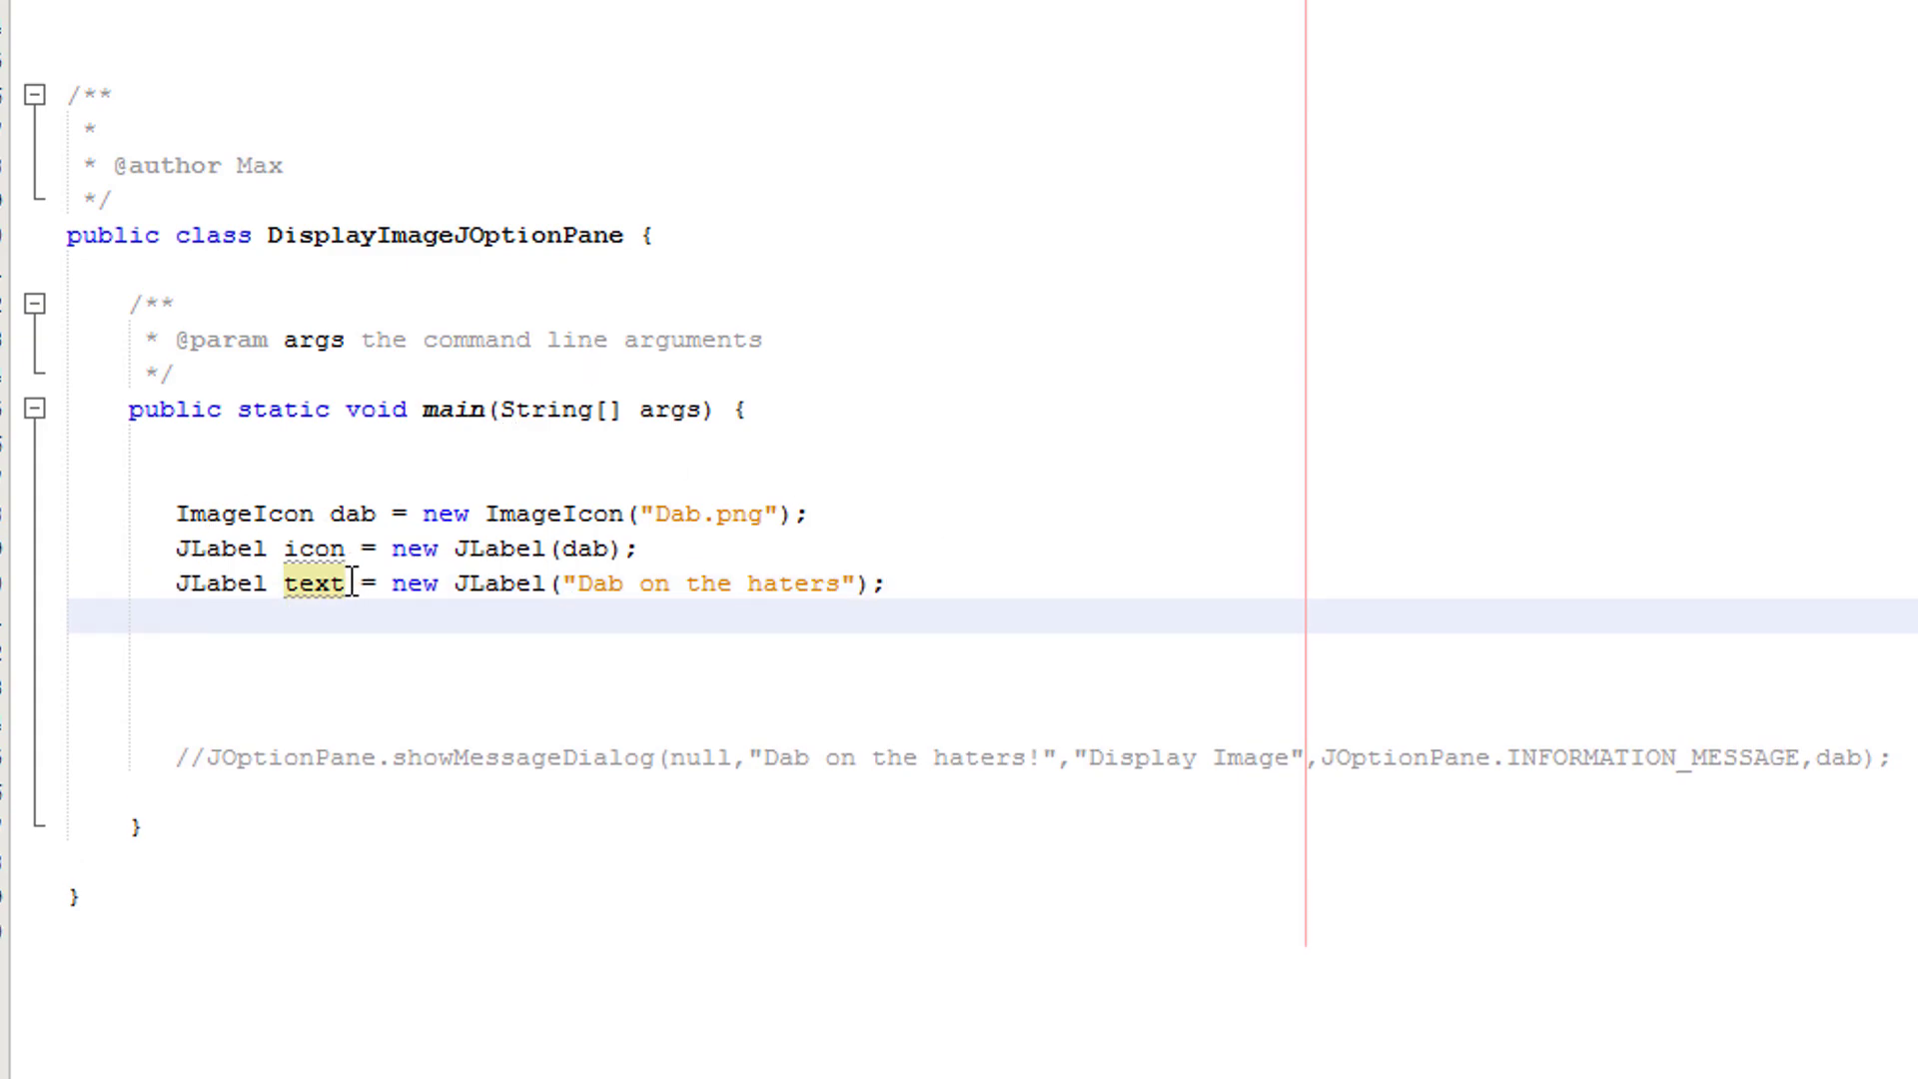
{"action": "left_click", "coordinate": [554, 584]}
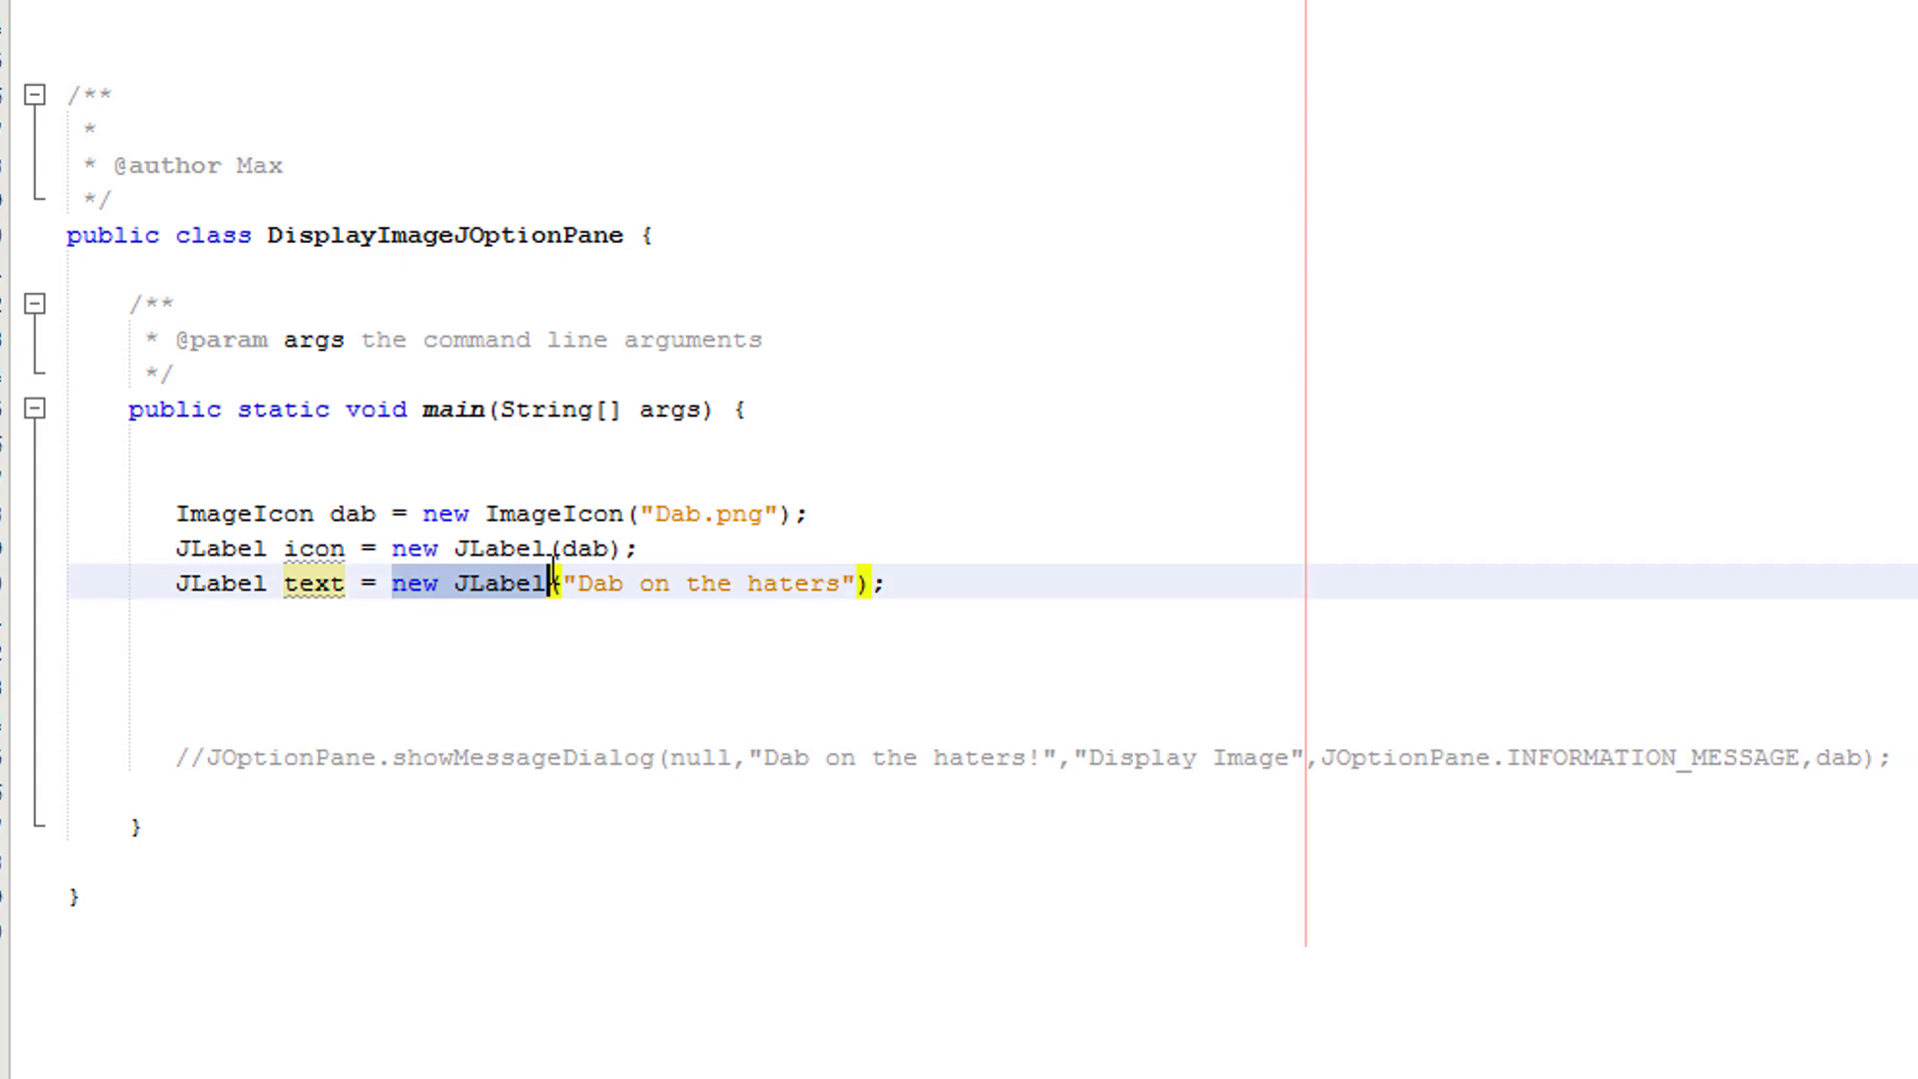
{"action": "left_click", "coordinate": [871, 583]}
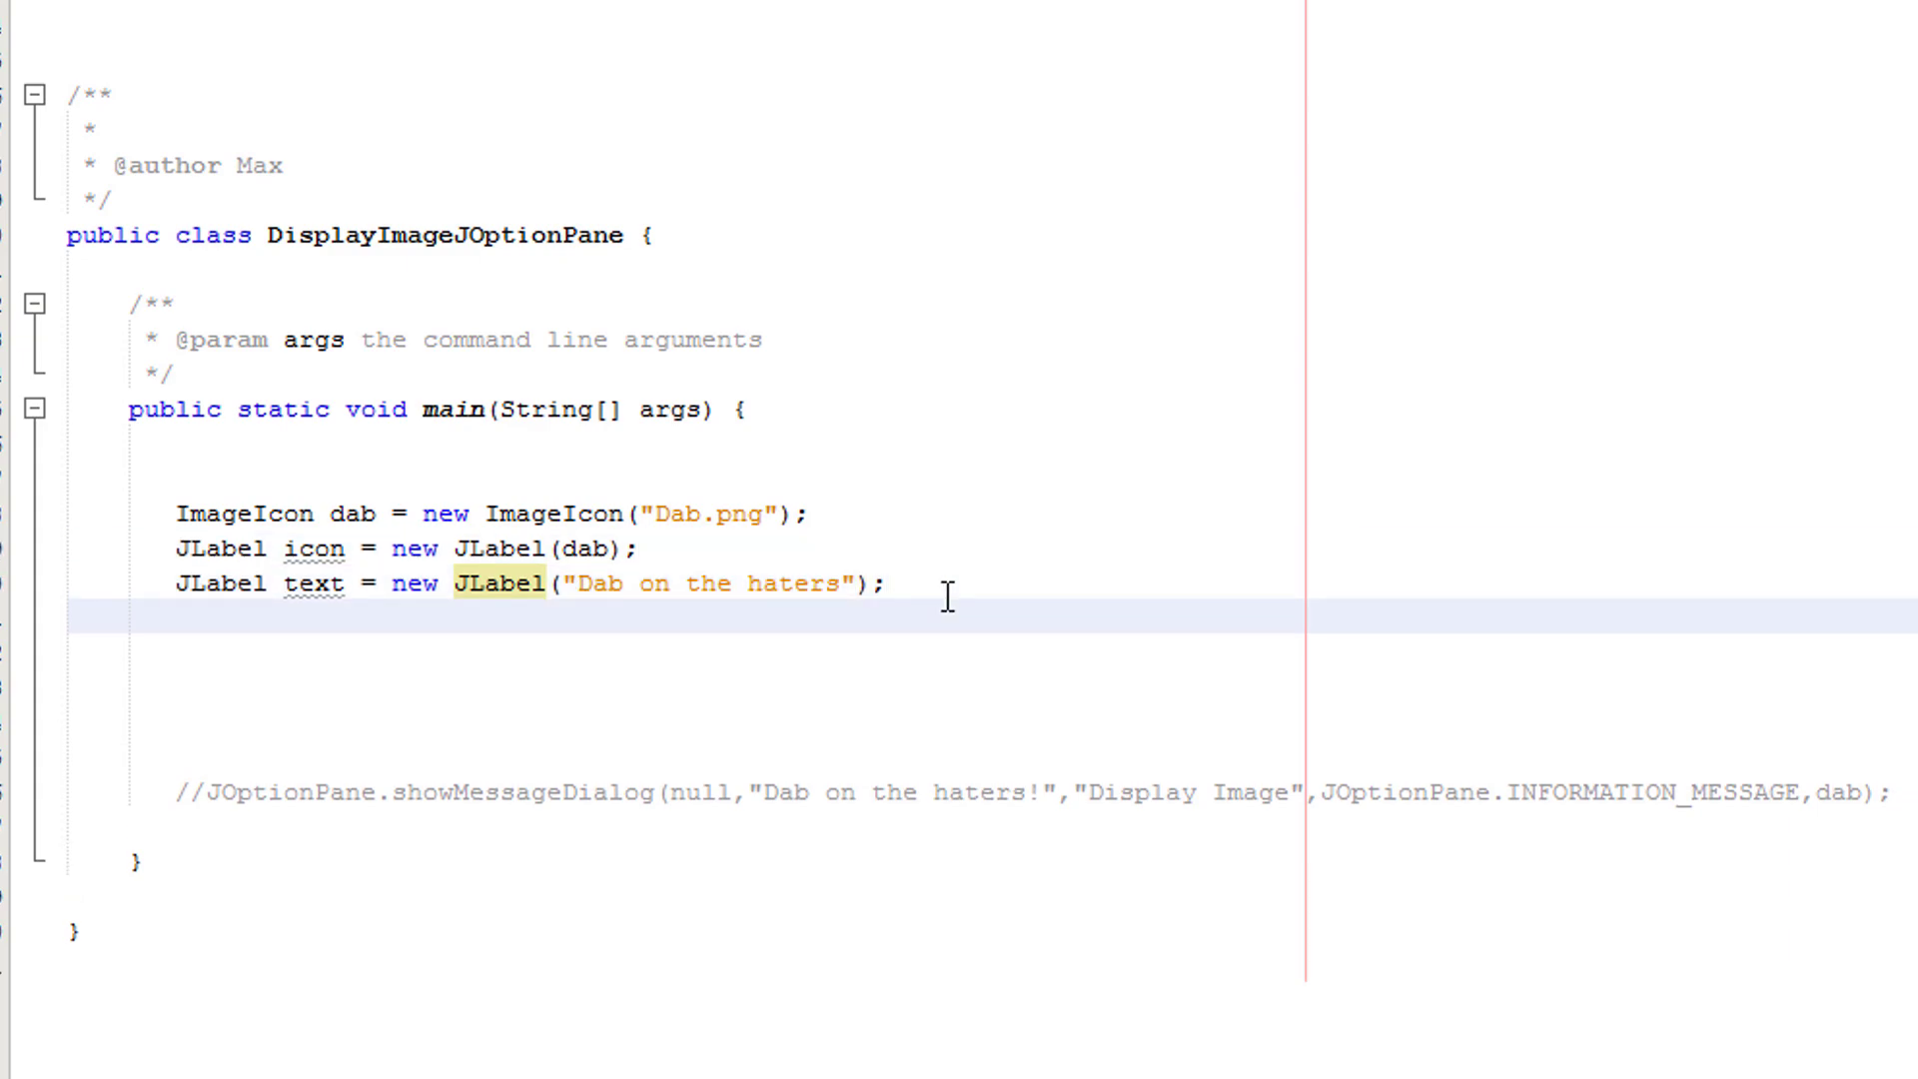
- Declare JLabel text2 with "This is a 2nd message to dab on the haters"
{"action": "type", "text": "JLOabel text1"}
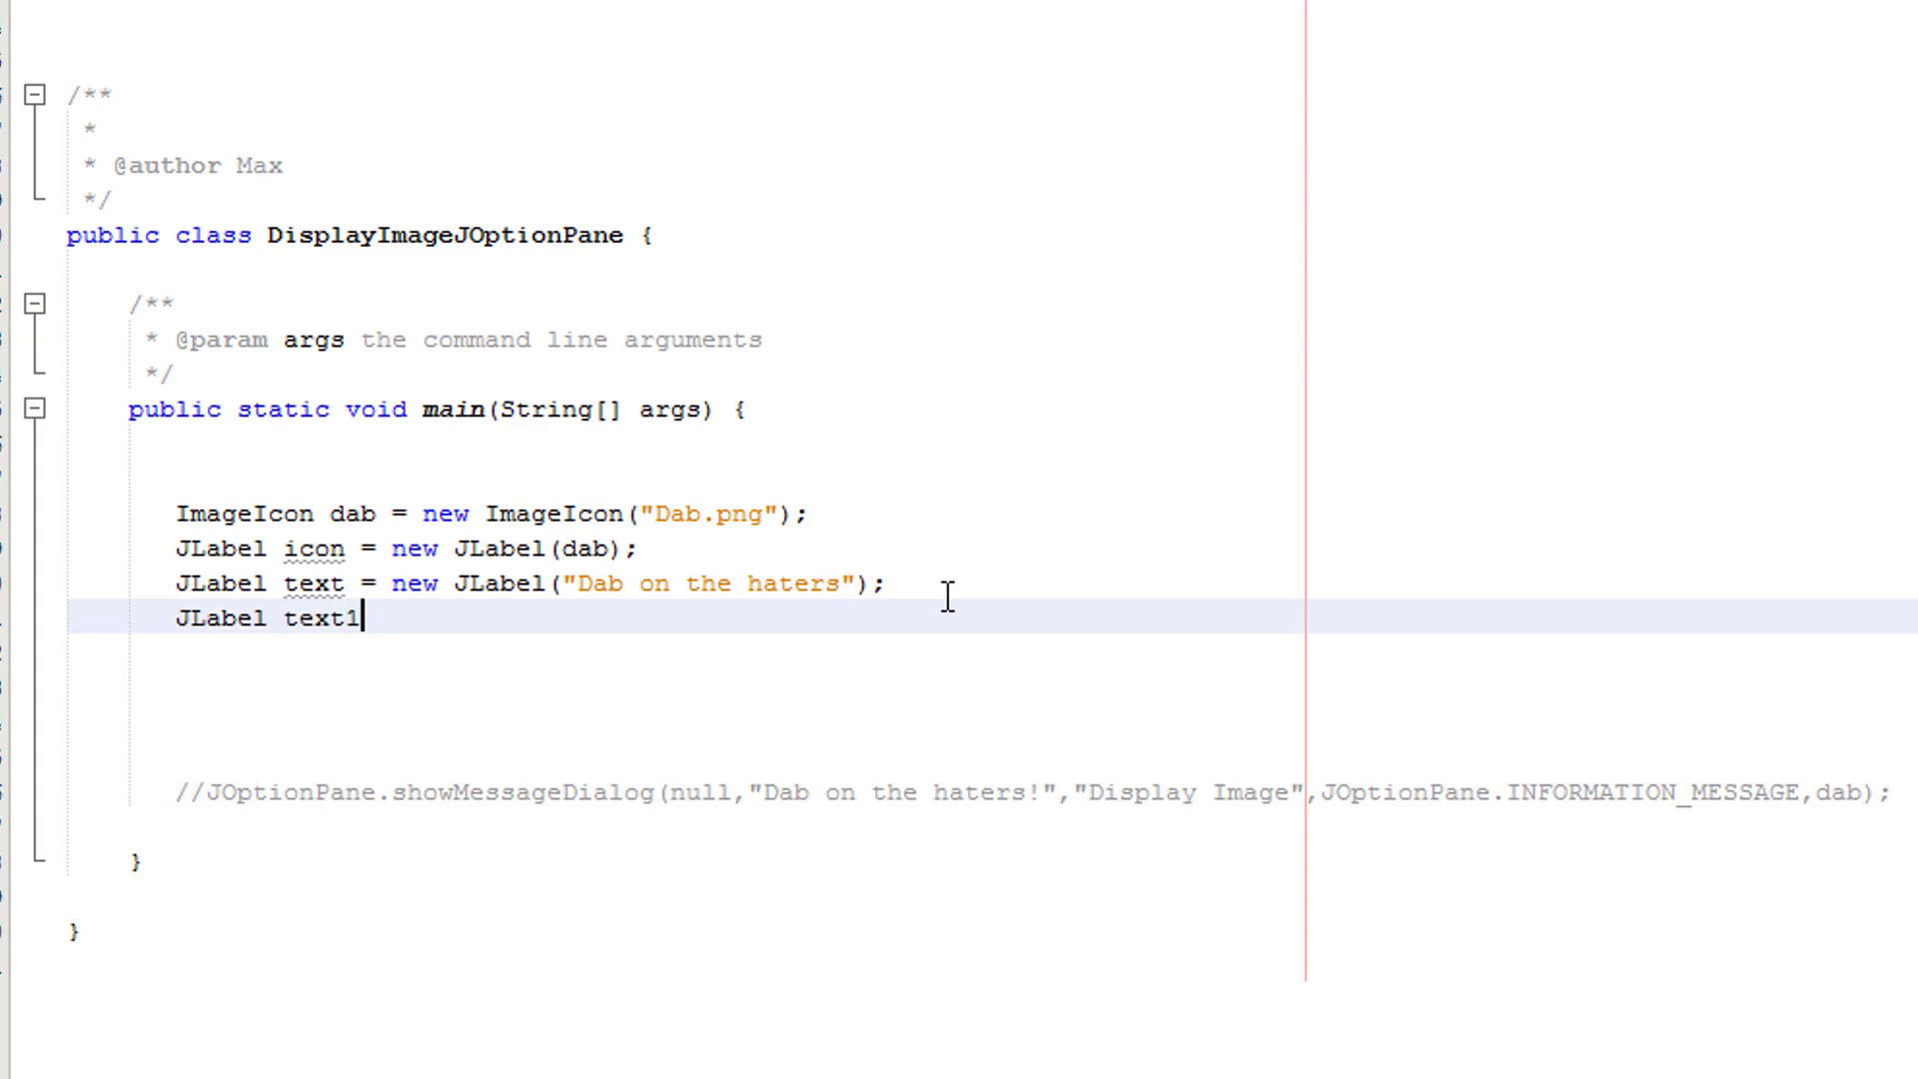
{"action": "type", "text": "2 = new J"}
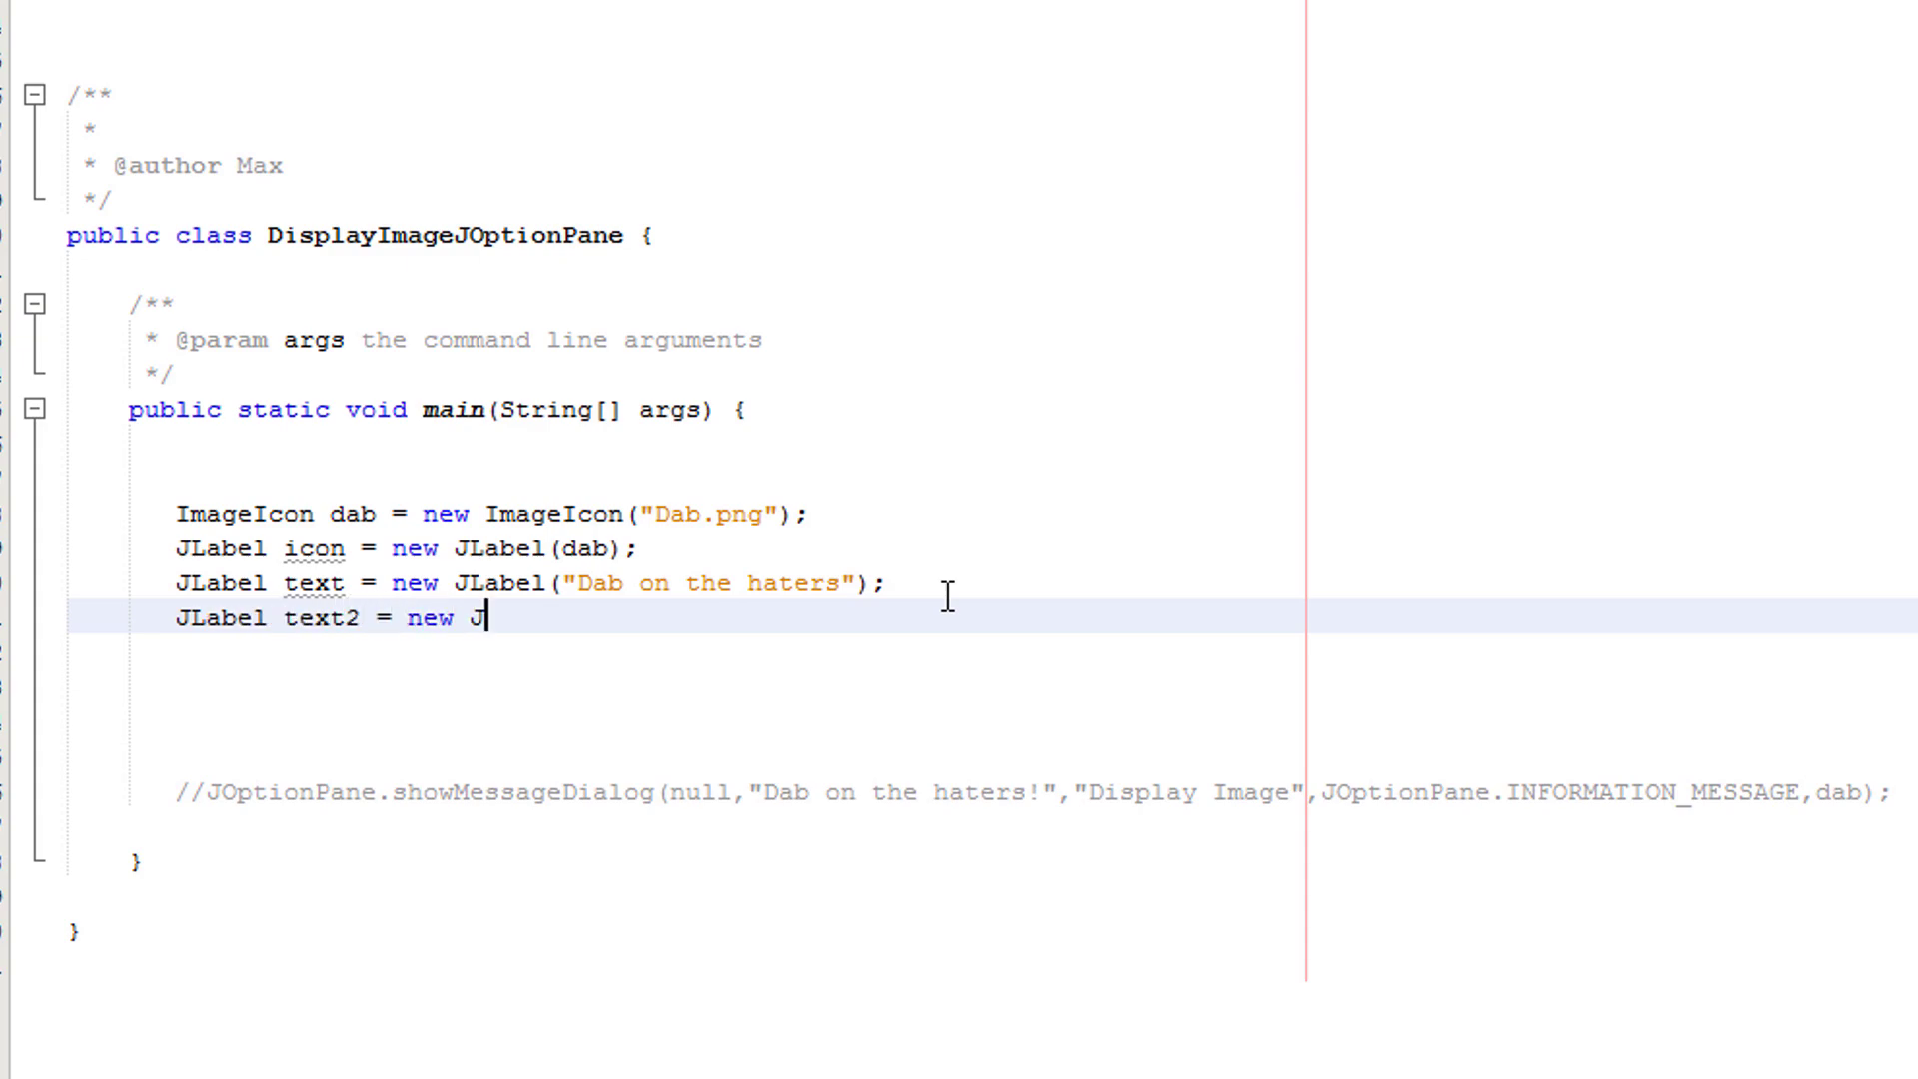
{"action": "type", "text": "Label(\"\")"}
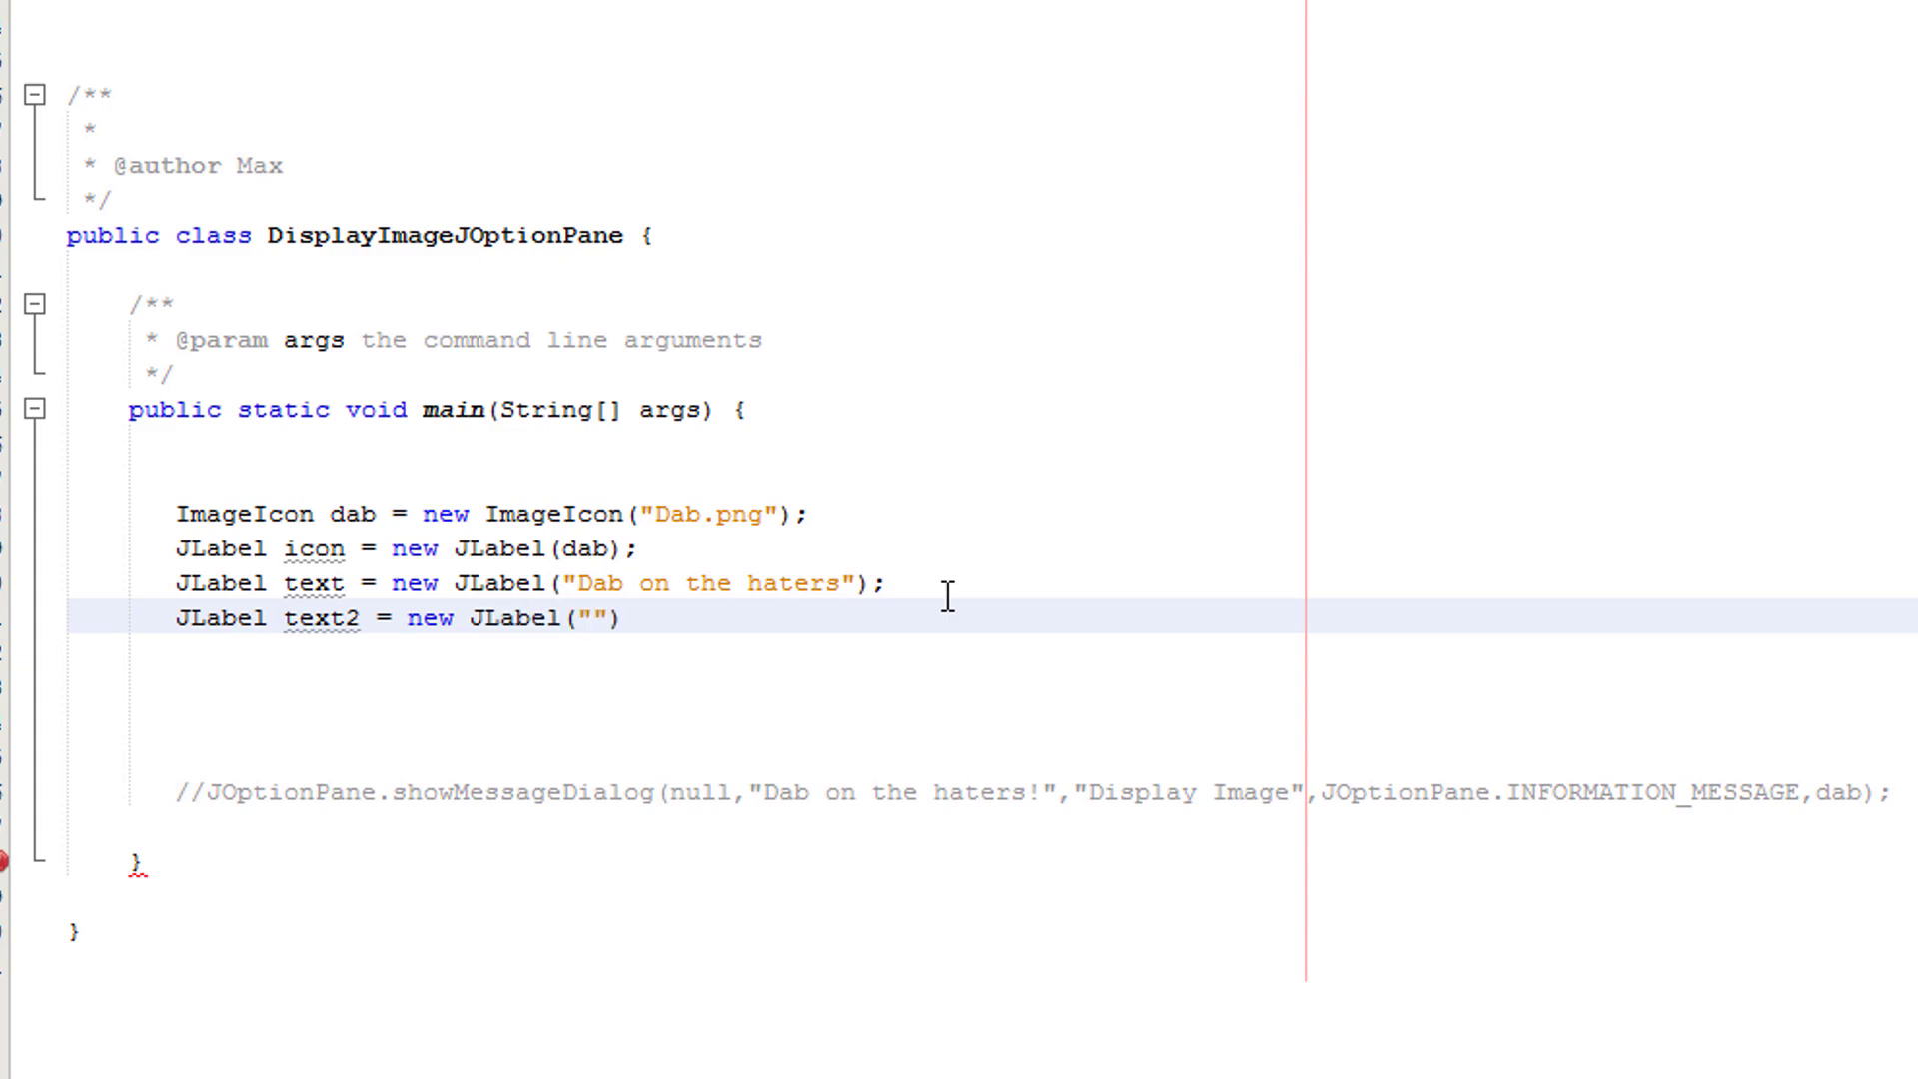
{"action": "type", "text": "This is a 2n"}
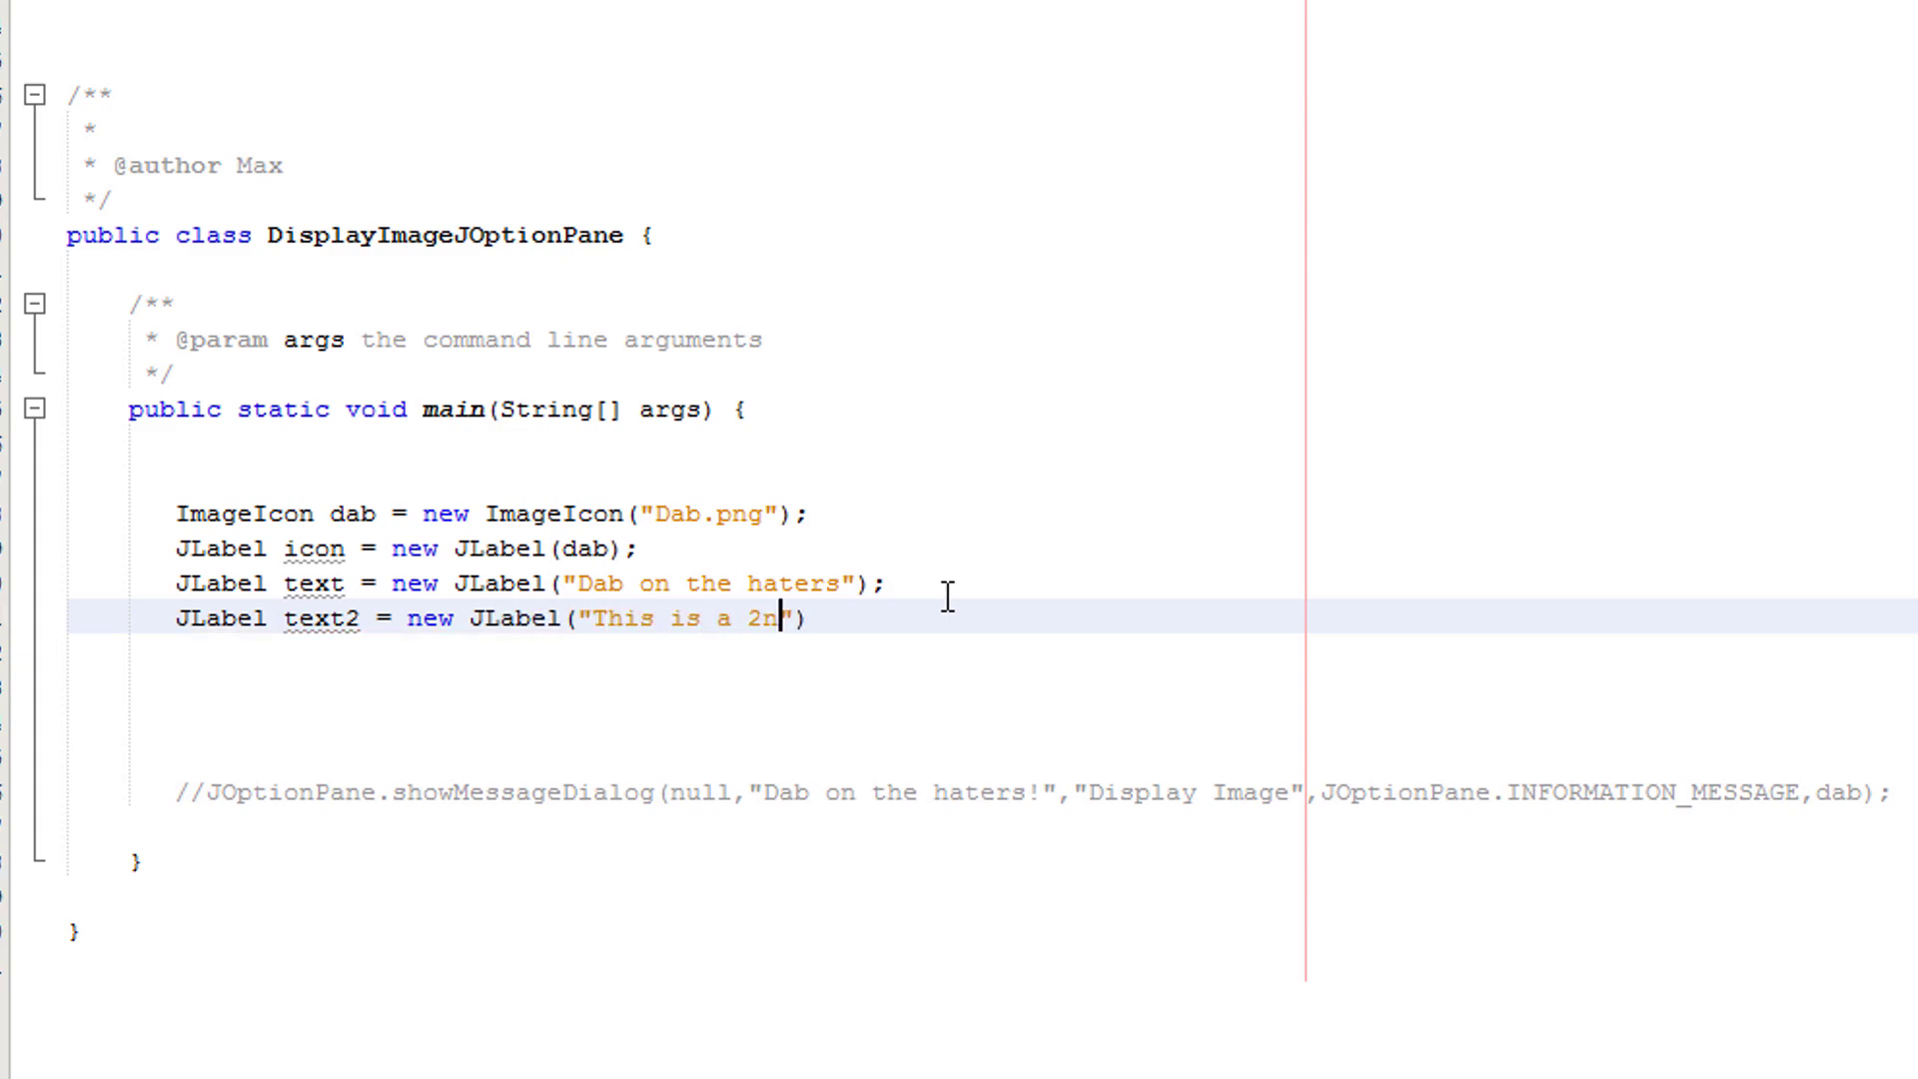
{"action": "type", "text": "d message to d"}
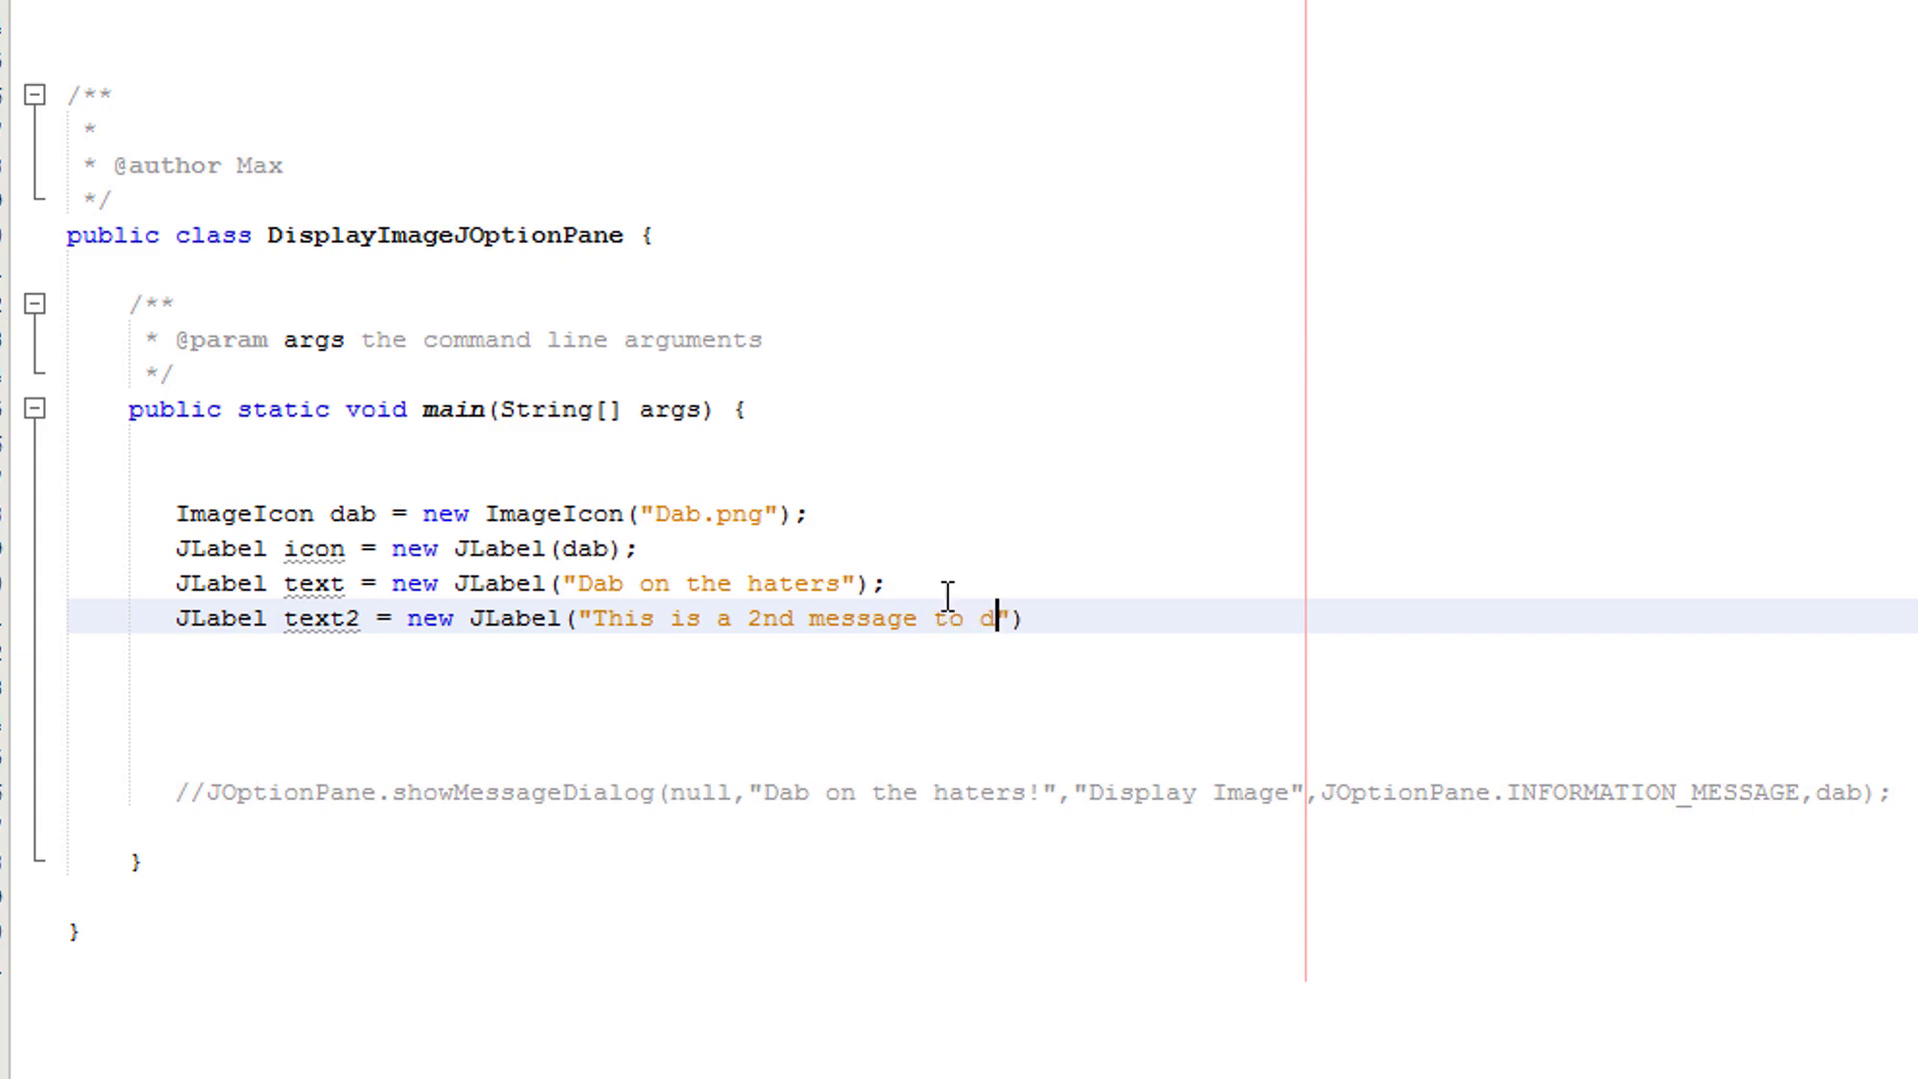
{"action": "type", "text": "ab on the ha"}
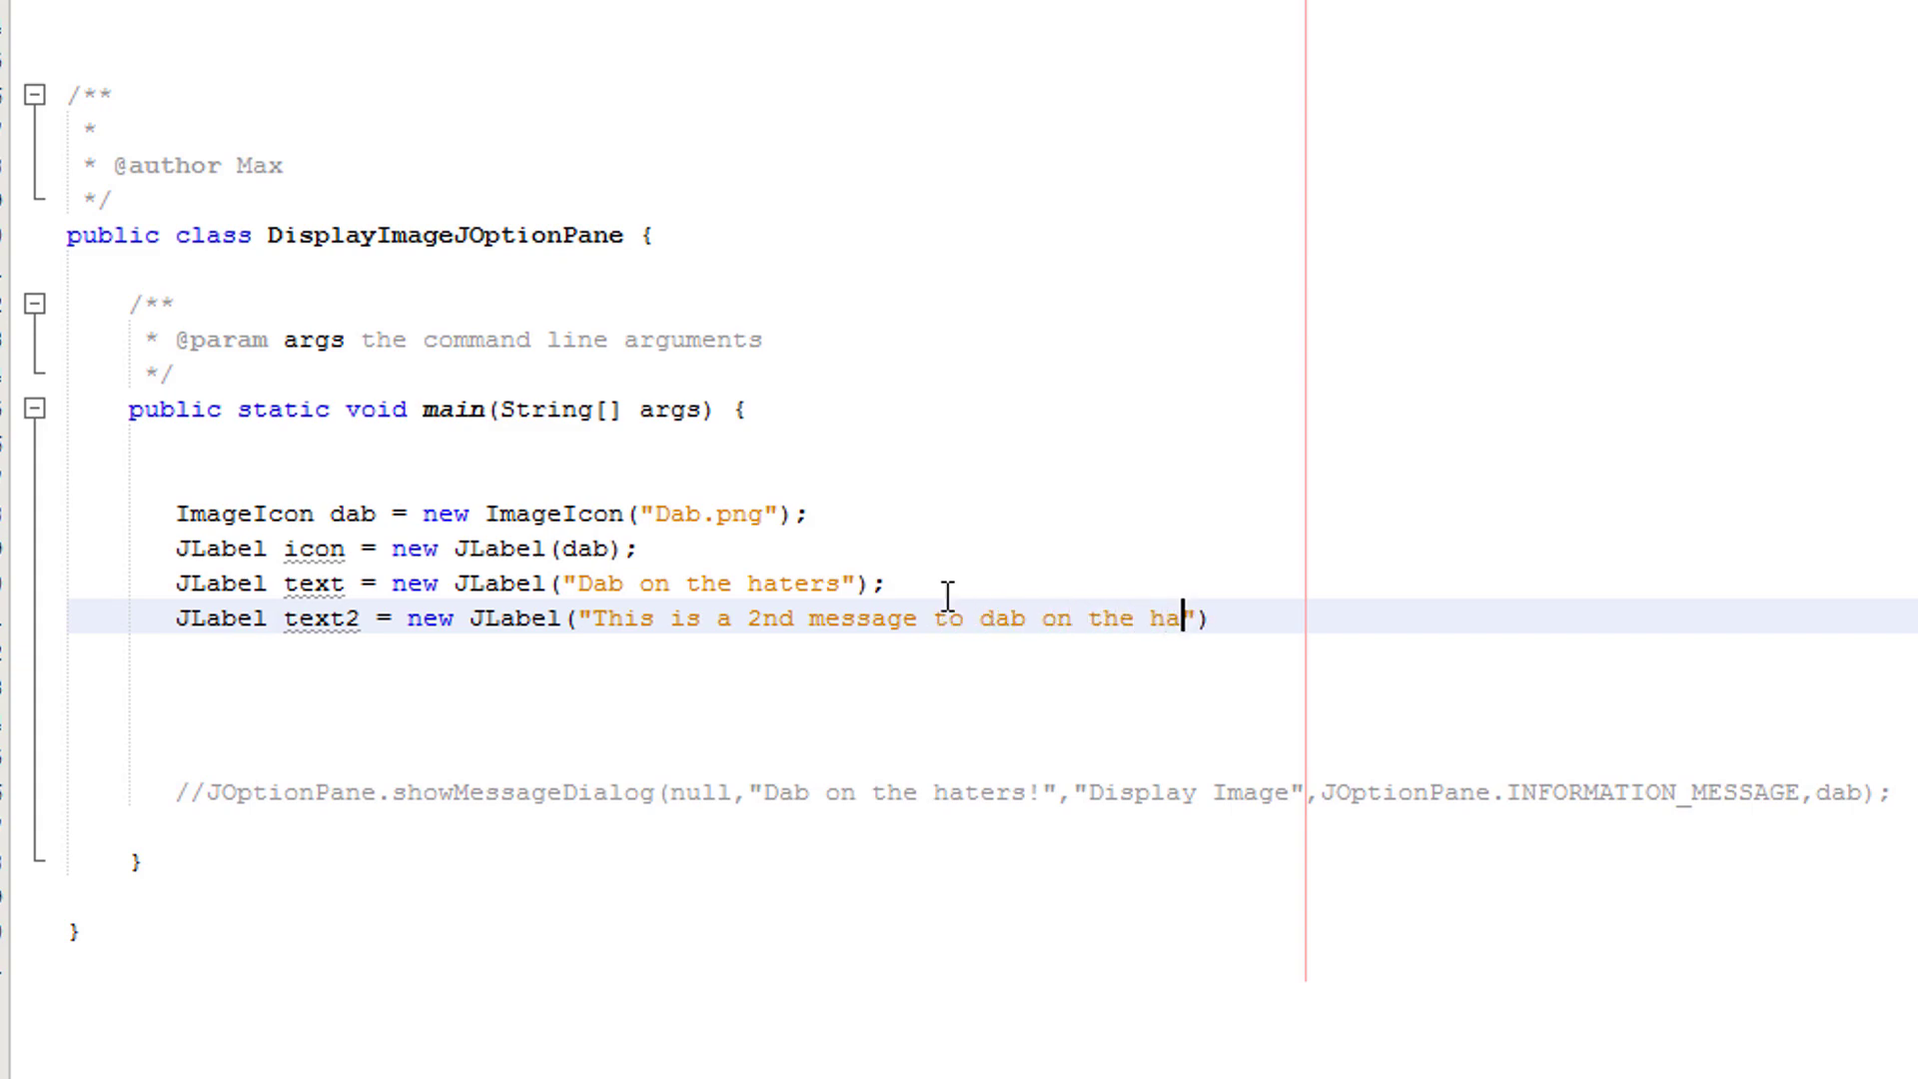
{"action": "type", "text": "ters\");"}
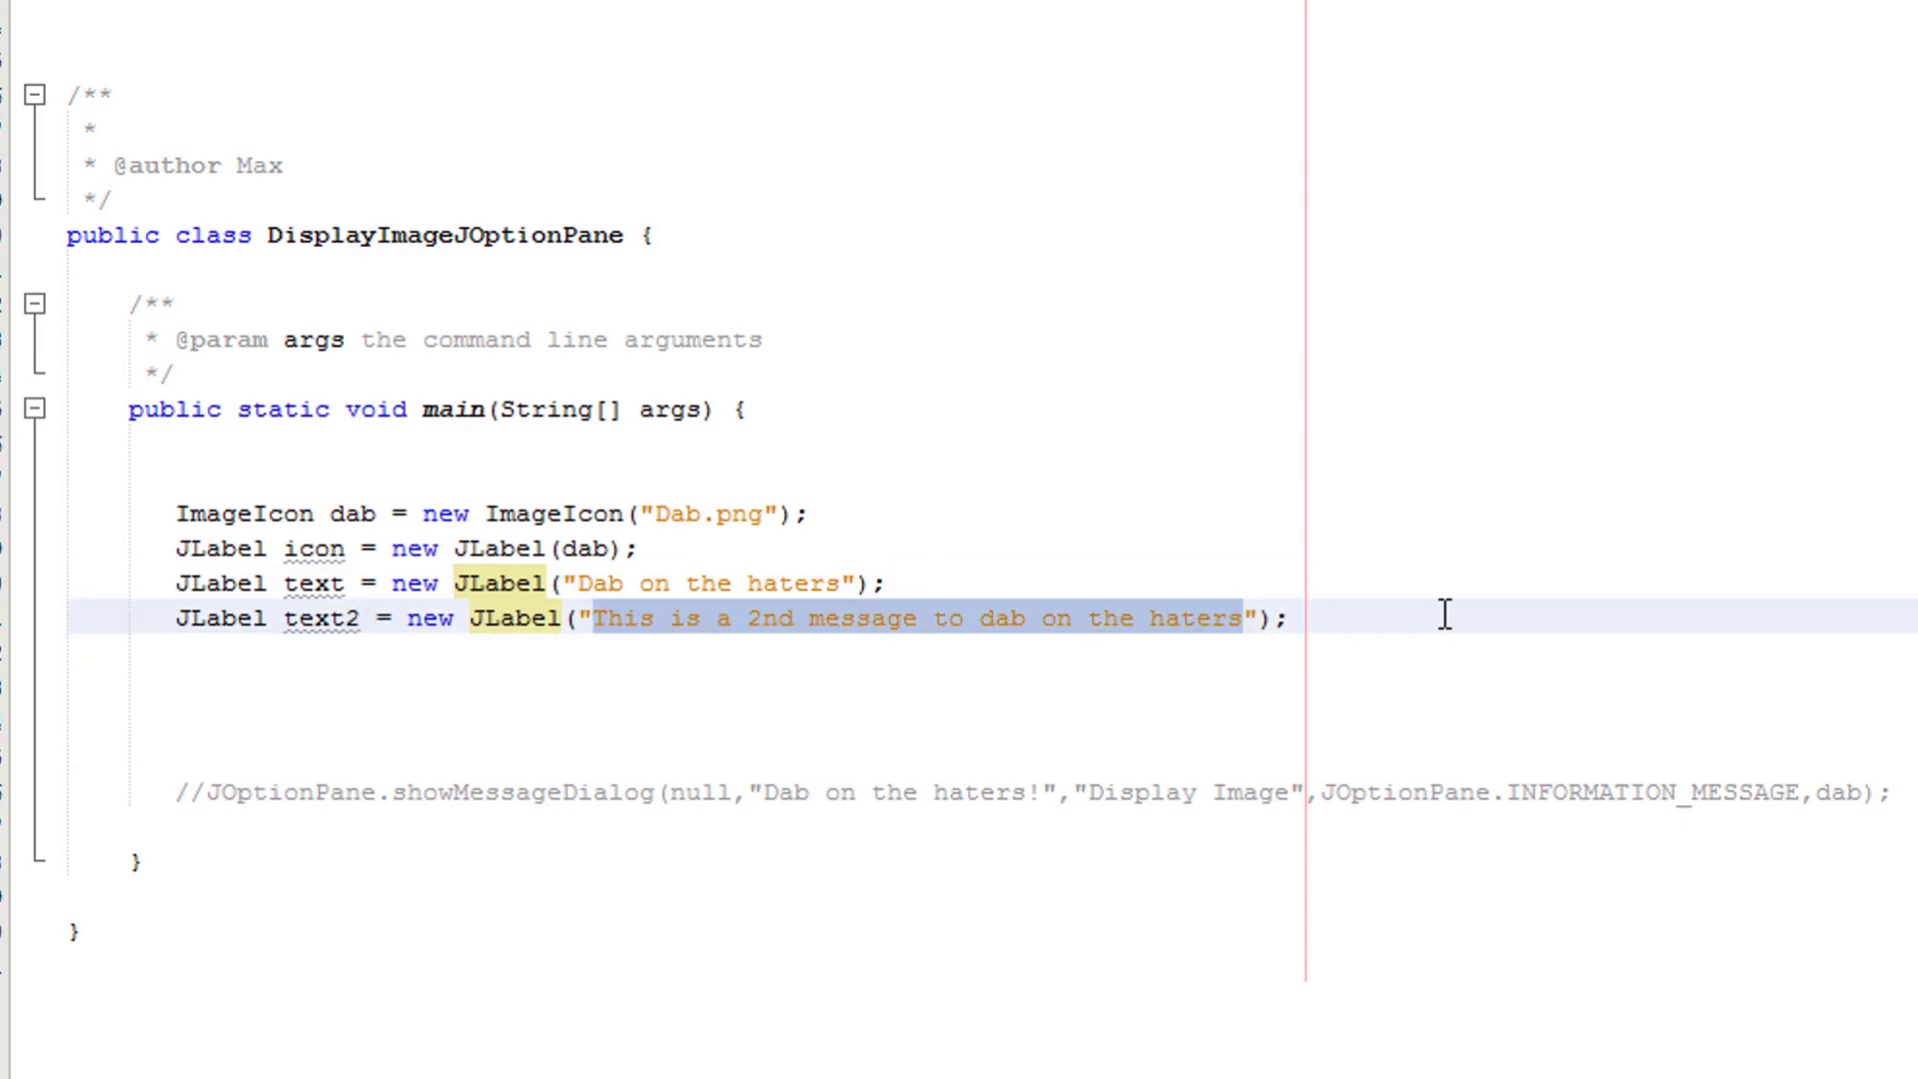
{"action": "left_click", "coordinate": [1285, 617]}
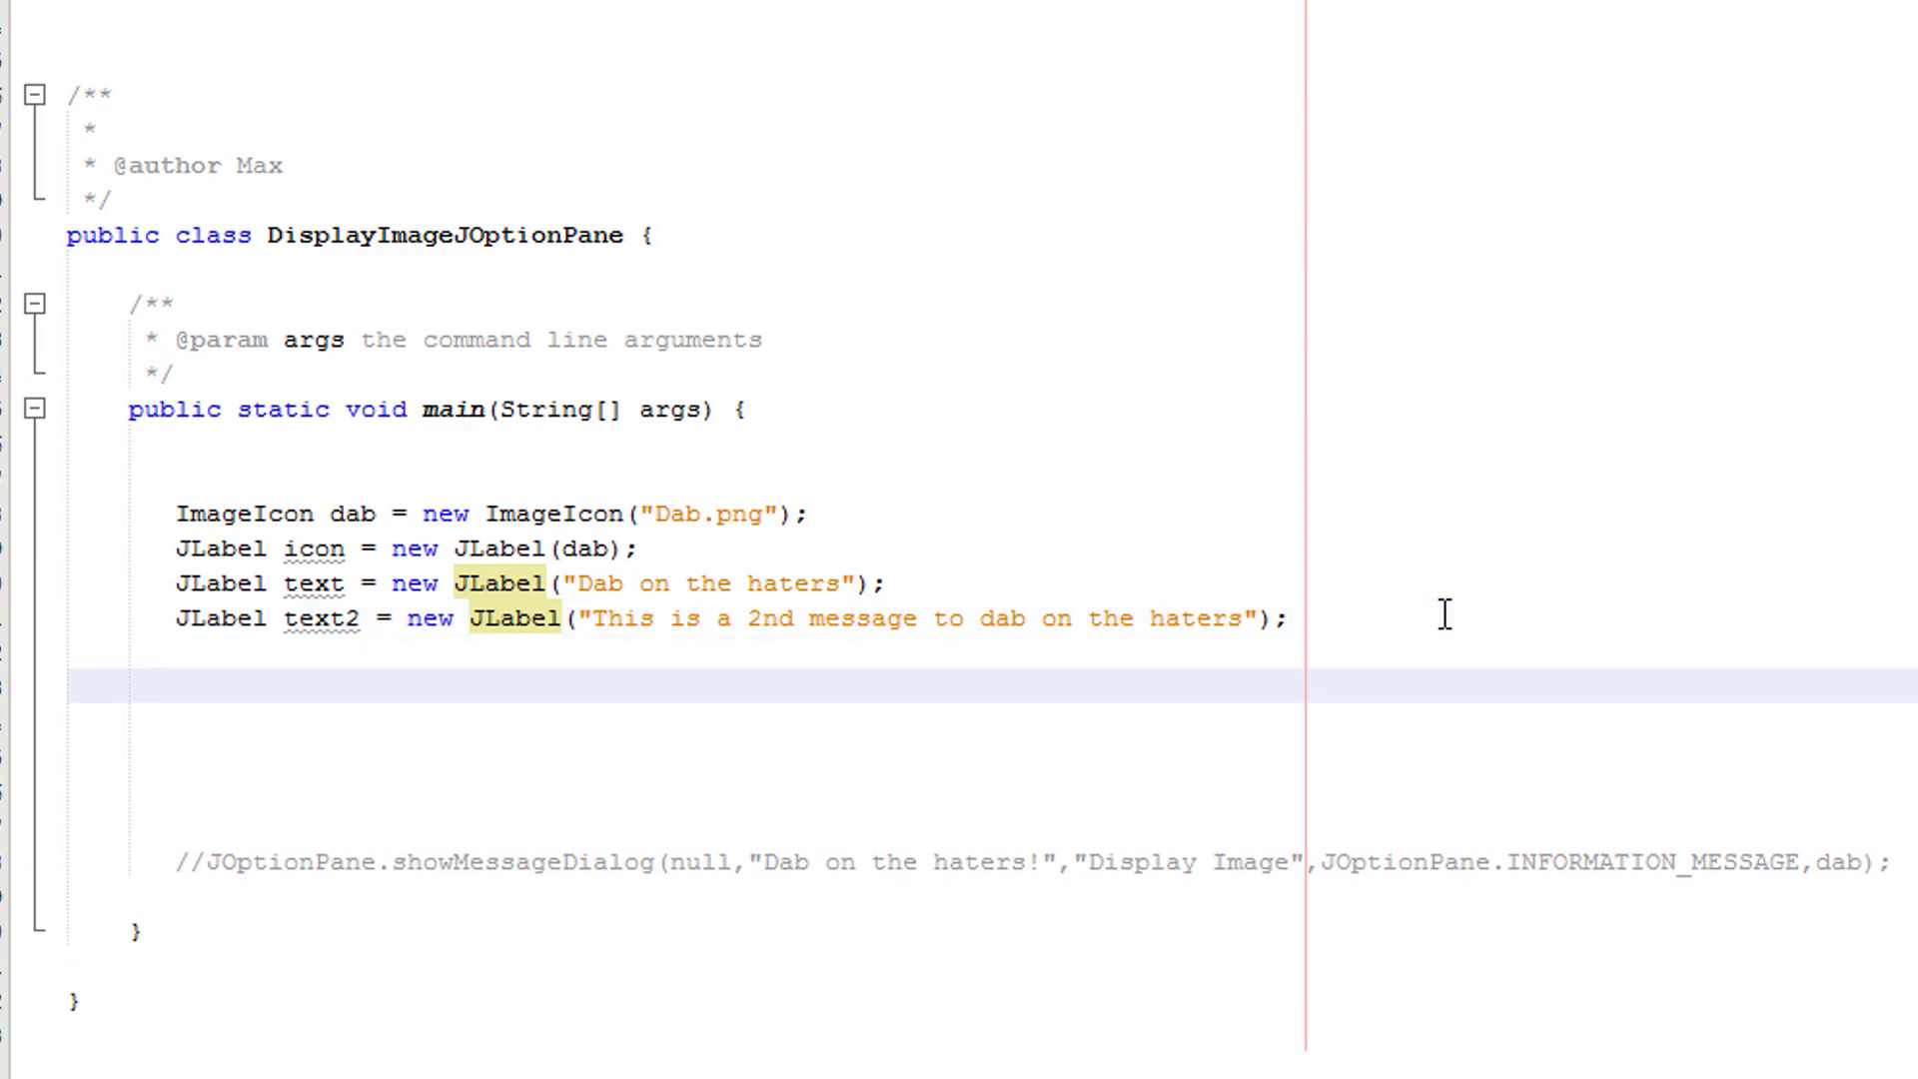
{"action": "left_click", "coordinate": [178, 685]}
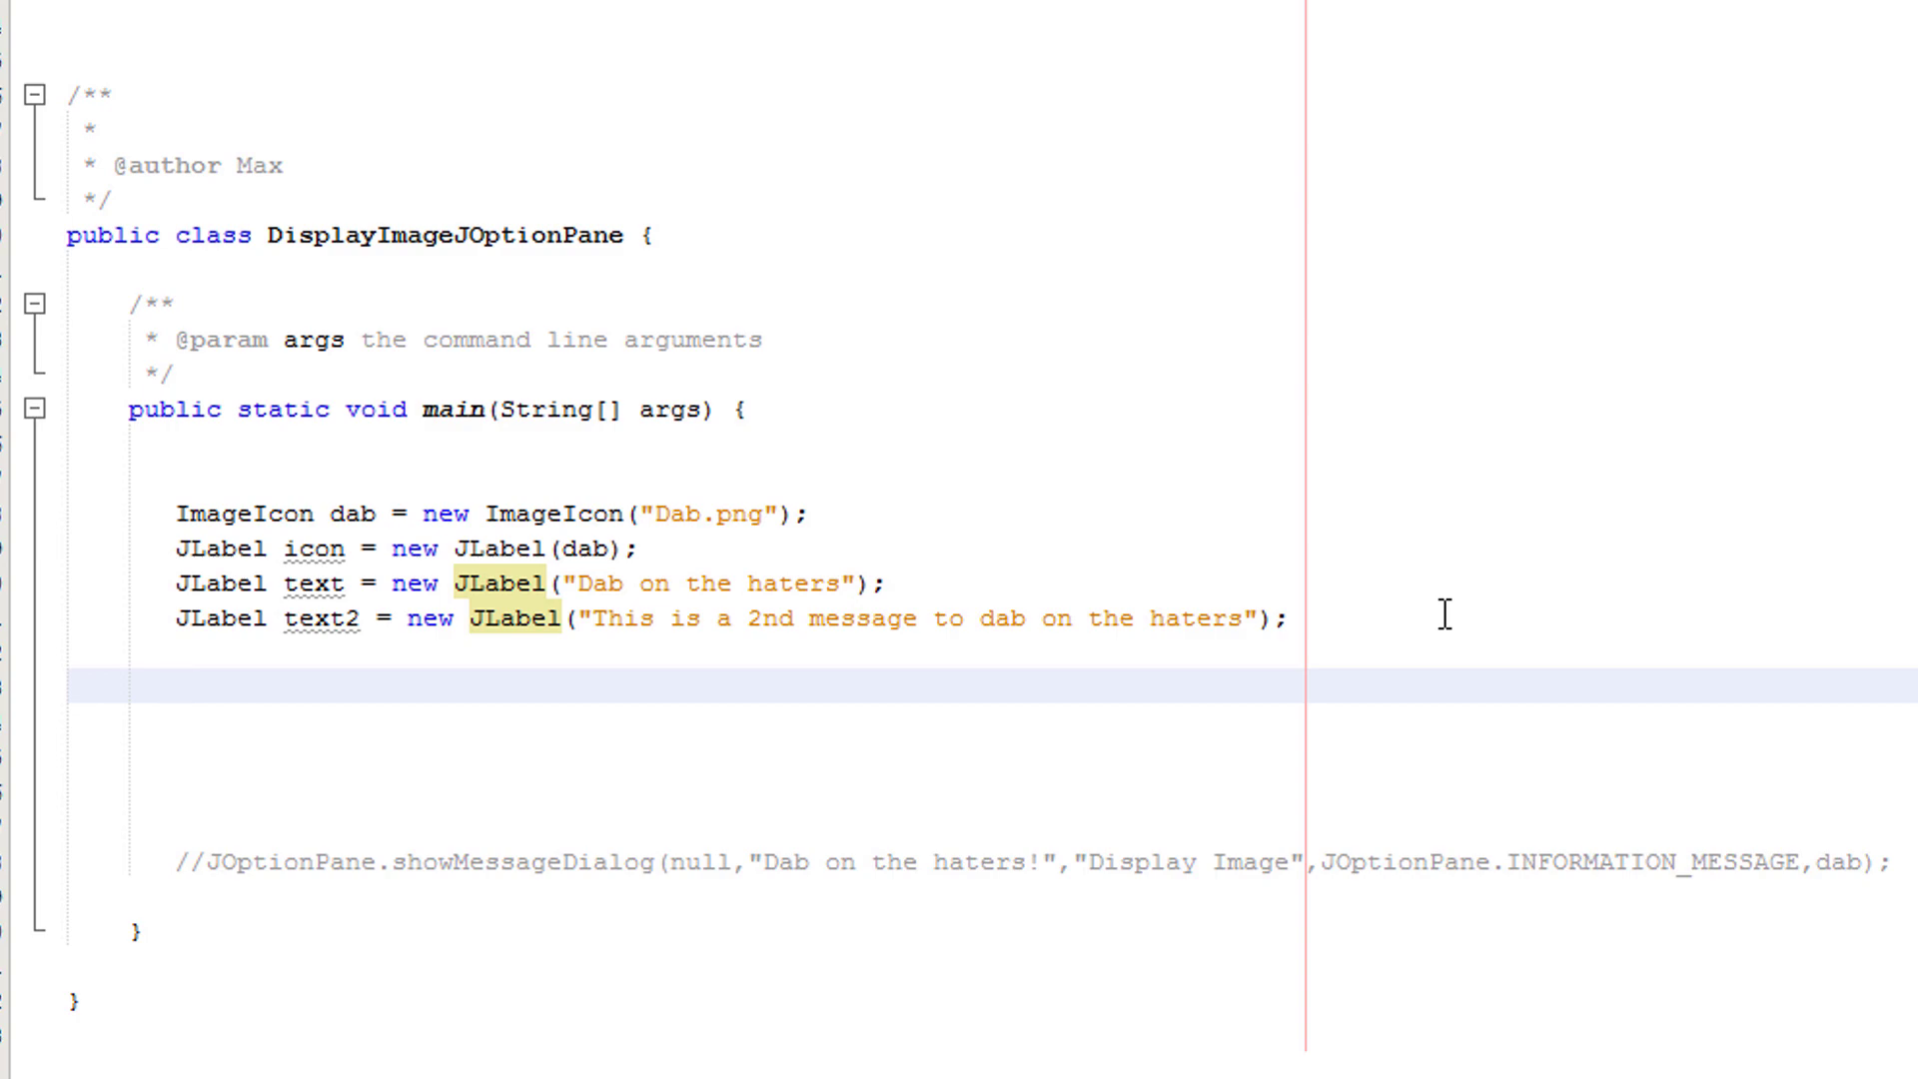
- Declare JPanel panel = new JPanel(); under the labels
{"action": "type", "text": "JPanel [a"}
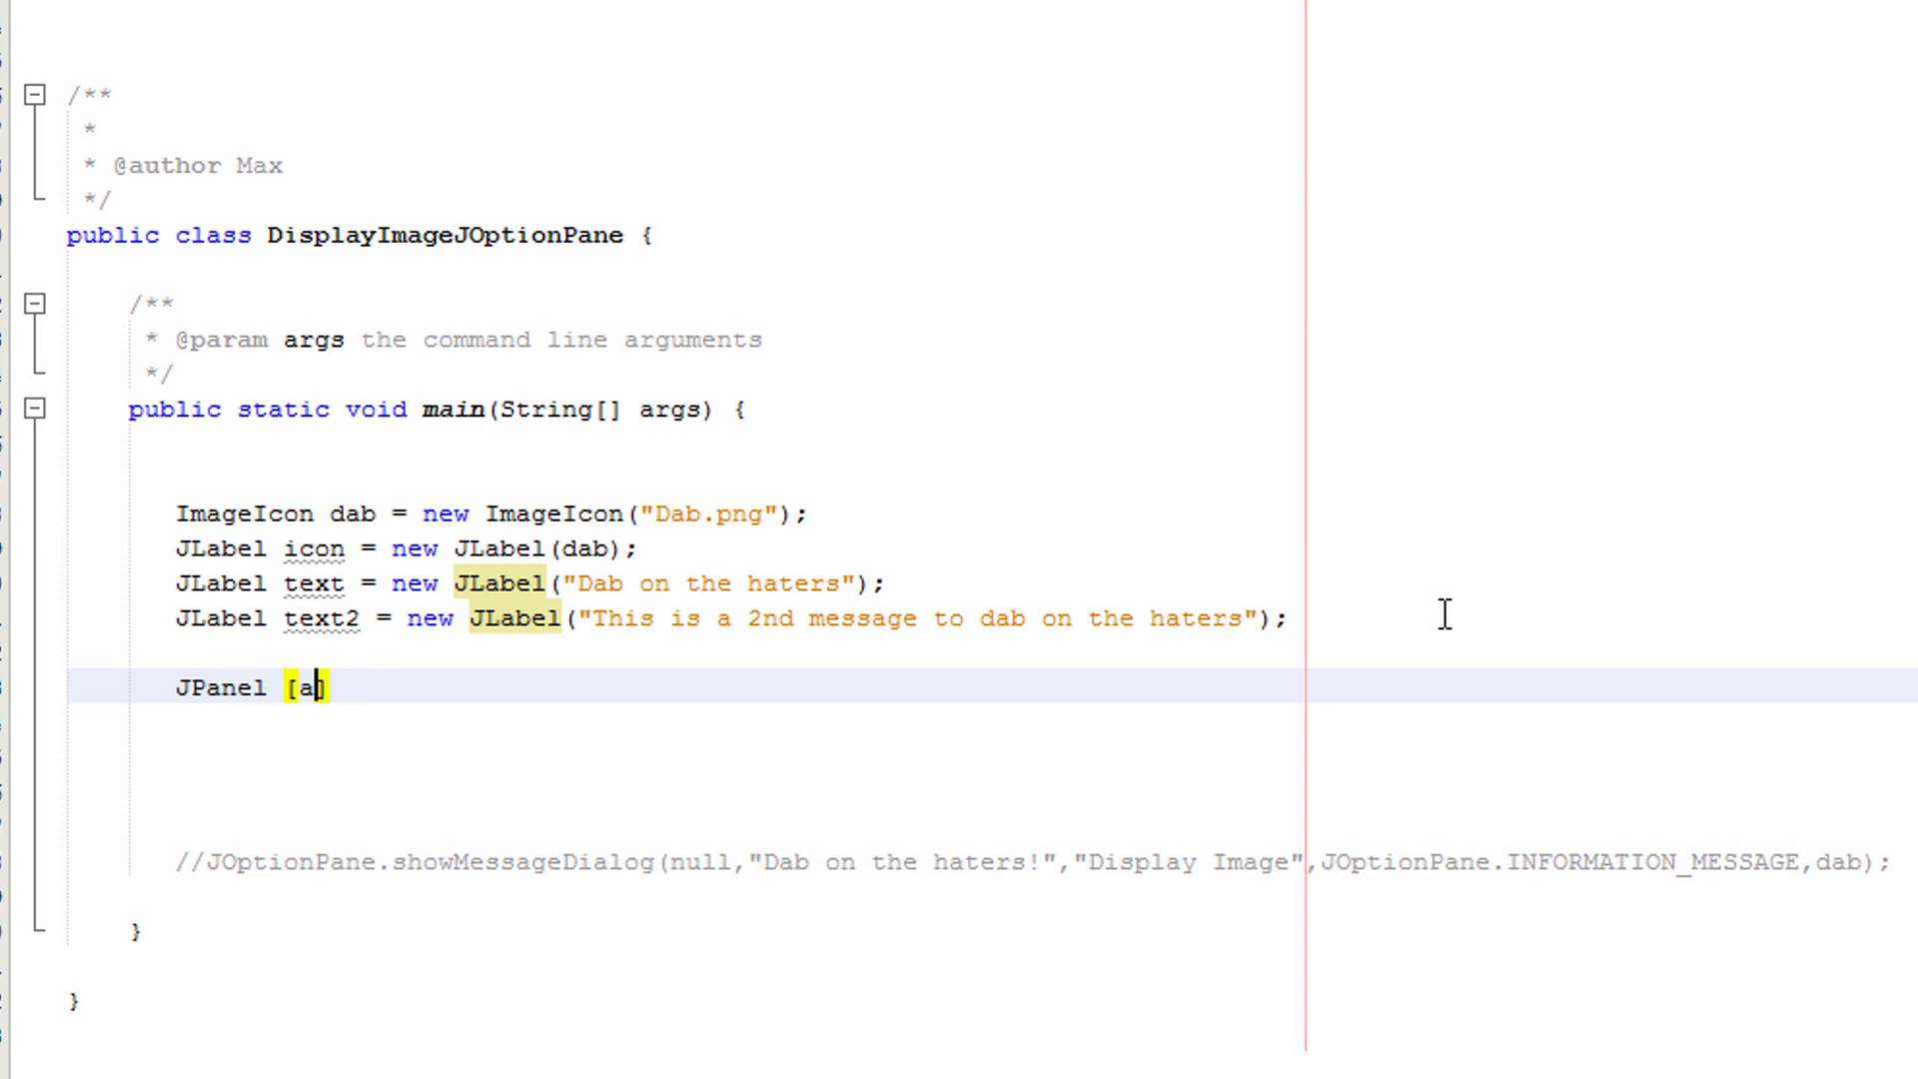
{"action": "type", "text": "panel ="}
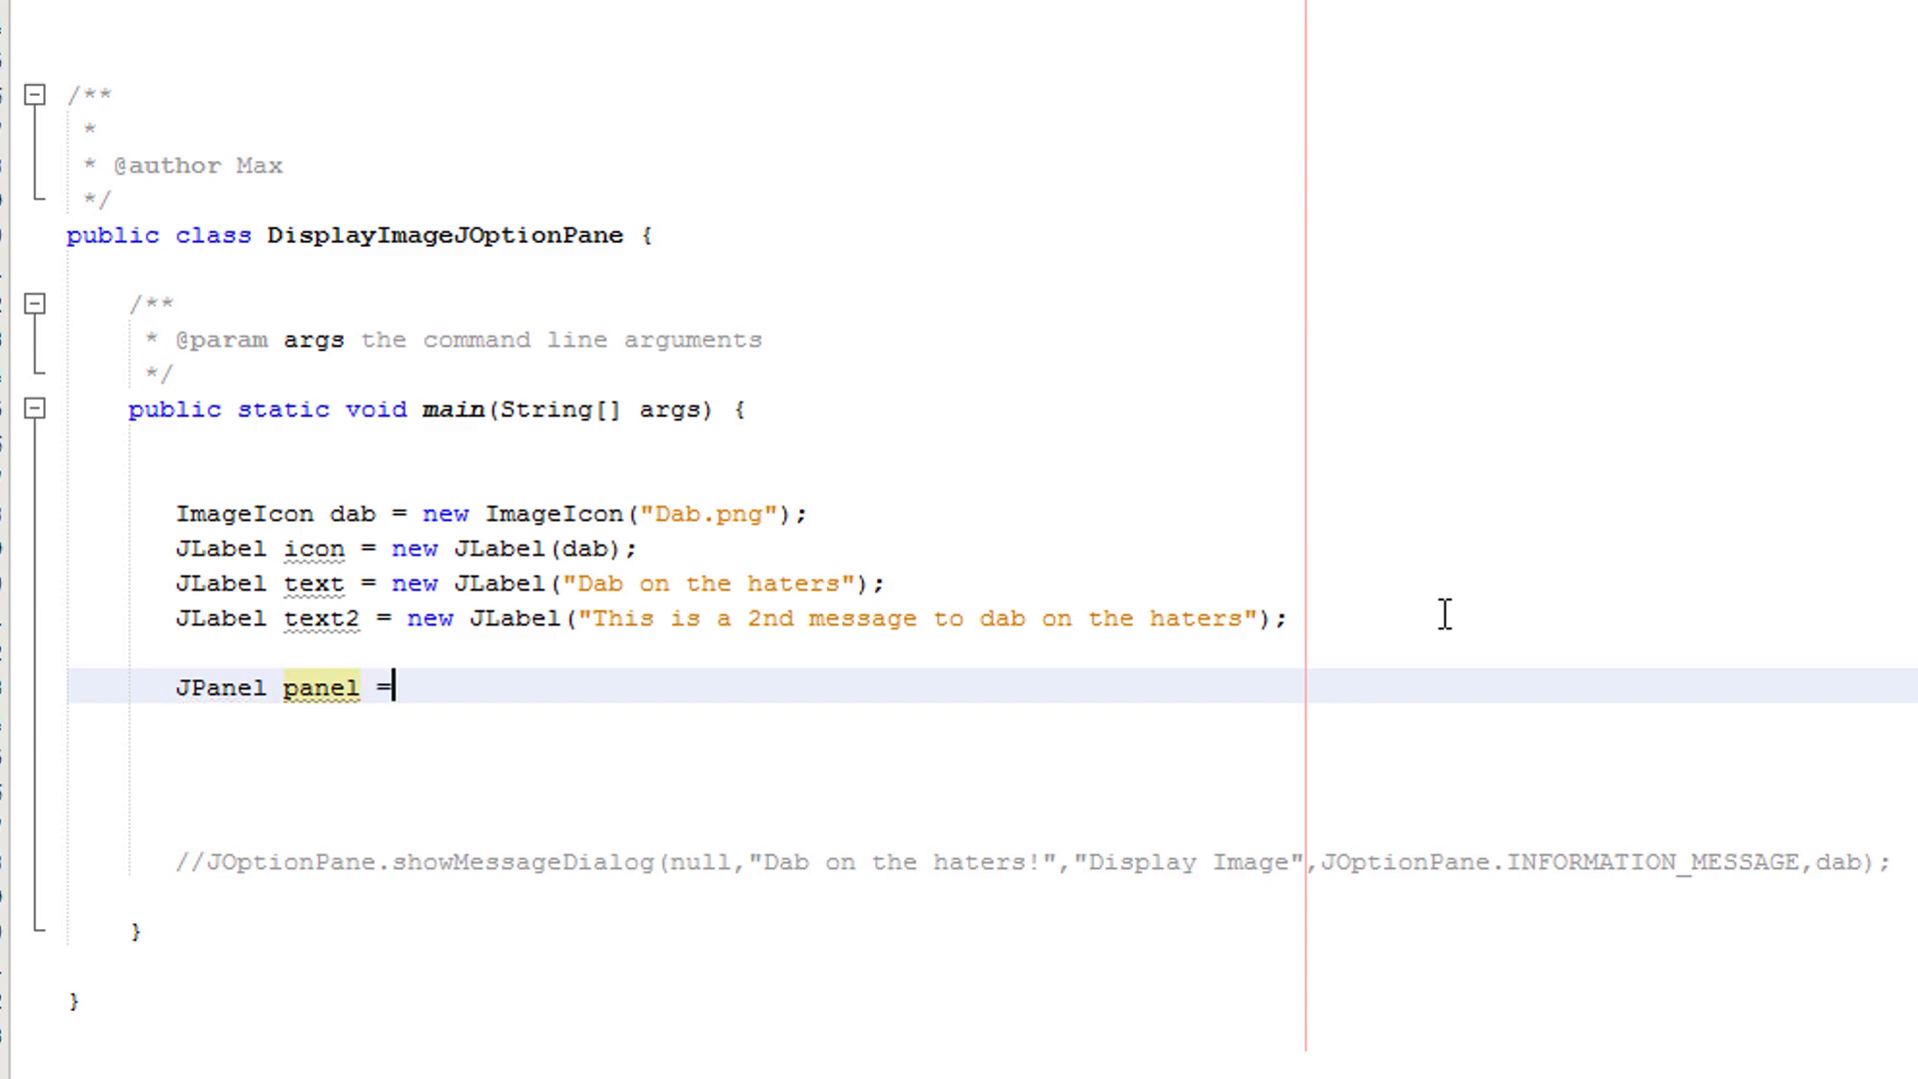
{"action": "type", "text": "new Jpa"}
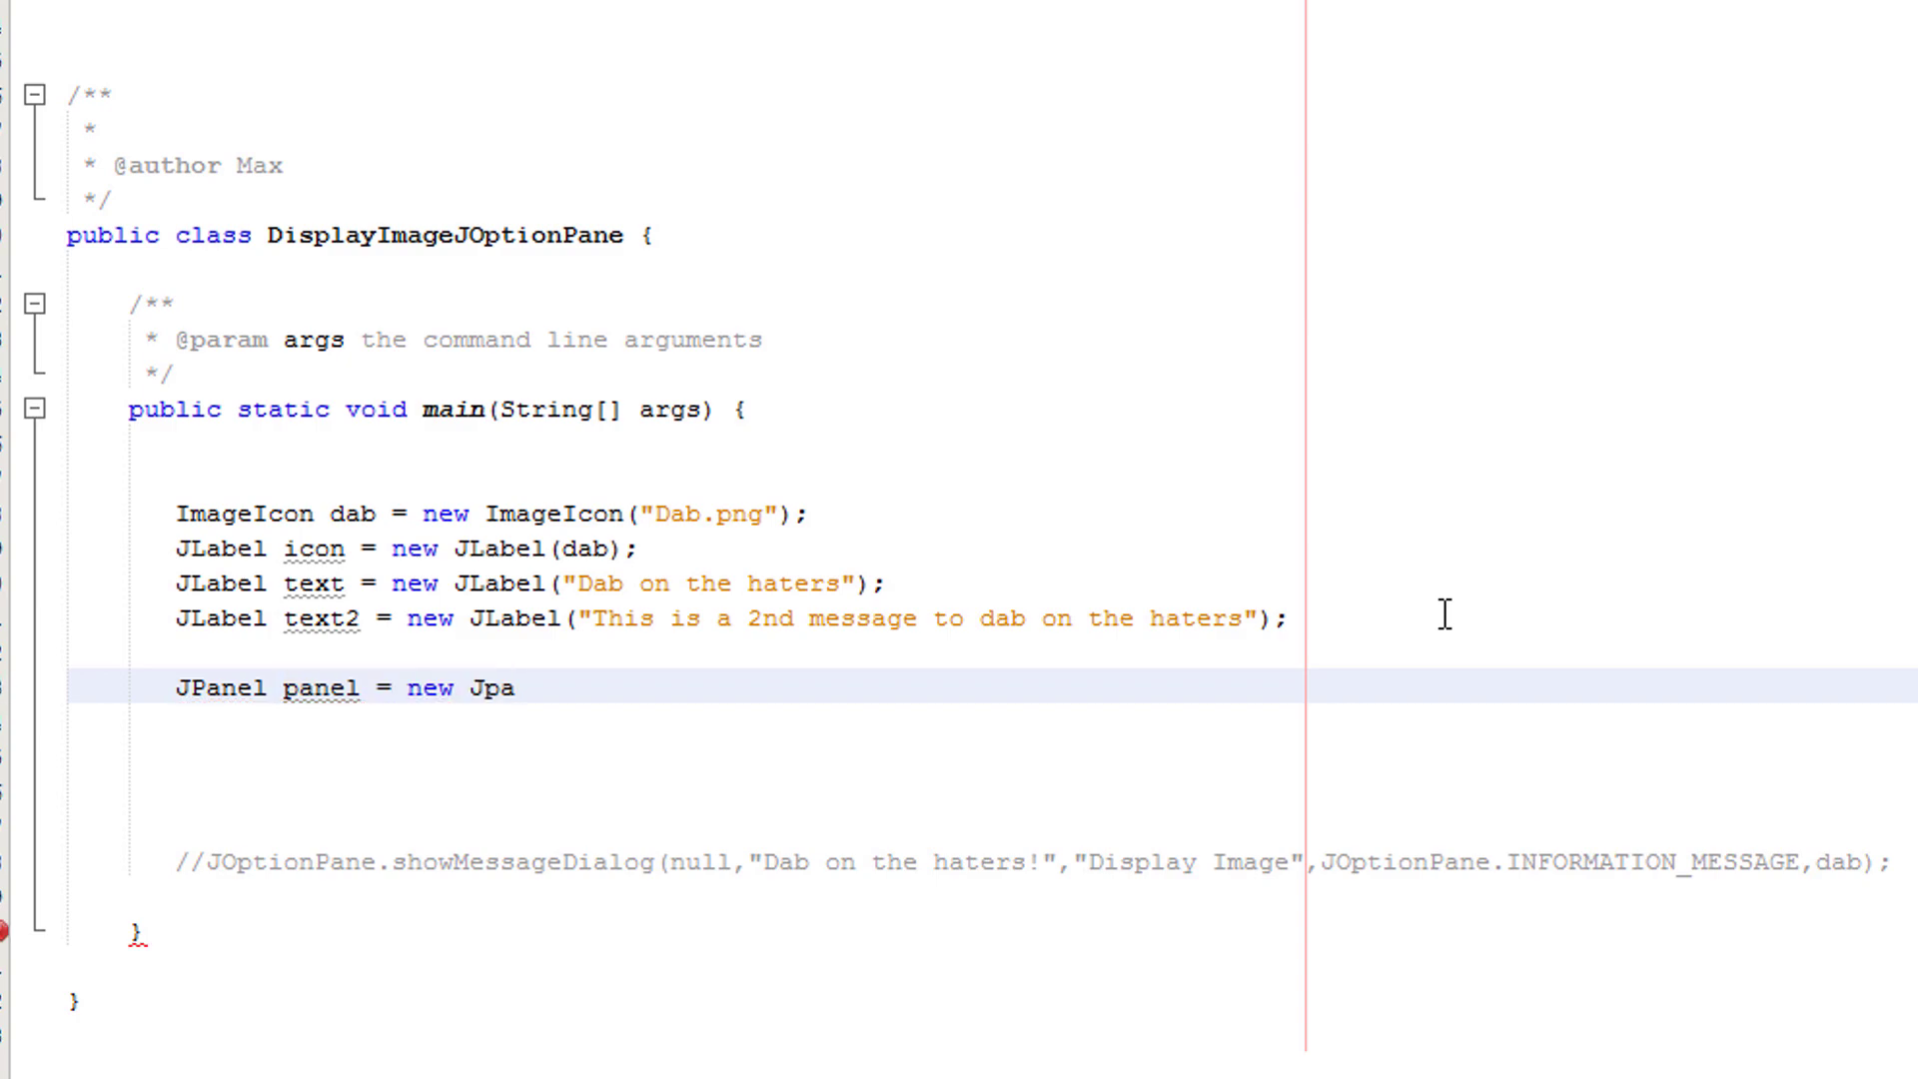
{"action": "type", "text": "nel();"}
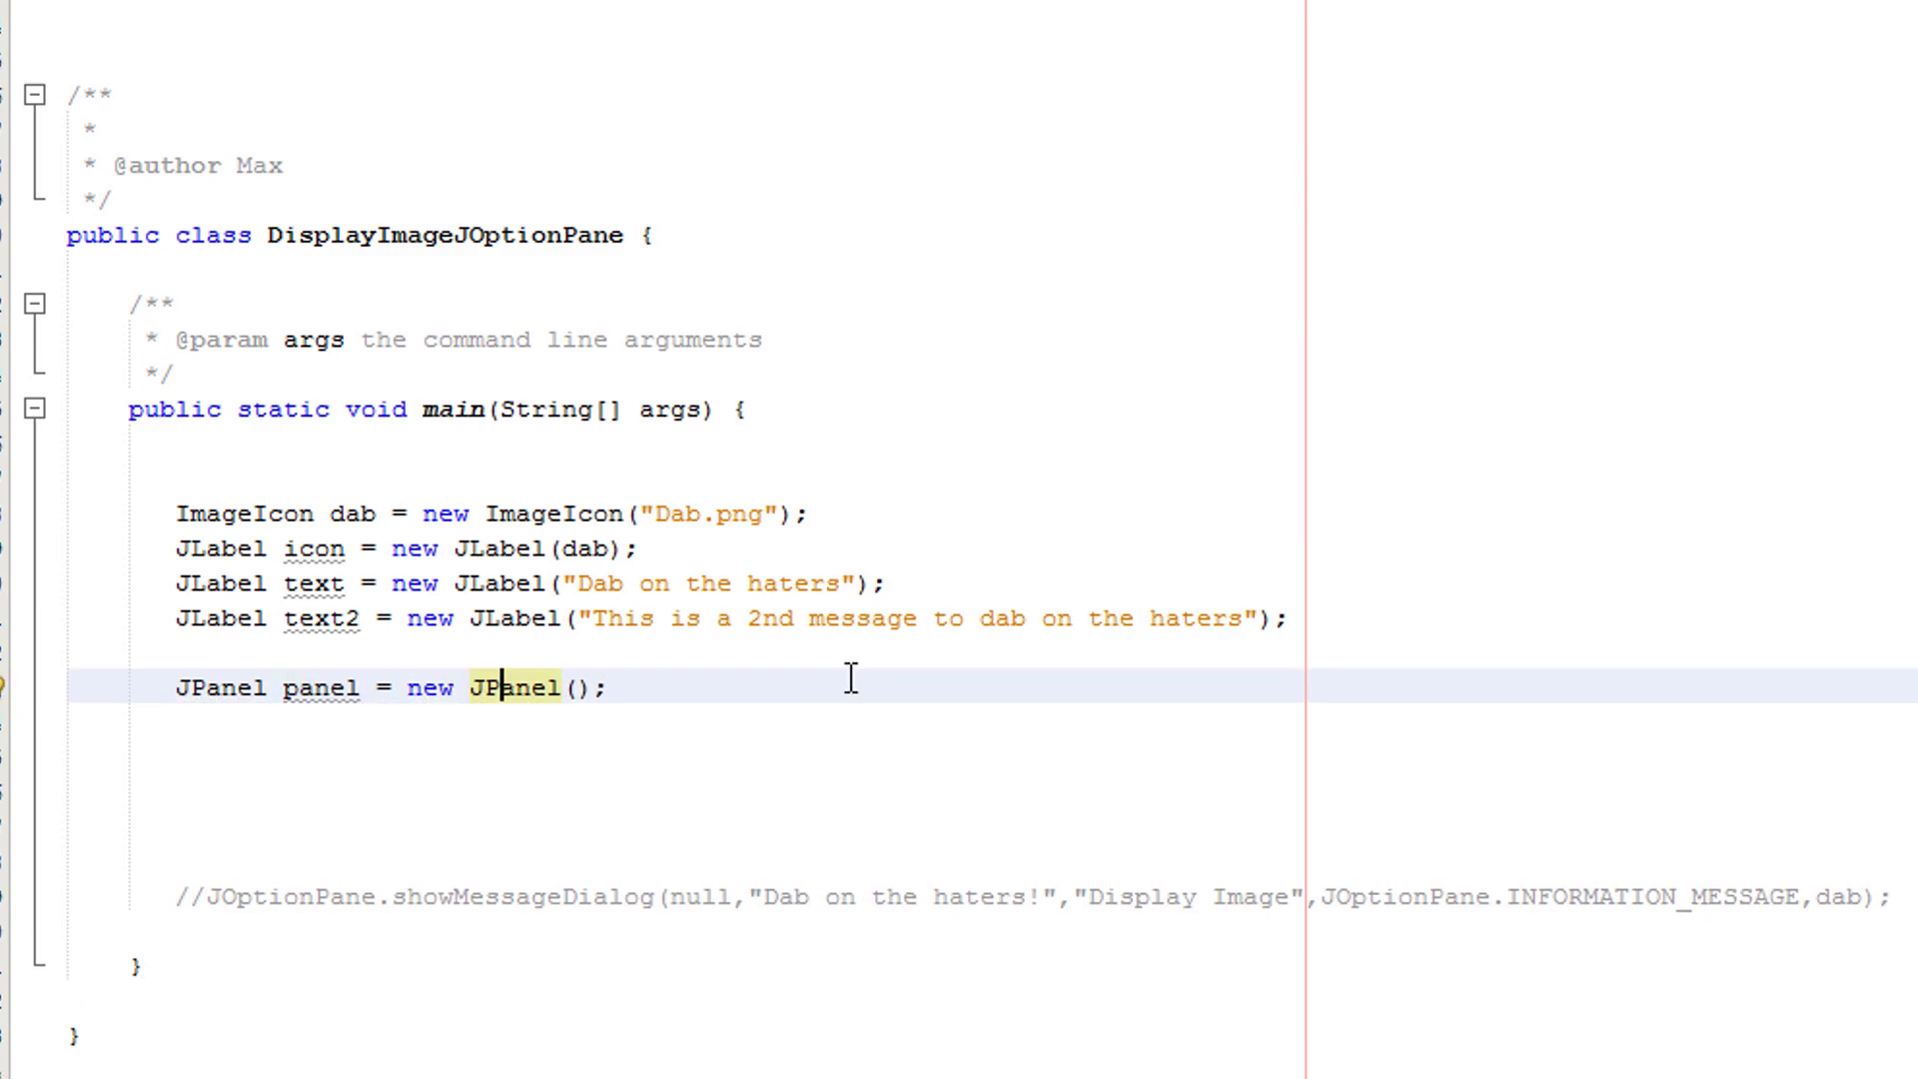
{"action": "key", "text": "enter"}
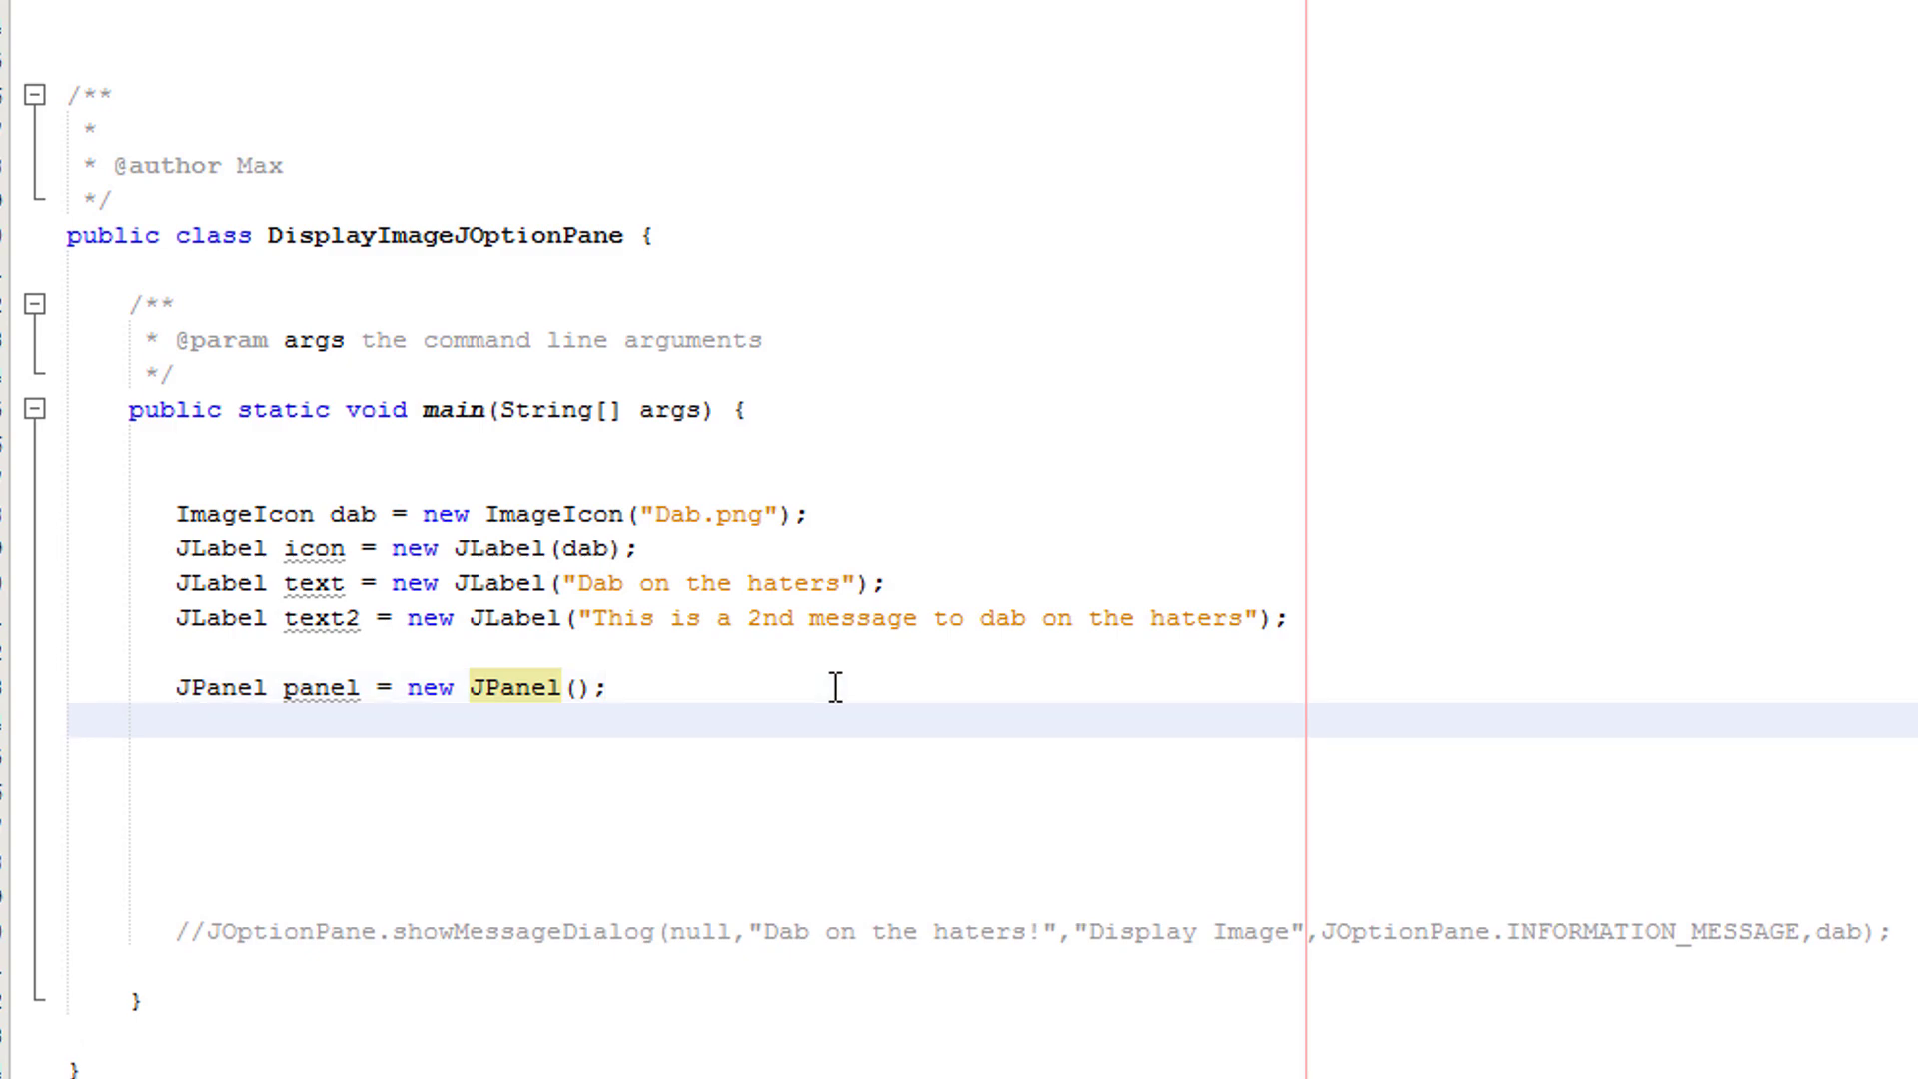
- Write panel.setLayout(new BorderLayout()); below the panel declaration
{"action": "left_click", "coordinate": [178, 721]}
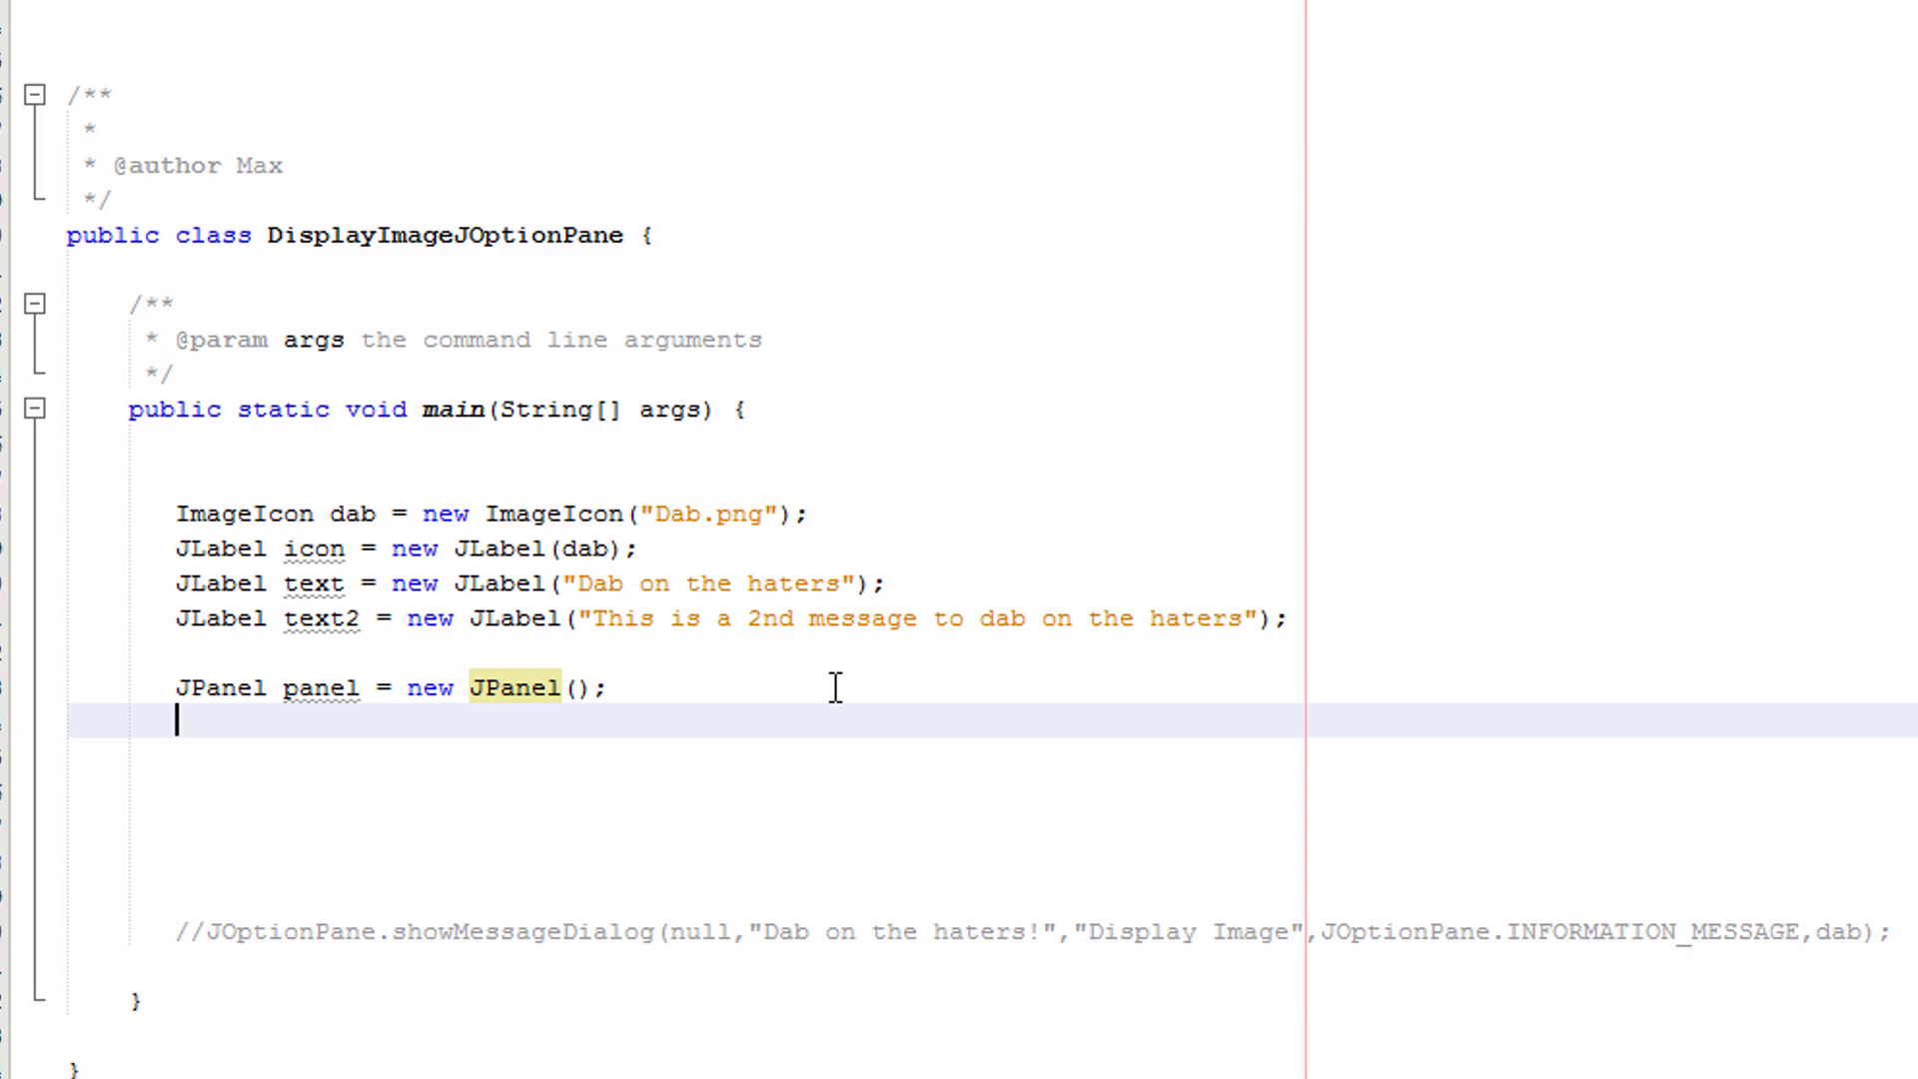
{"action": "type", "text": "pnale.set"}
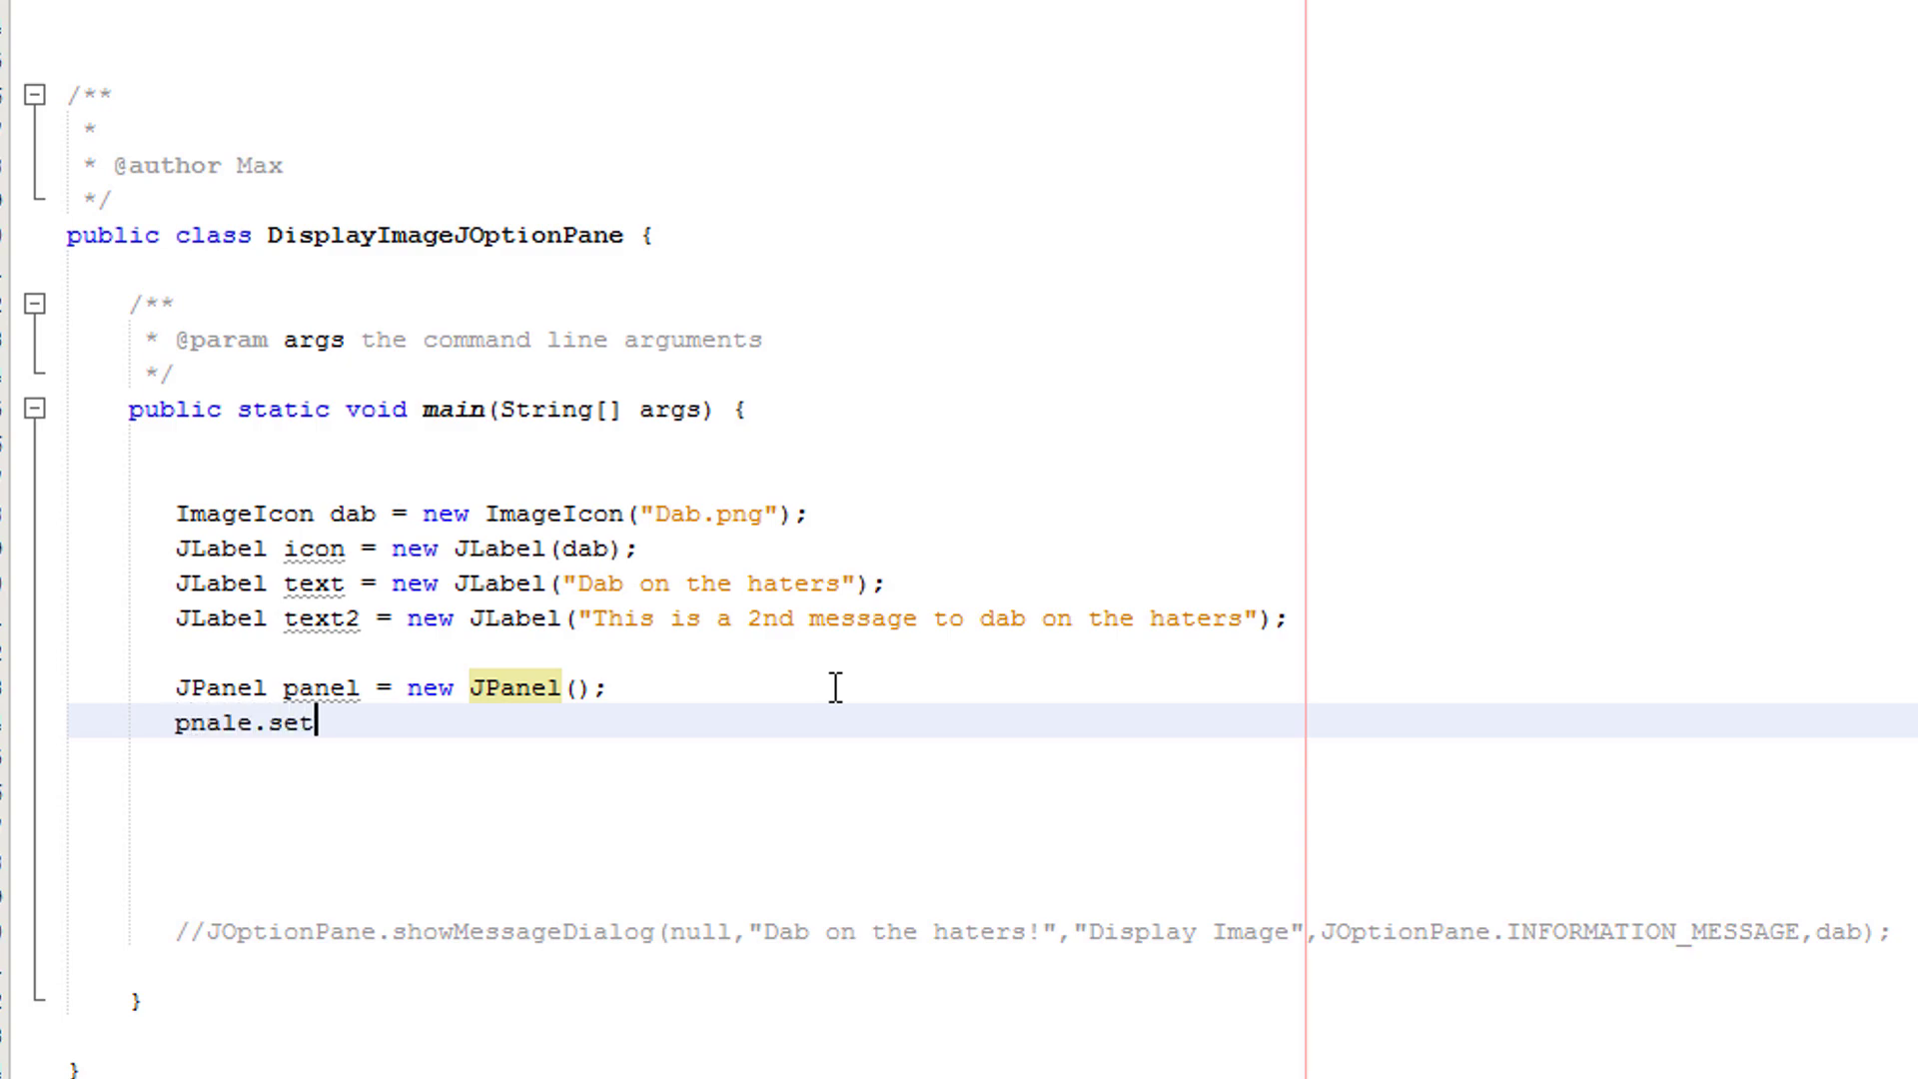
{"action": "type", "text": "Layout()"}
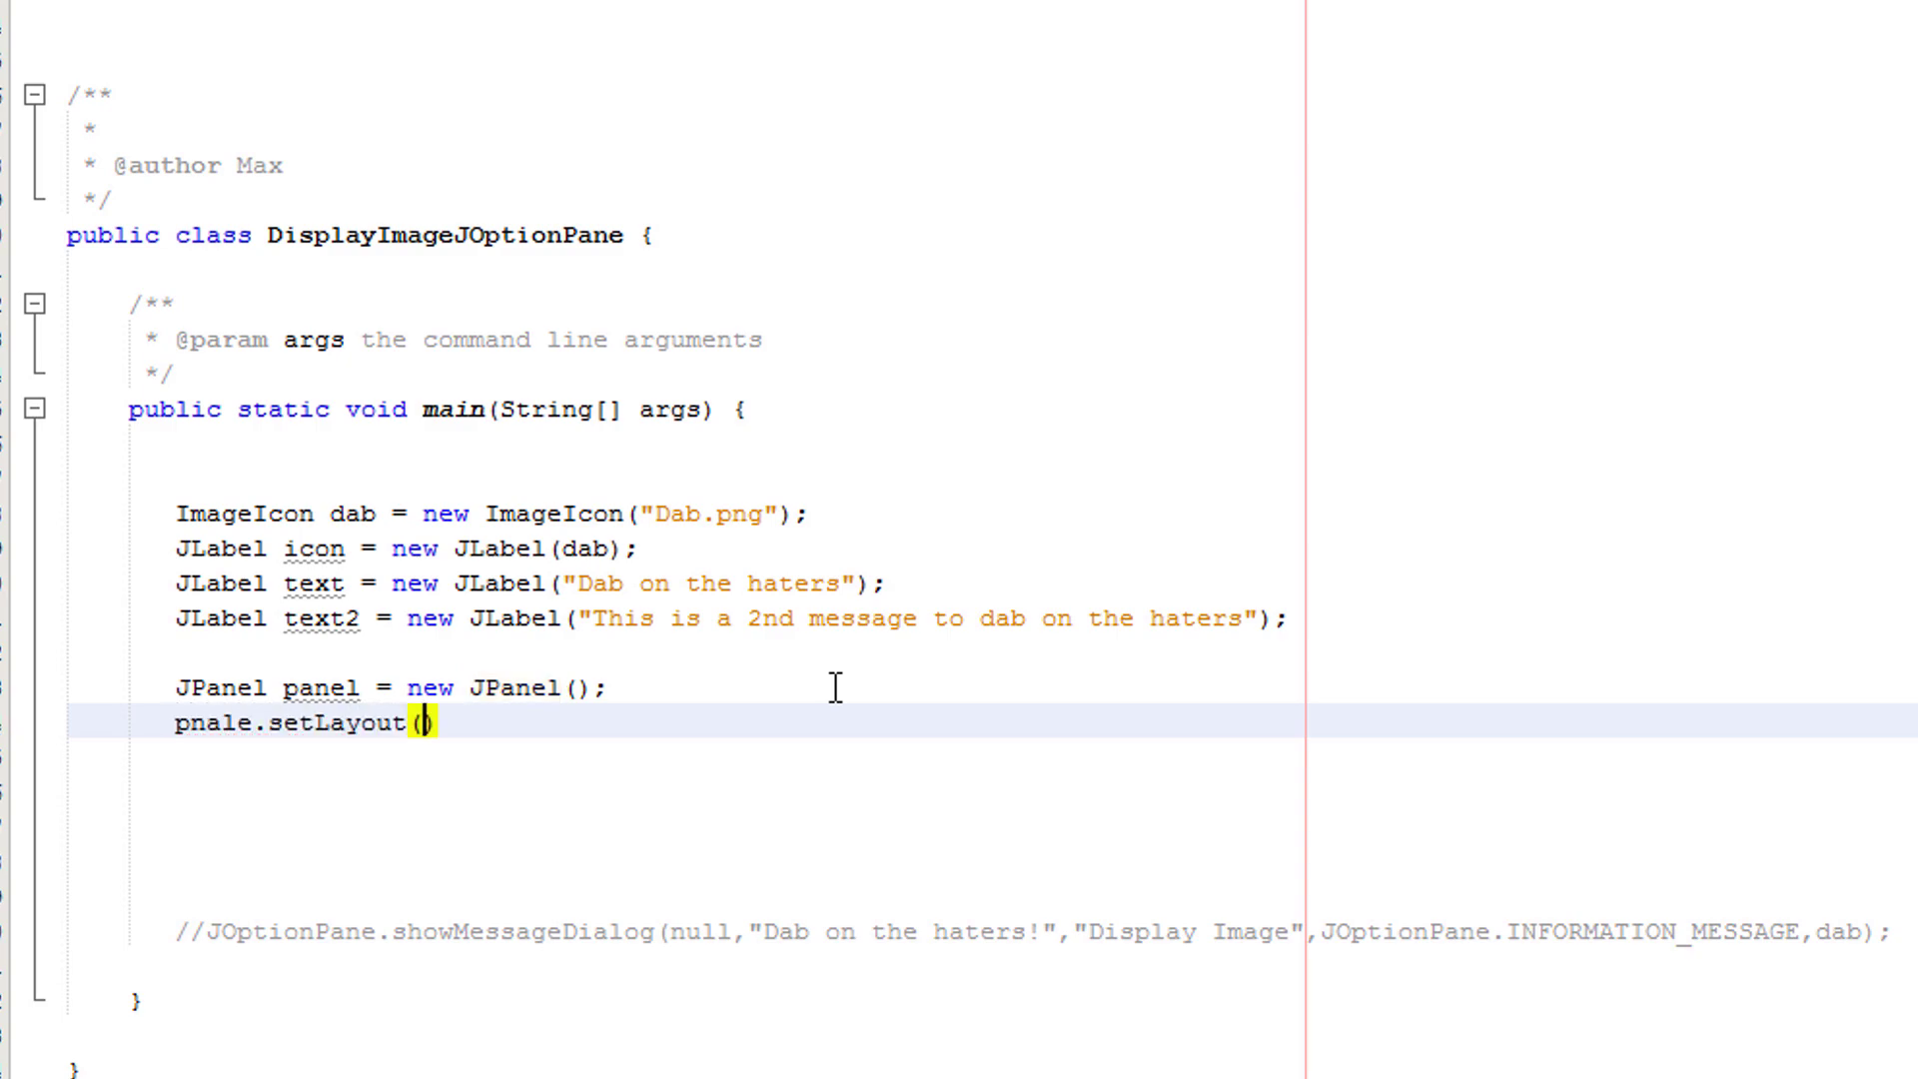
{"action": "type", "text": "new BorderLayout"}
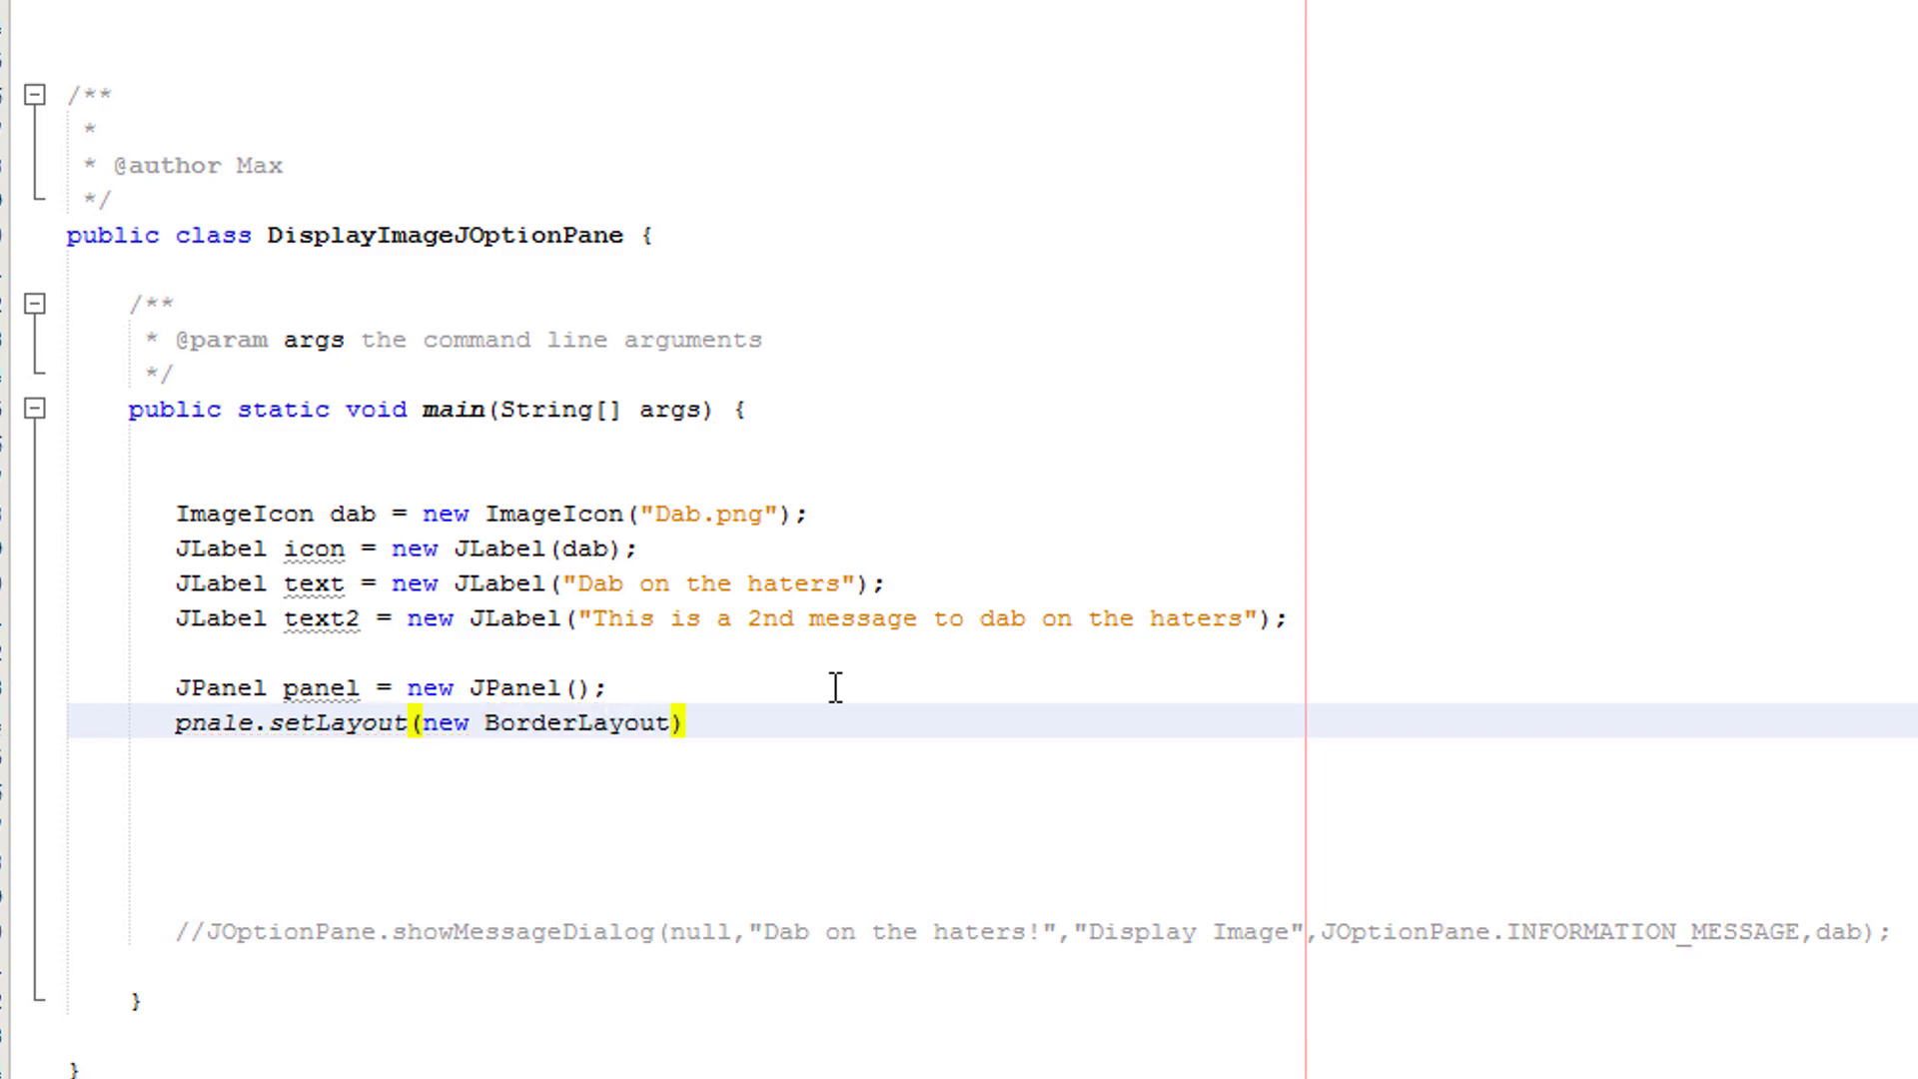
{"action": "type", "text": "());"}
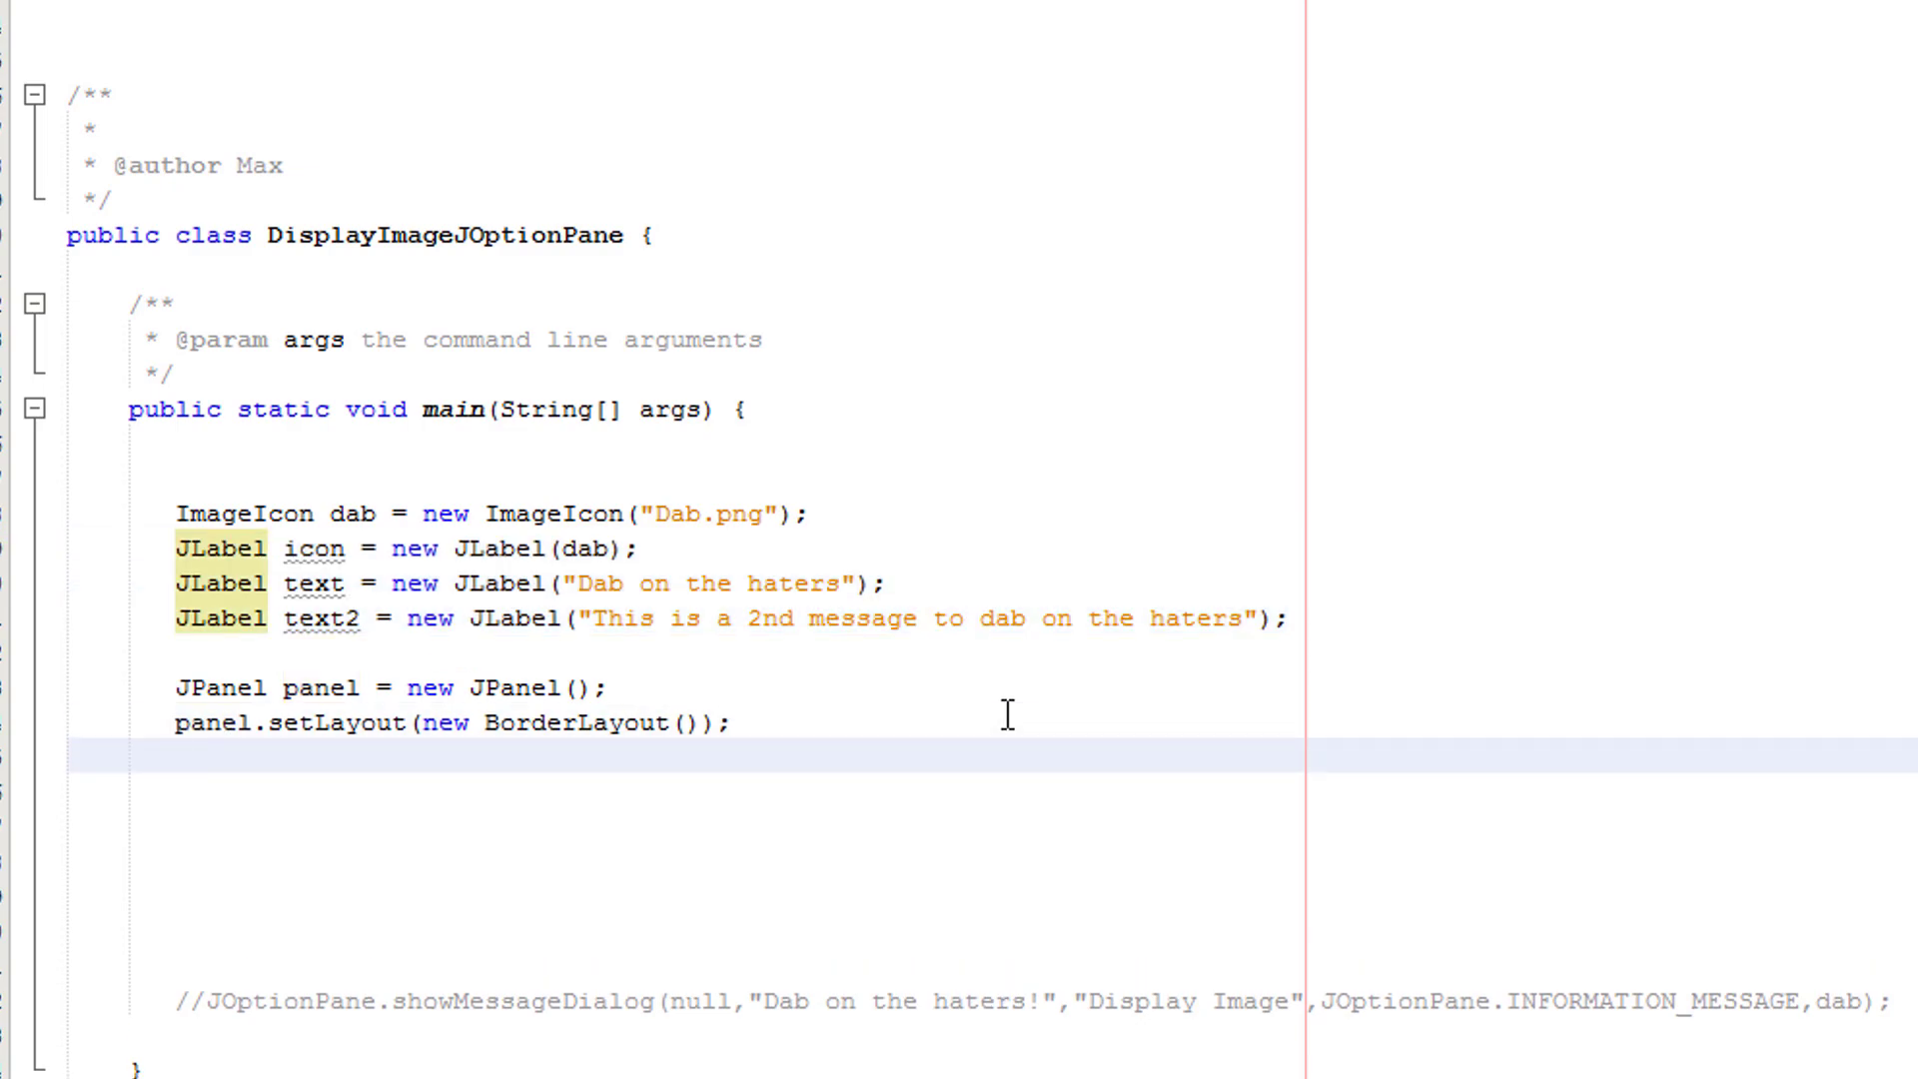
- Write panel.add(icon, BorderLayout.CENTER); picking CENTER from code completion
{"action": "type", "text": "pannel,."}
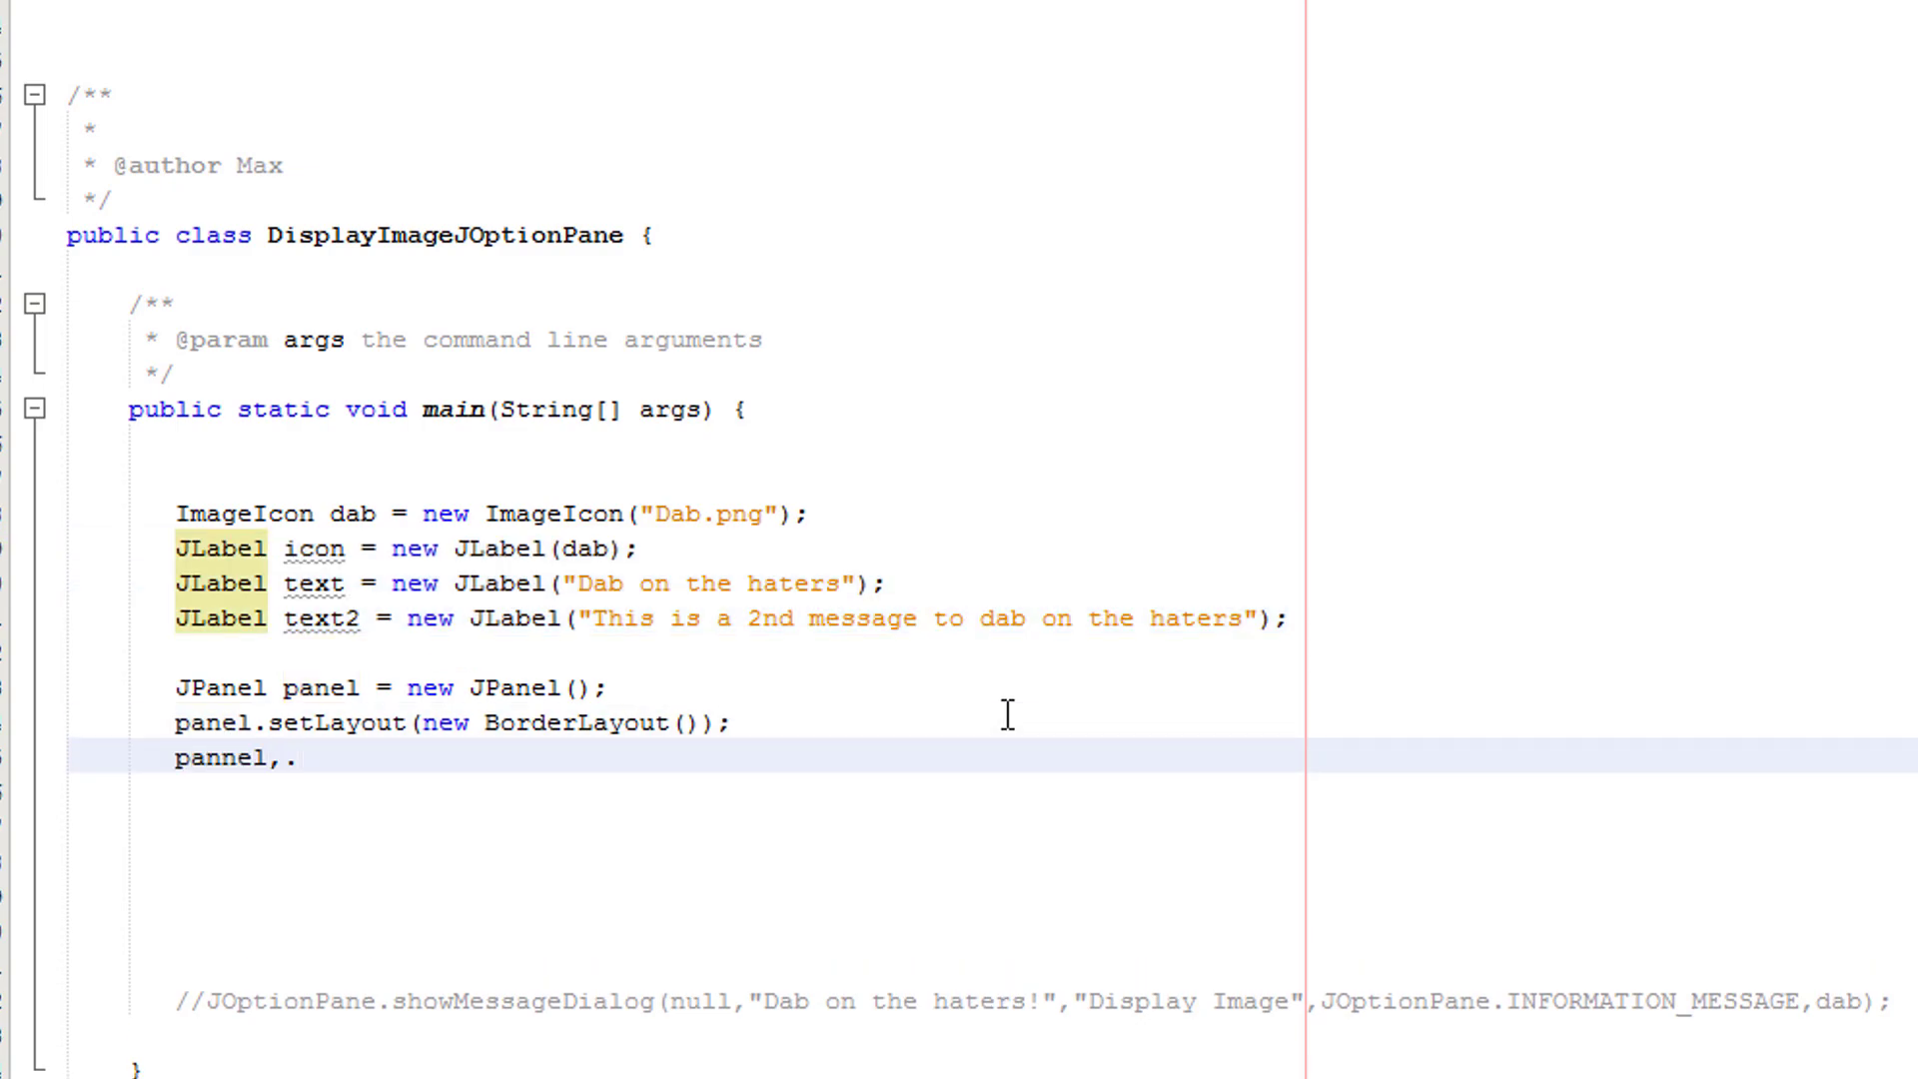
{"action": "type", "text": "add"}
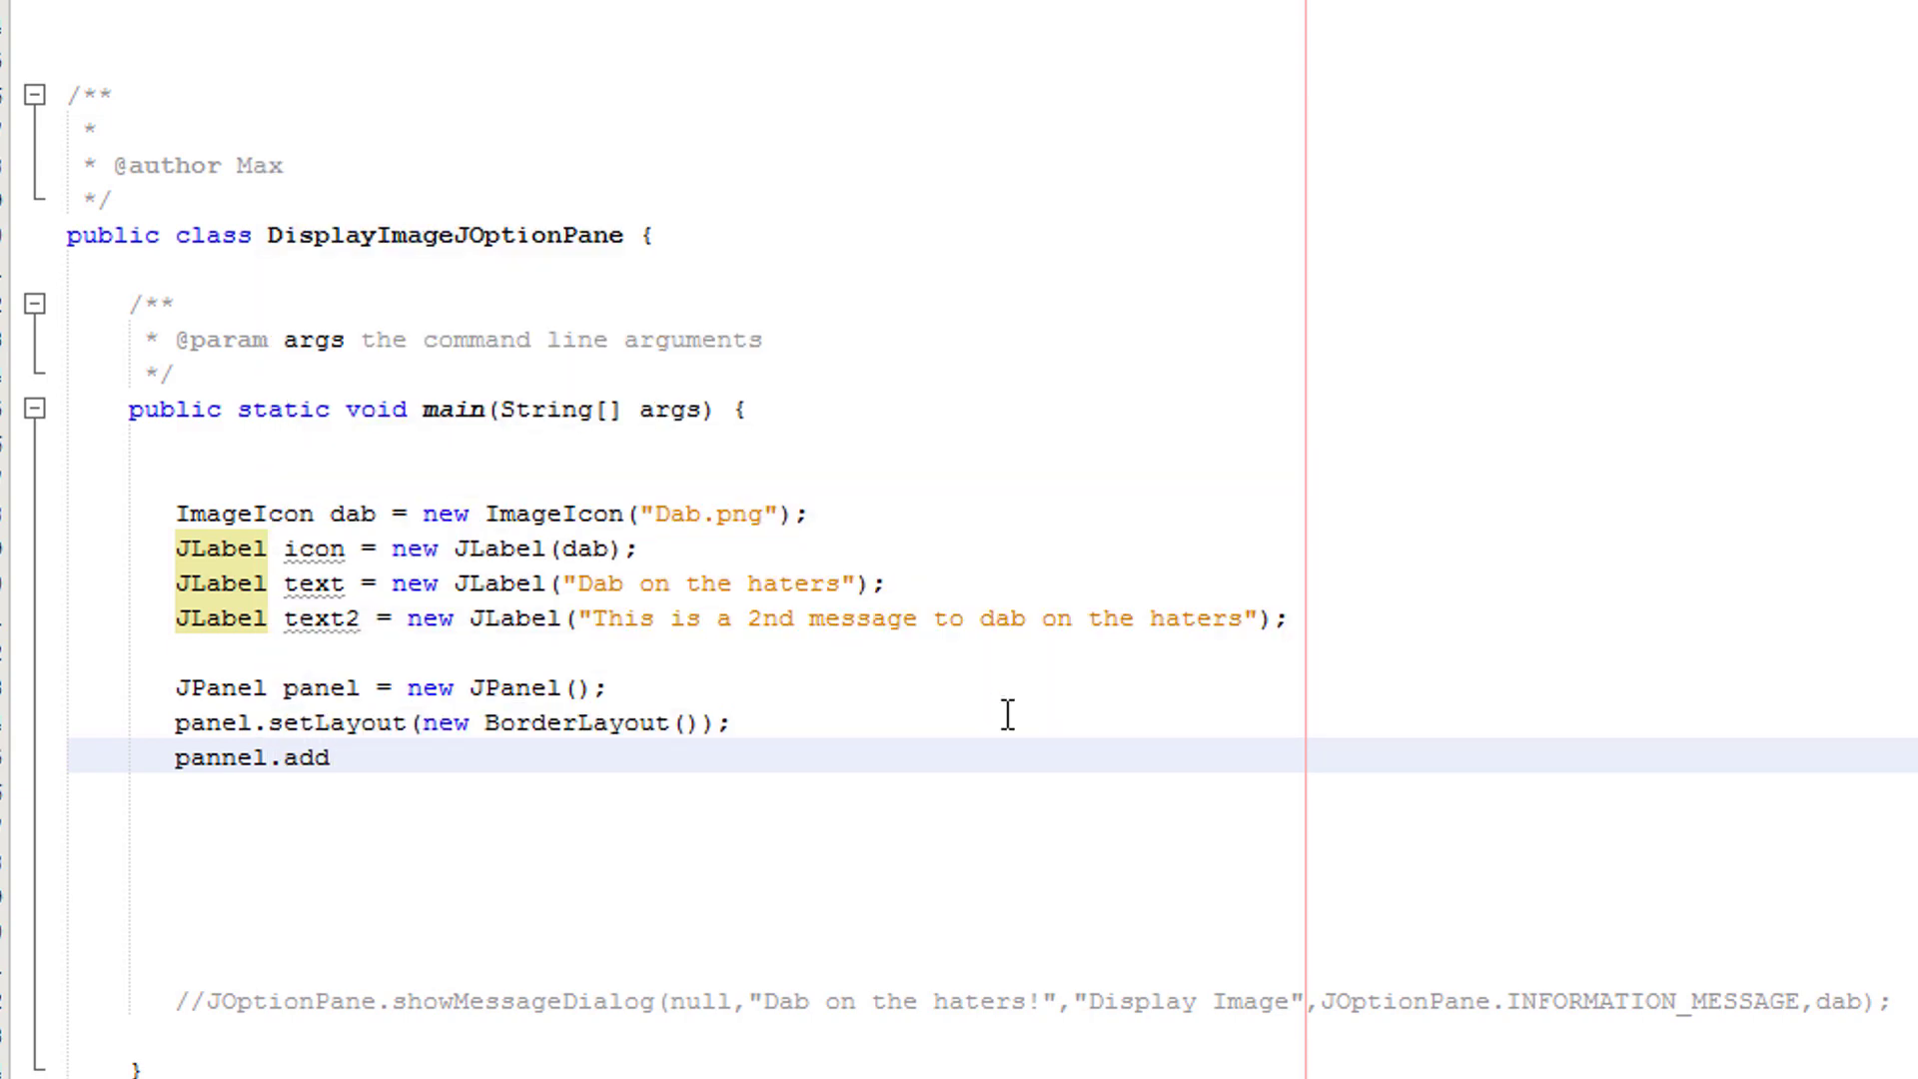
{"action": "type", "text": "(icon)"}
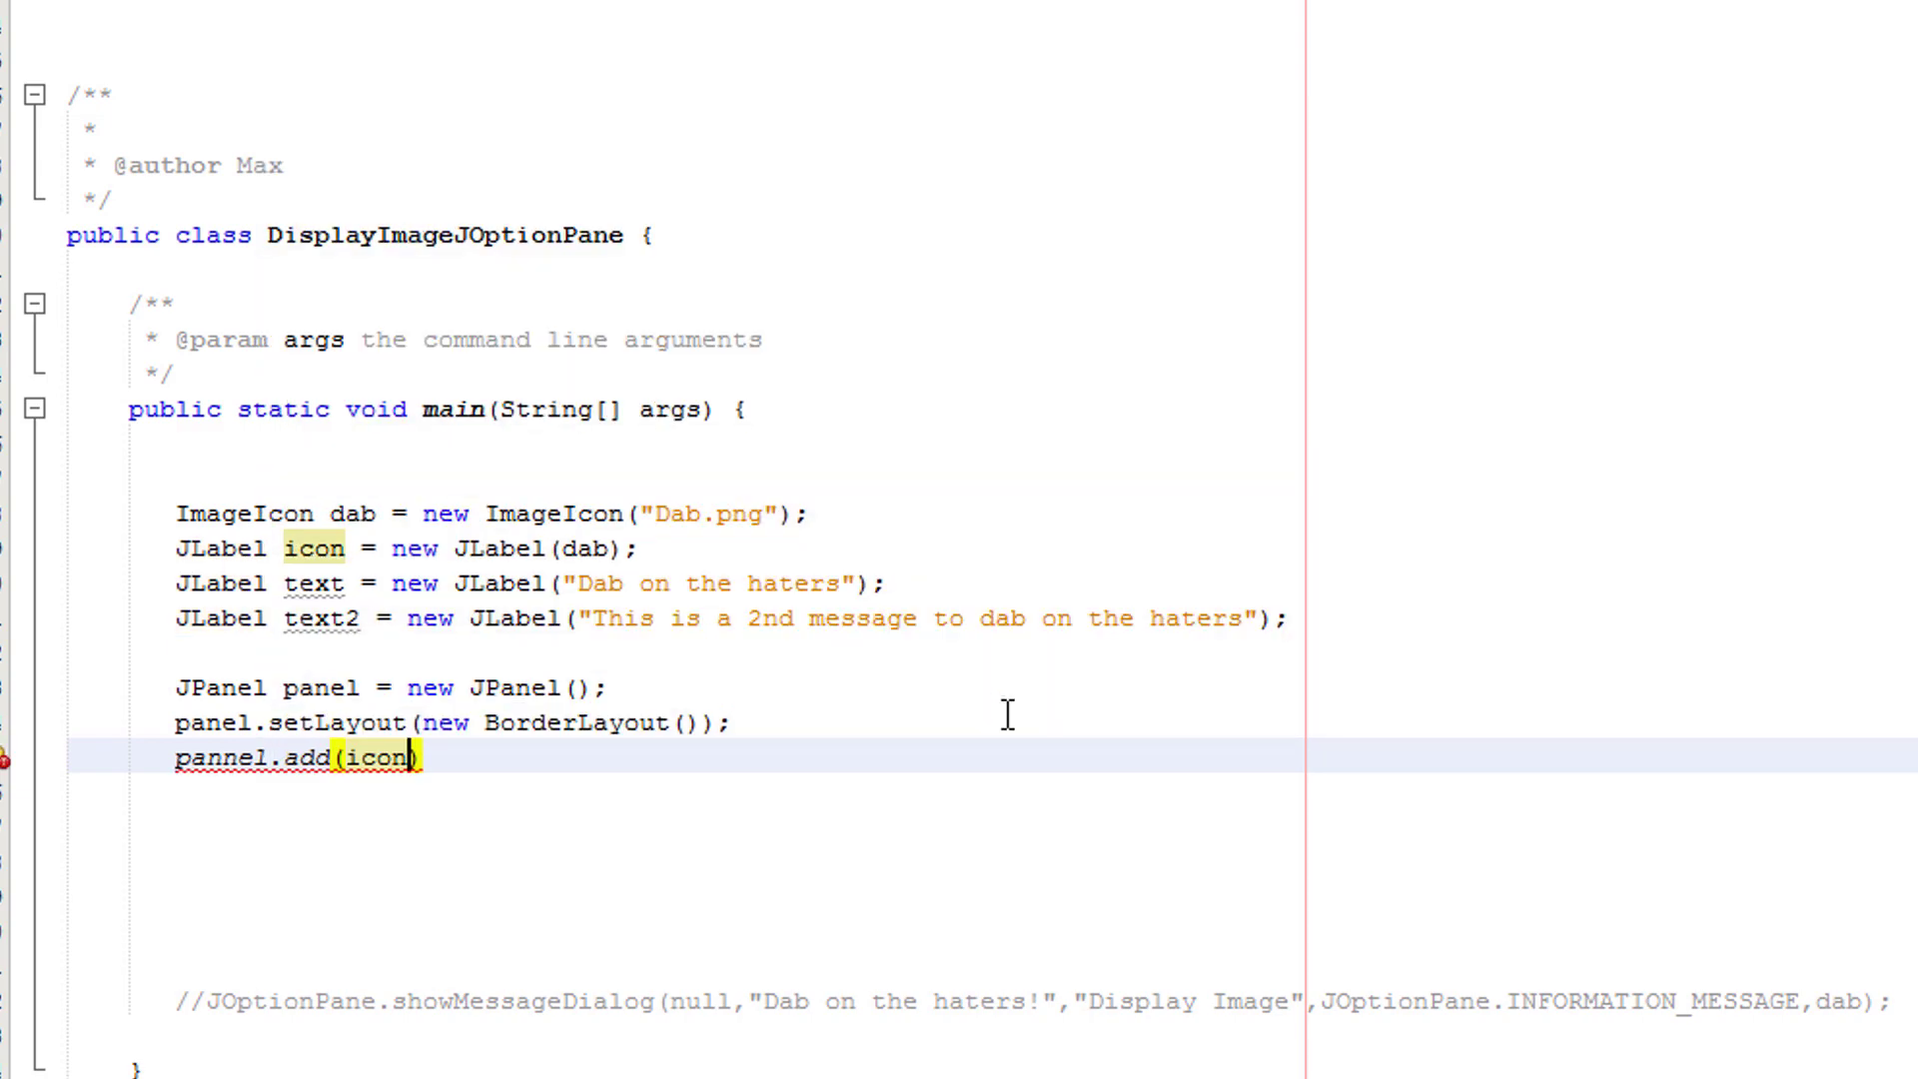
{"action": "type", "text": ",Border"}
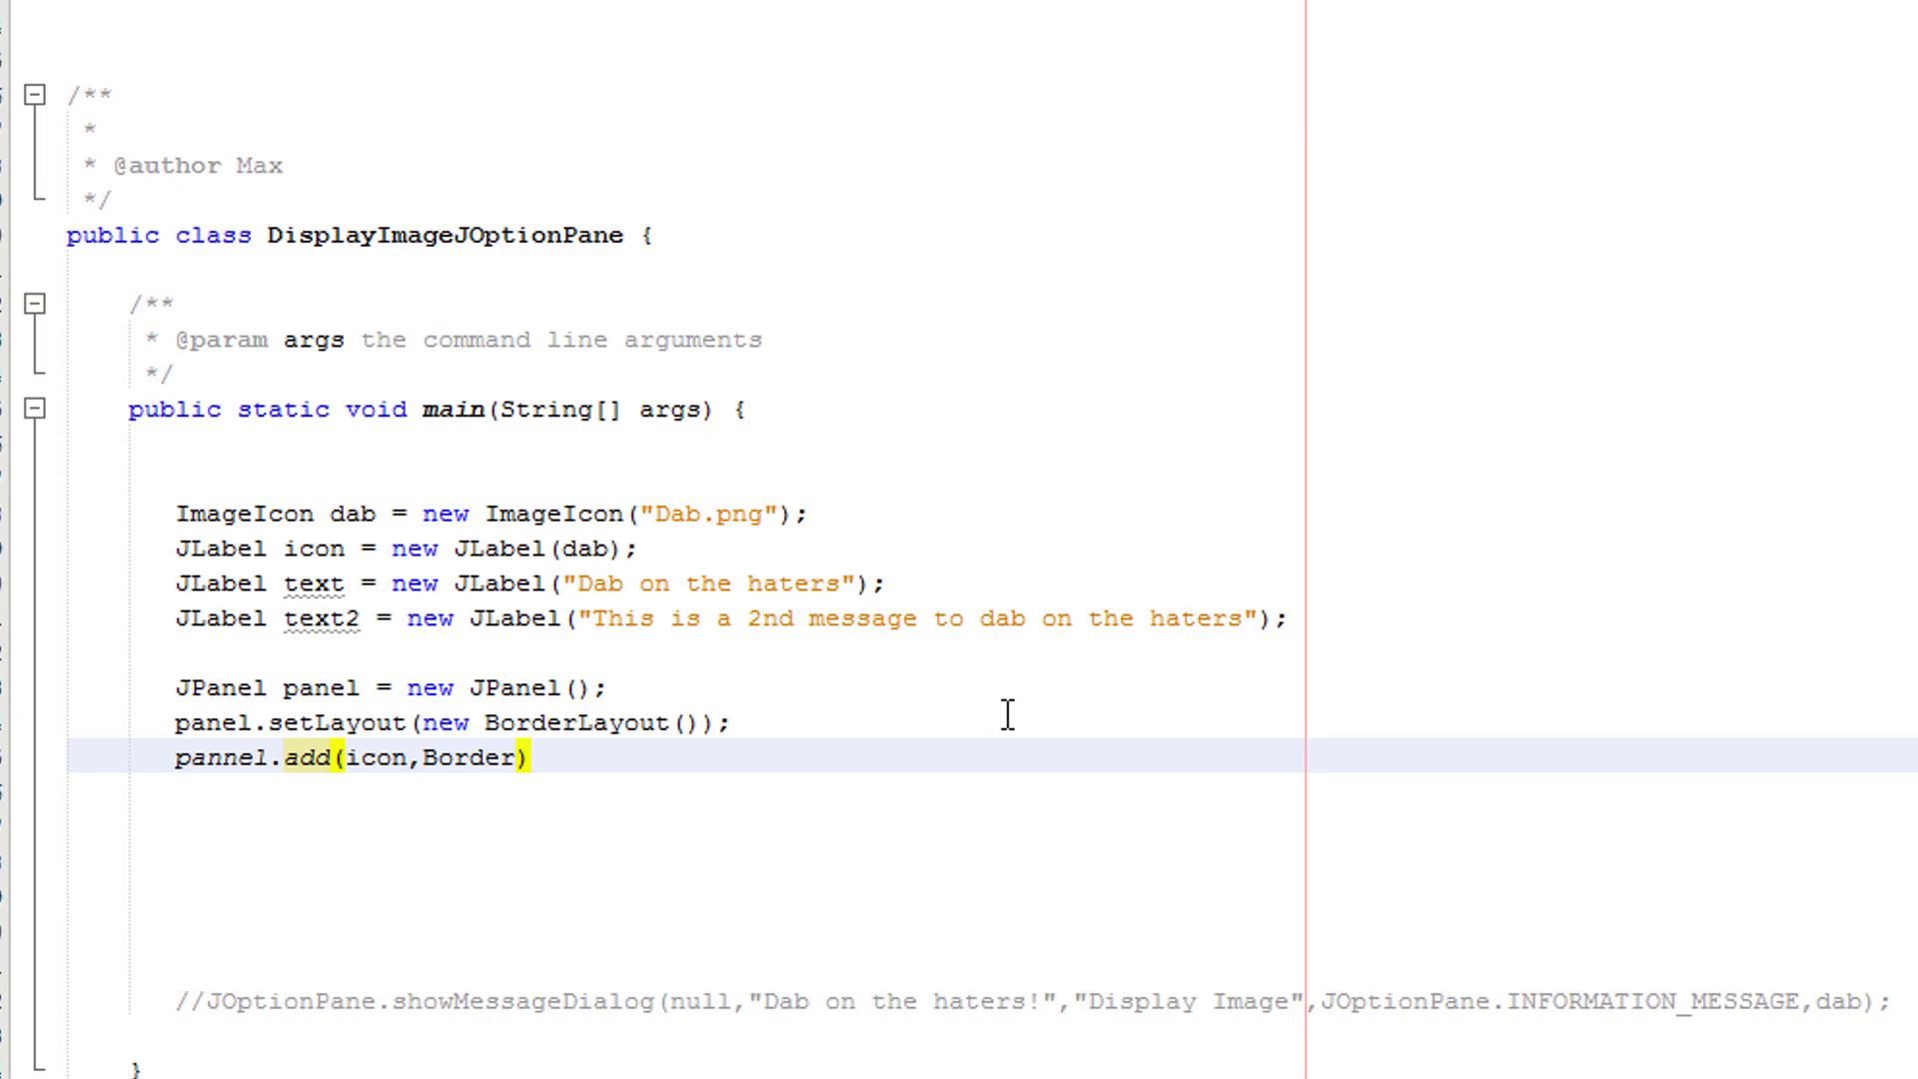
{"action": "type", "text": "Layout"}
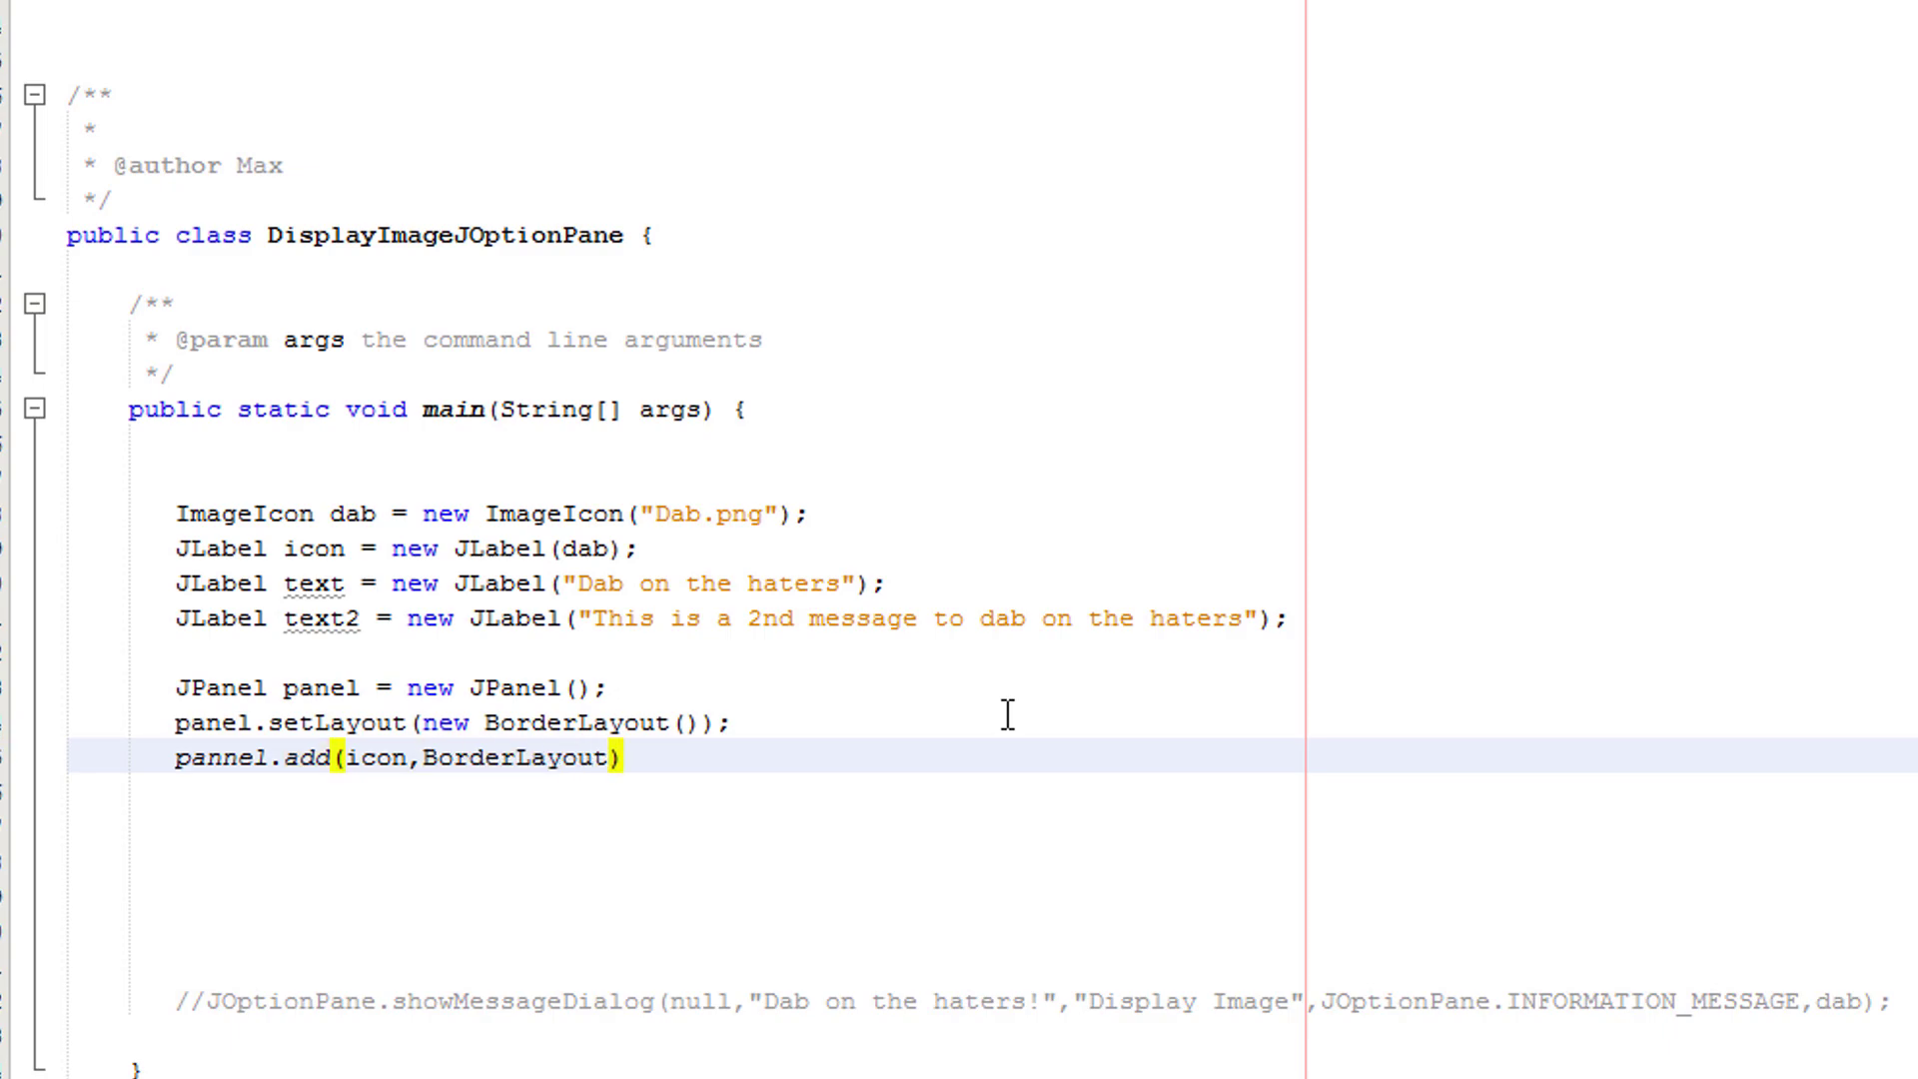
{"action": "type", "text": "."}
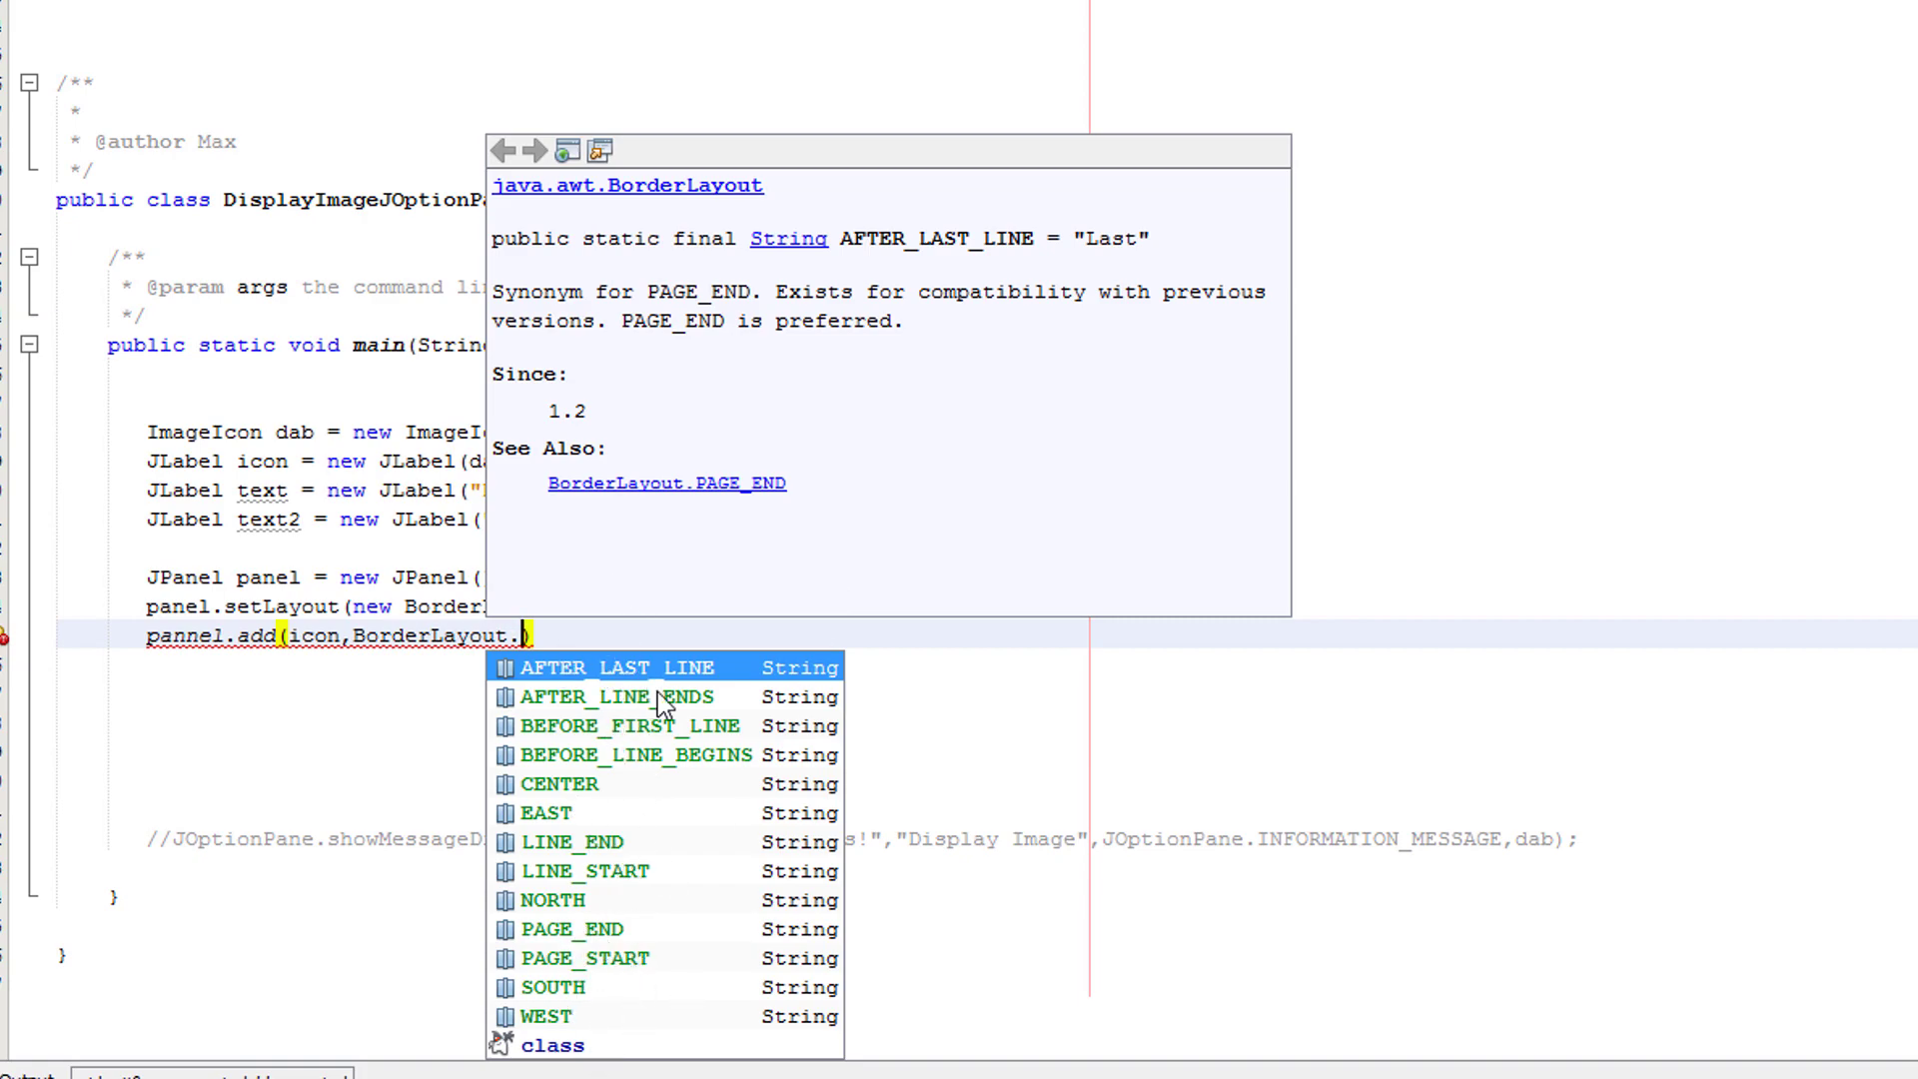
{"action": "mouse_move", "coordinate": [1003, 689]}
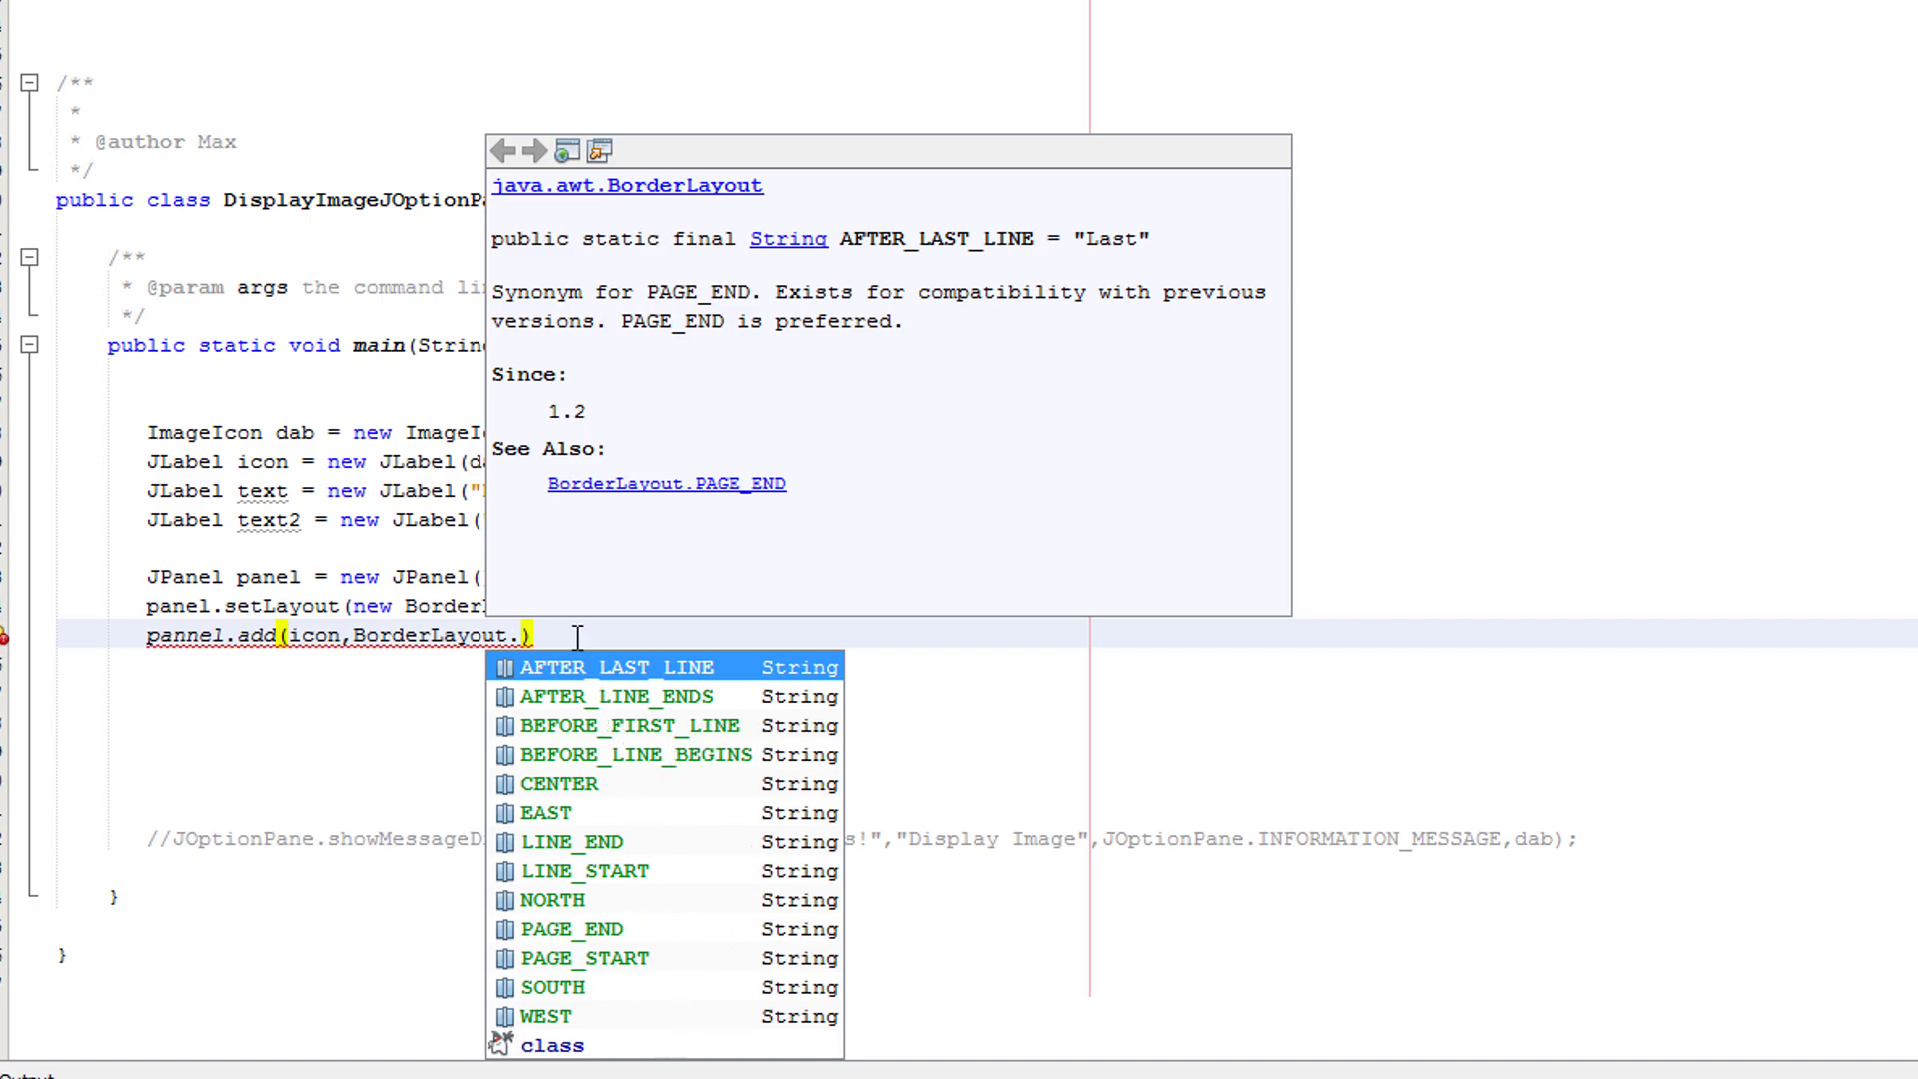
{"action": "mouse_move", "coordinate": [987, 967]}
{"action": "type", "text": "CENTER"}
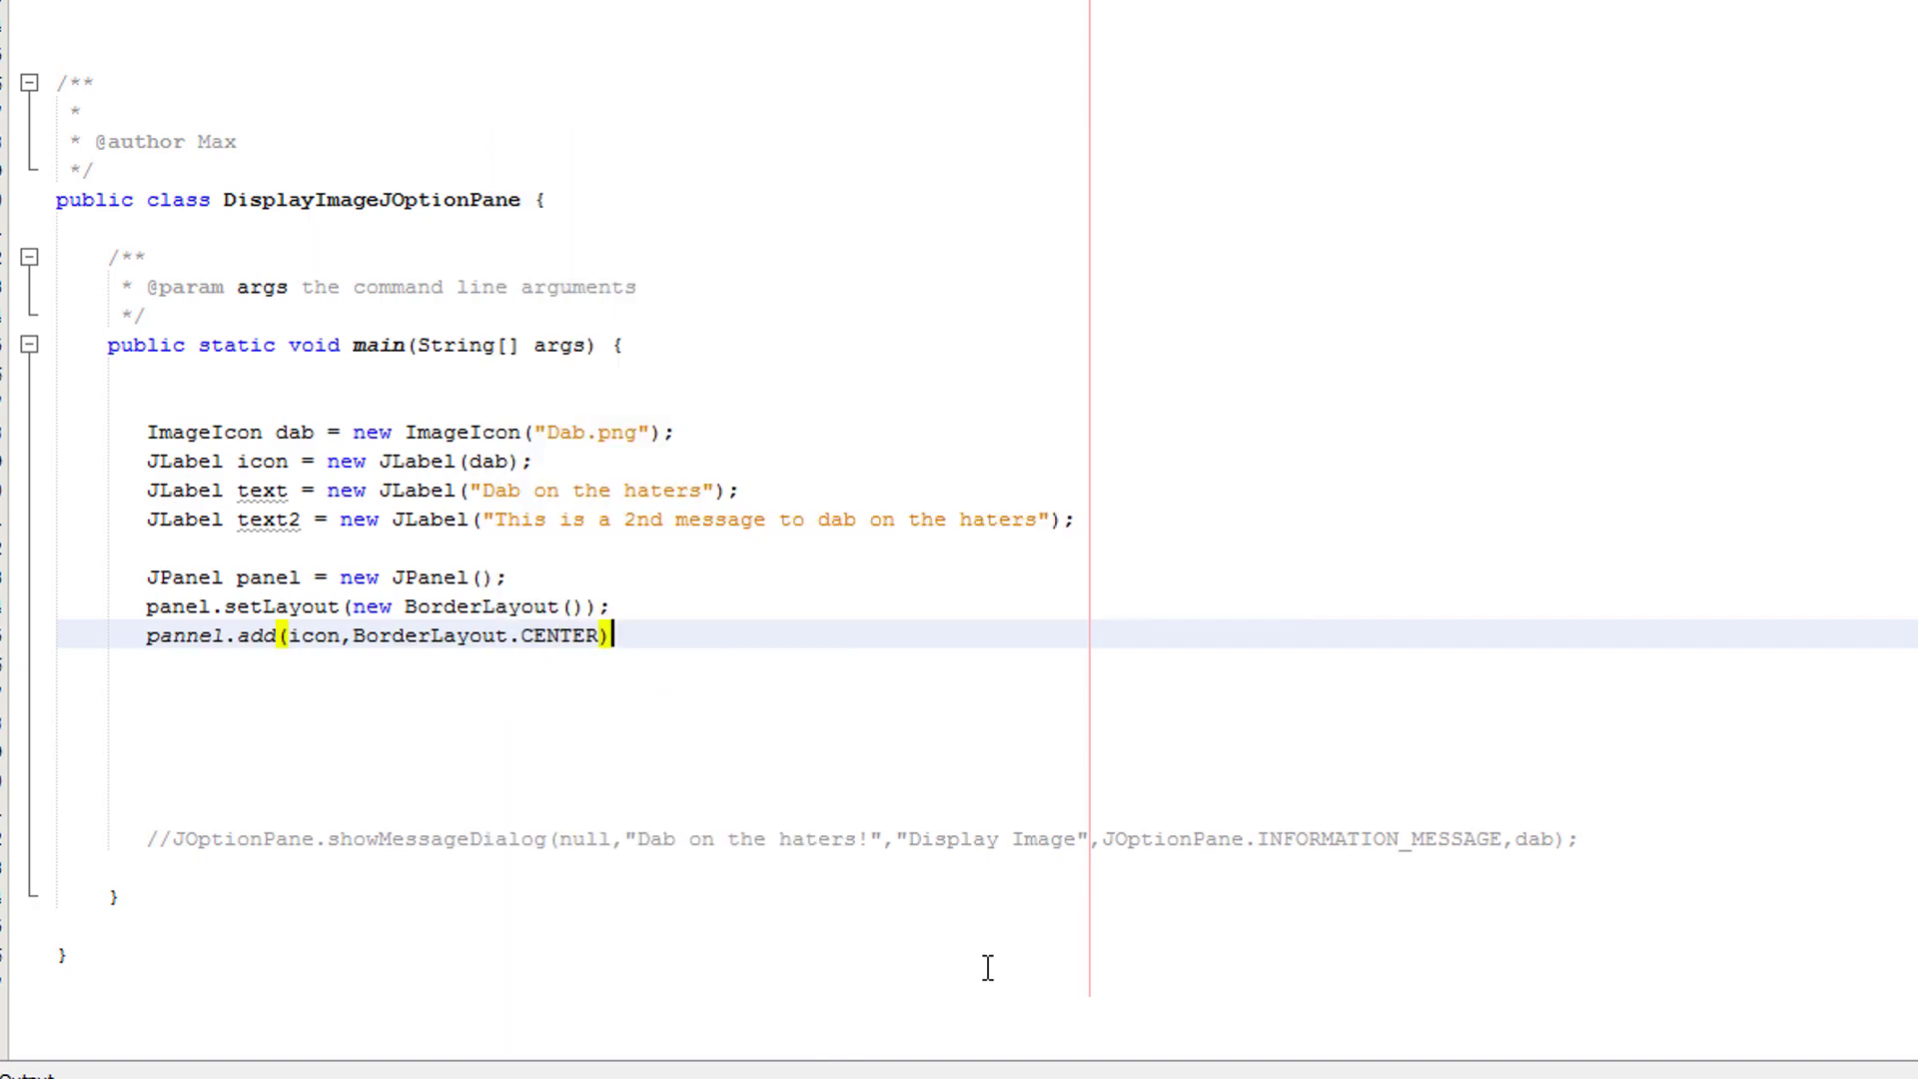
{"action": "type", "text": ";"}
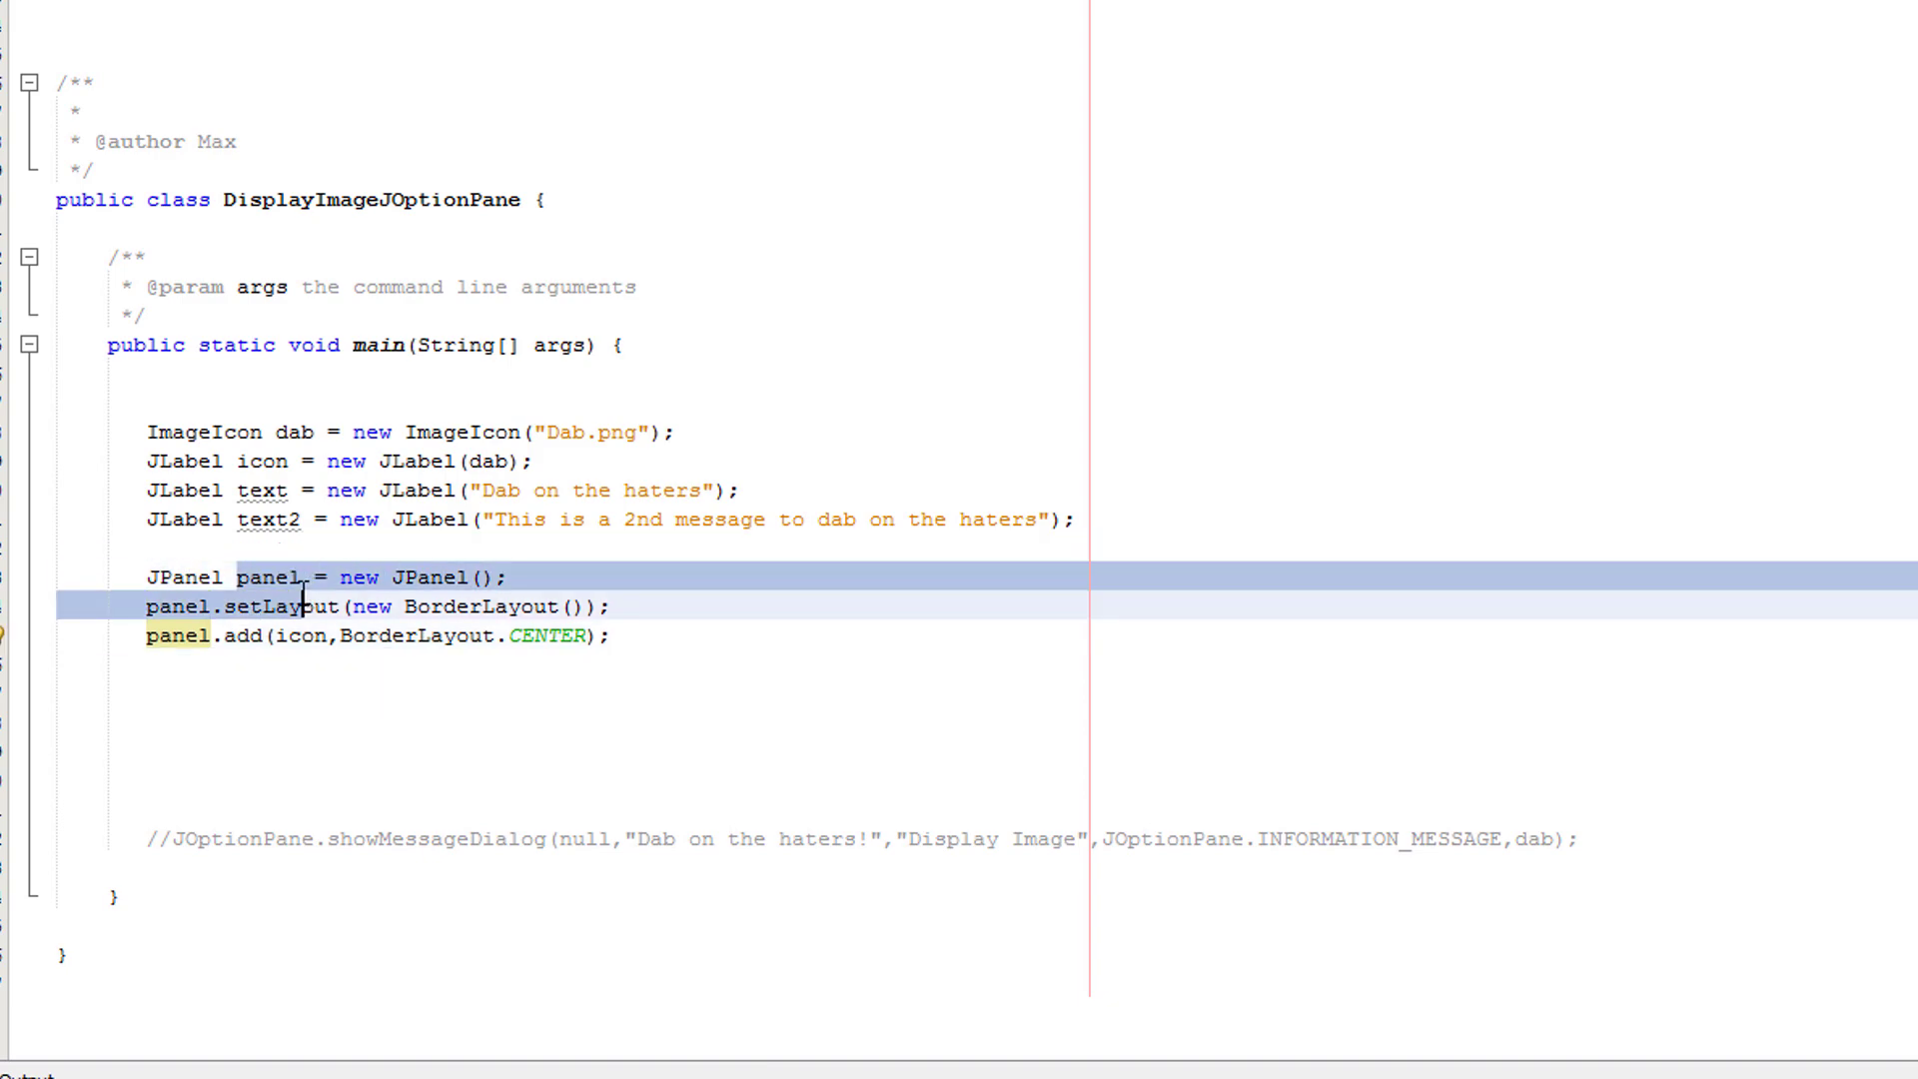
- Correct the misspelled panel variable names in the setLayout and add statements
{"action": "left_click", "coordinate": [244, 635]}
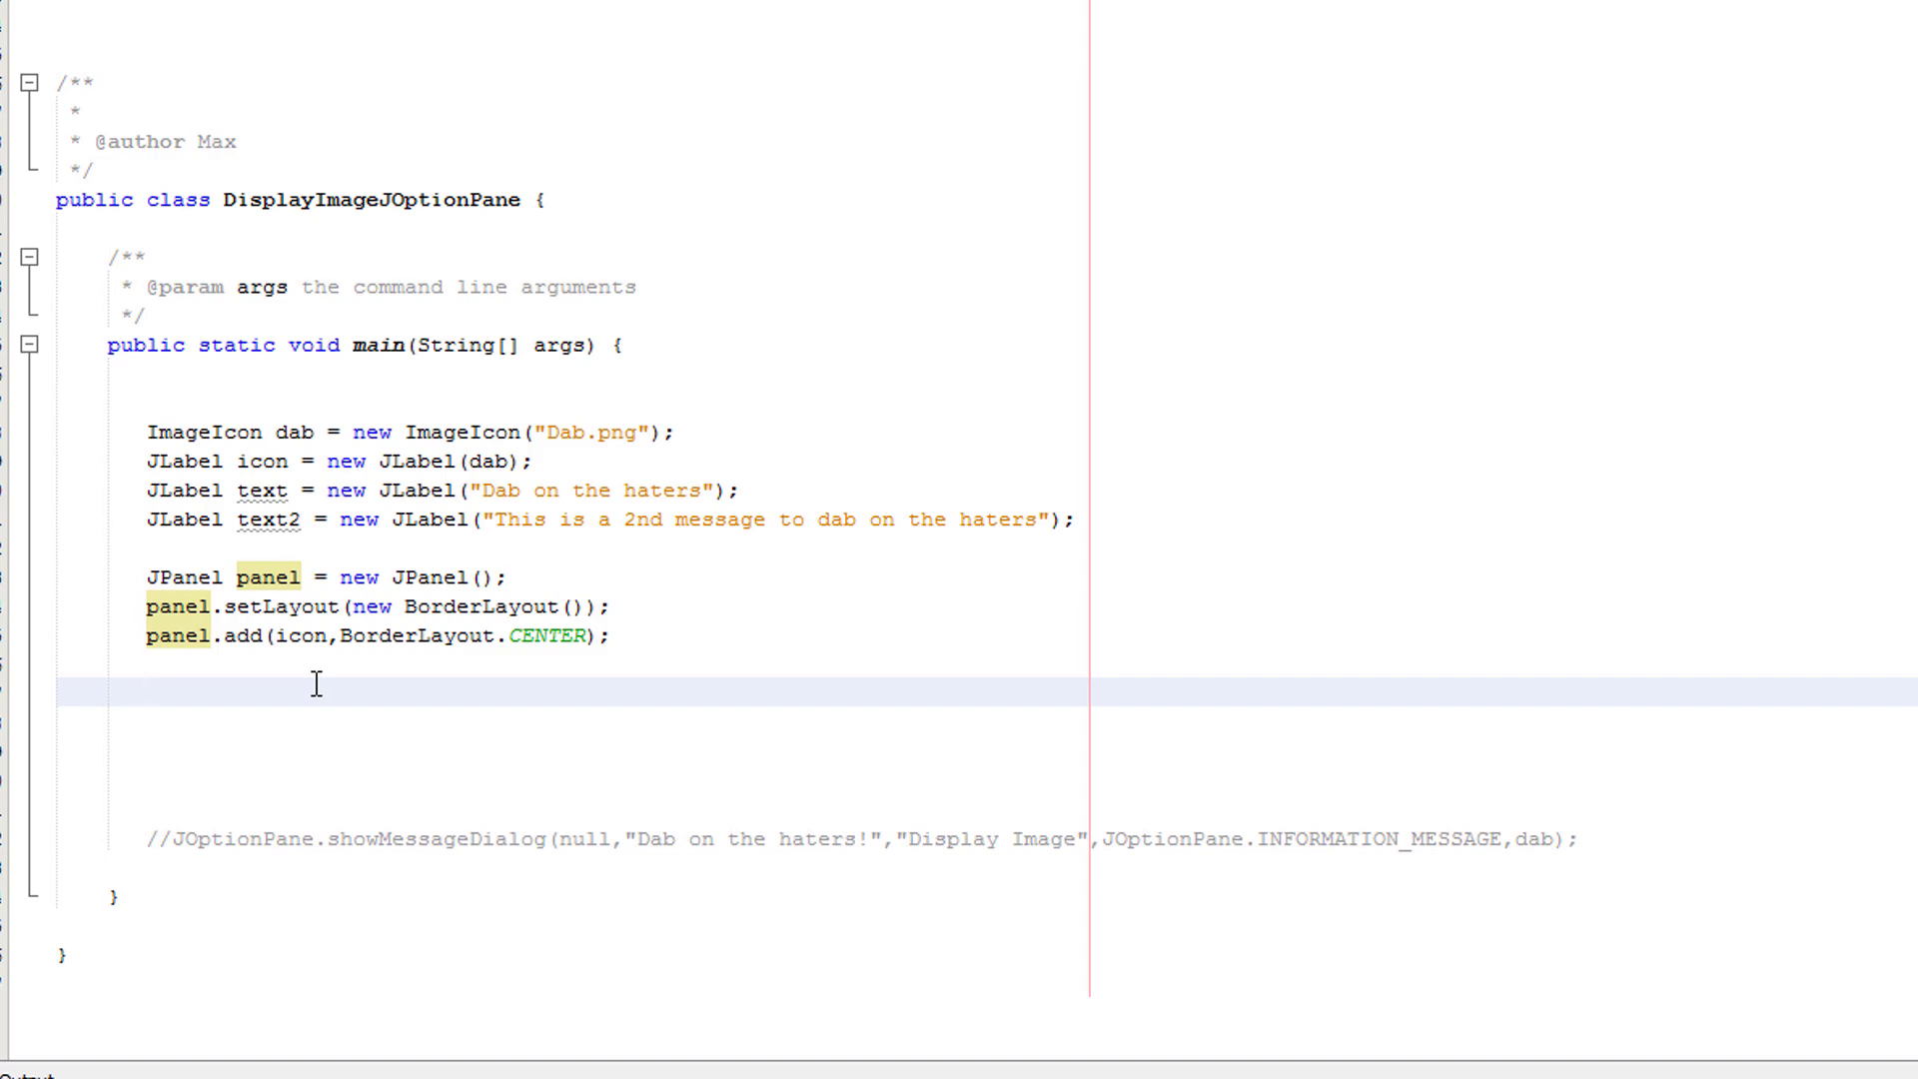
{"action": "left_click", "coordinate": [146, 691]}
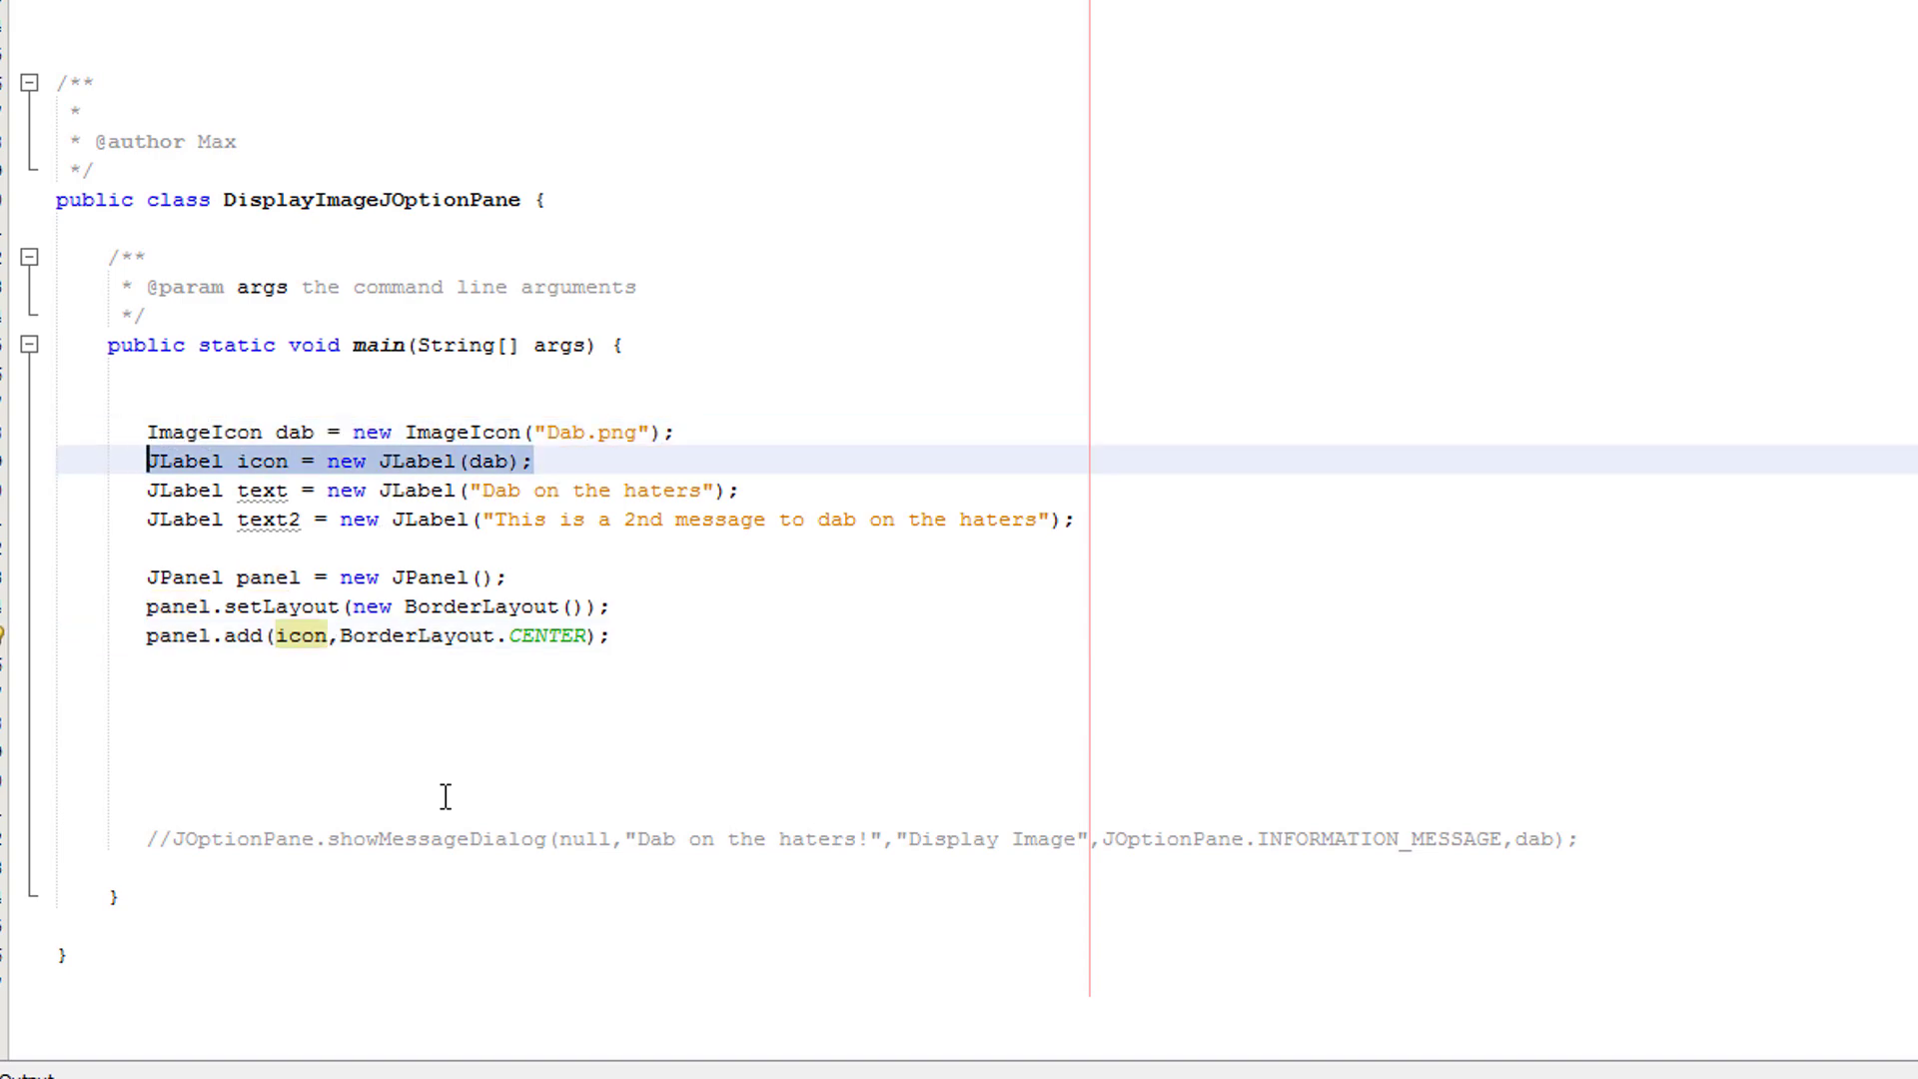
{"action": "left_click", "coordinate": [519, 635]}
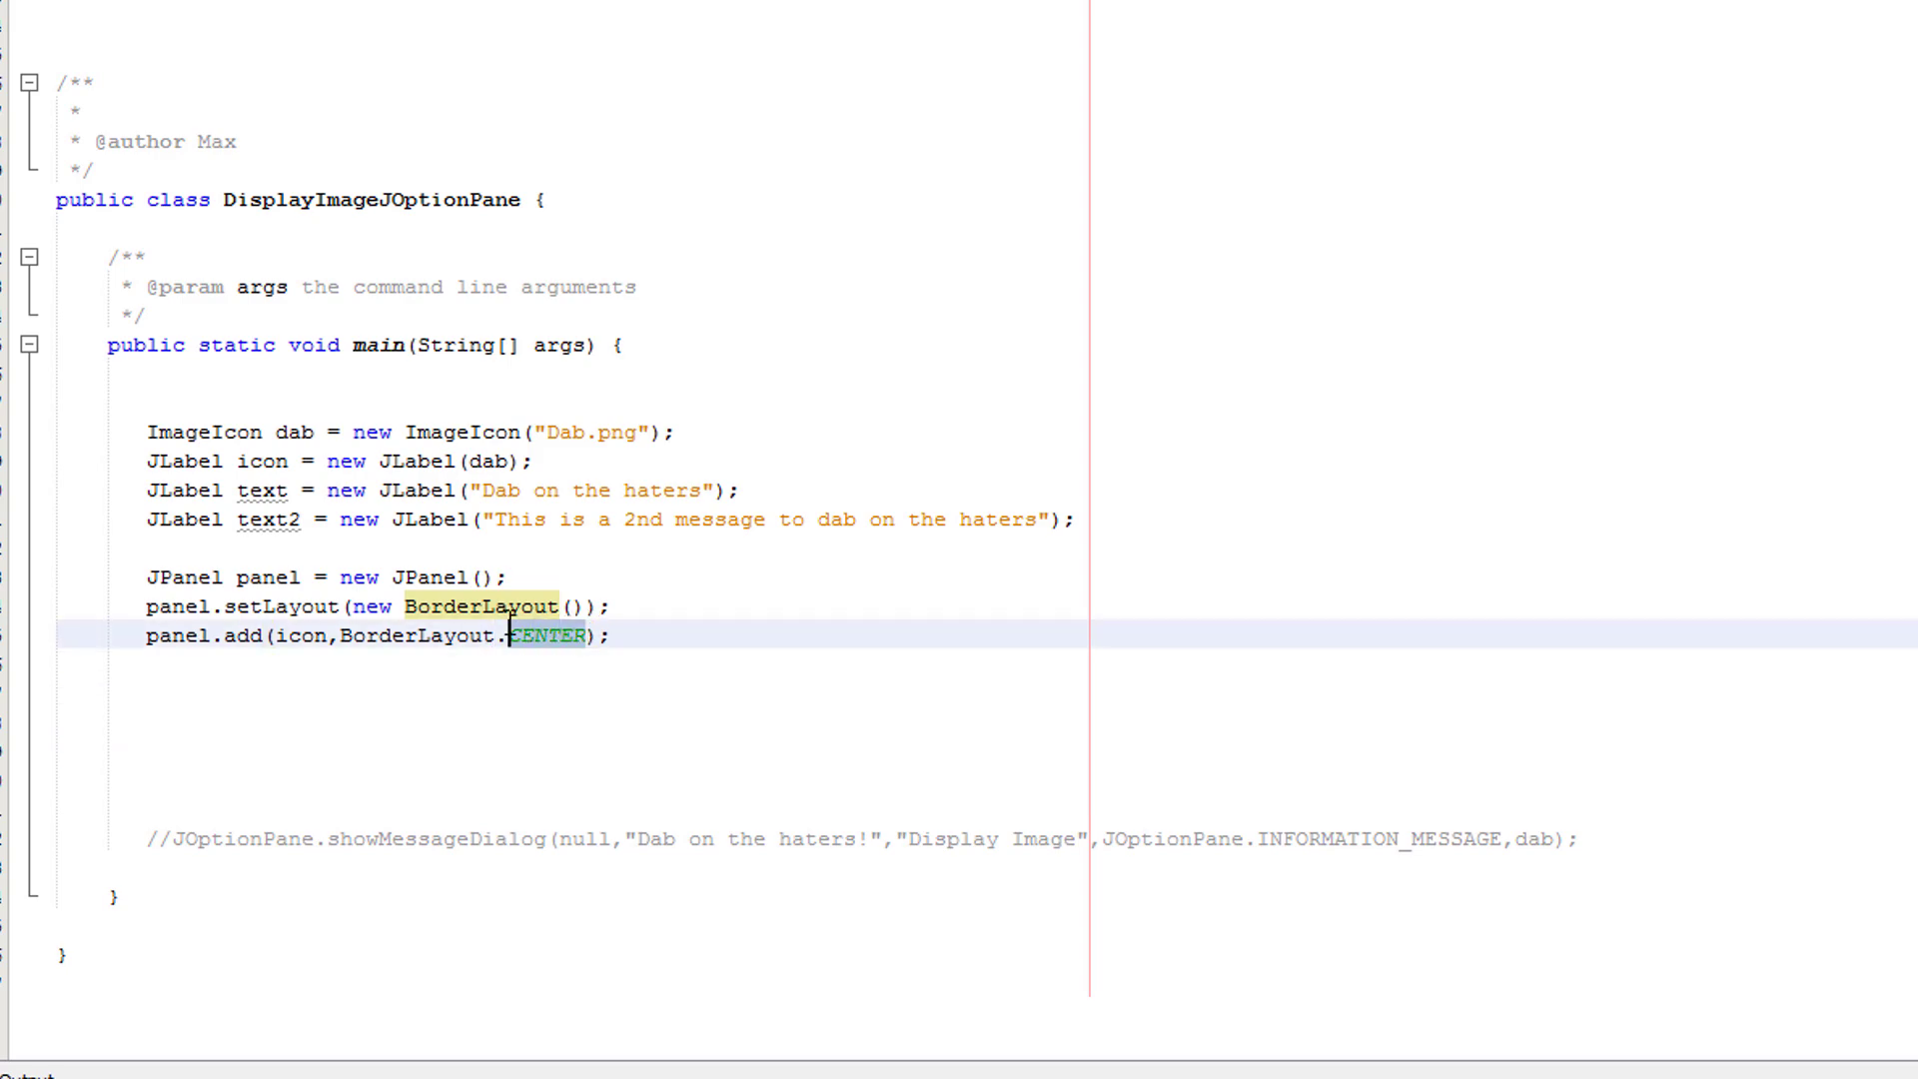
{"action": "left_click", "coordinate": [513, 635]}
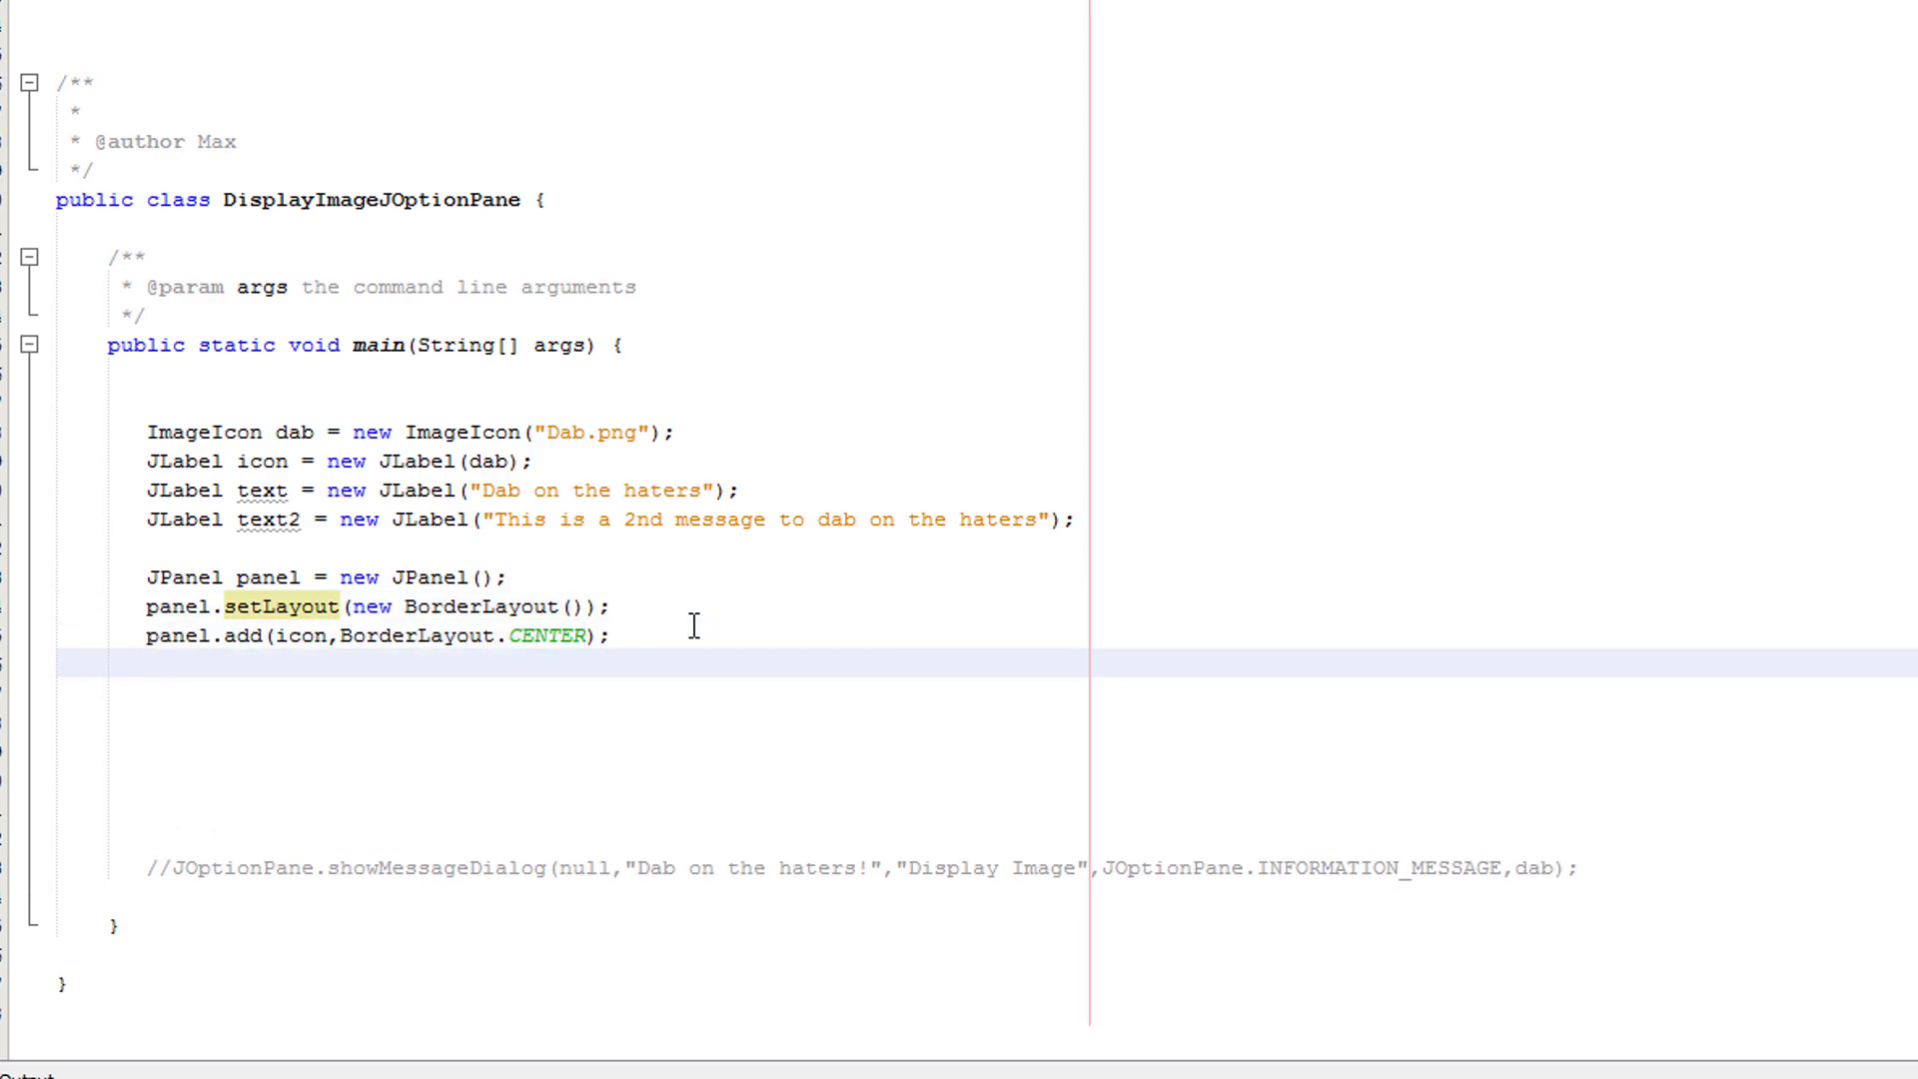
- Write panel.add(text, BorderLayout.NORTH); placing the caption at the top
{"action": "type", "text": "pann"}
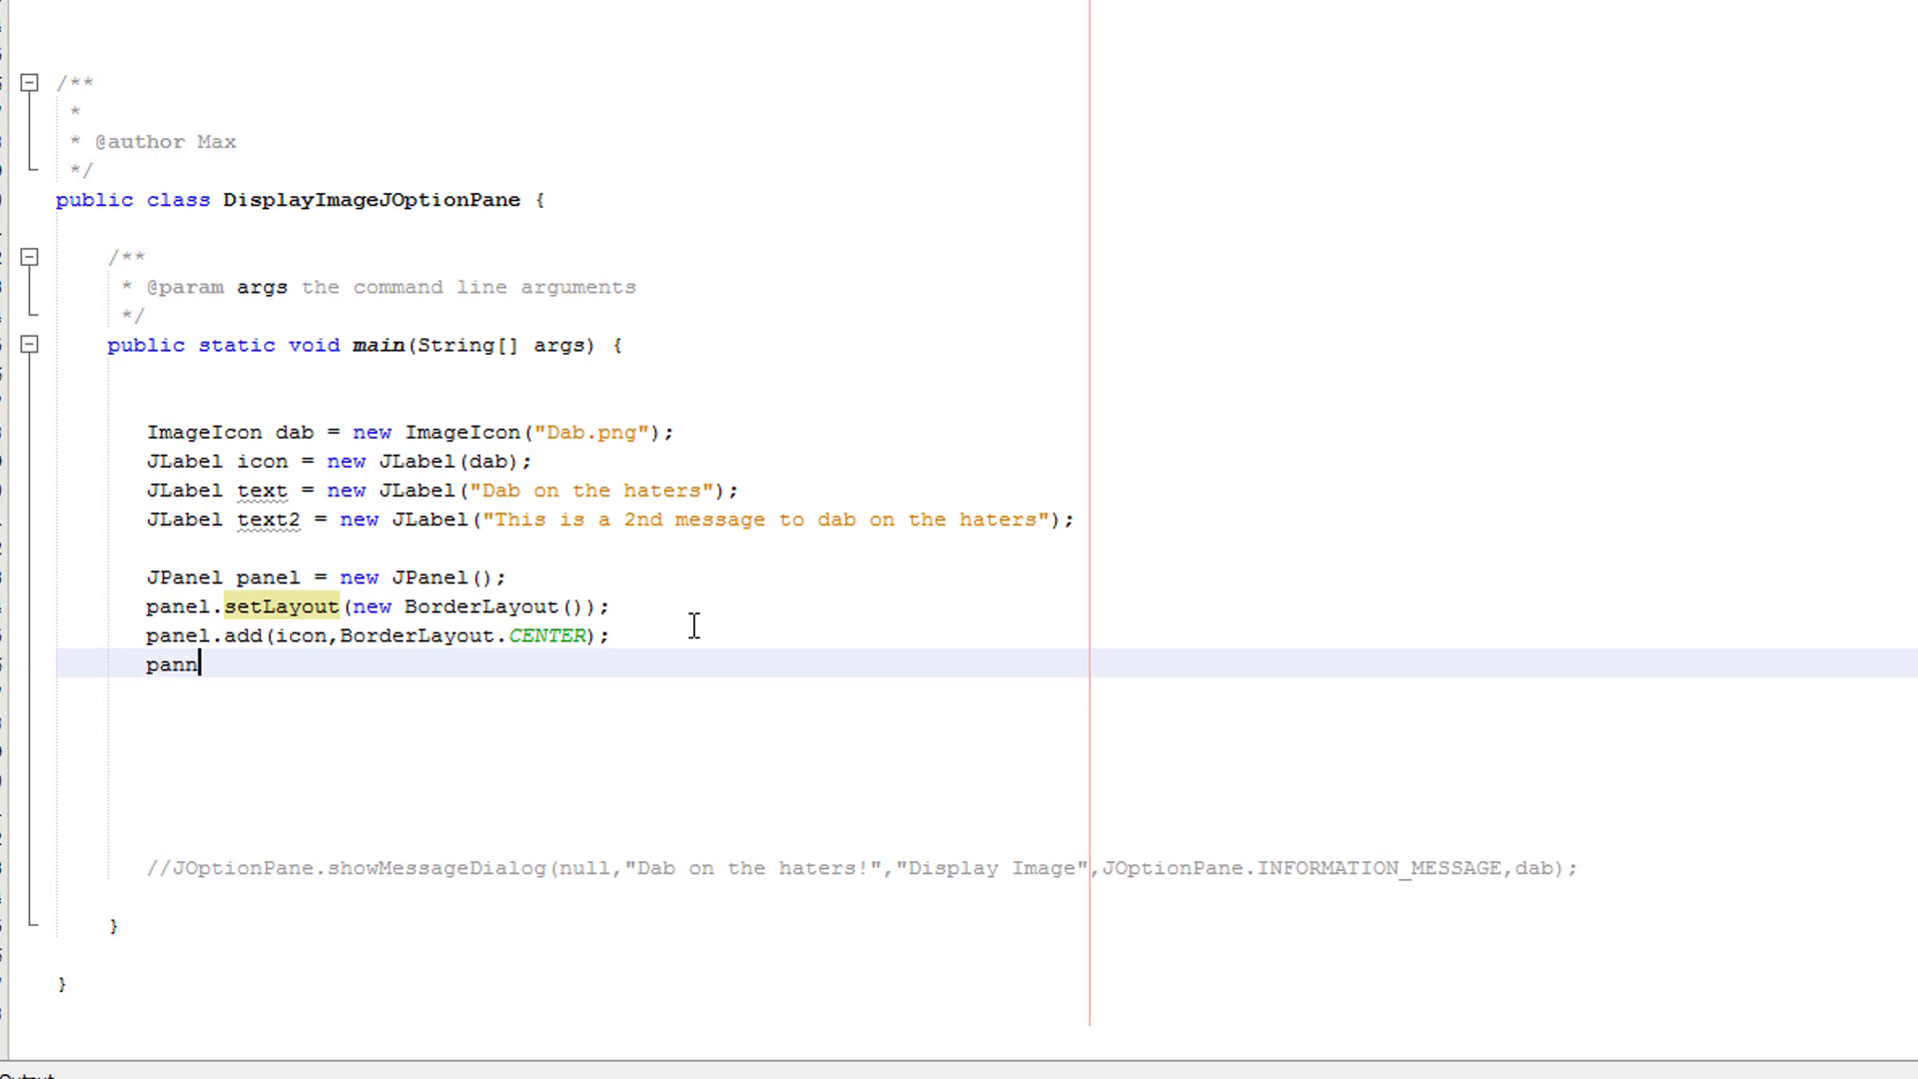
{"action": "type", "text": "el.add("}
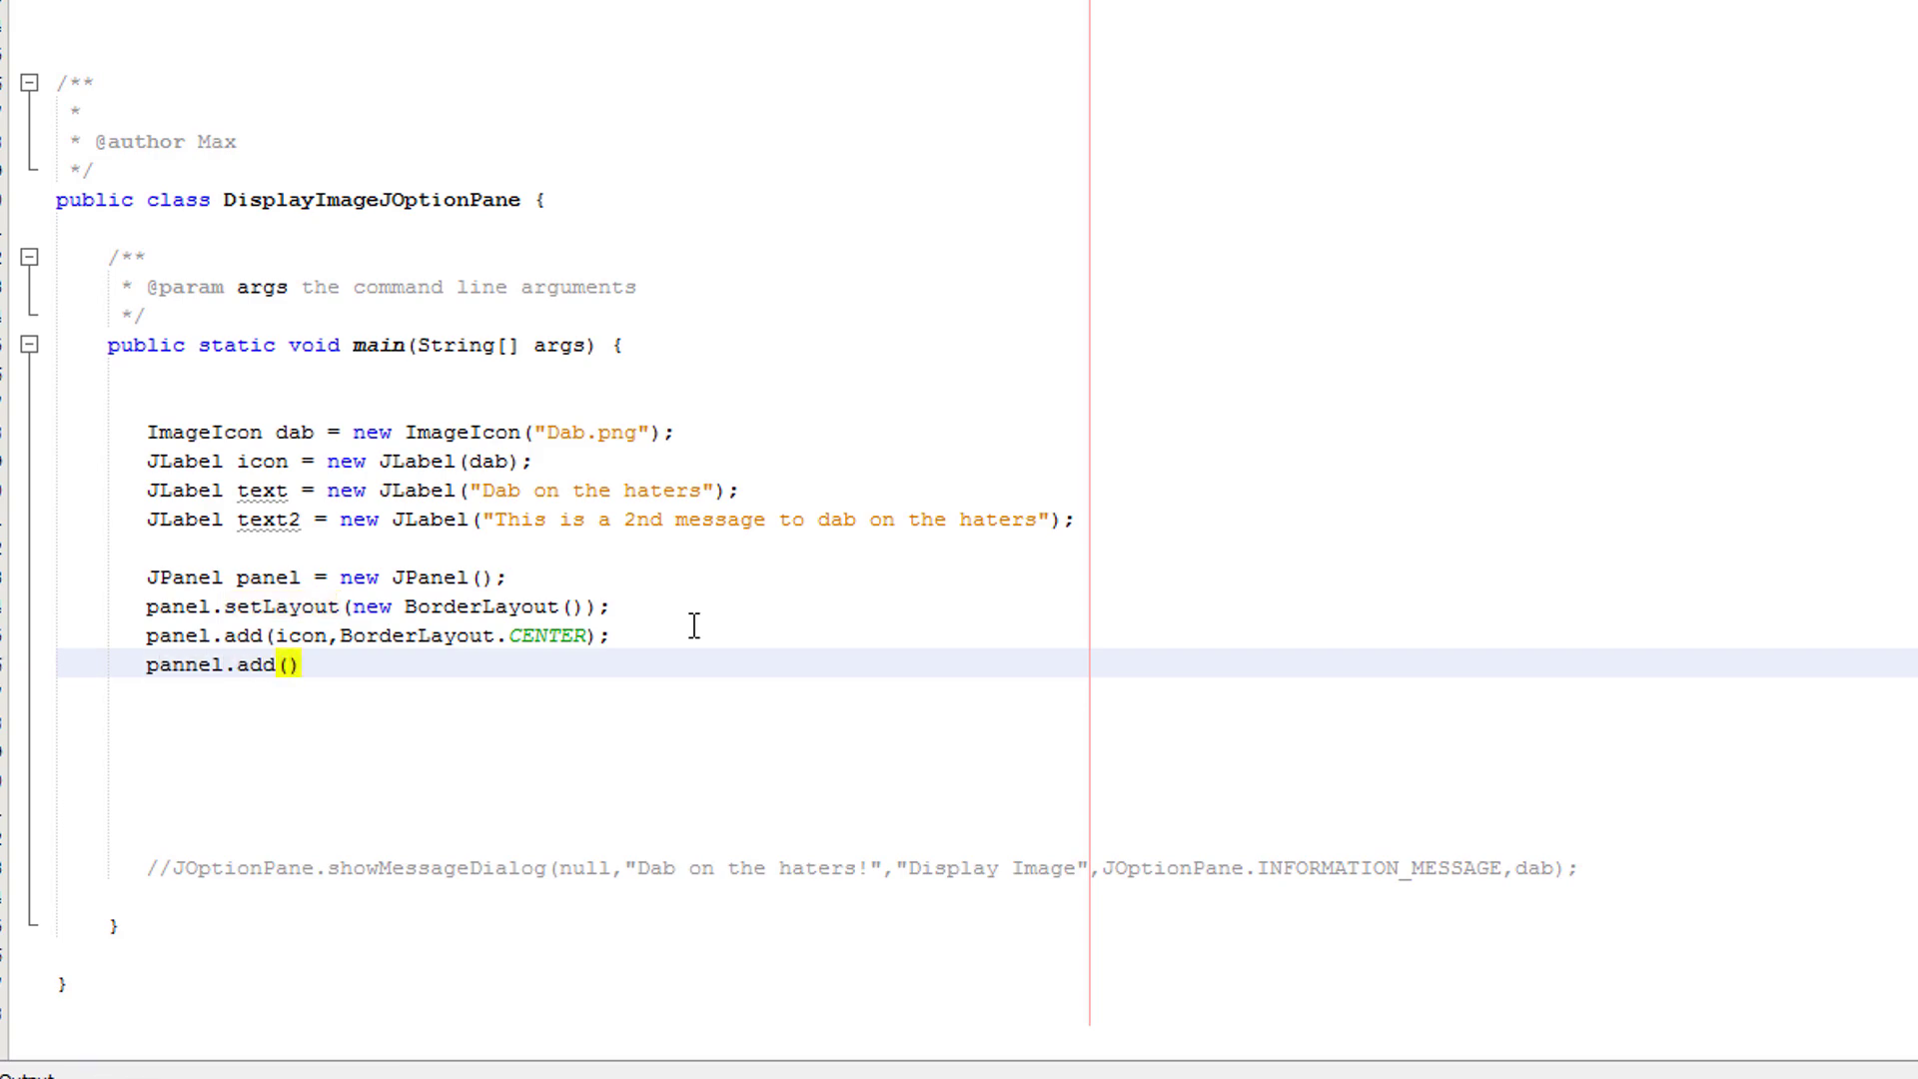
{"action": "type", "text": "text,Bord"}
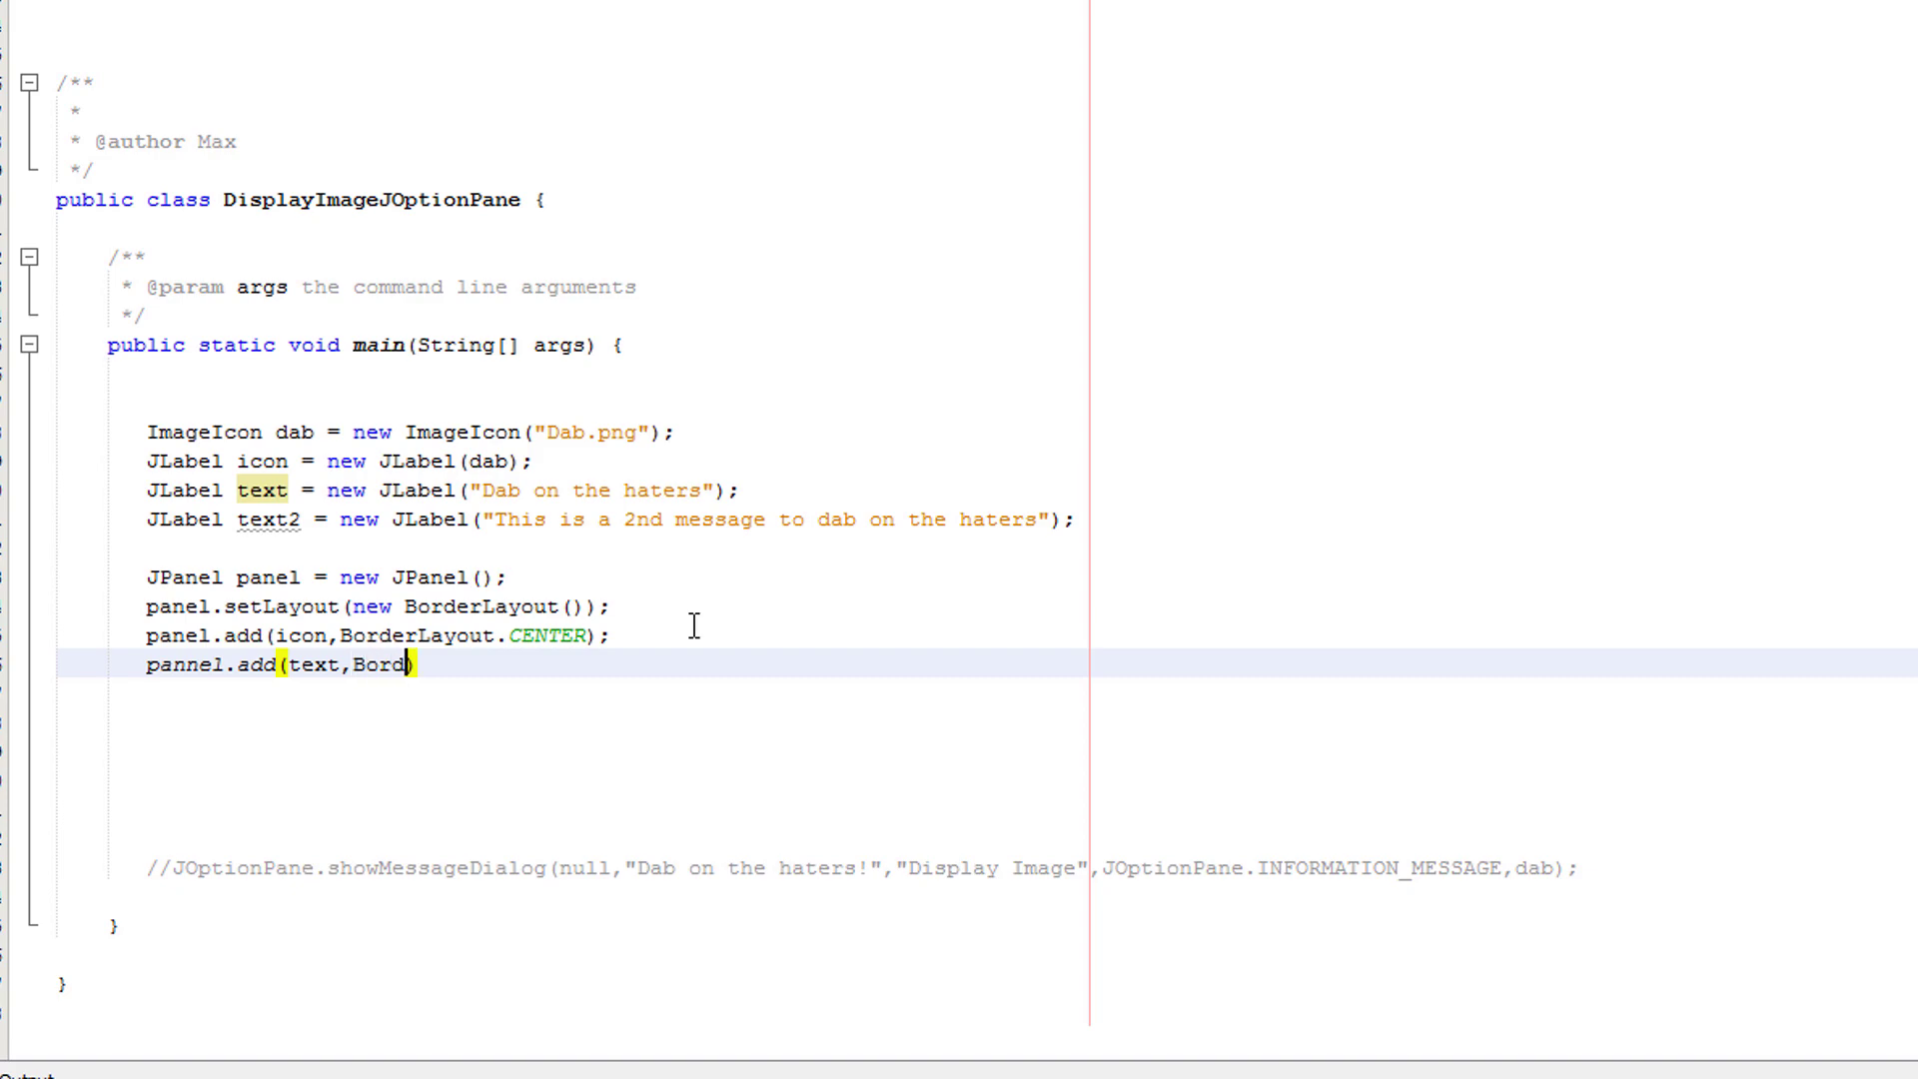
{"action": "type", "text": "erLayout"}
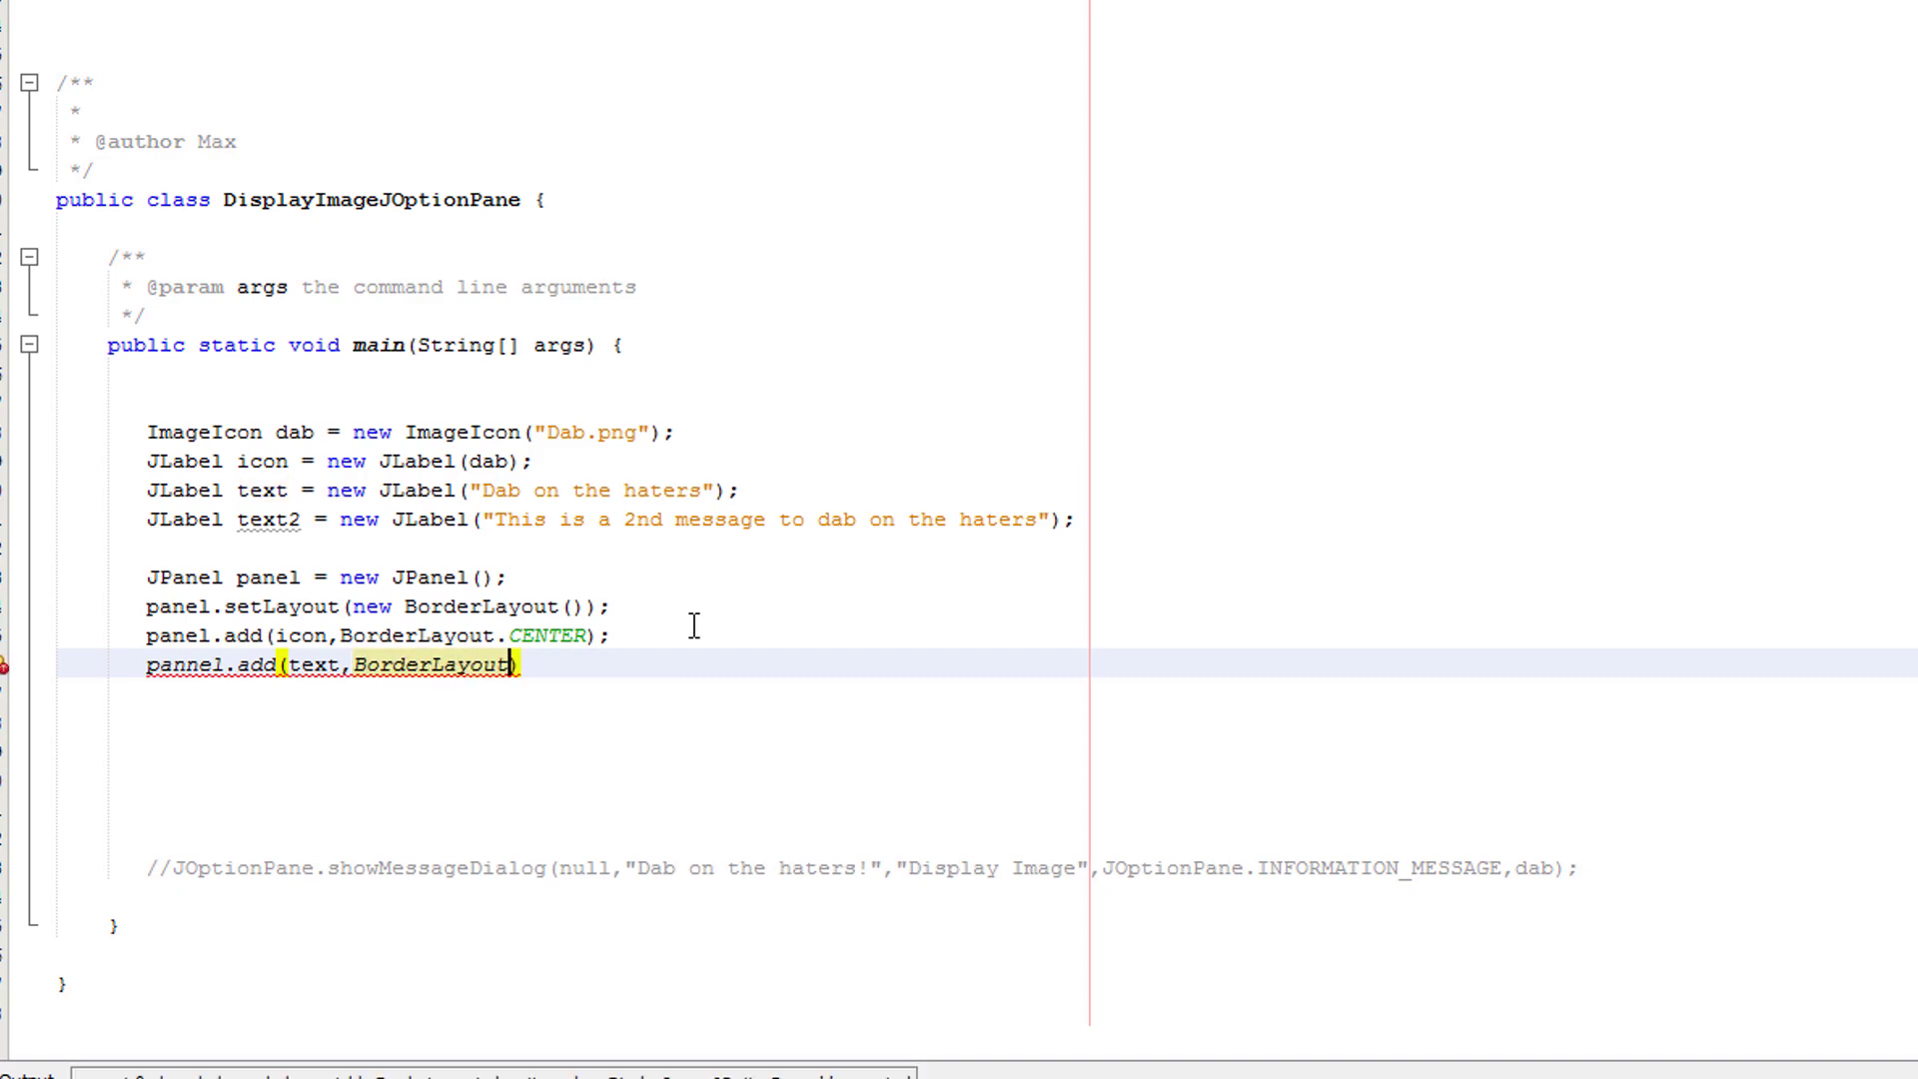
{"action": "type", "text": ".NORTH"}
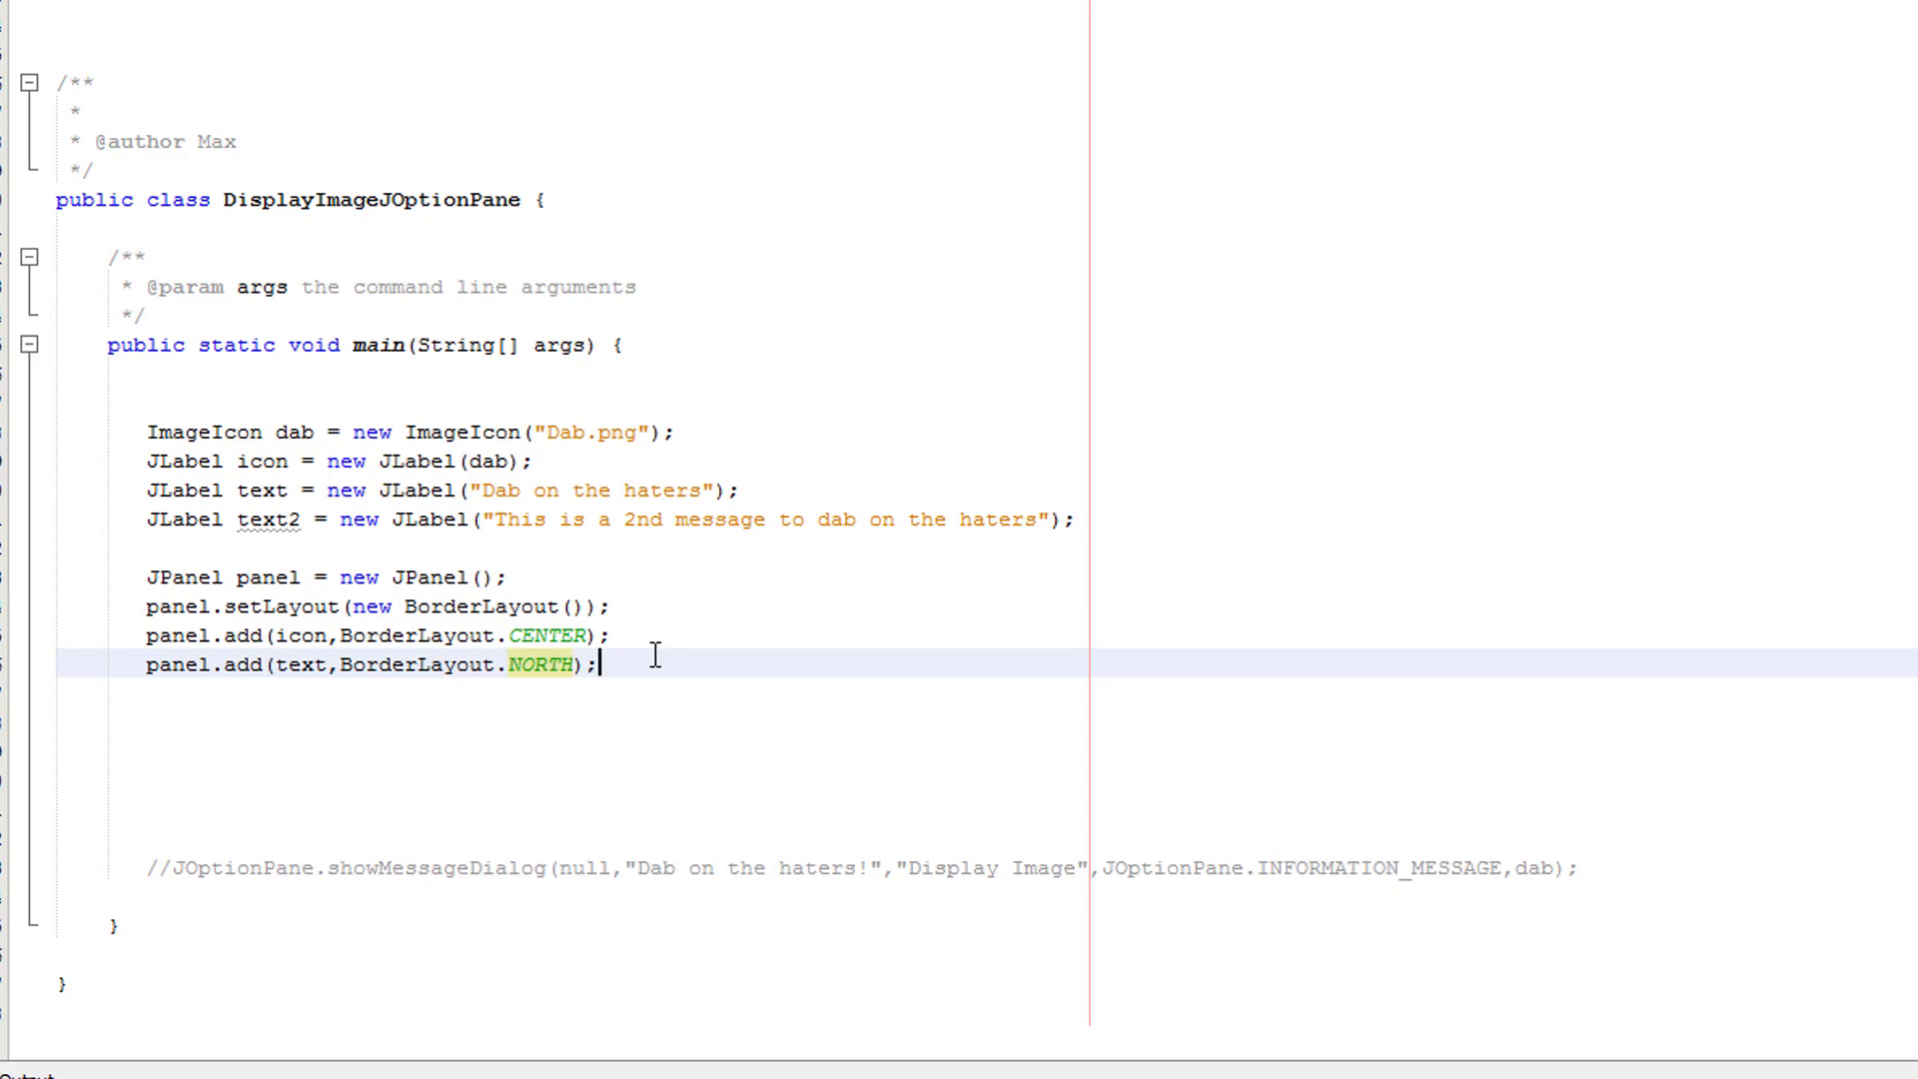
- Write panel.add(text2, BorderLayout.SOUTH); placing the second message at the bottom
{"action": "type", "text": "panel."}
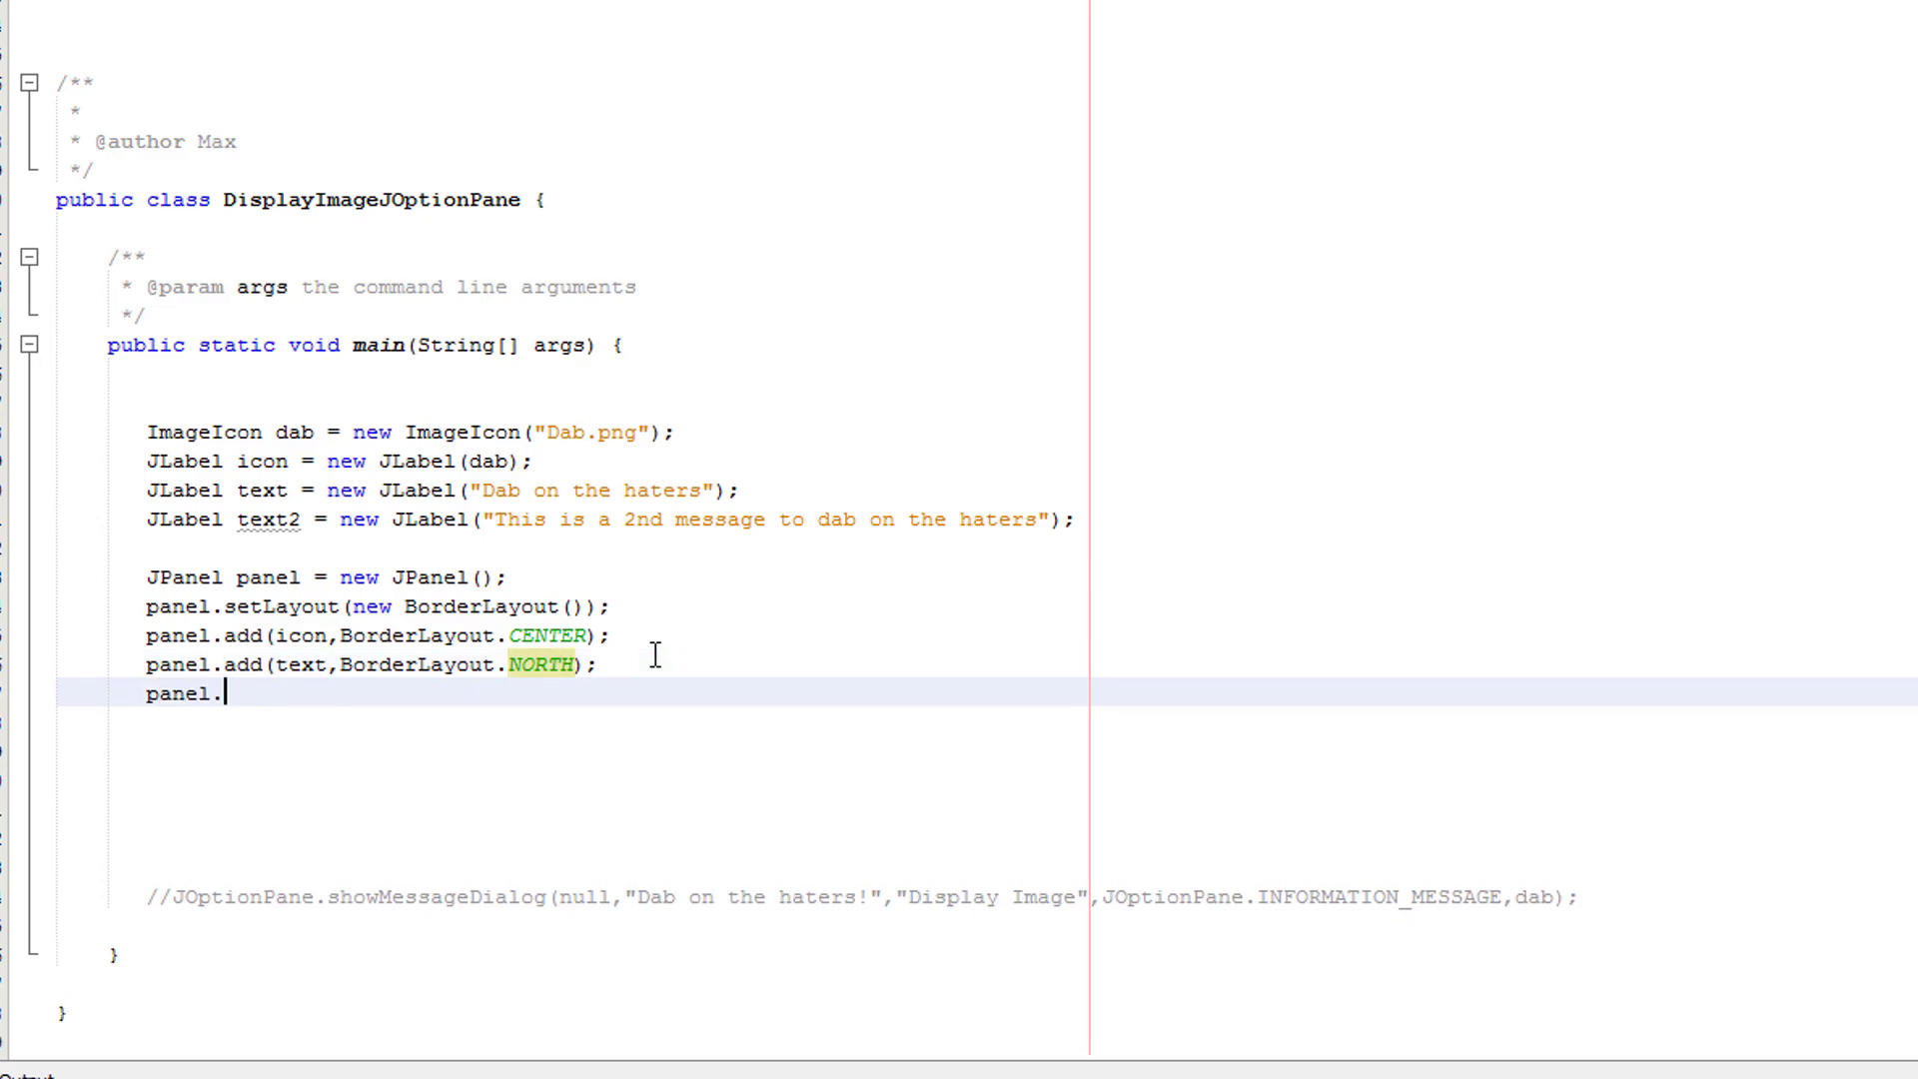
{"action": "type", "text": "add(text2"}
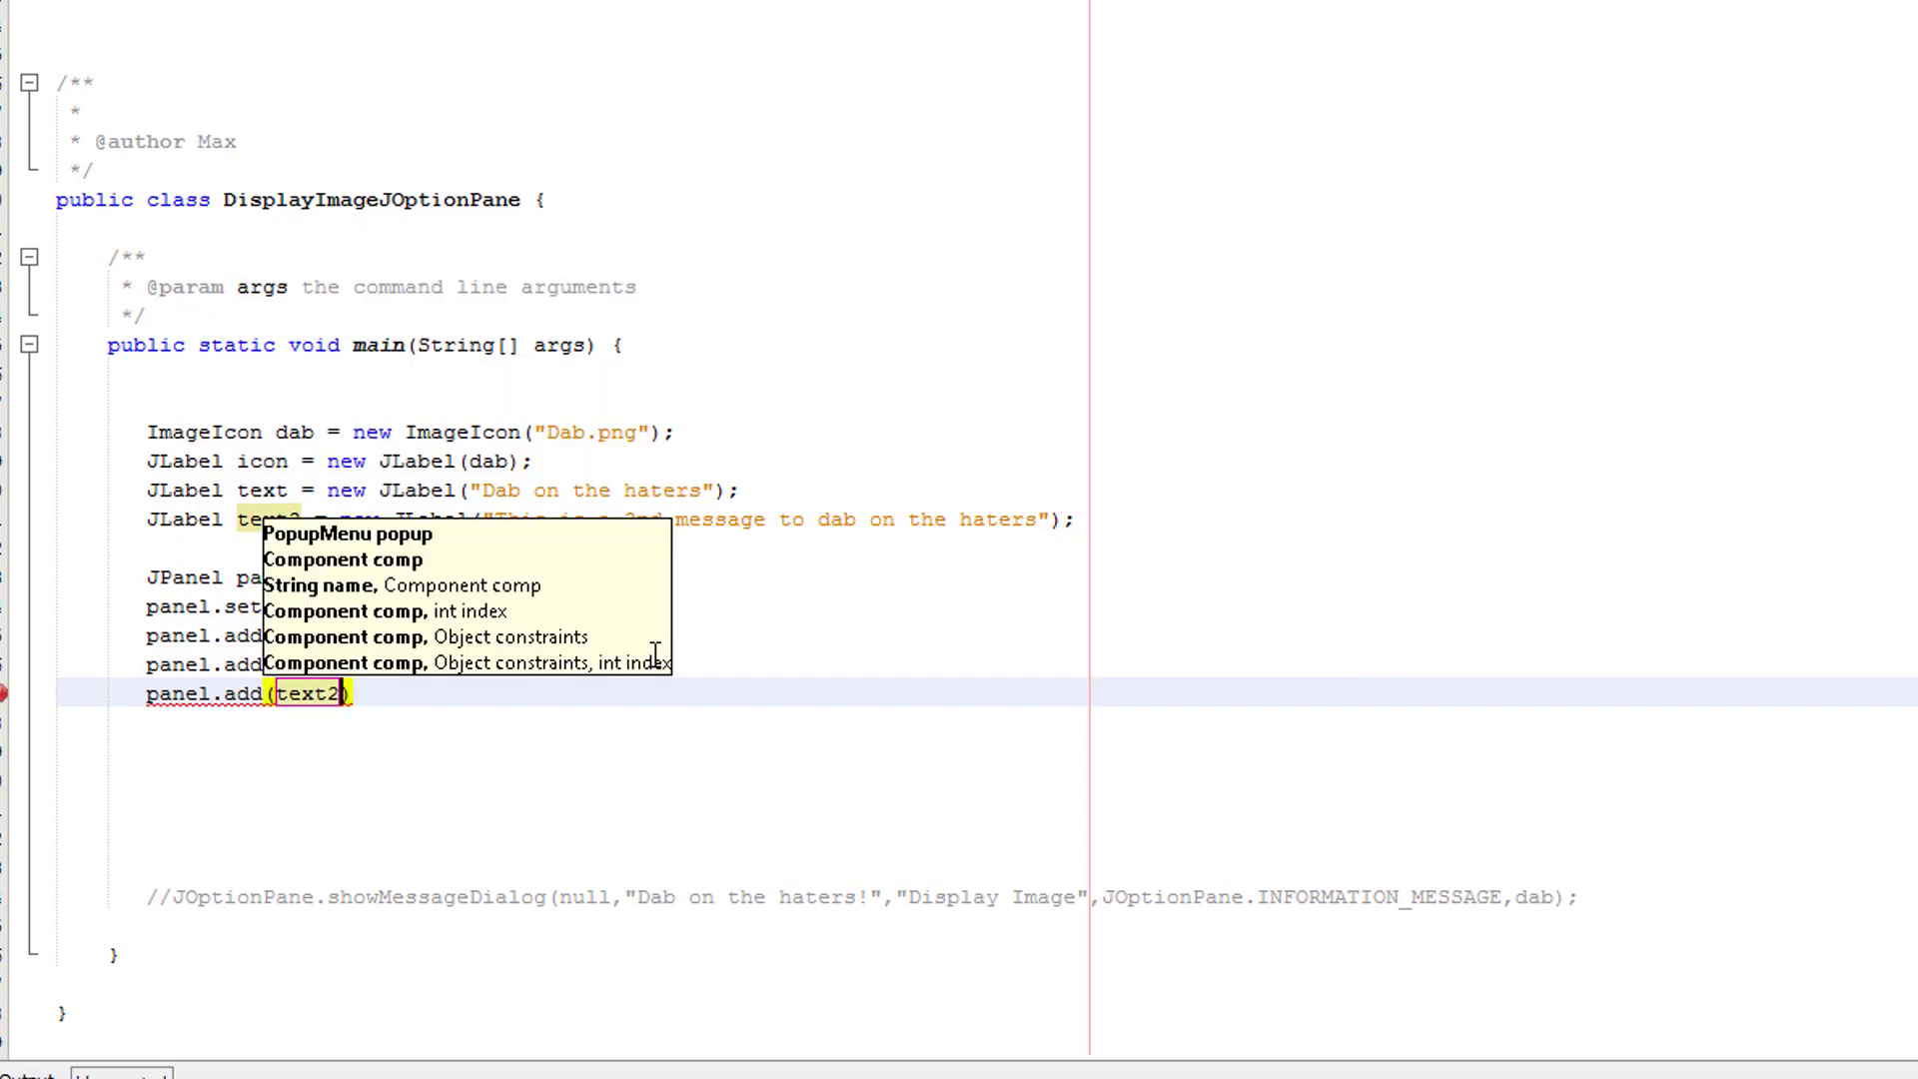
{"action": "type", "text": ",BorderLayout.SOUTH"}
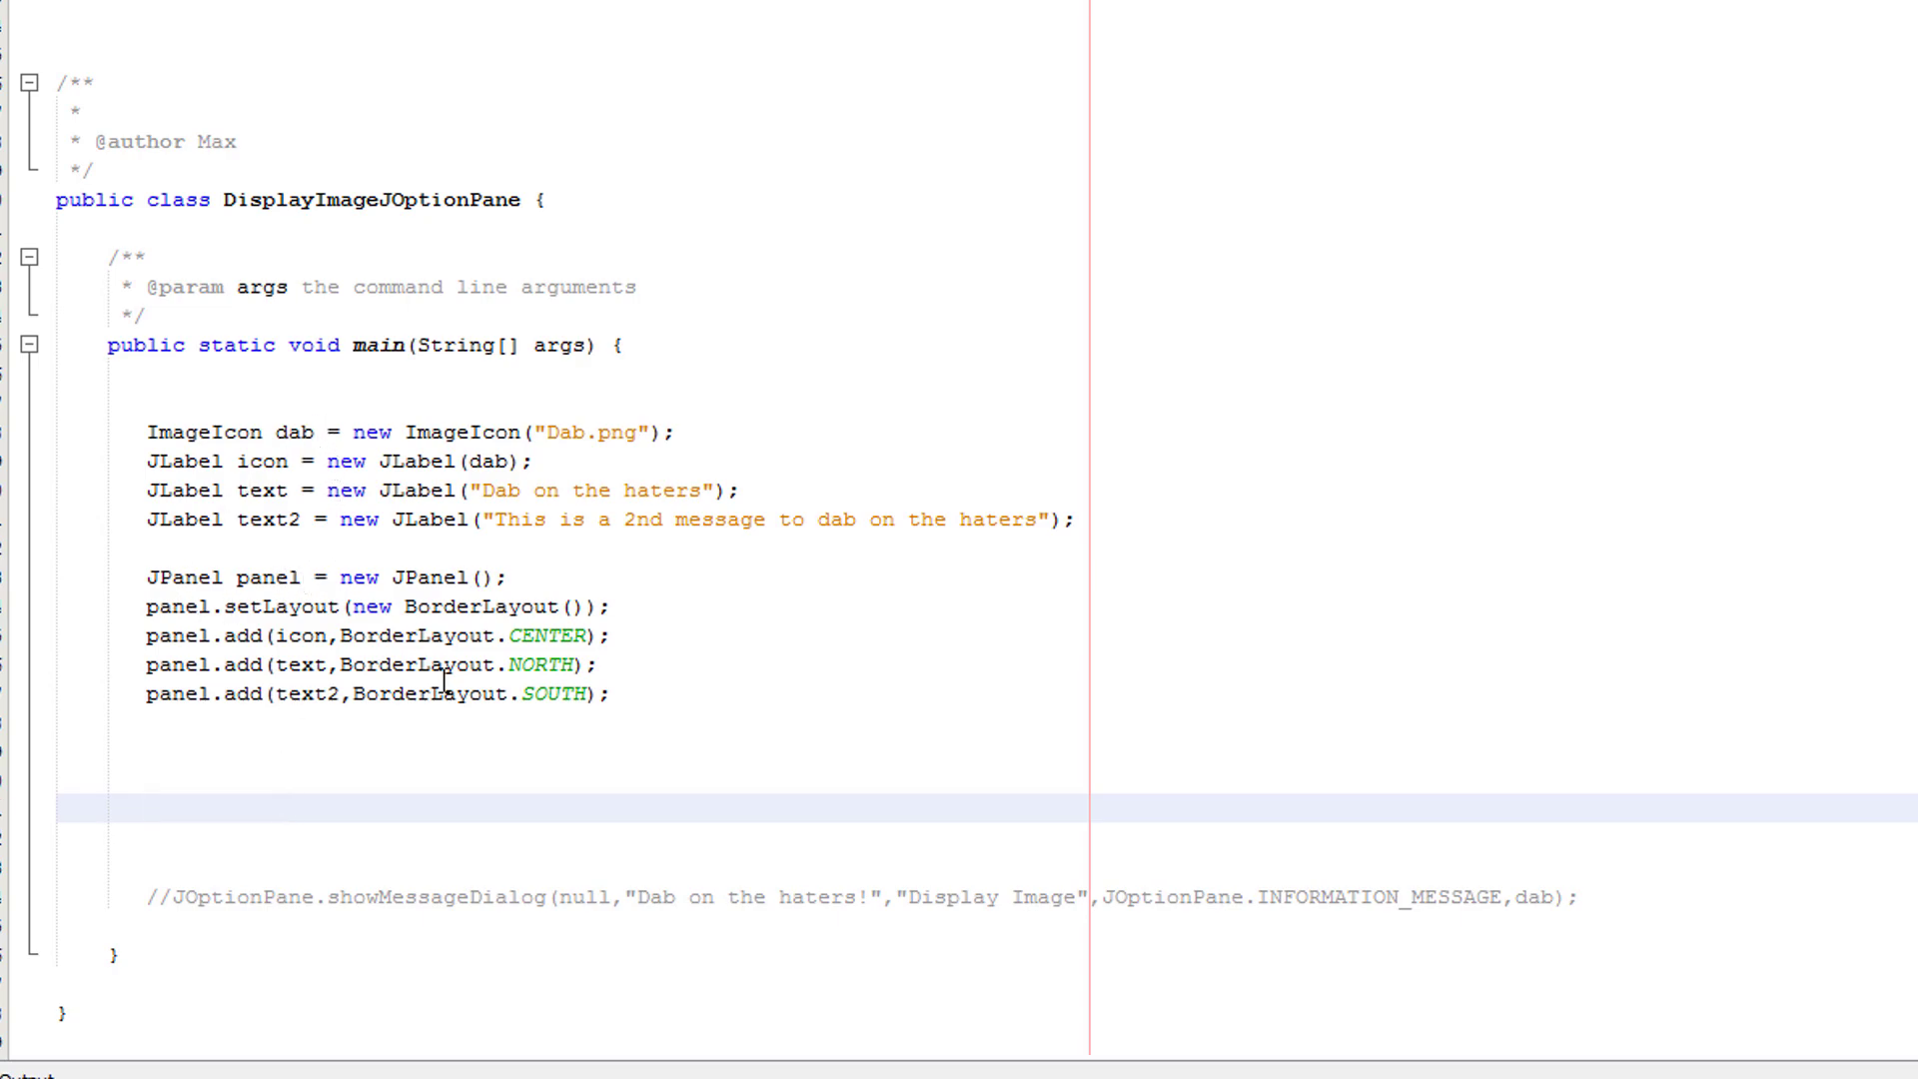
{"action": "double_click", "coordinate": [307, 694]}
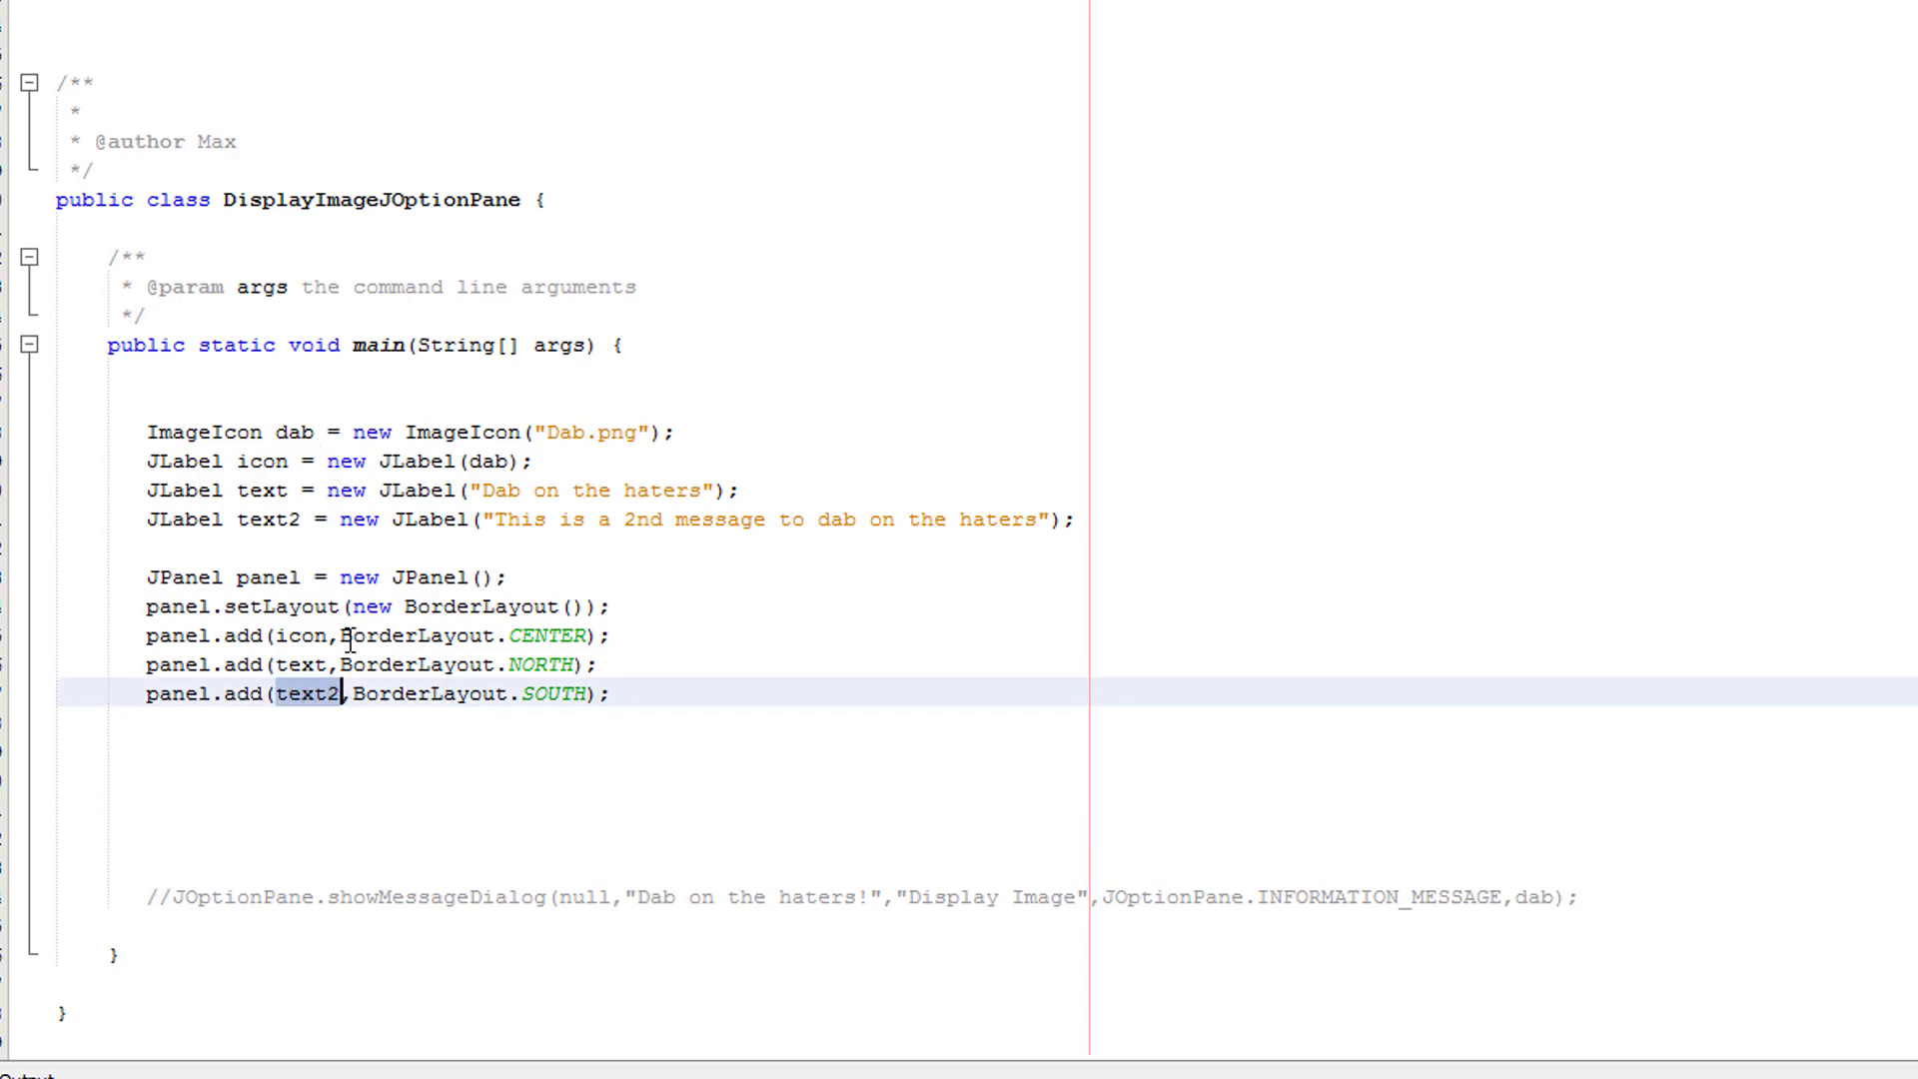
{"action": "double_click", "coordinate": [266, 519]}
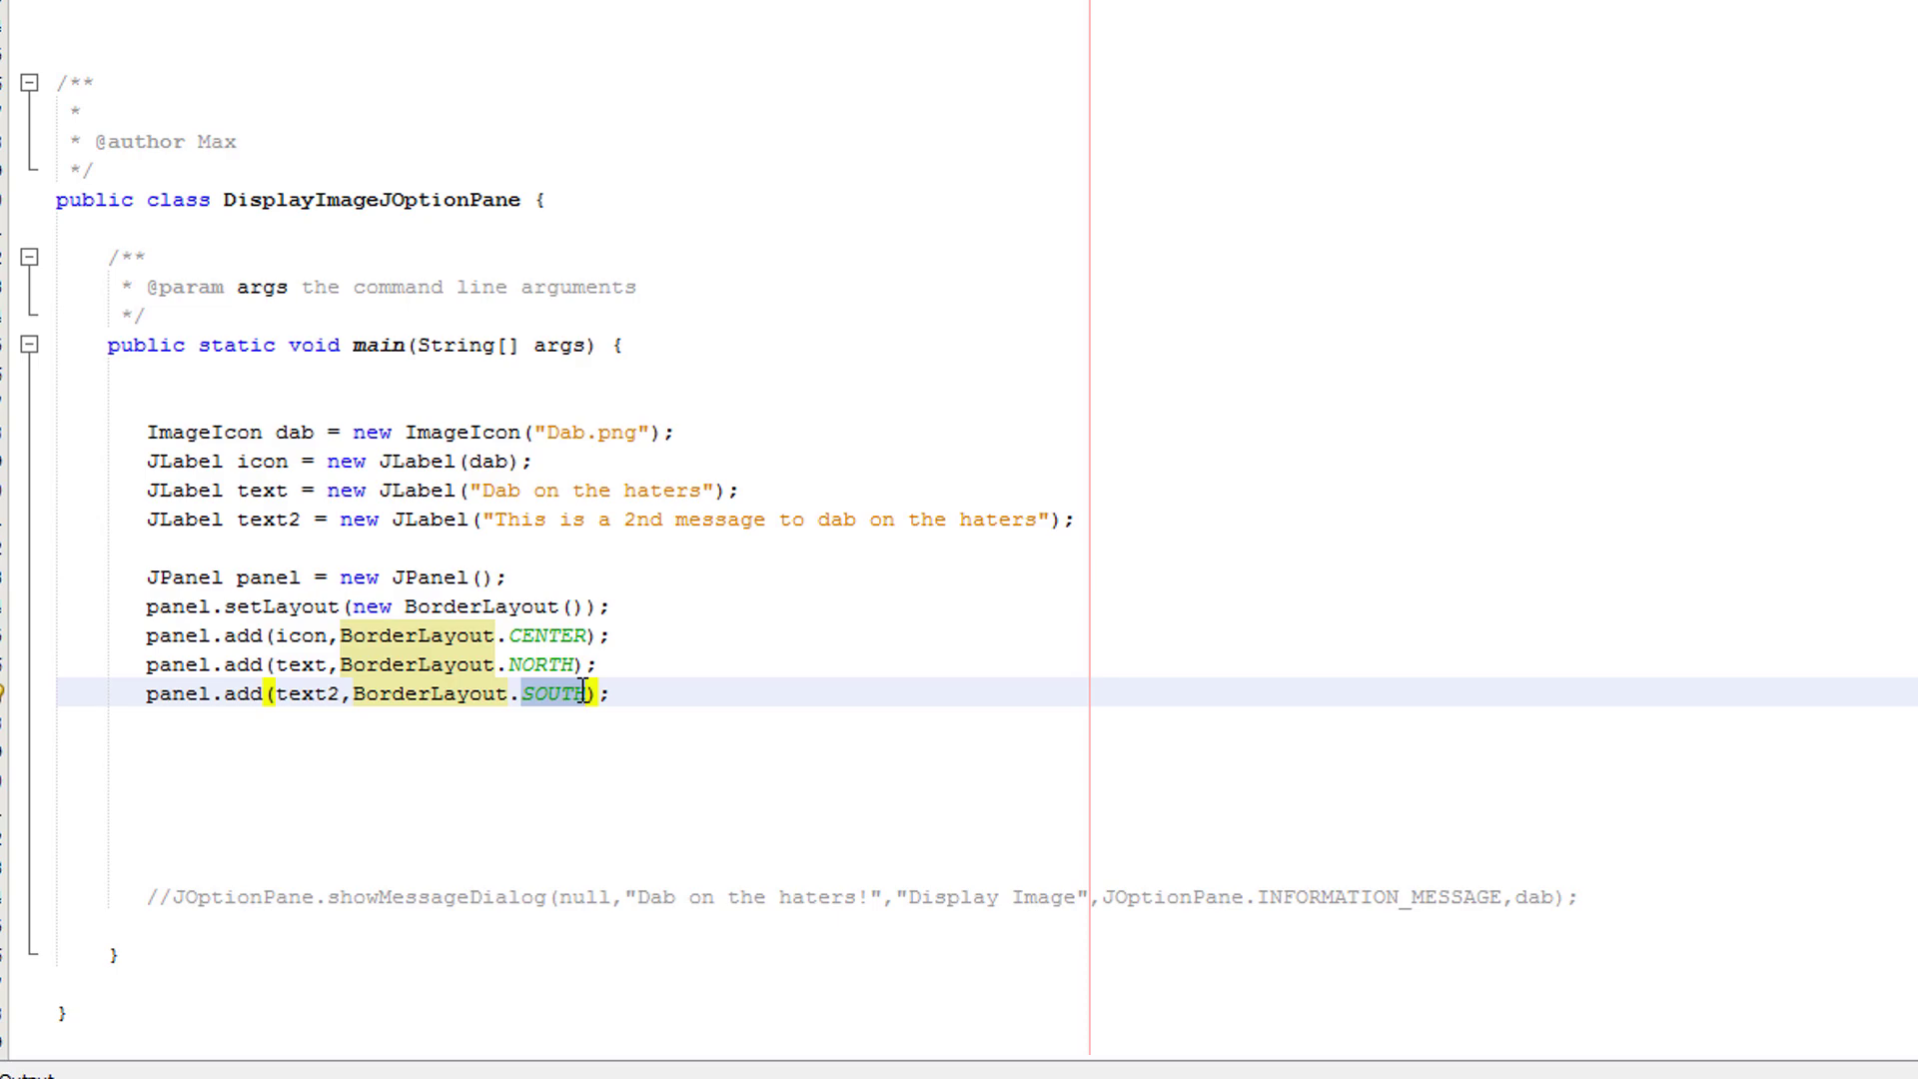
{"action": "left_click", "coordinate": [612, 694]}
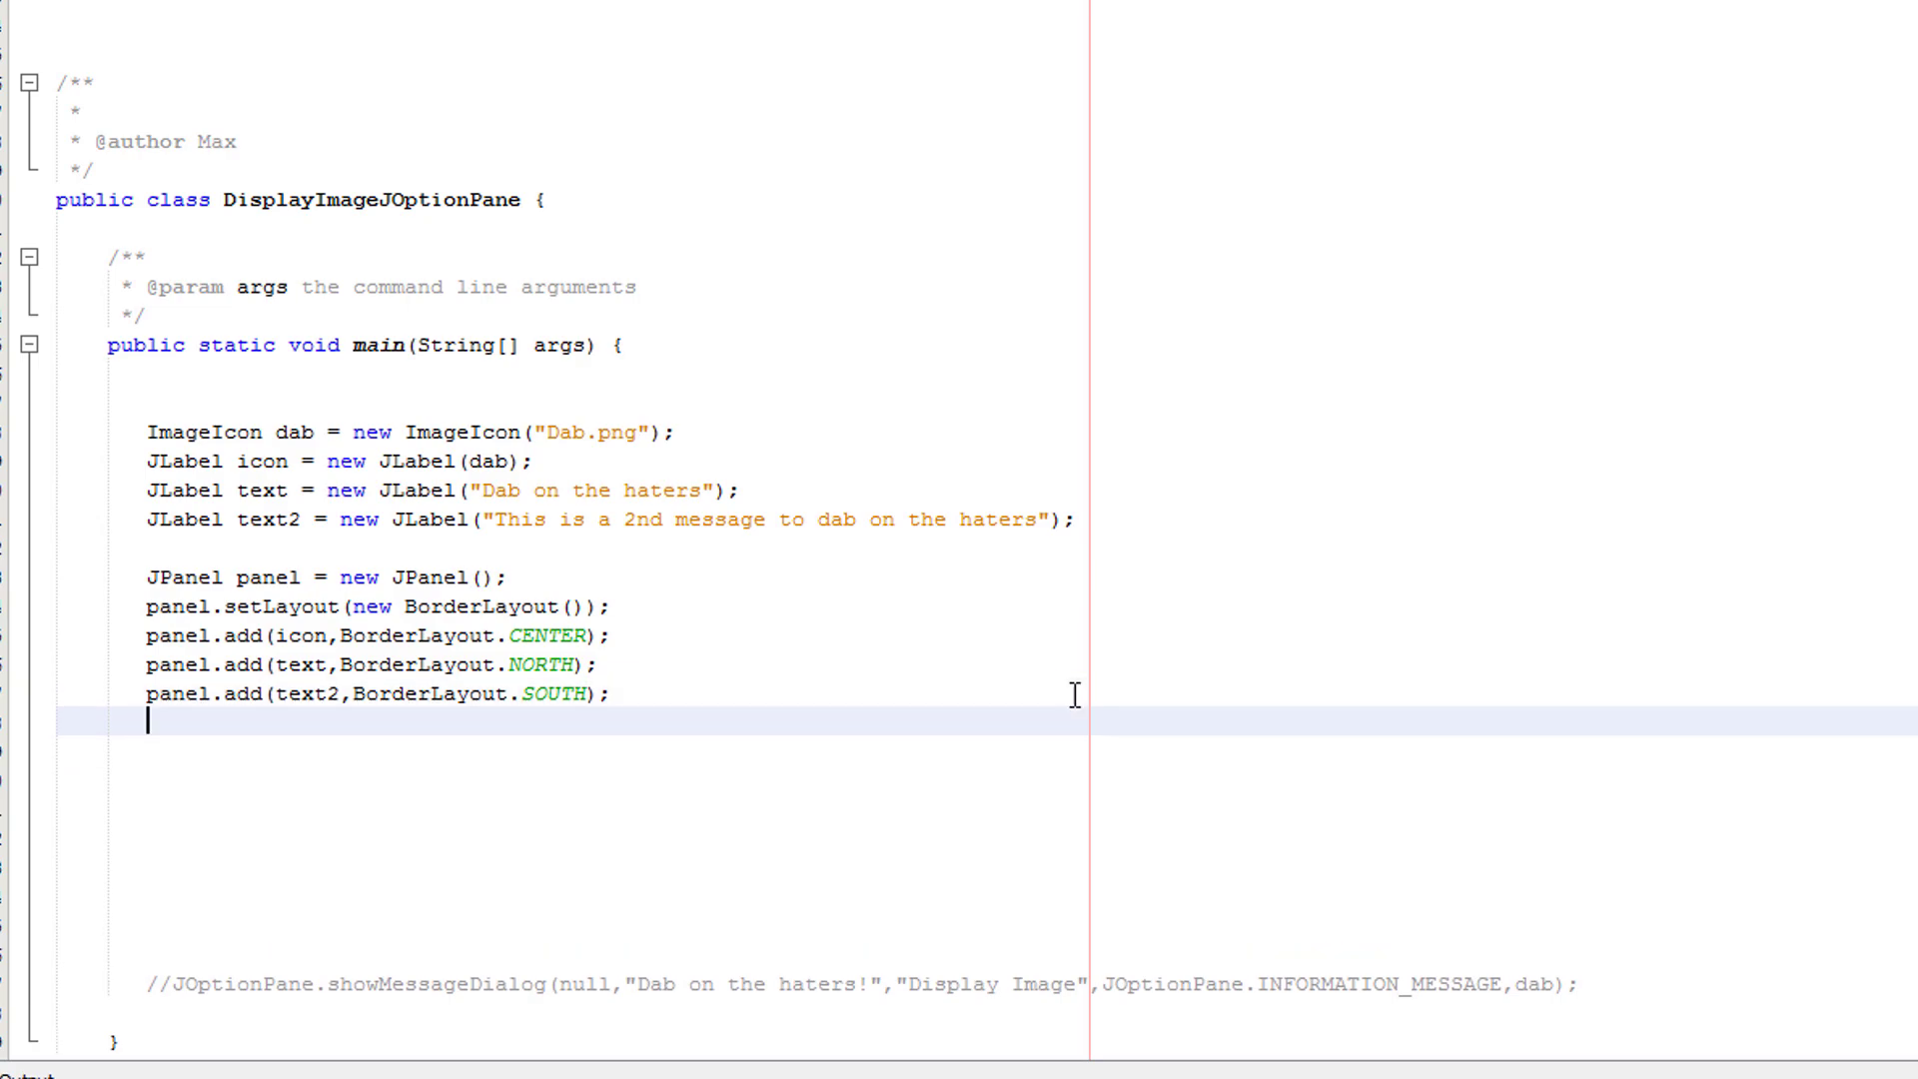
- Start JOptionPane.showMessageDialog(null, panel, "Display Image" for the panel dialog
{"action": "type", "text": "J"}
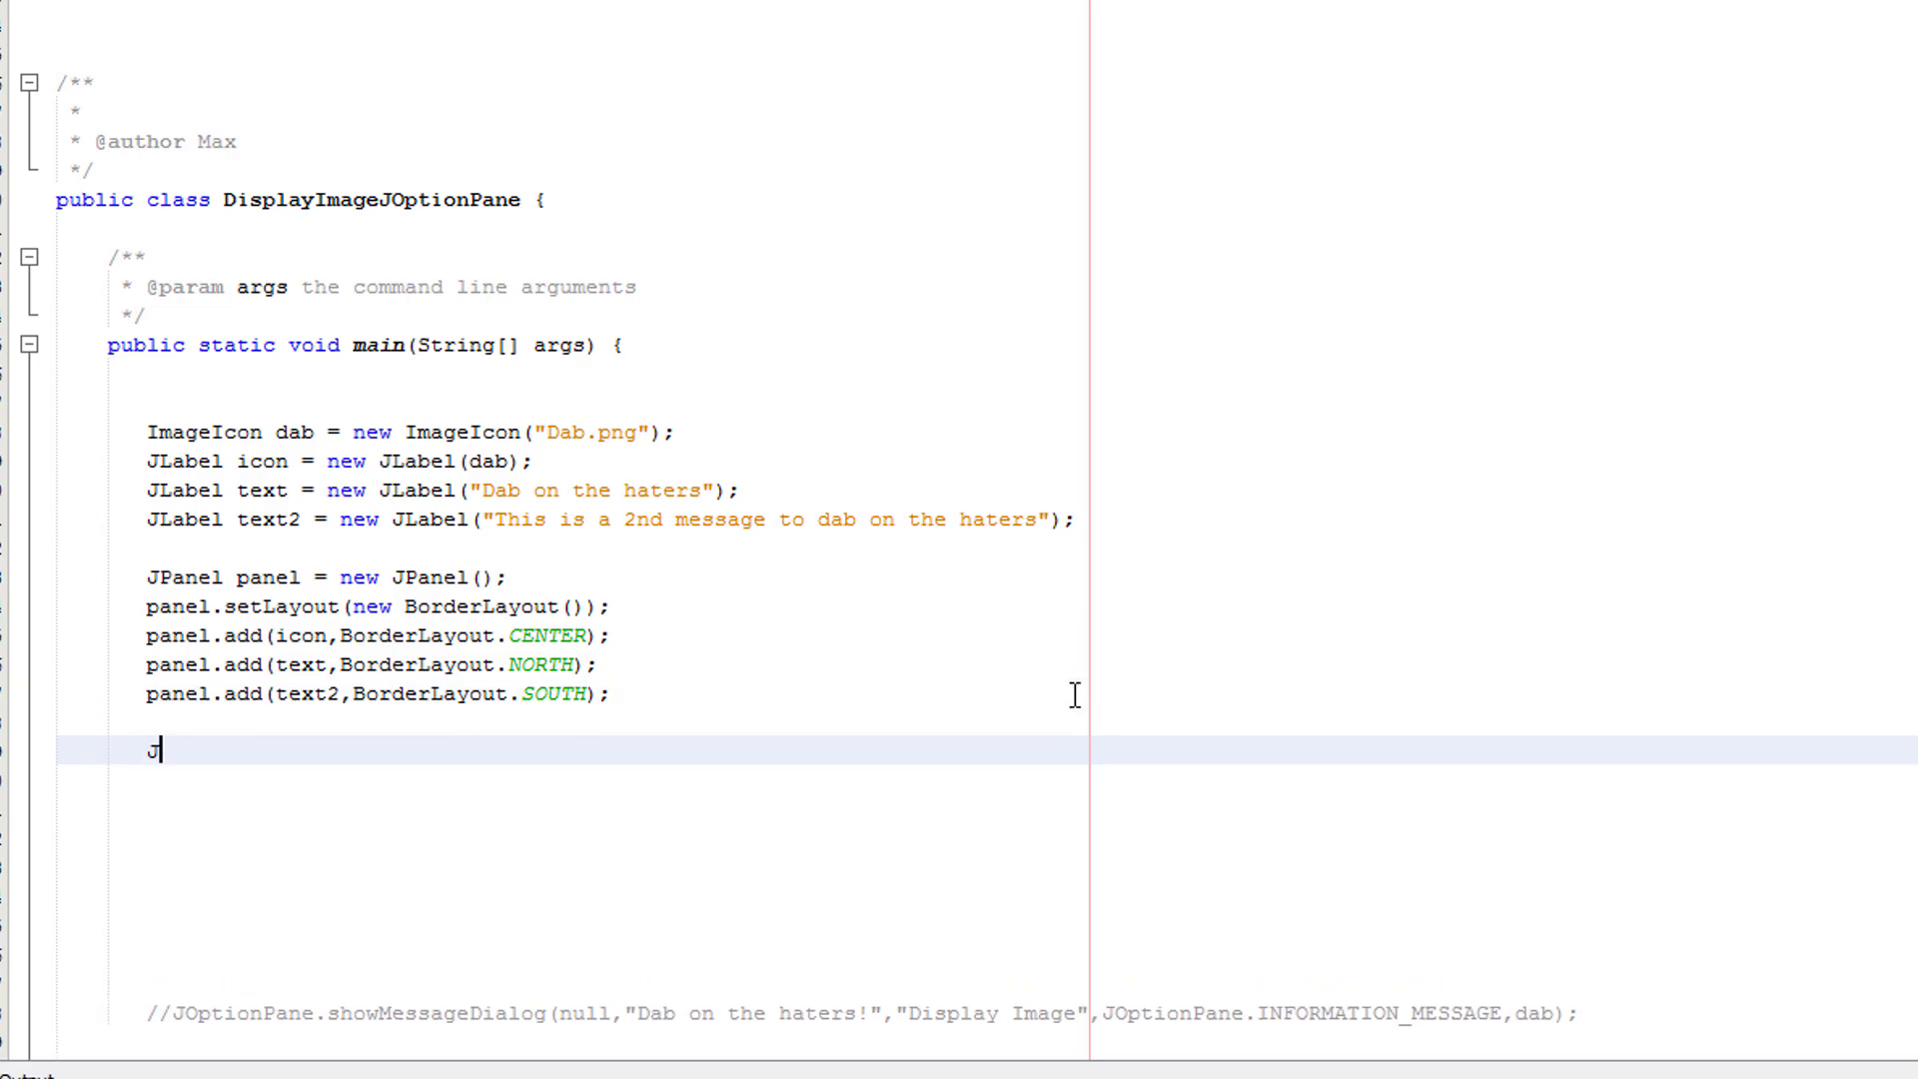
{"action": "type", "text": "Opti"}
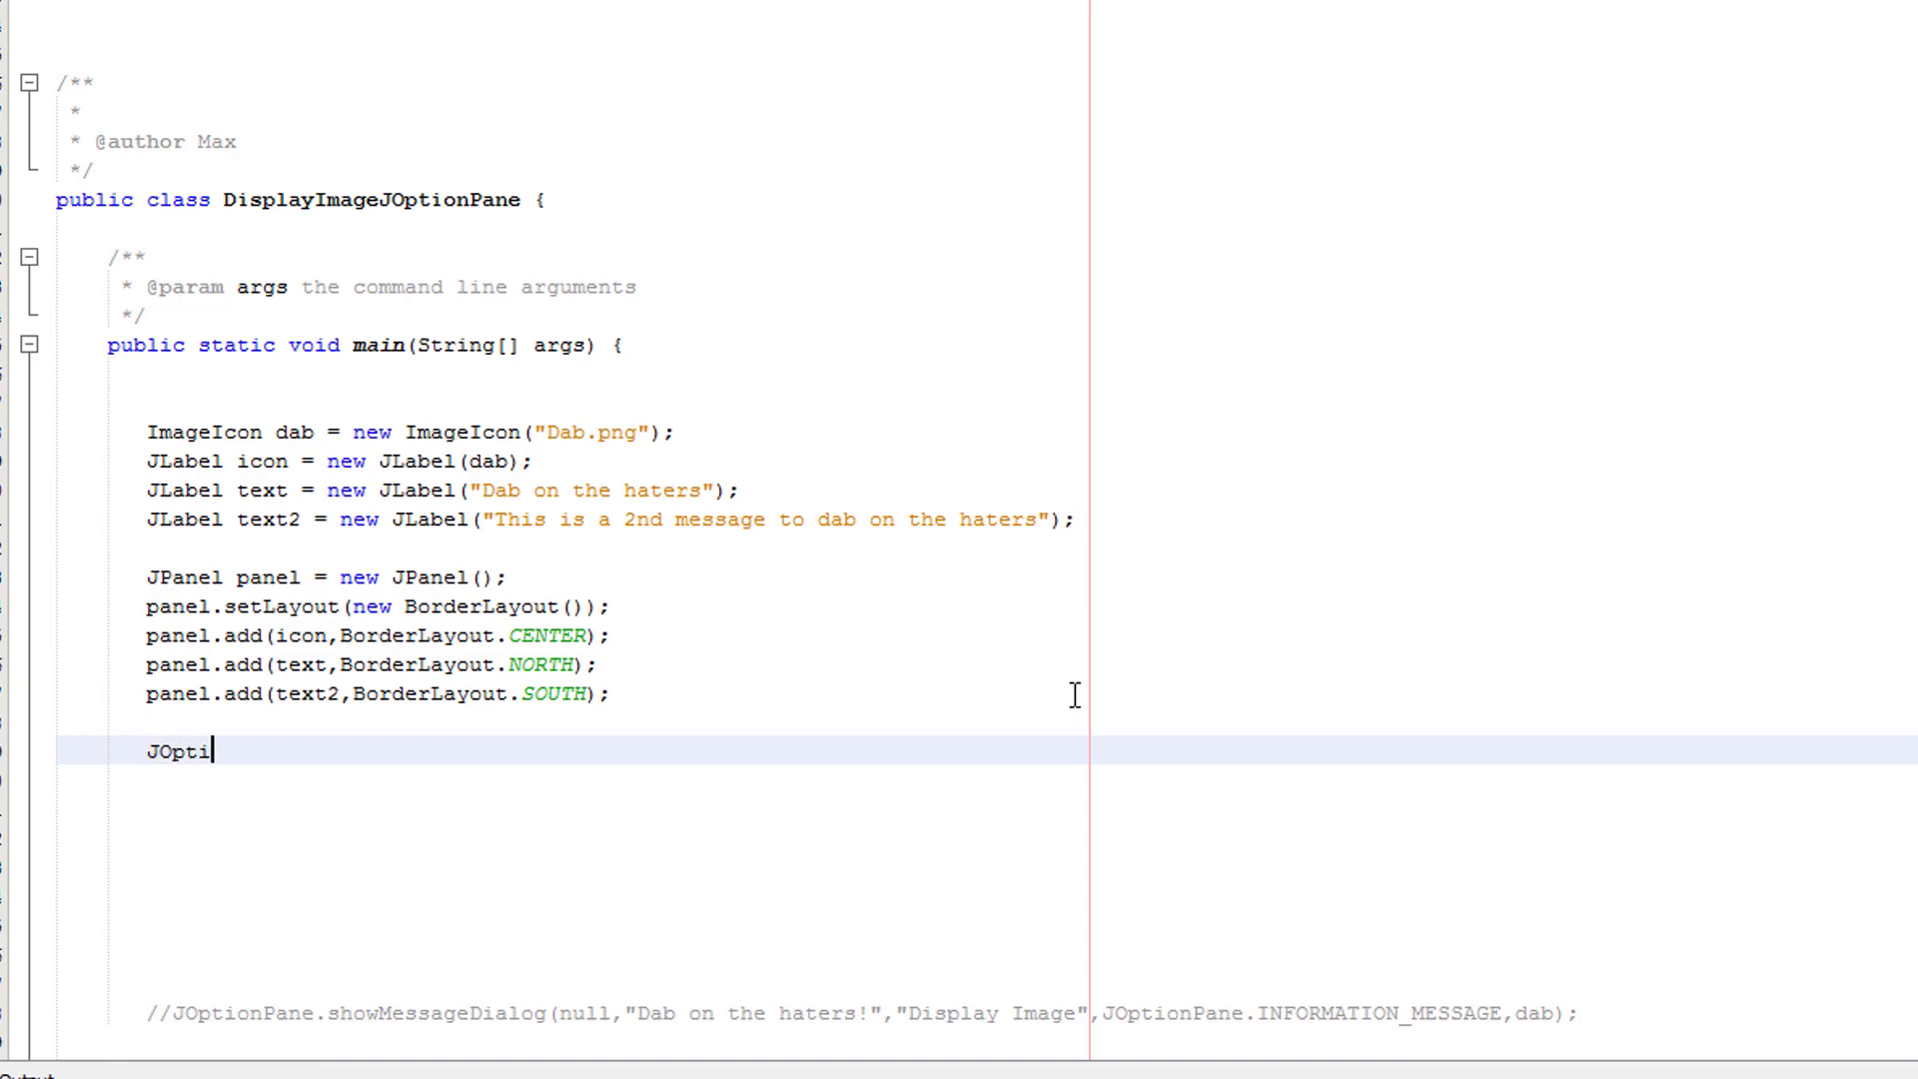
{"action": "type", "text": "onPane.show"}
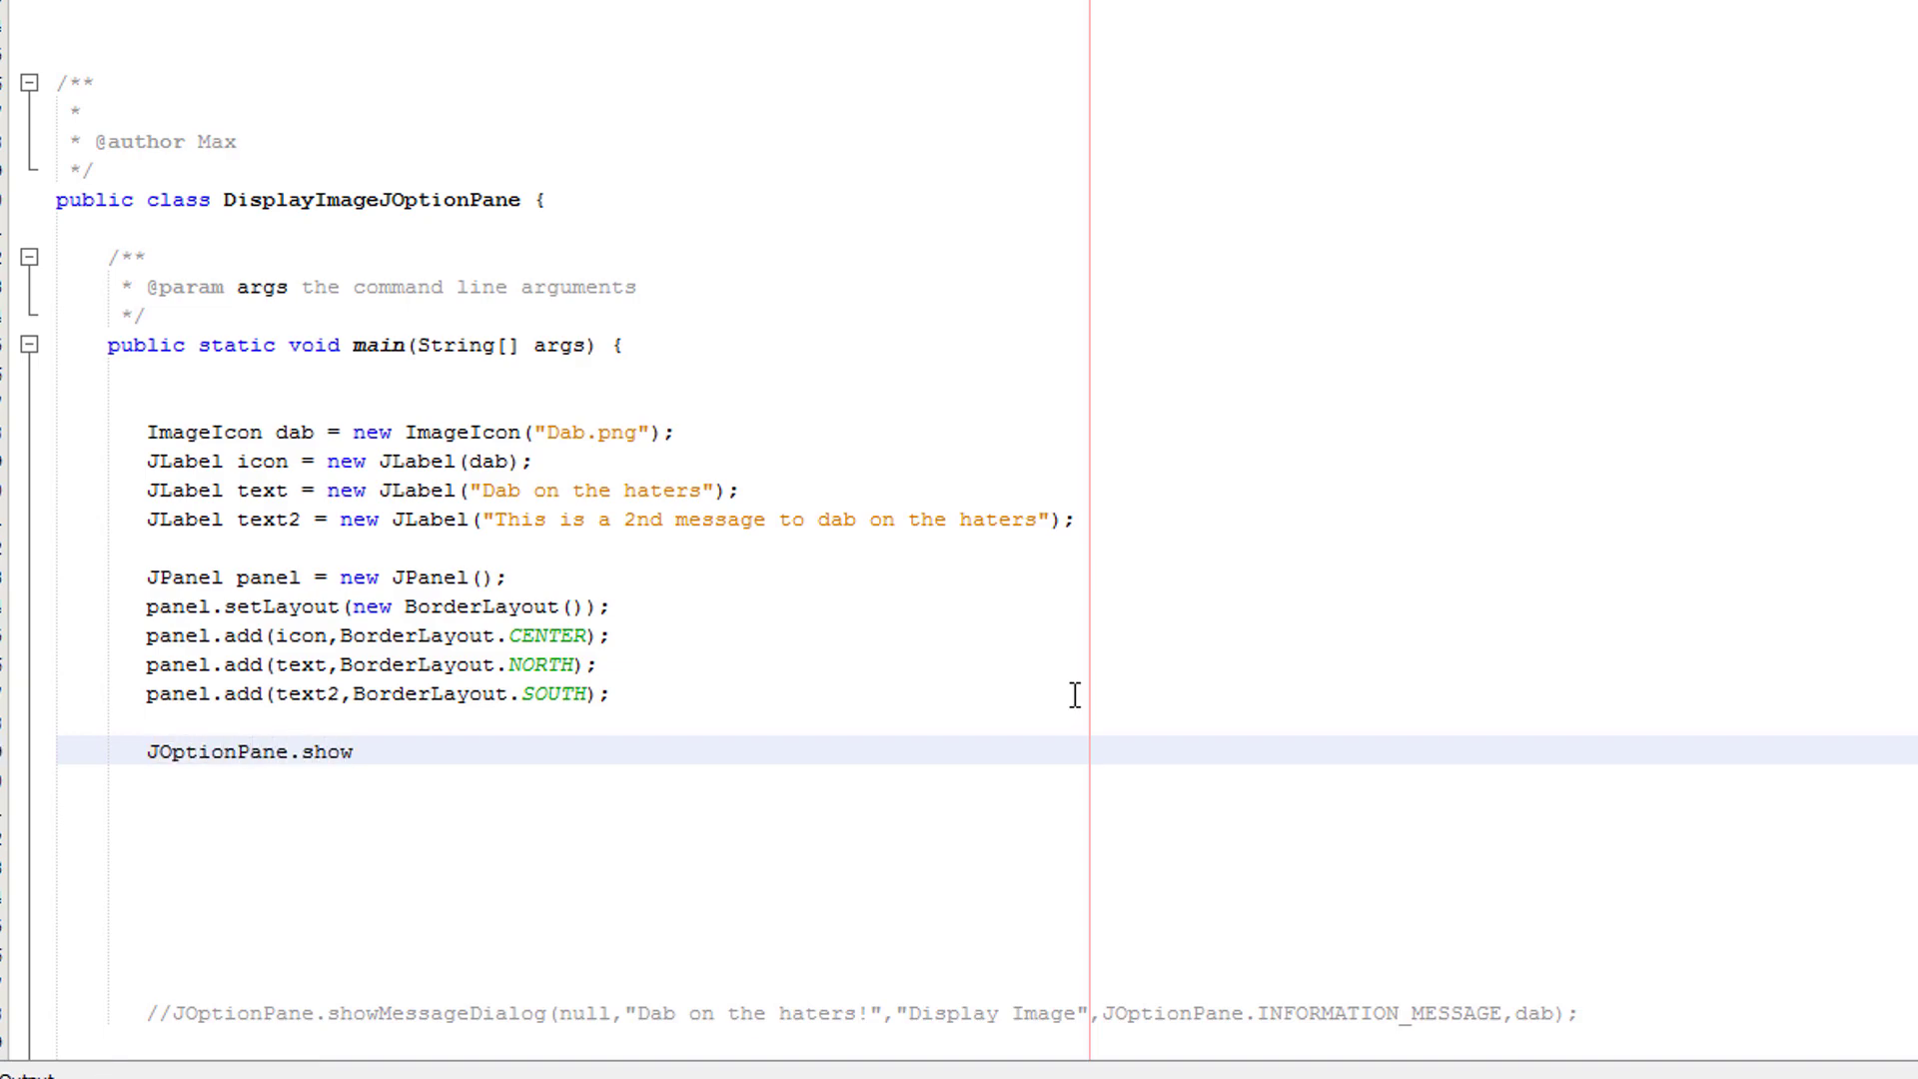
{"action": "type", "text": "MessageDialog"}
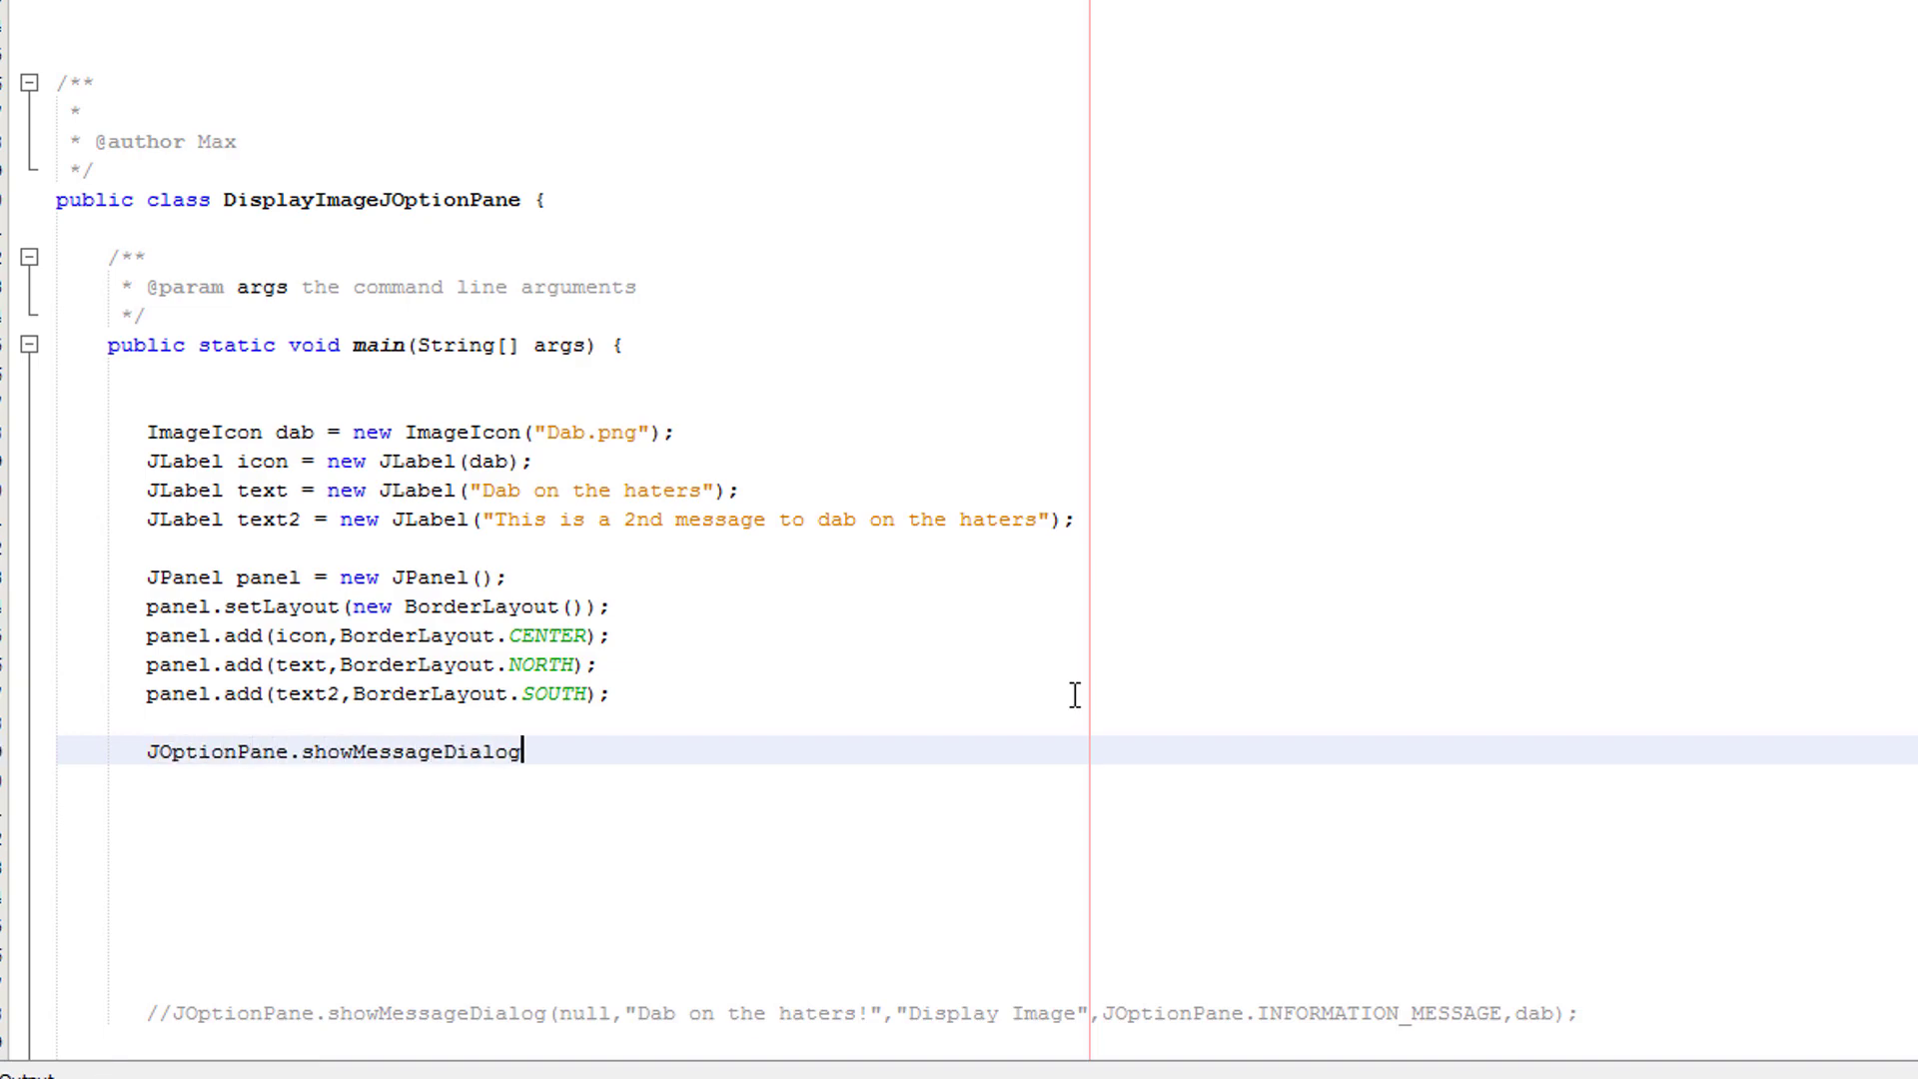
{"action": "type", "text": "("}
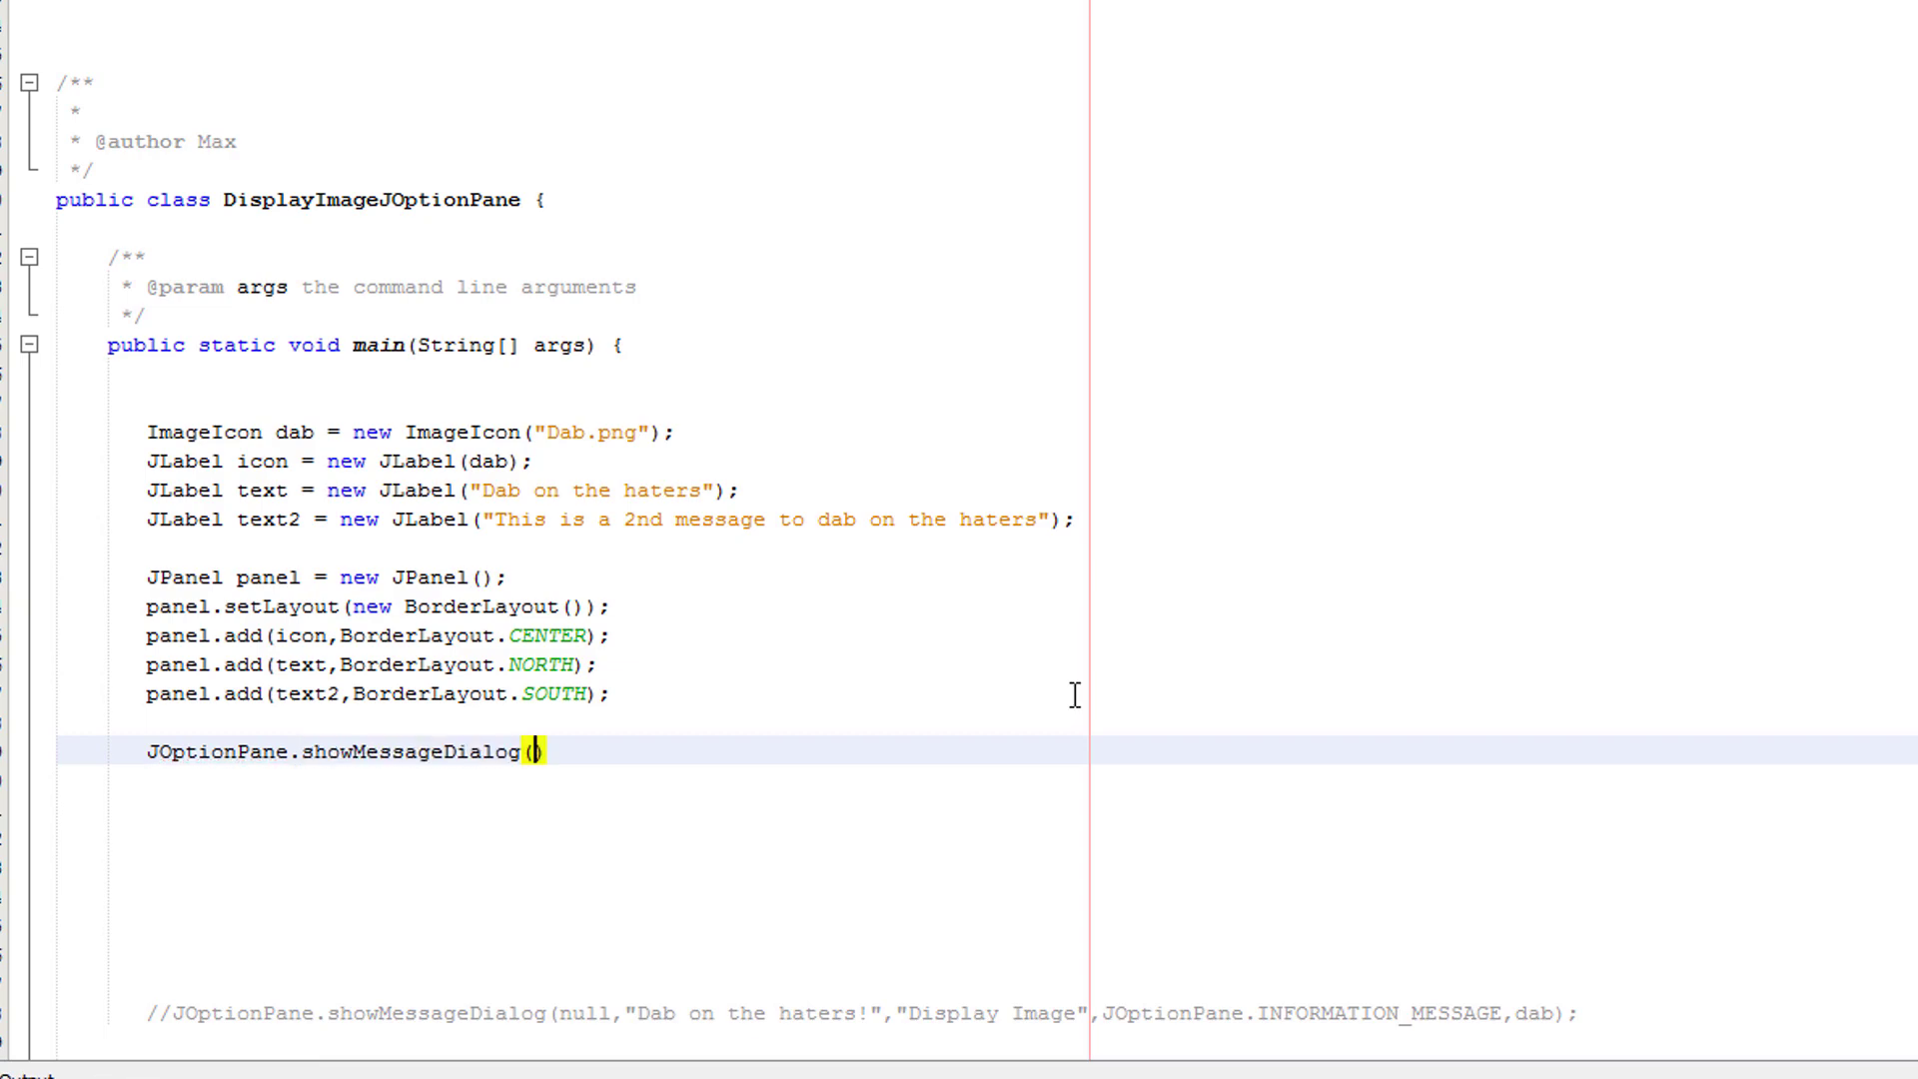
{"action": "type", "text": "null,"}
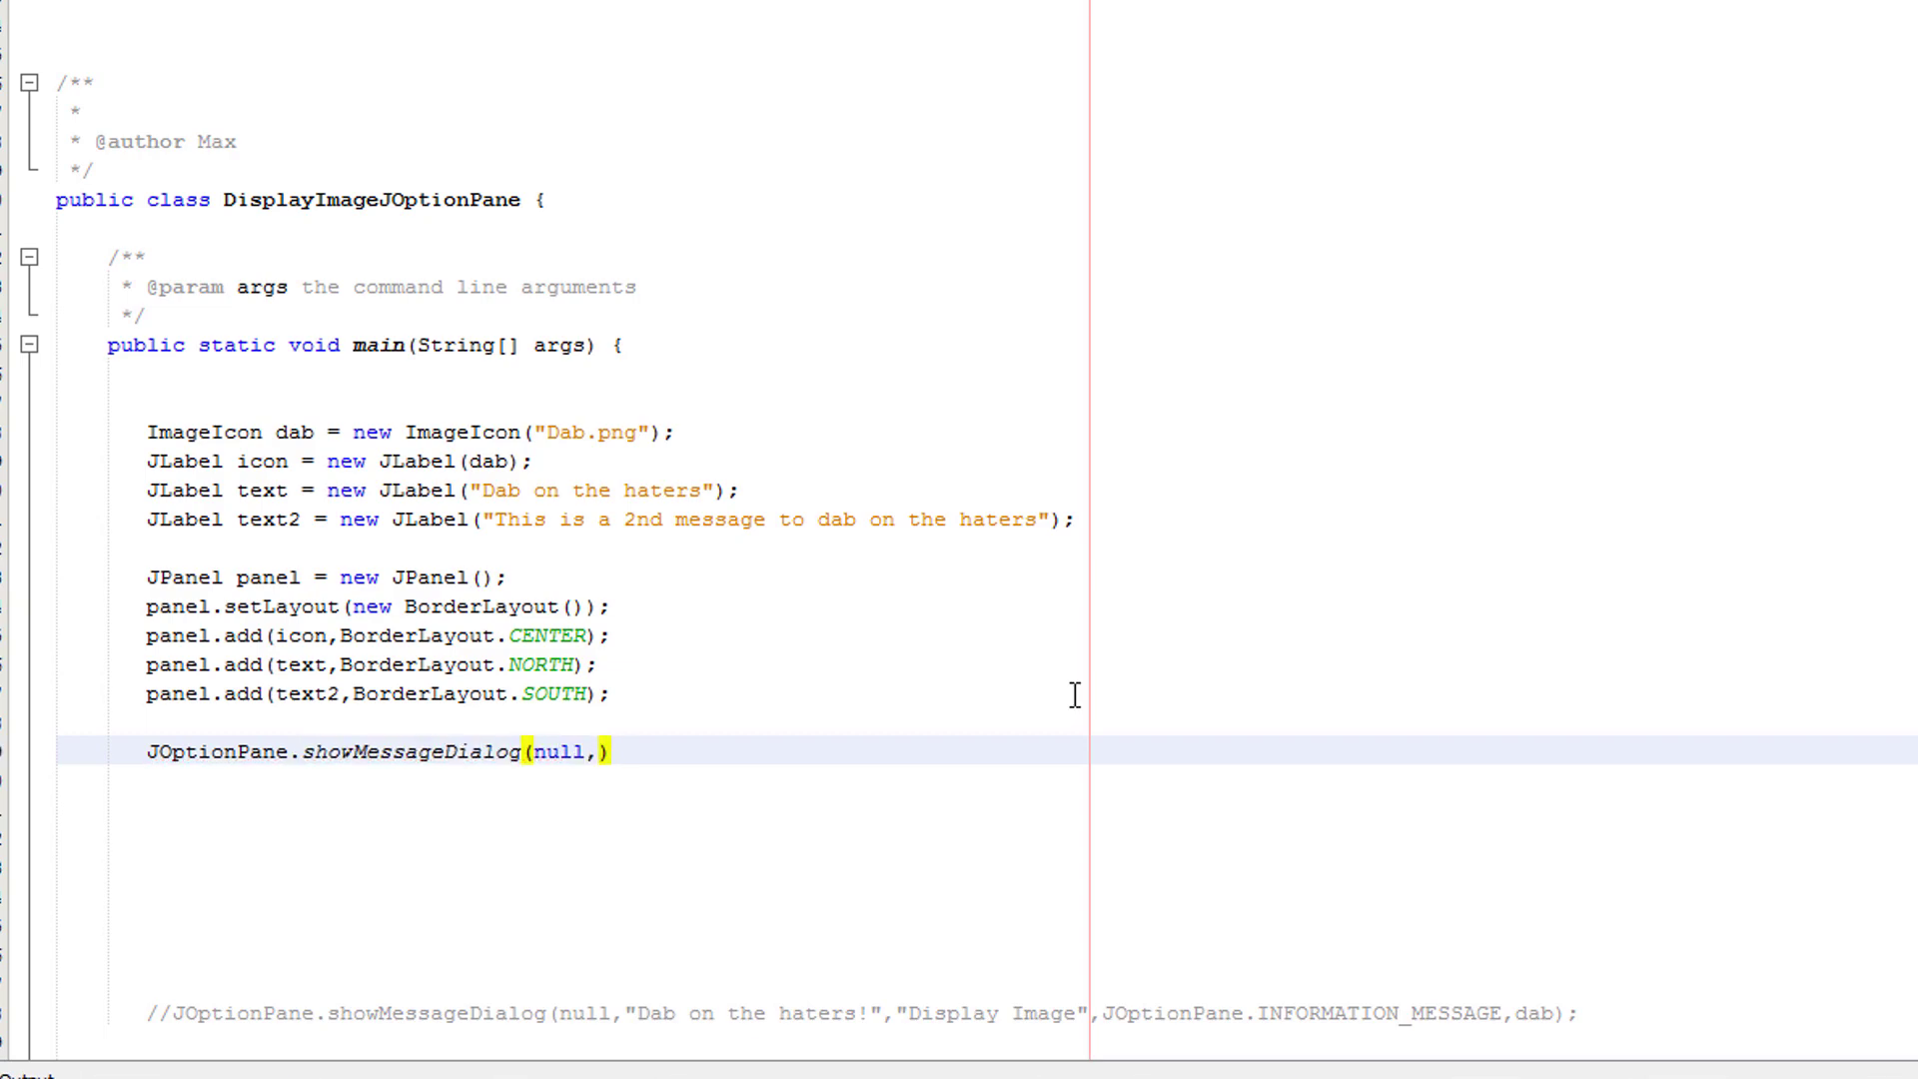
{"action": "type", "text": "panel"}
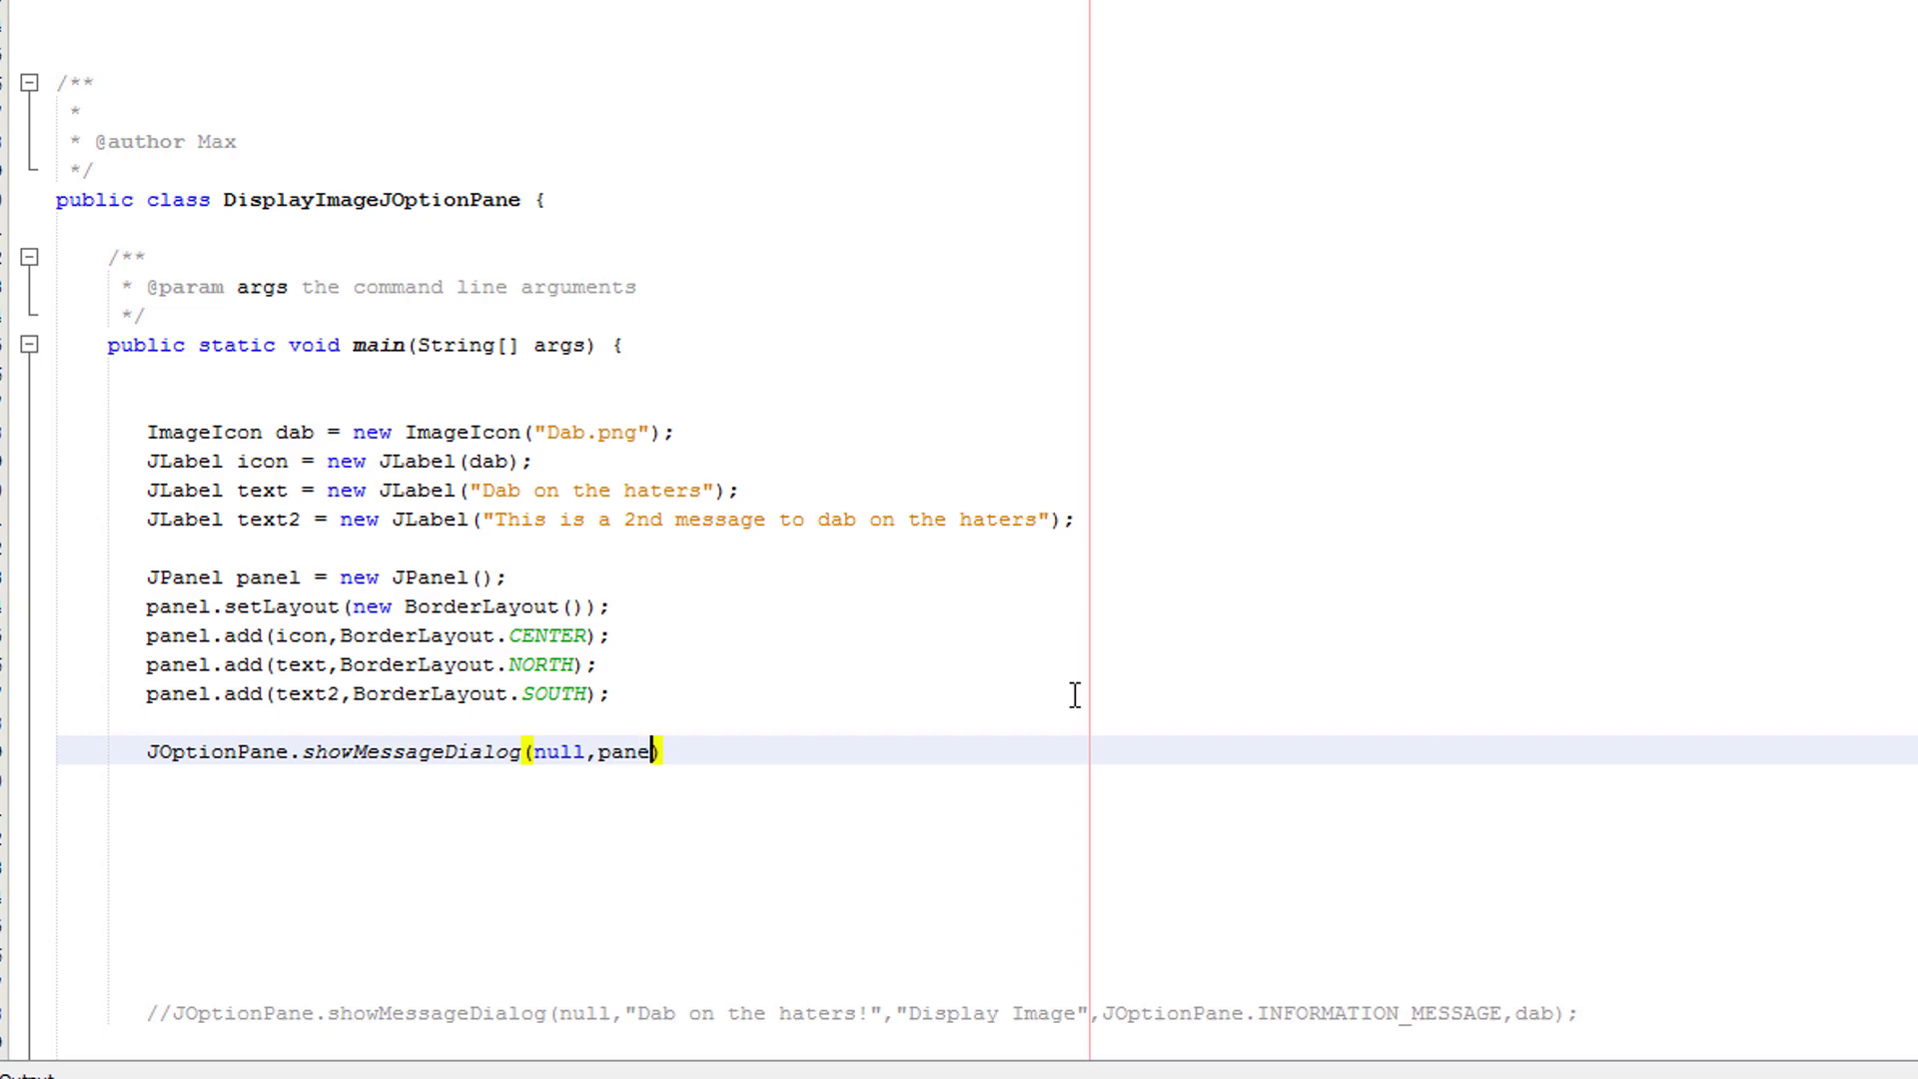
{"action": "type", "text": ",\"D\""}
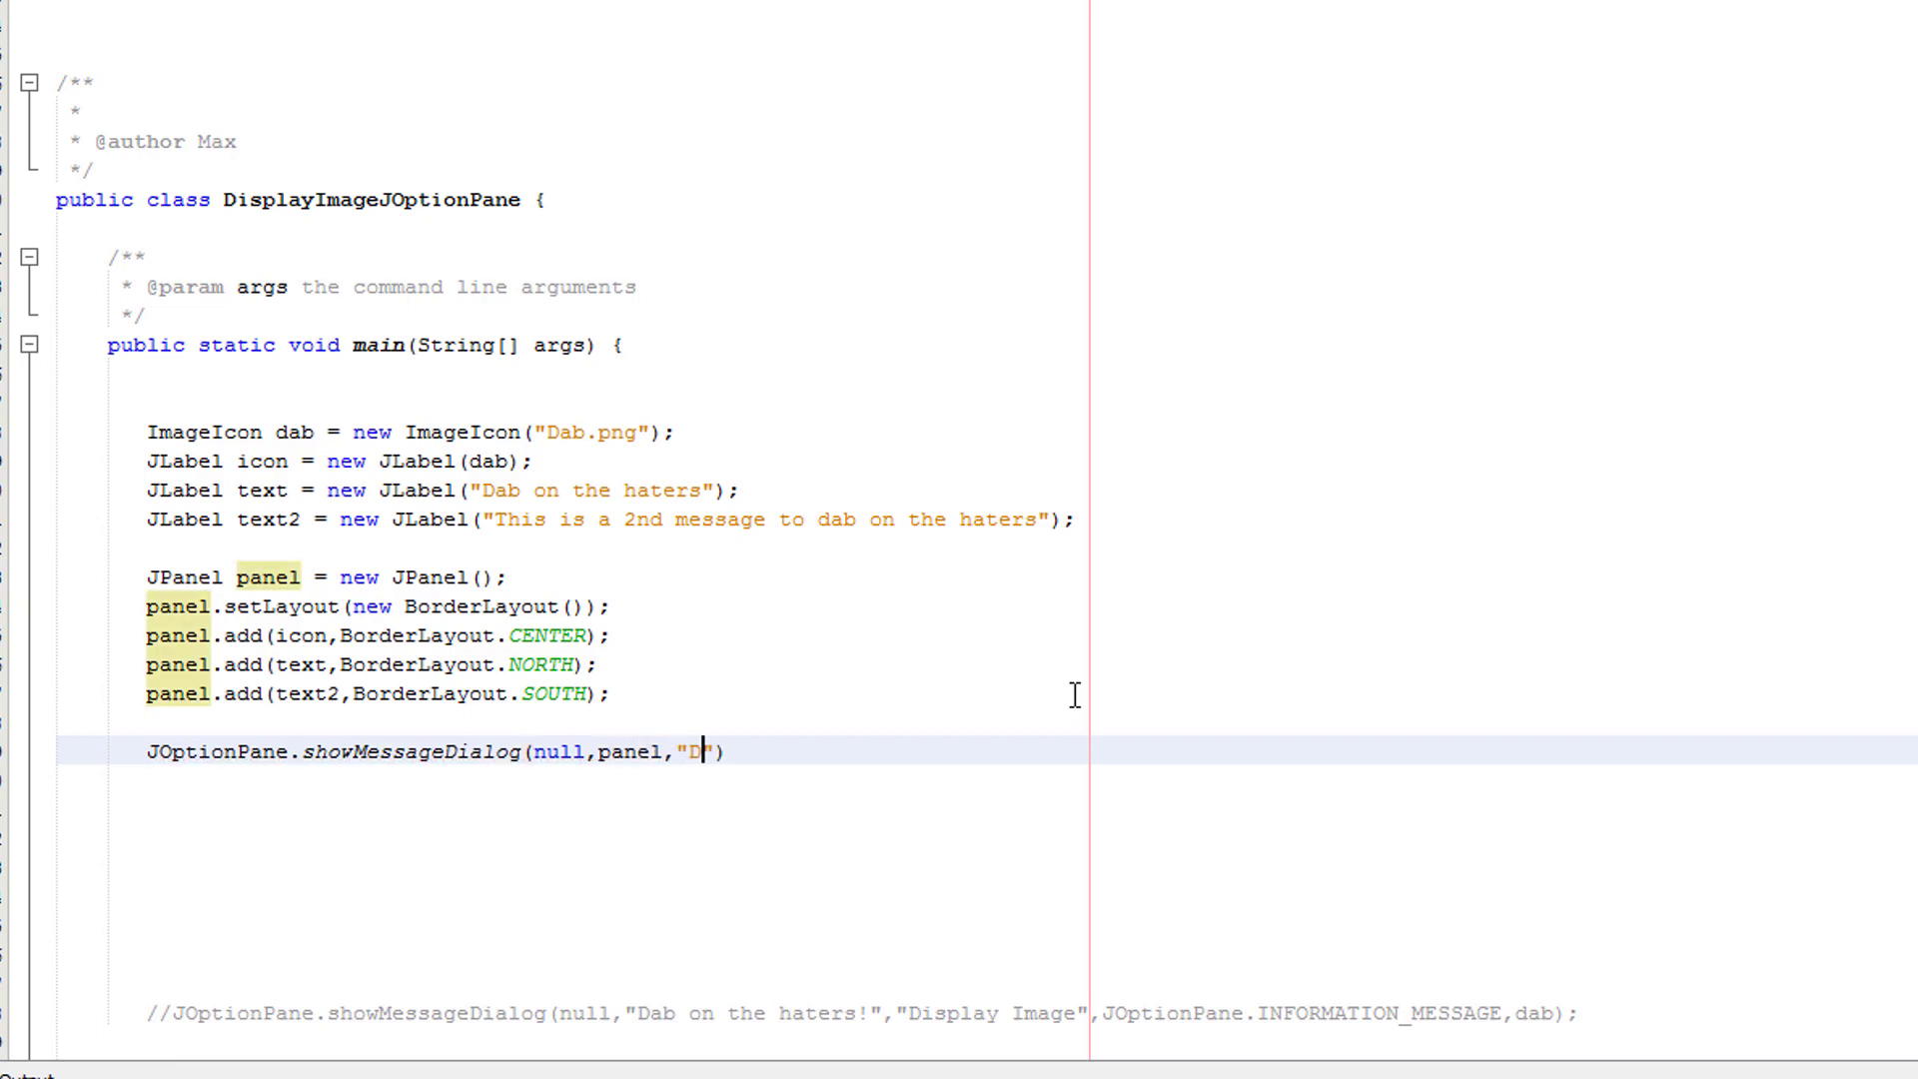
{"action": "type", "text": "isplay Imaghe"}
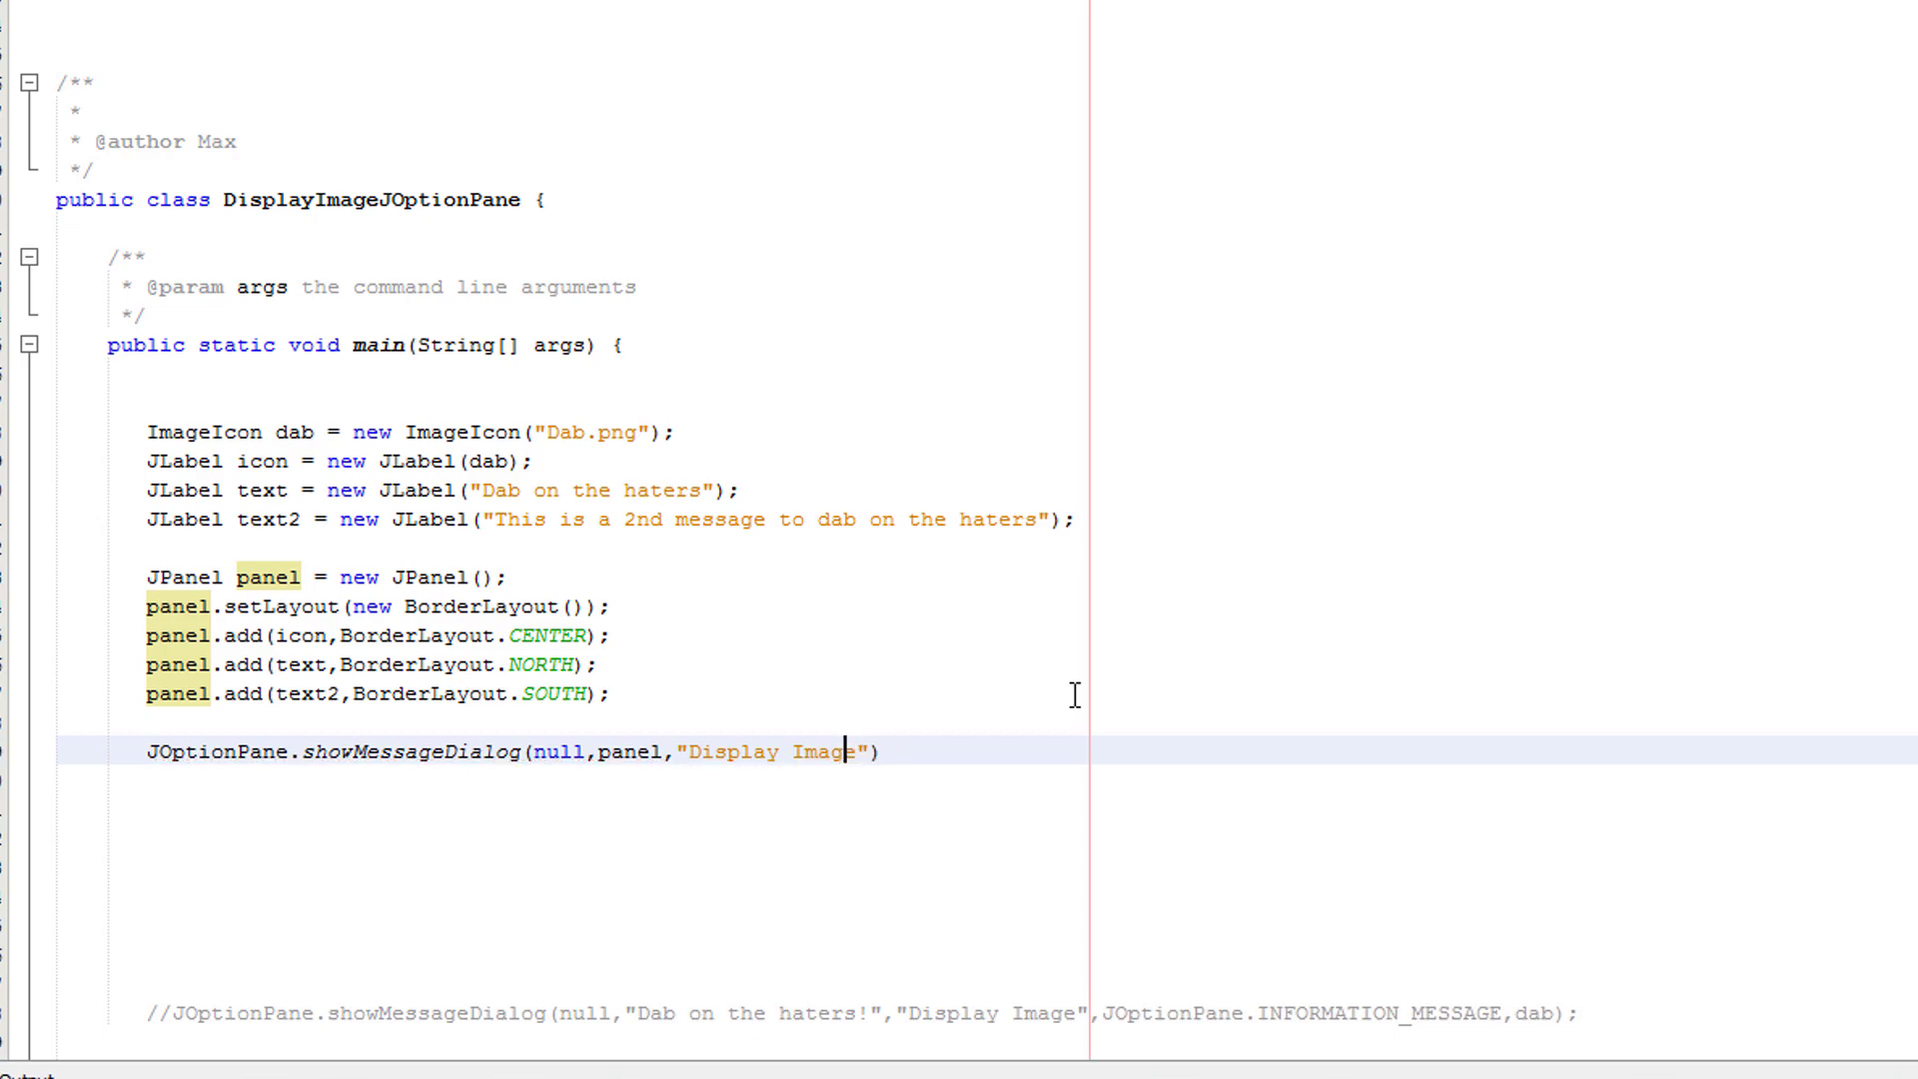
- Finish the call with JOptionPane.PLAIN_MESSAGE as the message type
{"action": "type", "text": ","}
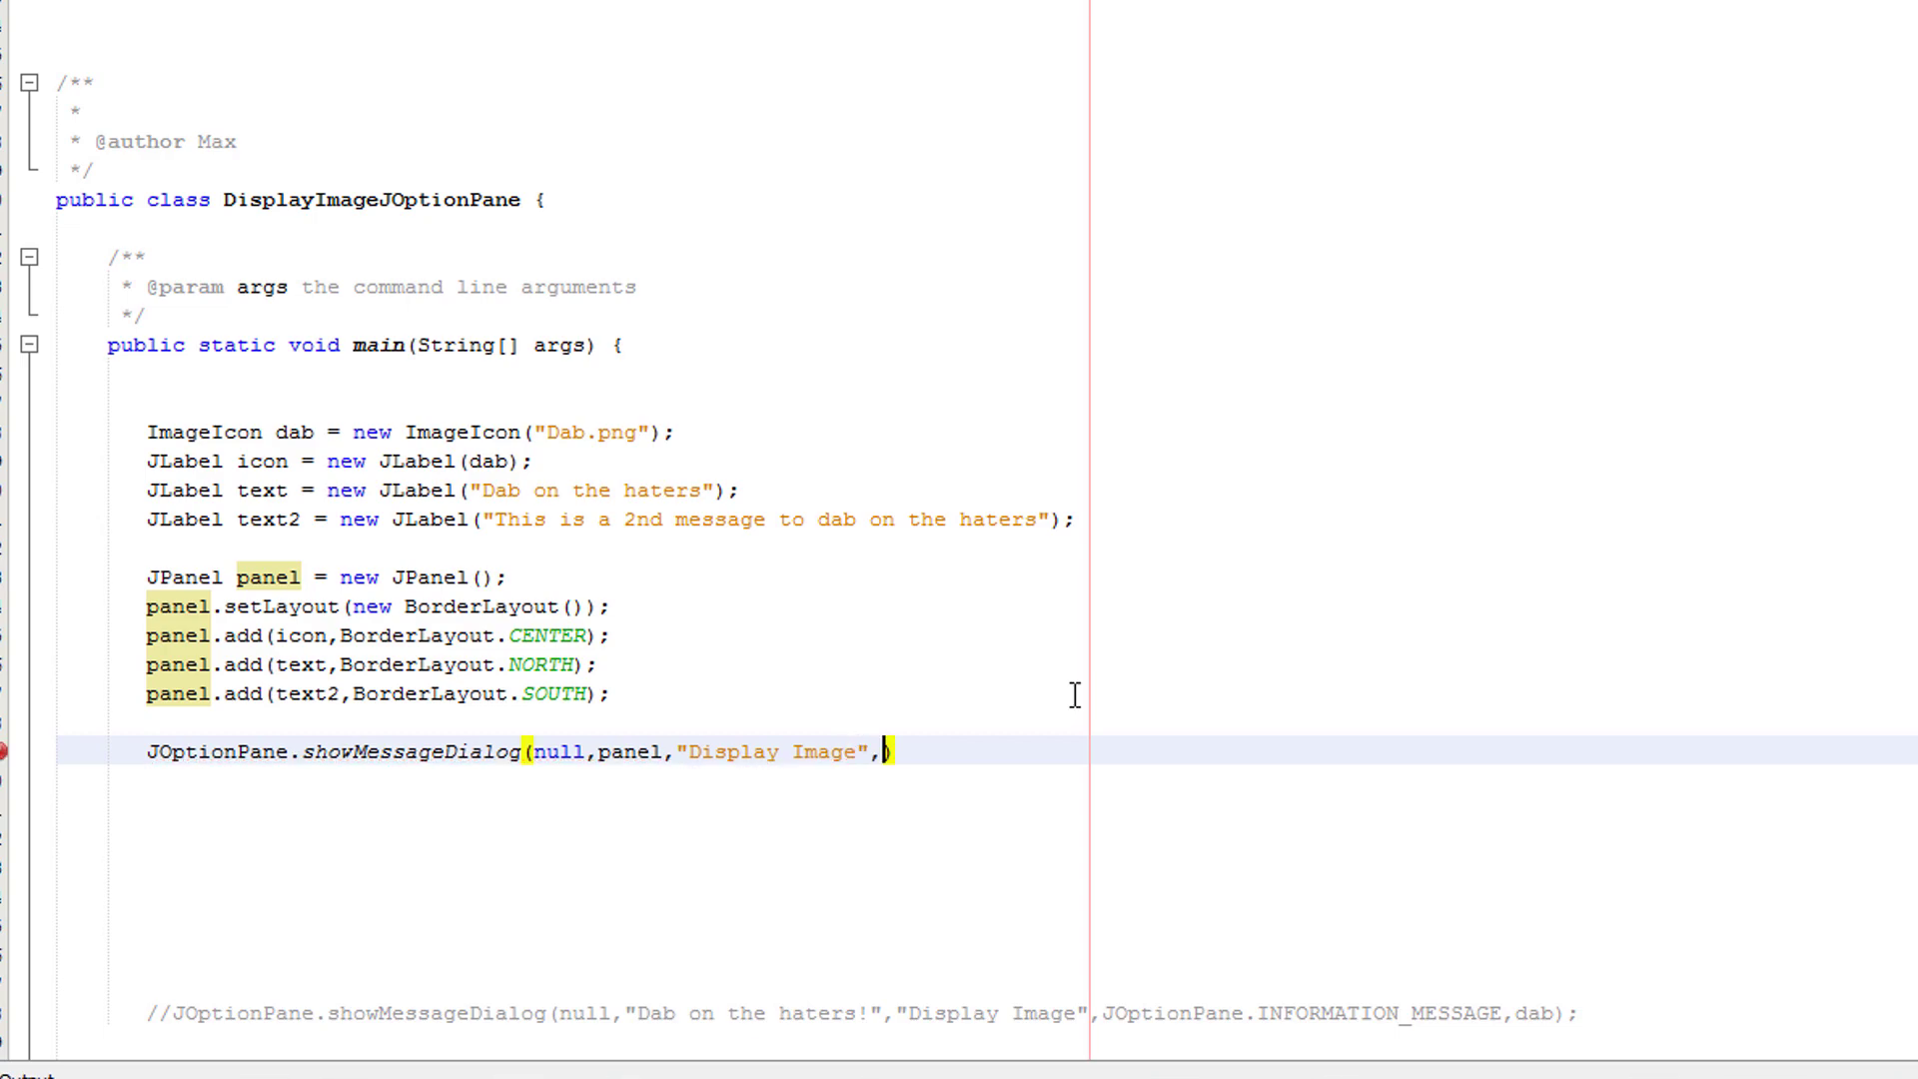
{"action": "type", "text": "JOpetionPane,"}
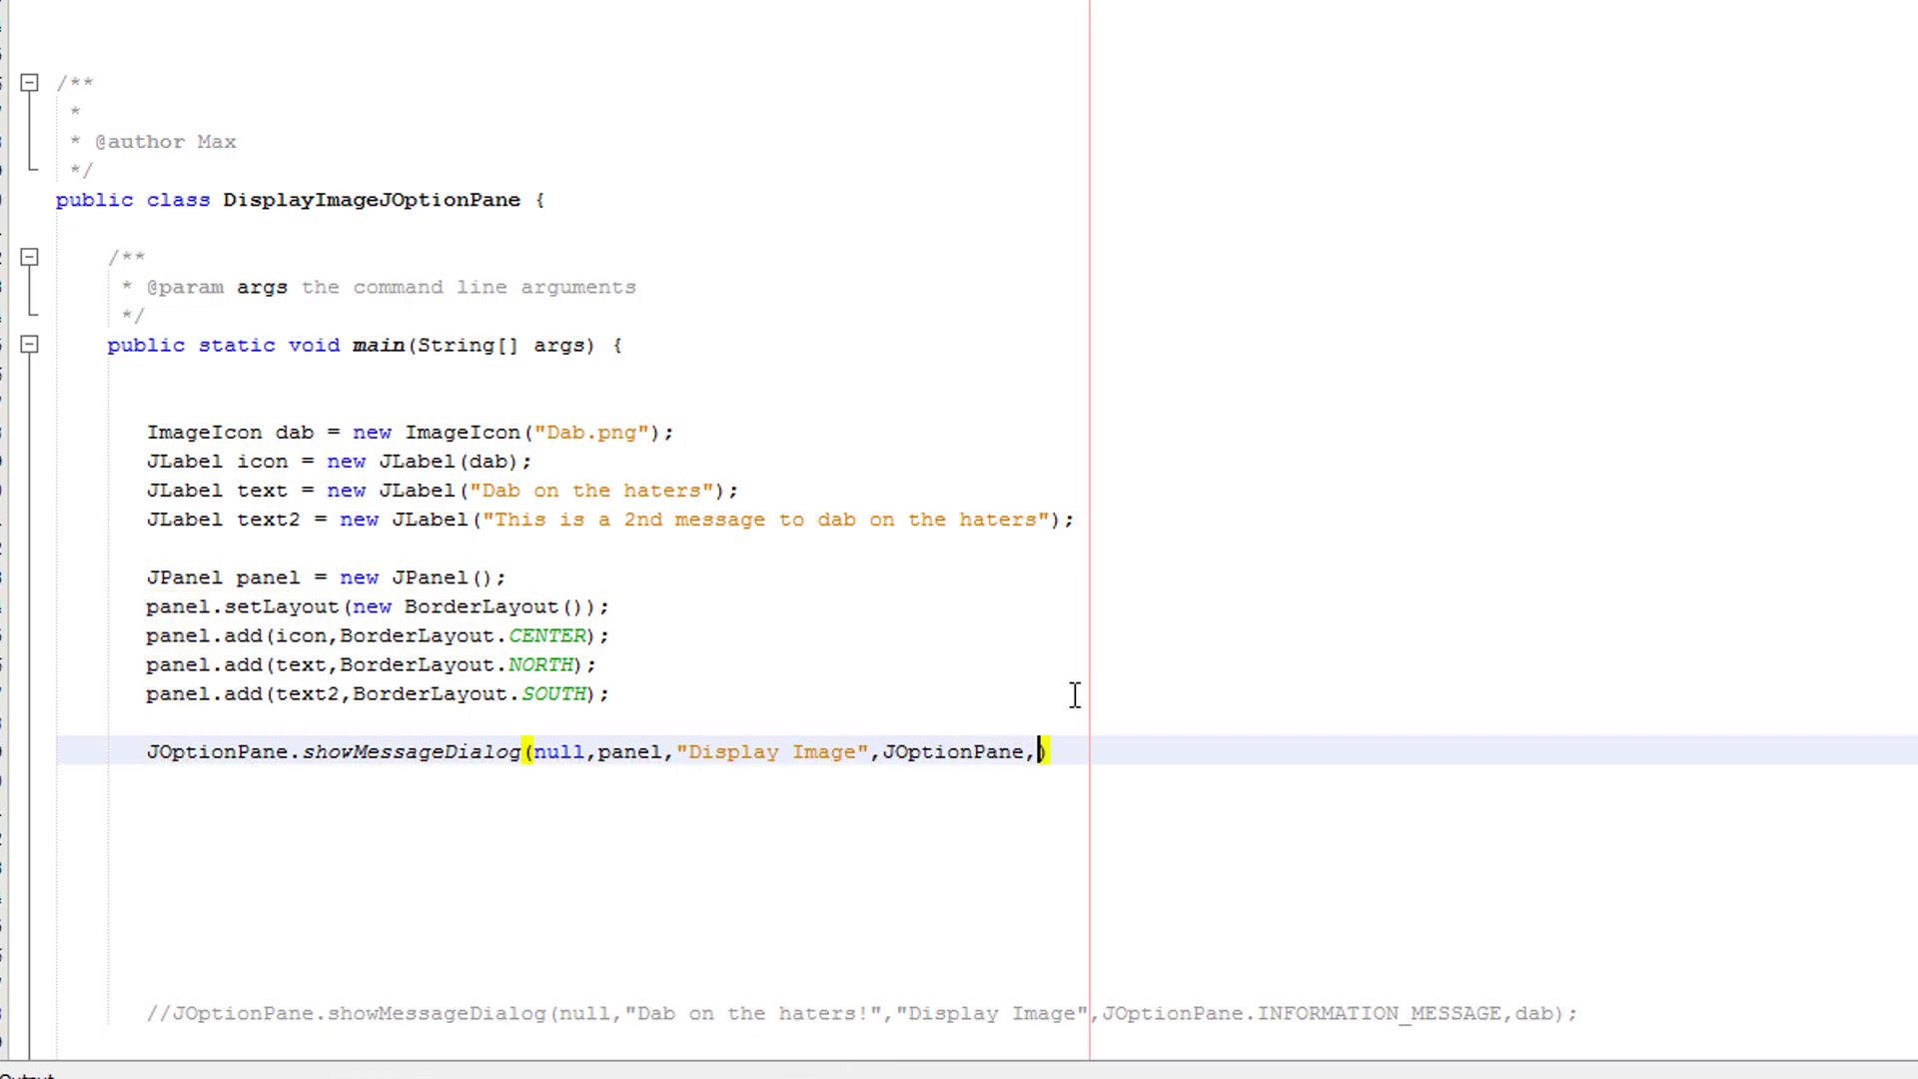
{"action": "type", "text": "PLAIN_"}
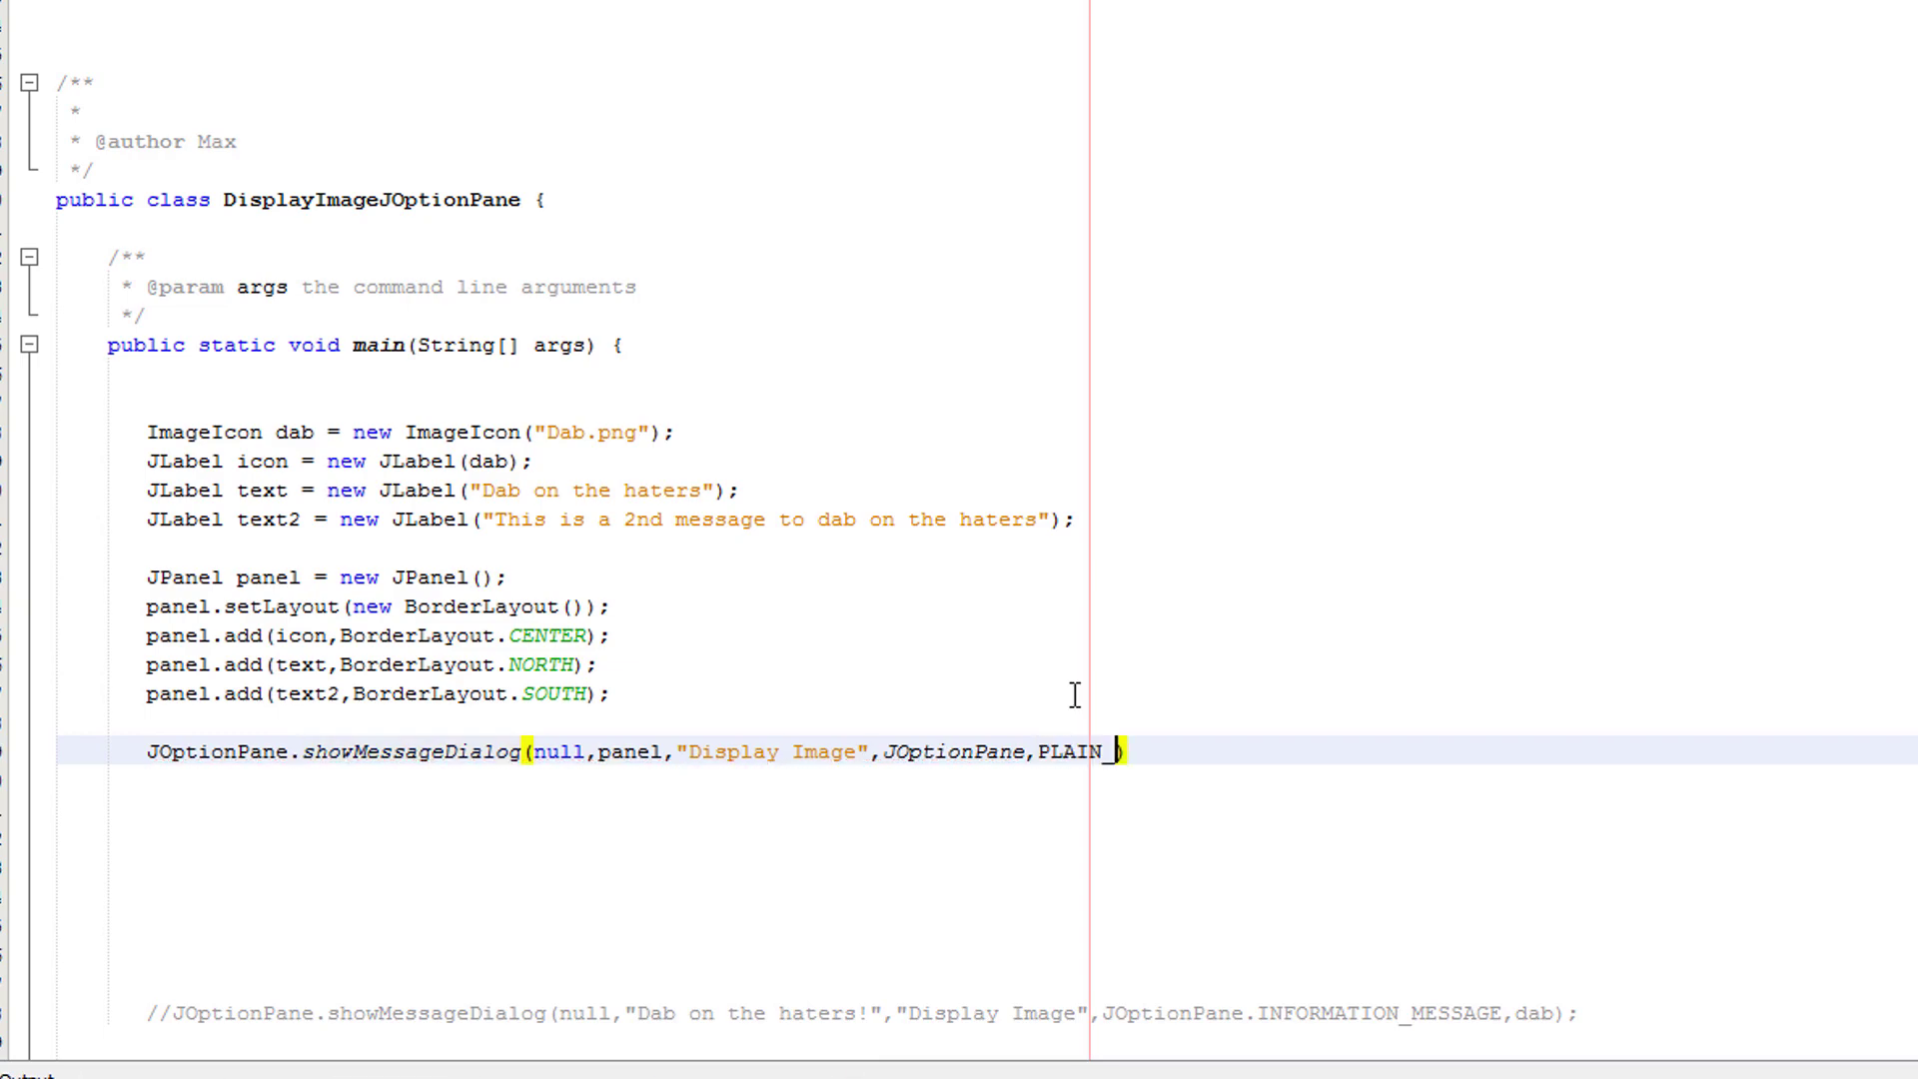
{"action": "type", "text": "MESSAGE)"}
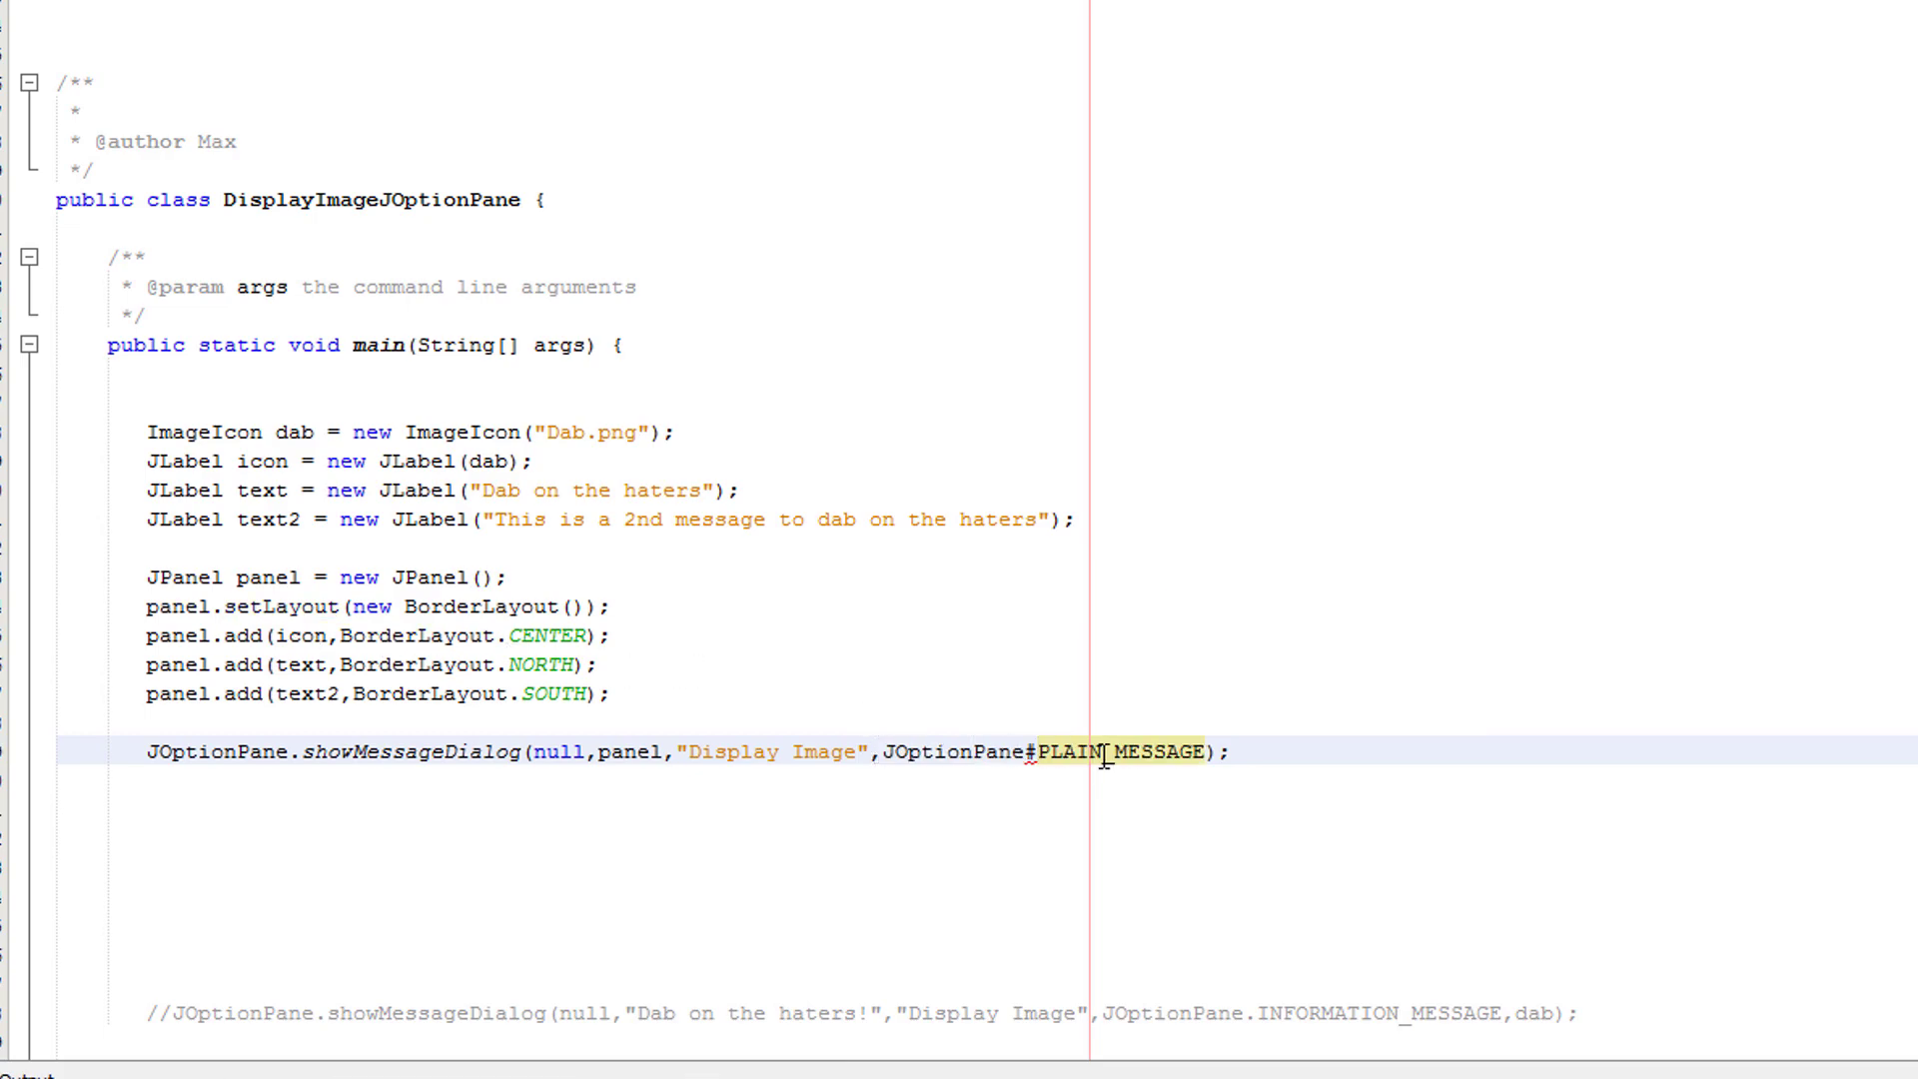
{"action": "left_click", "coordinate": [1266, 752]}
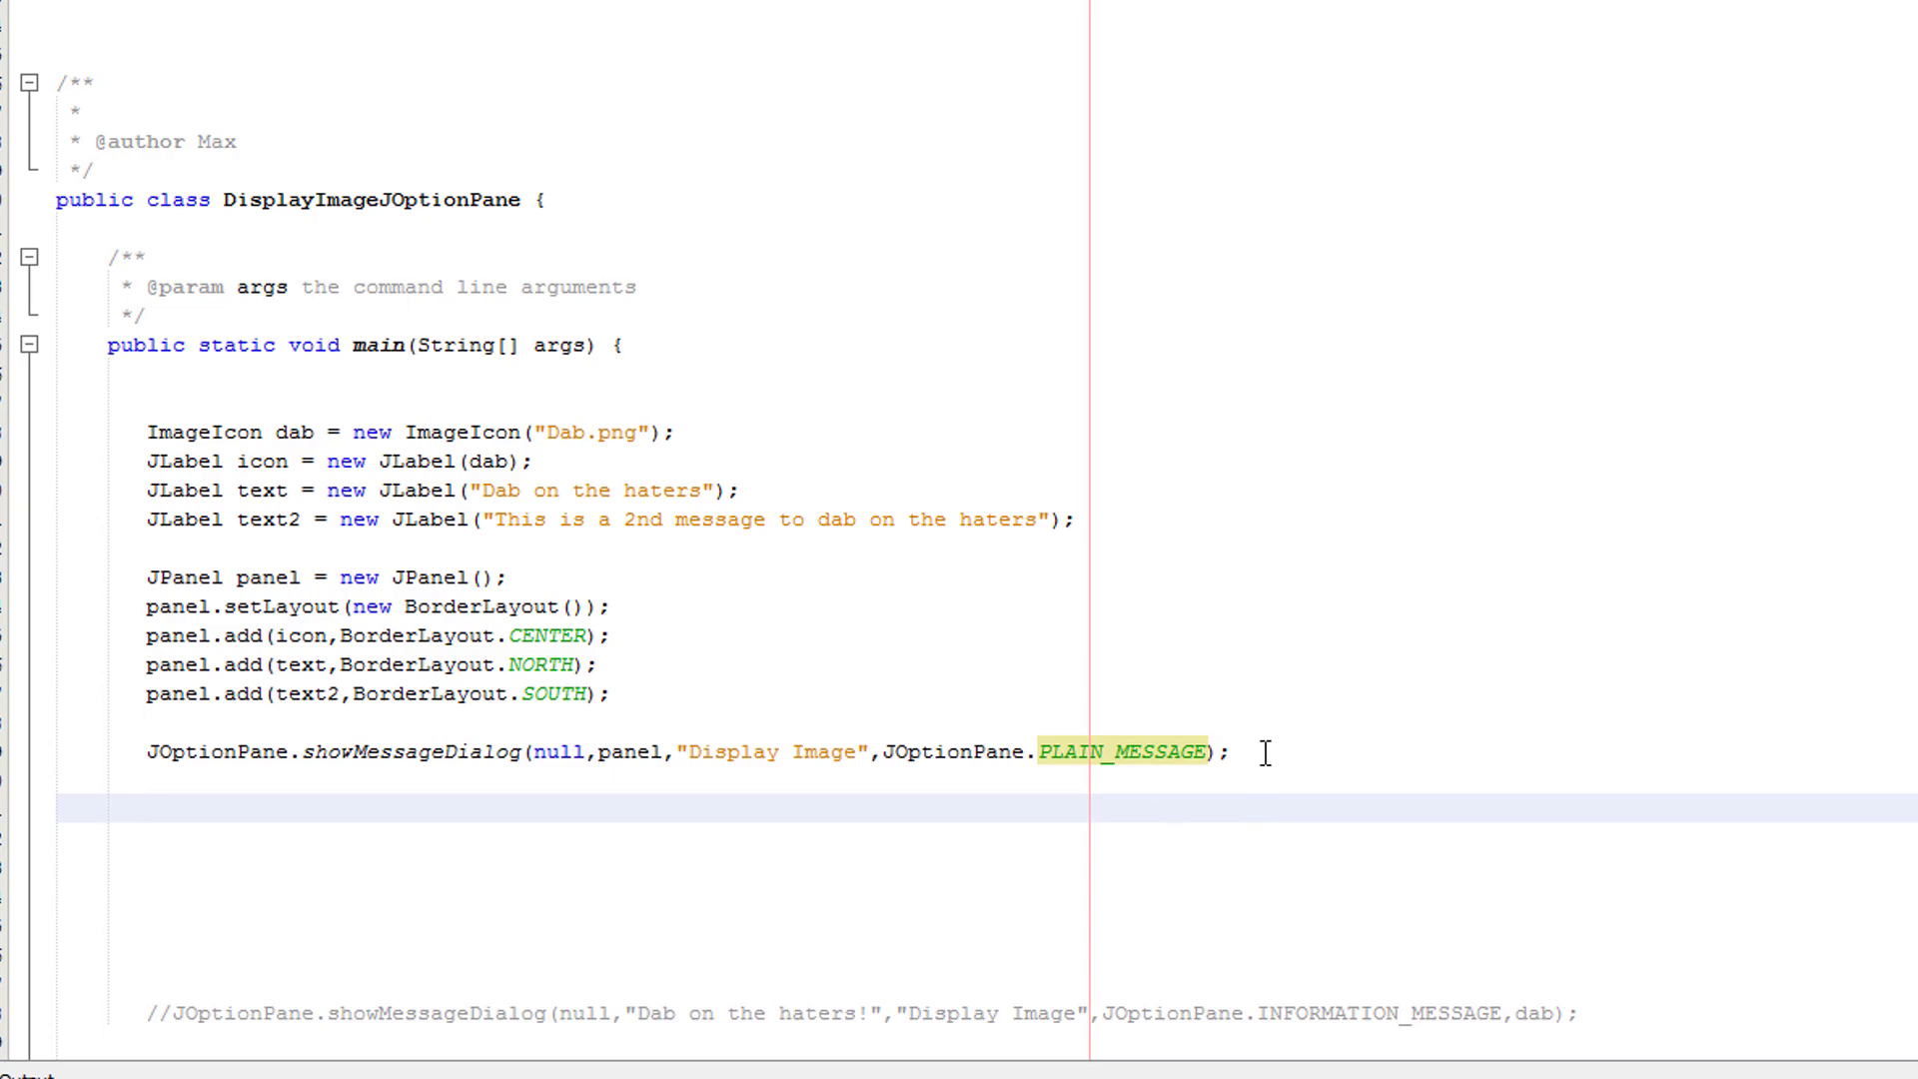
{"action": "mouse_move", "coordinate": [1250, 805]}
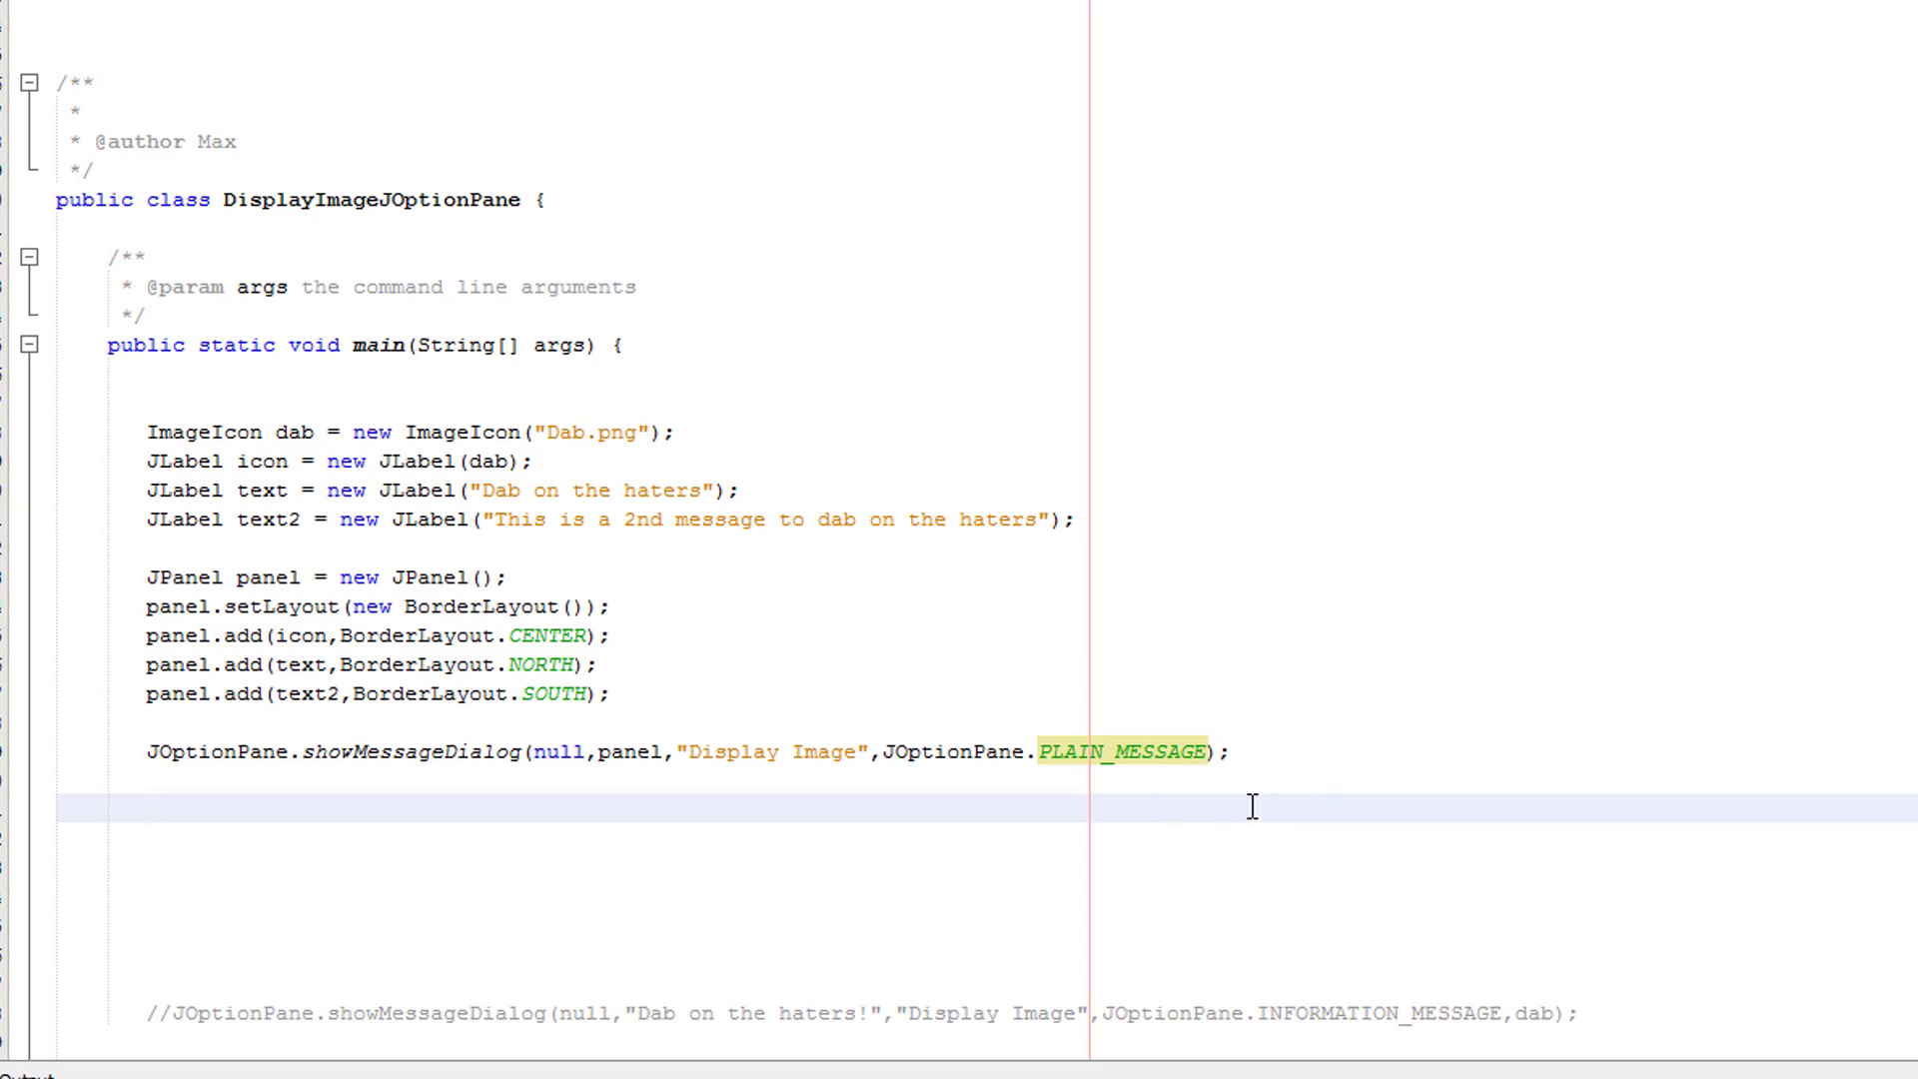
- Tidy the blank lines around the dialog call and review the main method
{"action": "left_click", "coordinate": [172, 721]}
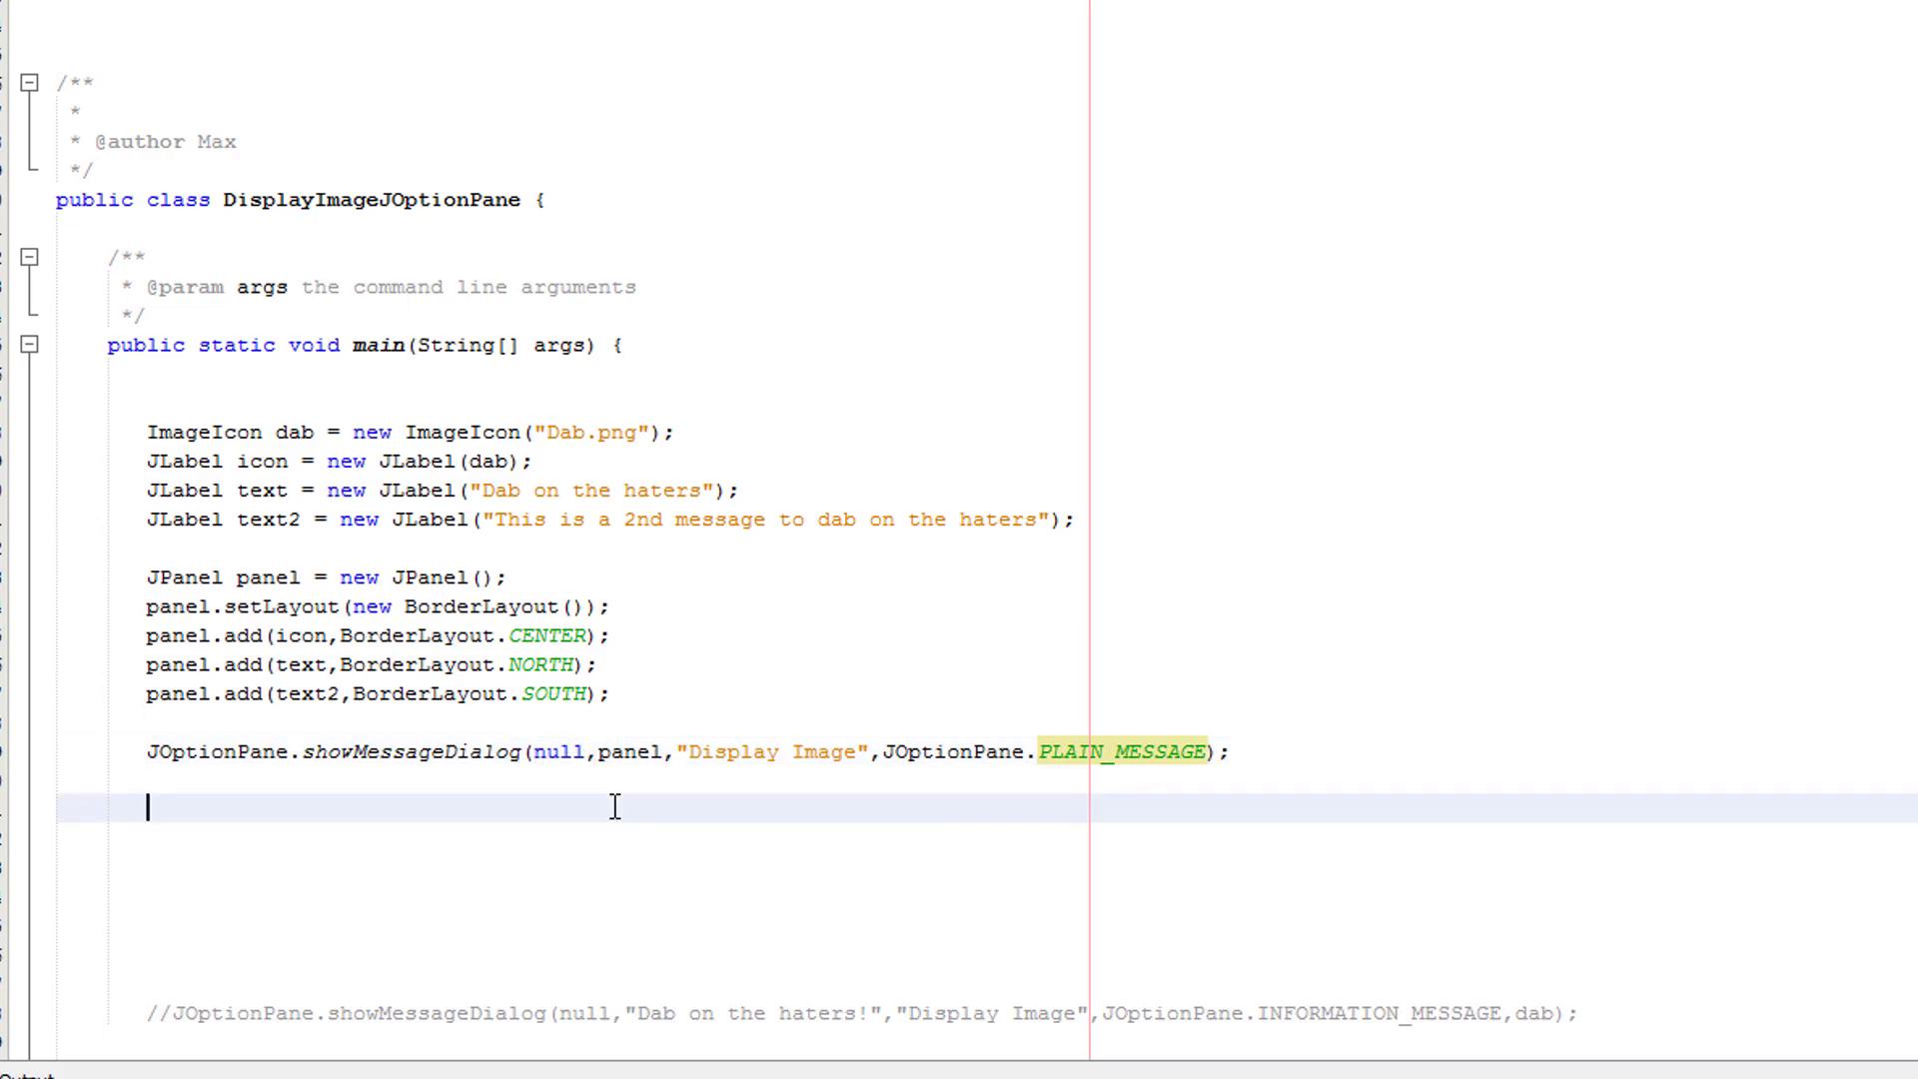
{"action": "double_click", "coordinate": [264, 578]}
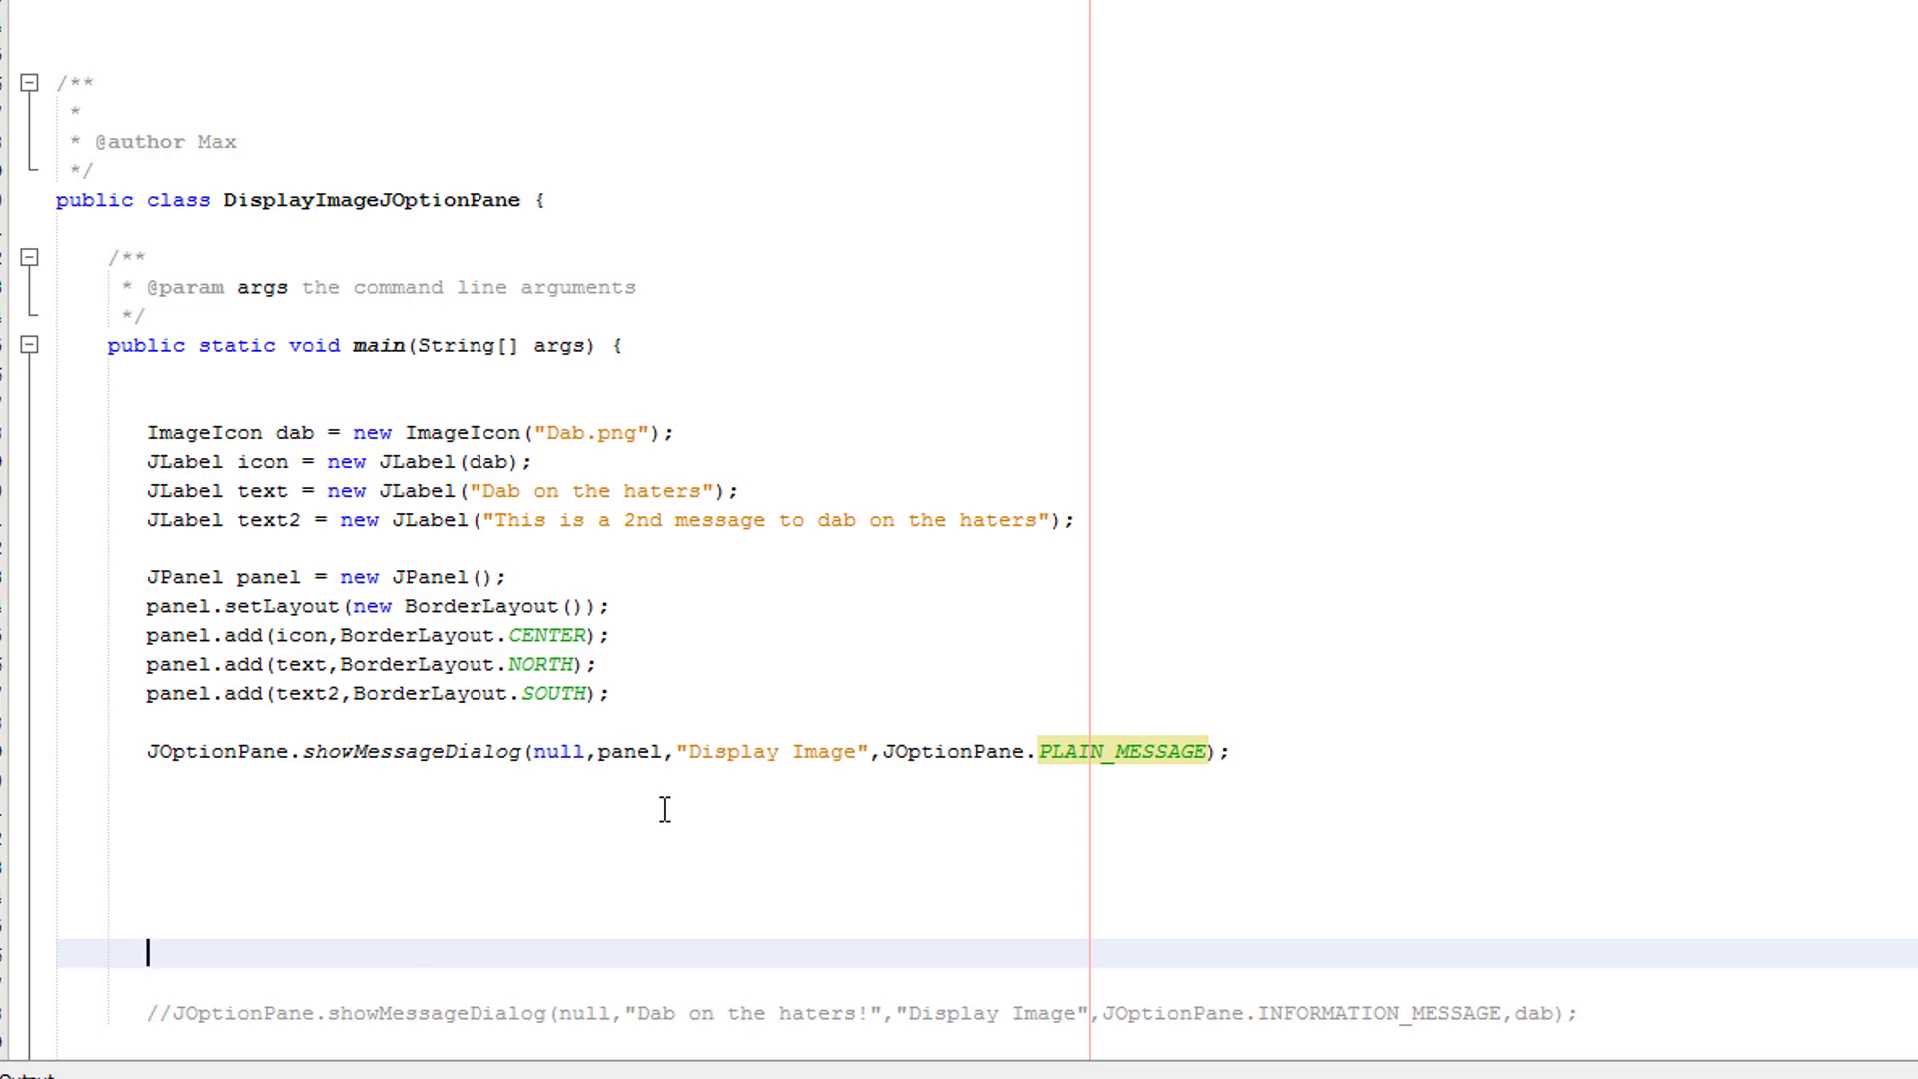
{"action": "double_click", "coordinate": [771, 752]}
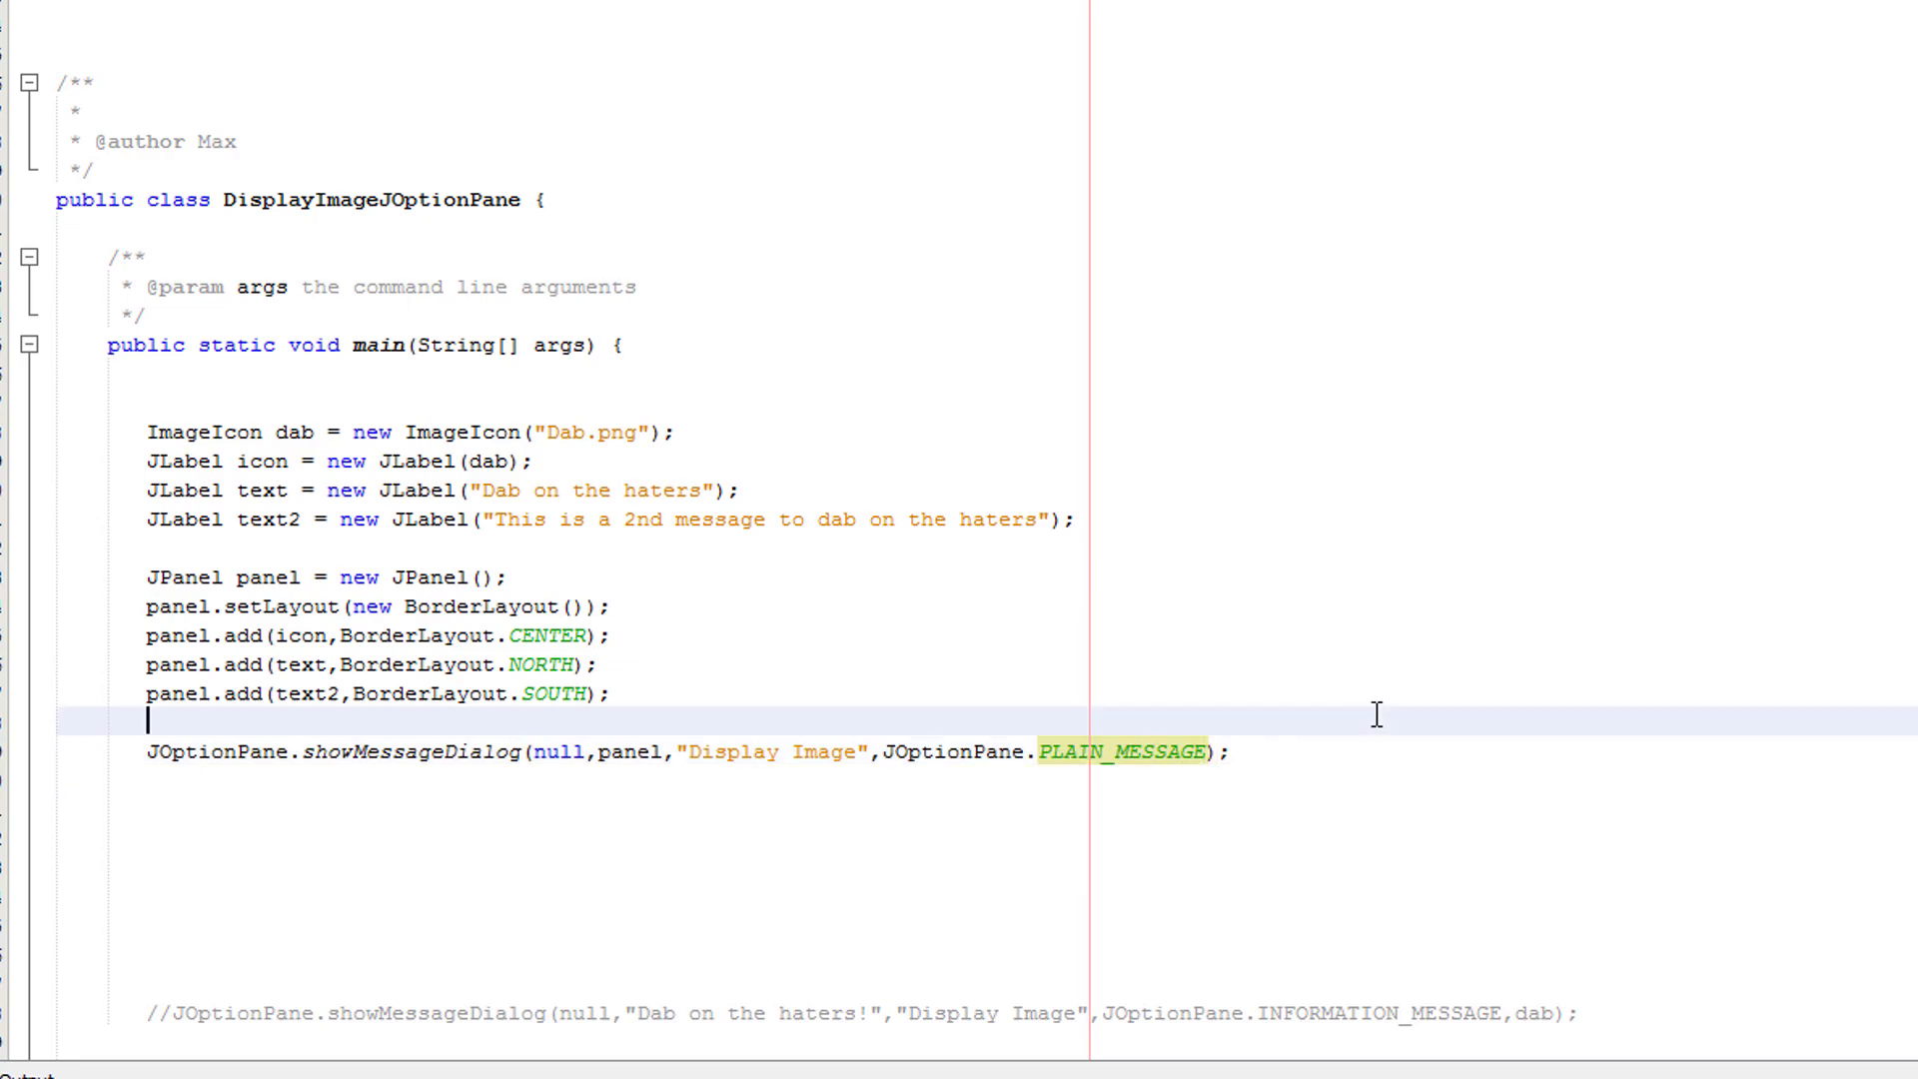
{"action": "left_click", "coordinate": [651, 703]}
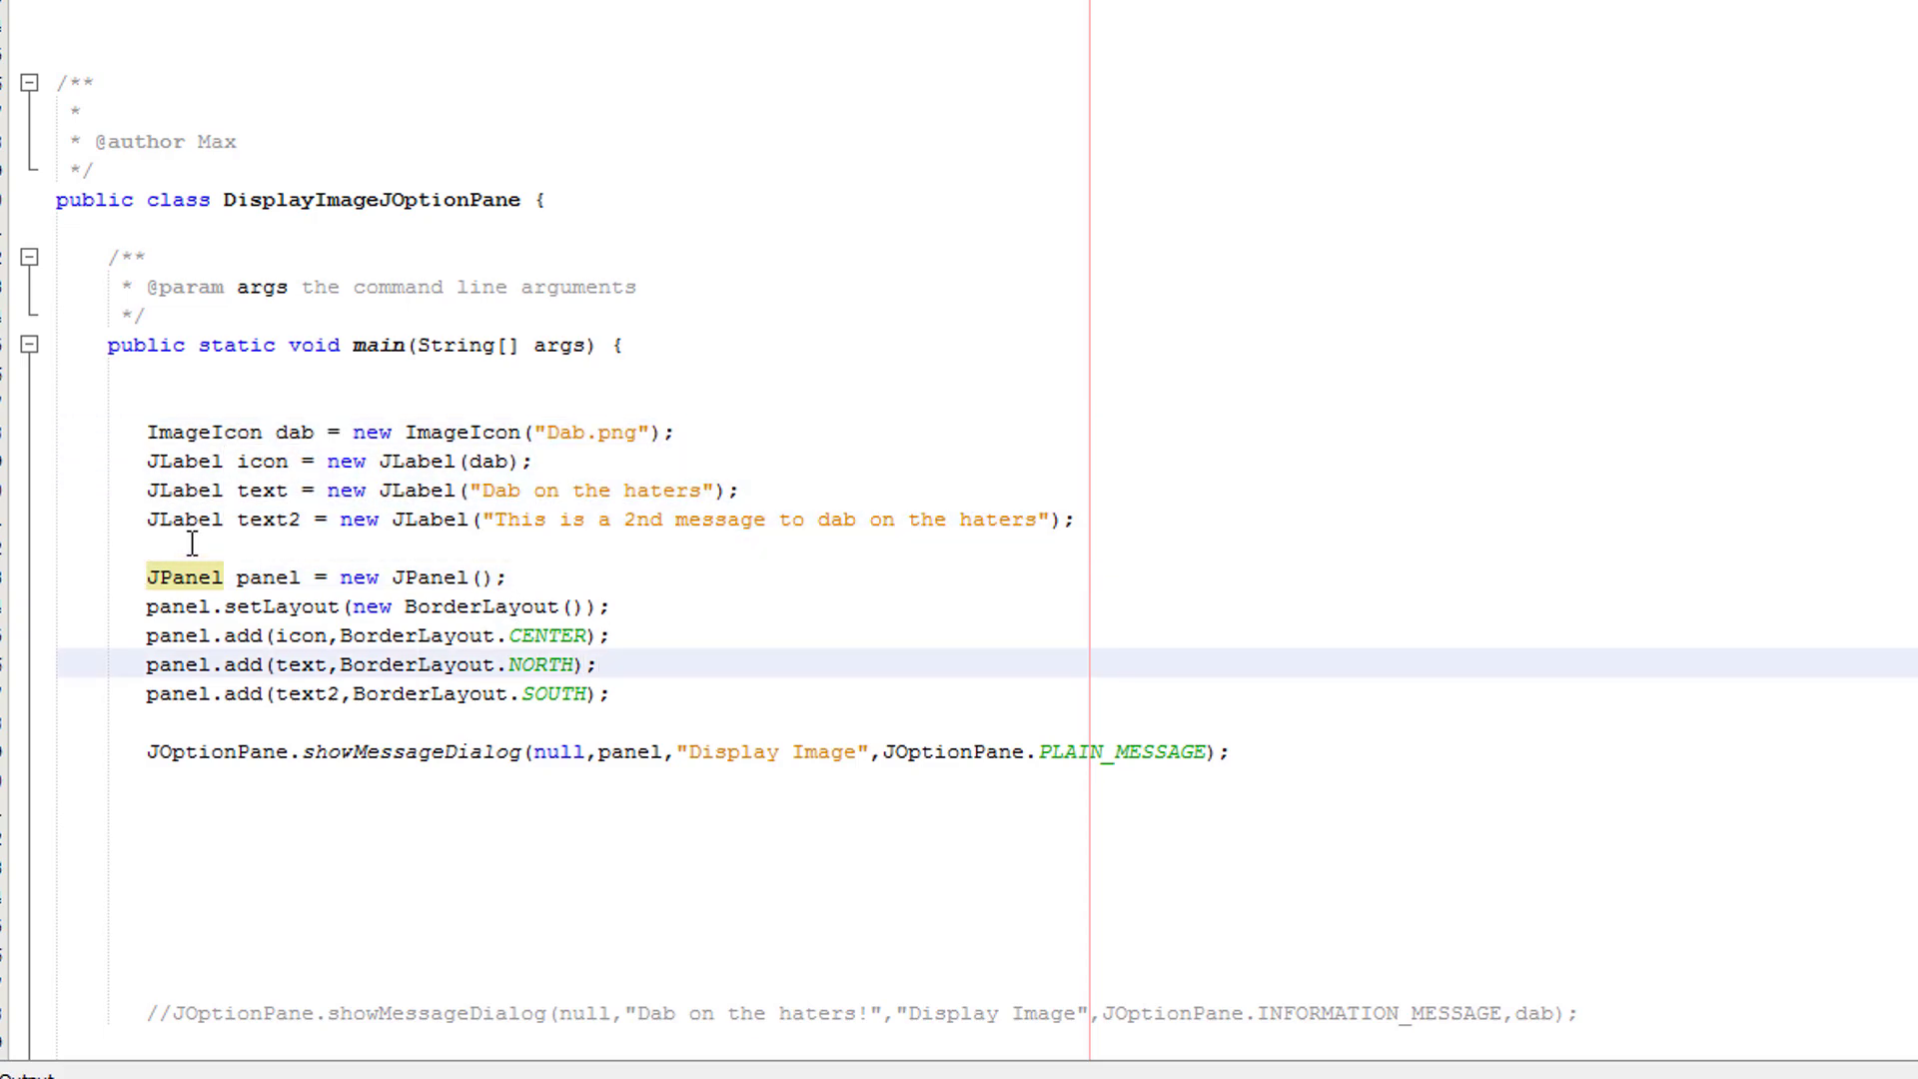
{"action": "left_click", "coordinate": [152, 767]}
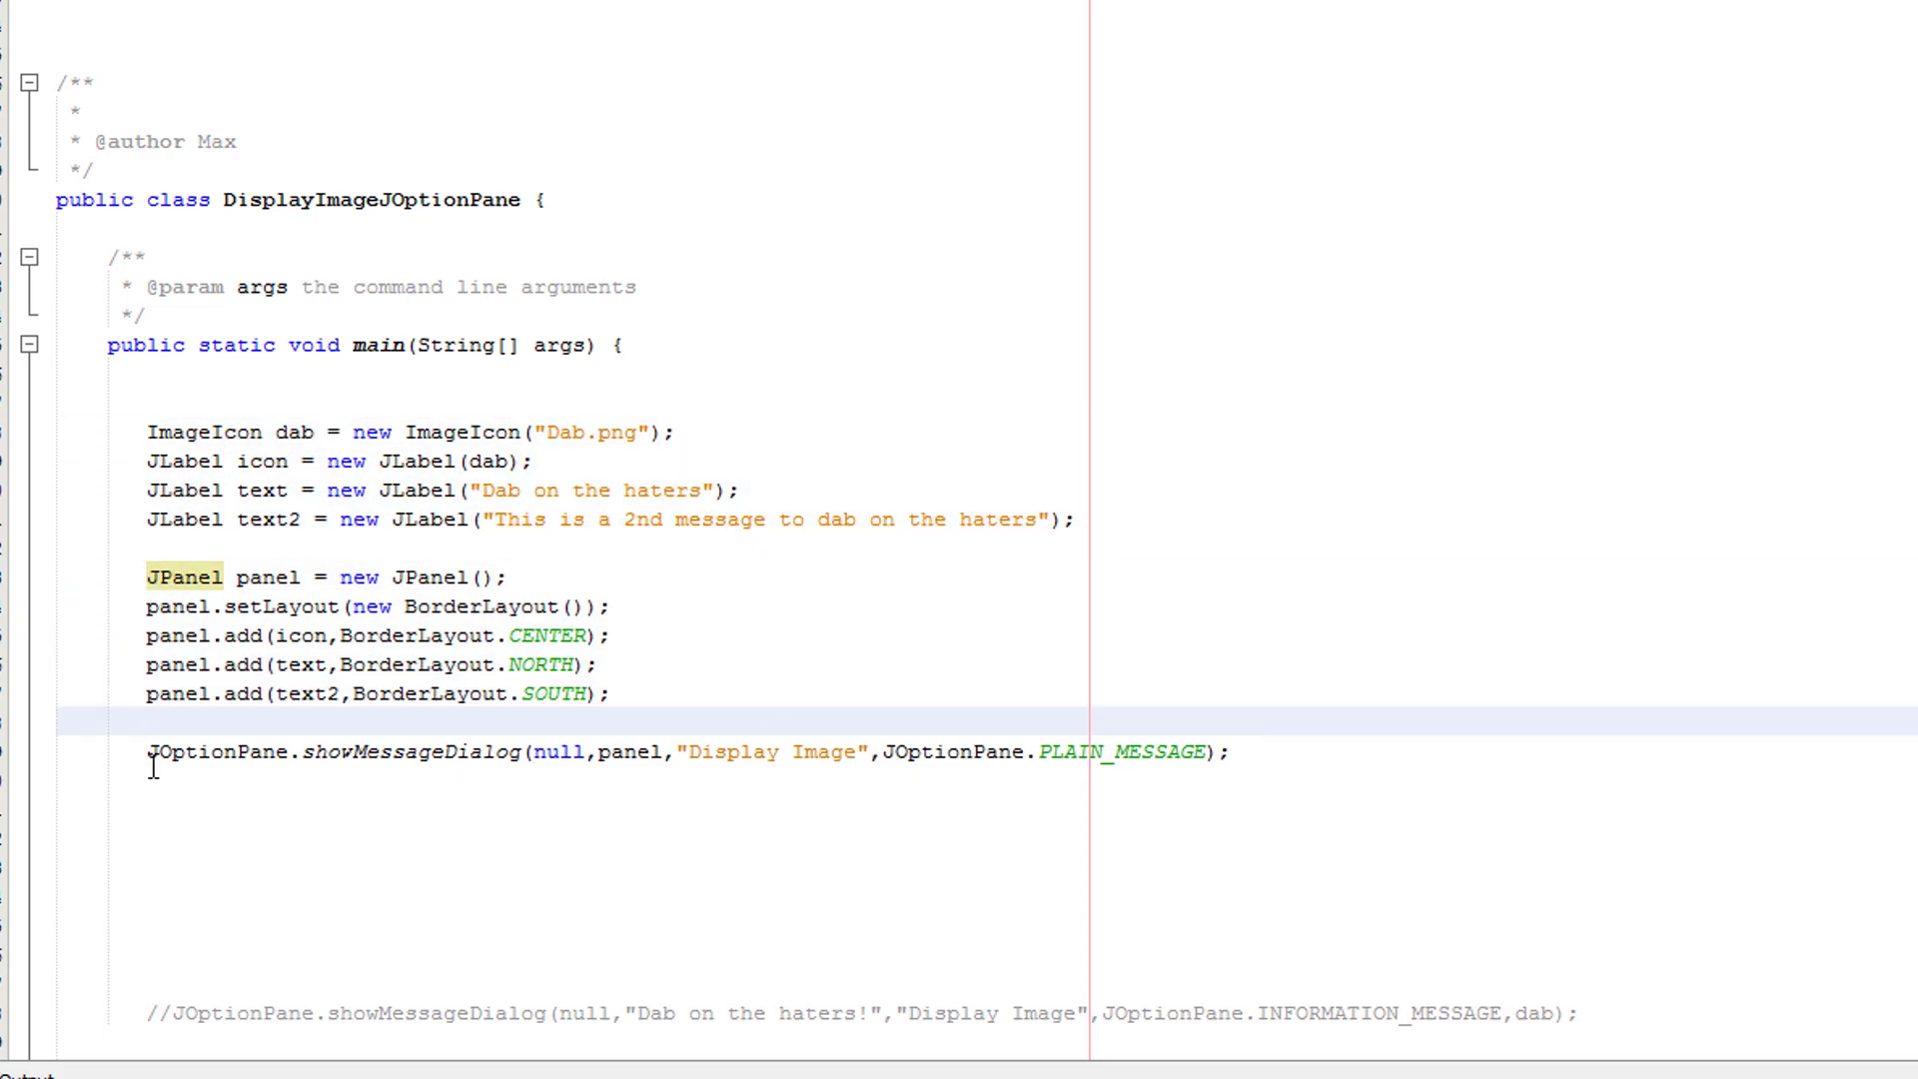
{"action": "scroll", "scroll_direction": "up", "scroll_amount": 3}
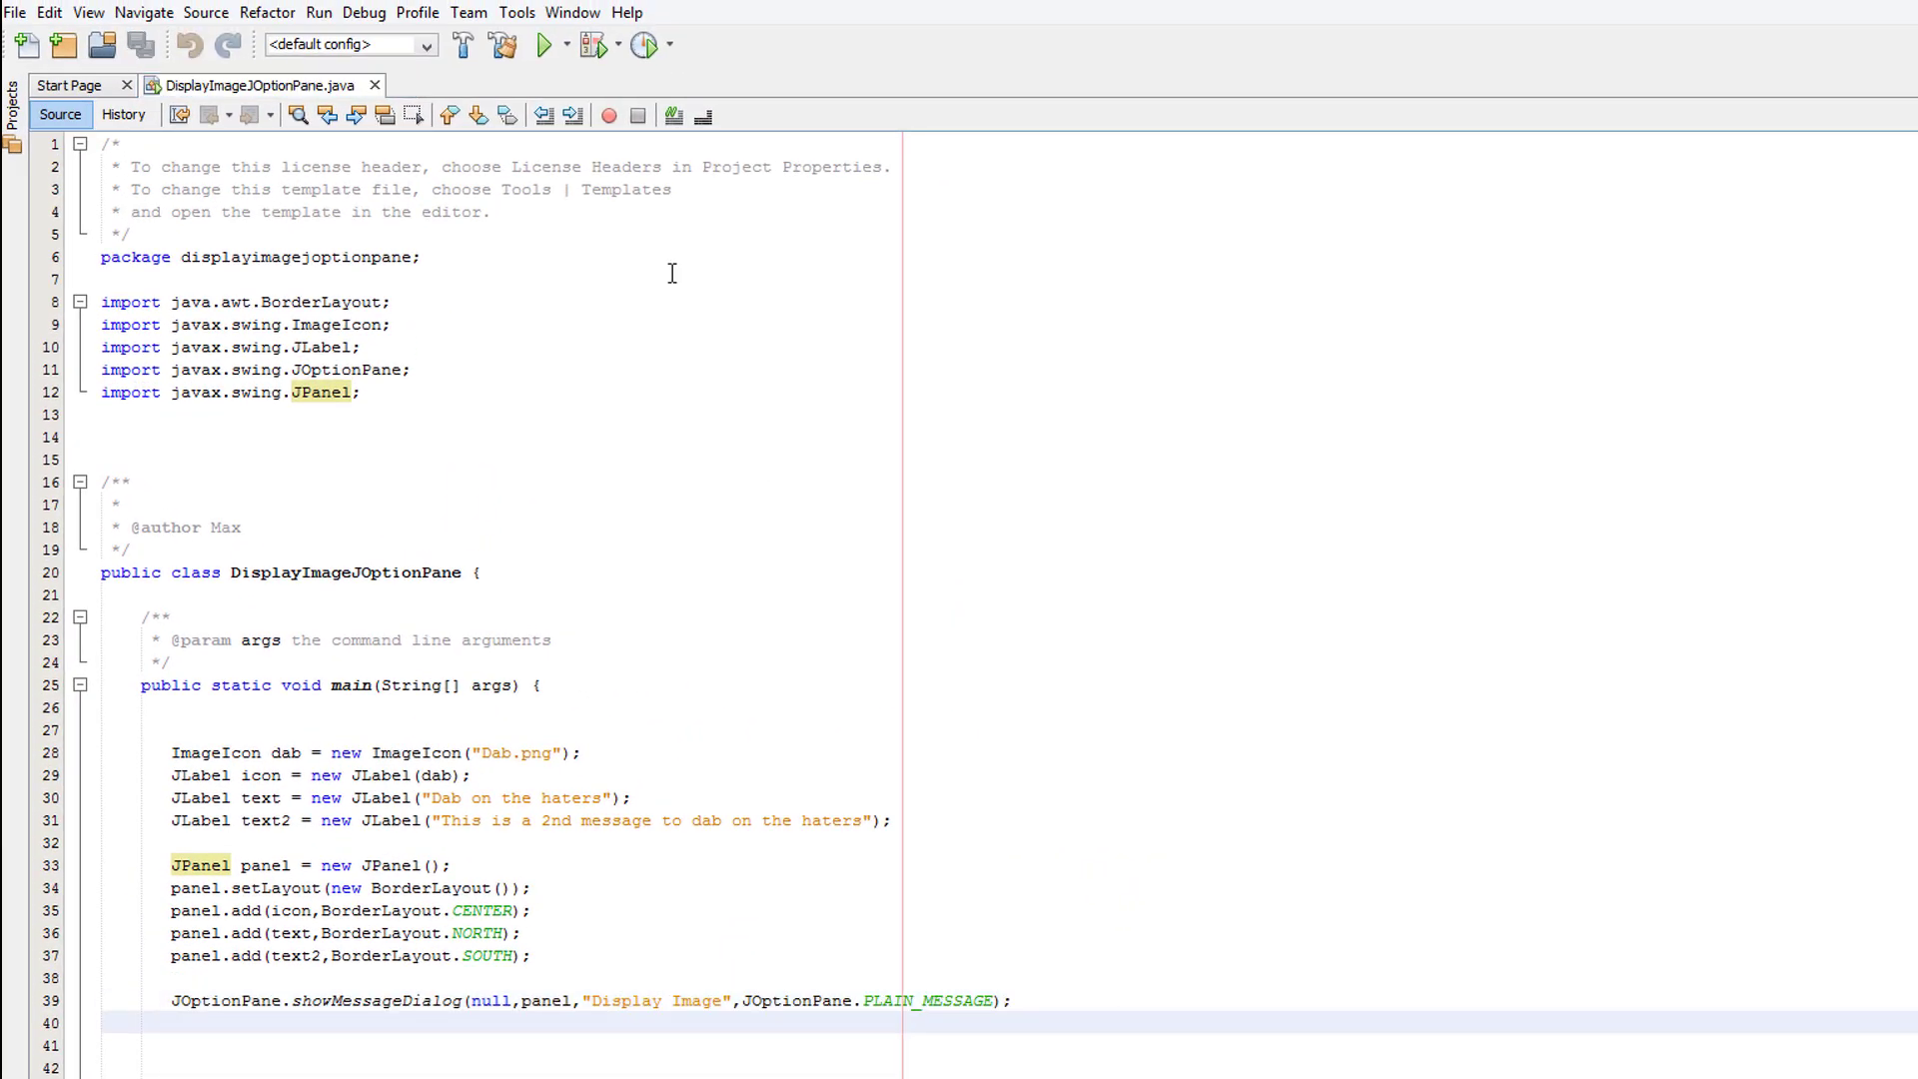
{"action": "left_click", "coordinate": [543, 46]}
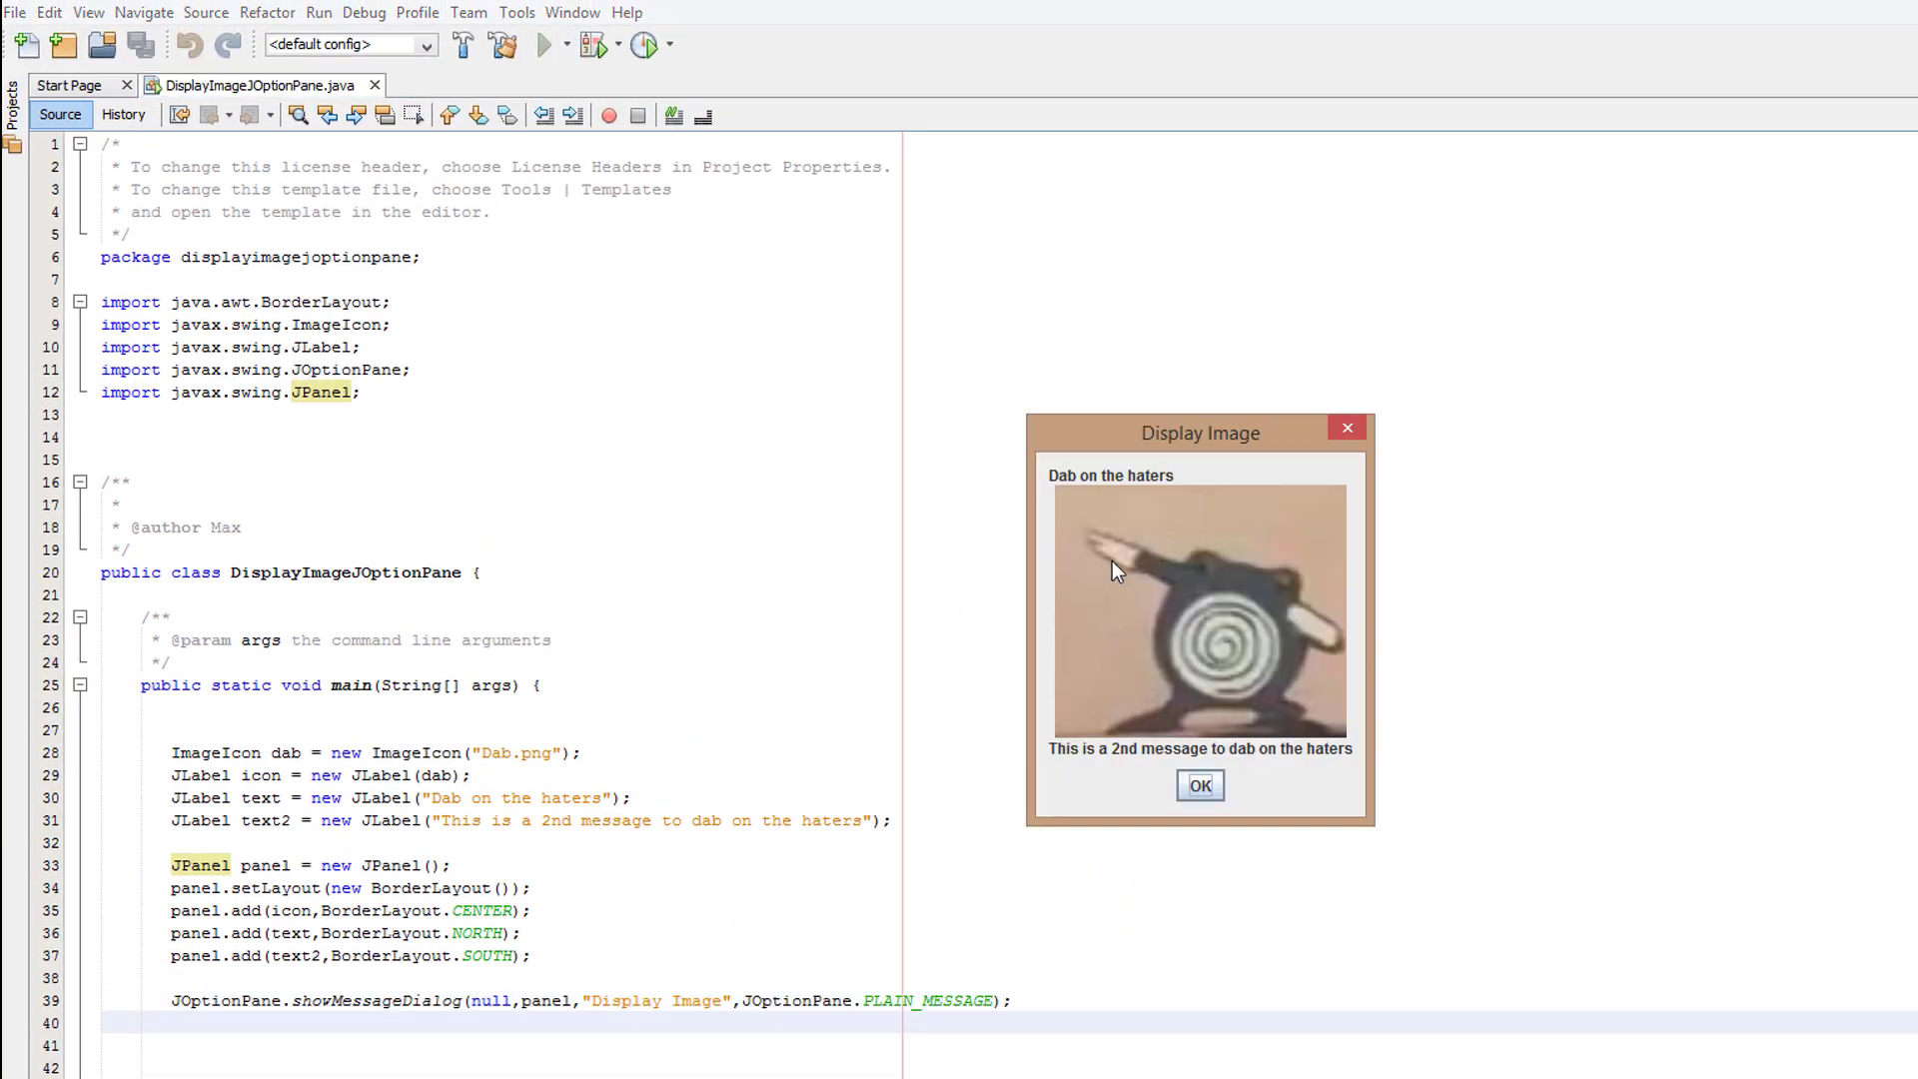
{"action": "mouse_move", "coordinate": [1137, 490]}
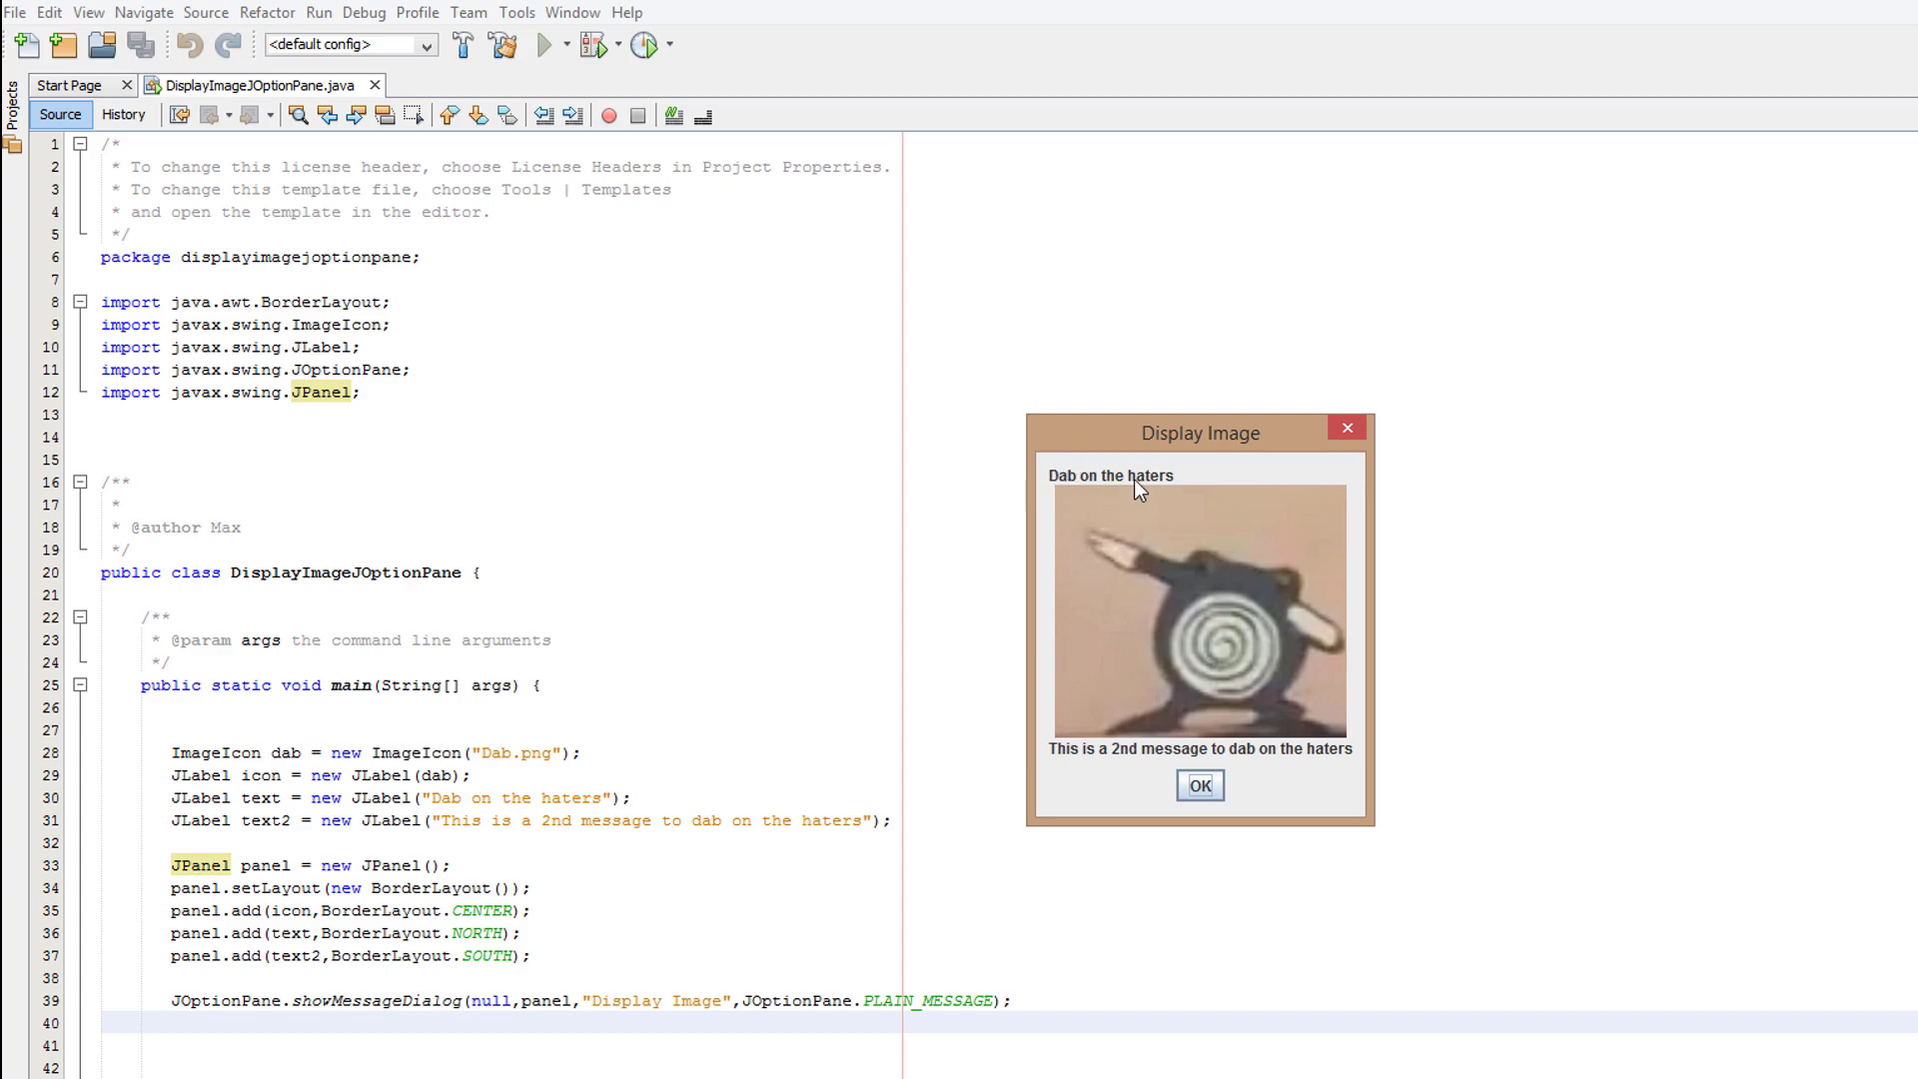
{"action": "mouse_move", "coordinate": [1119, 668]}
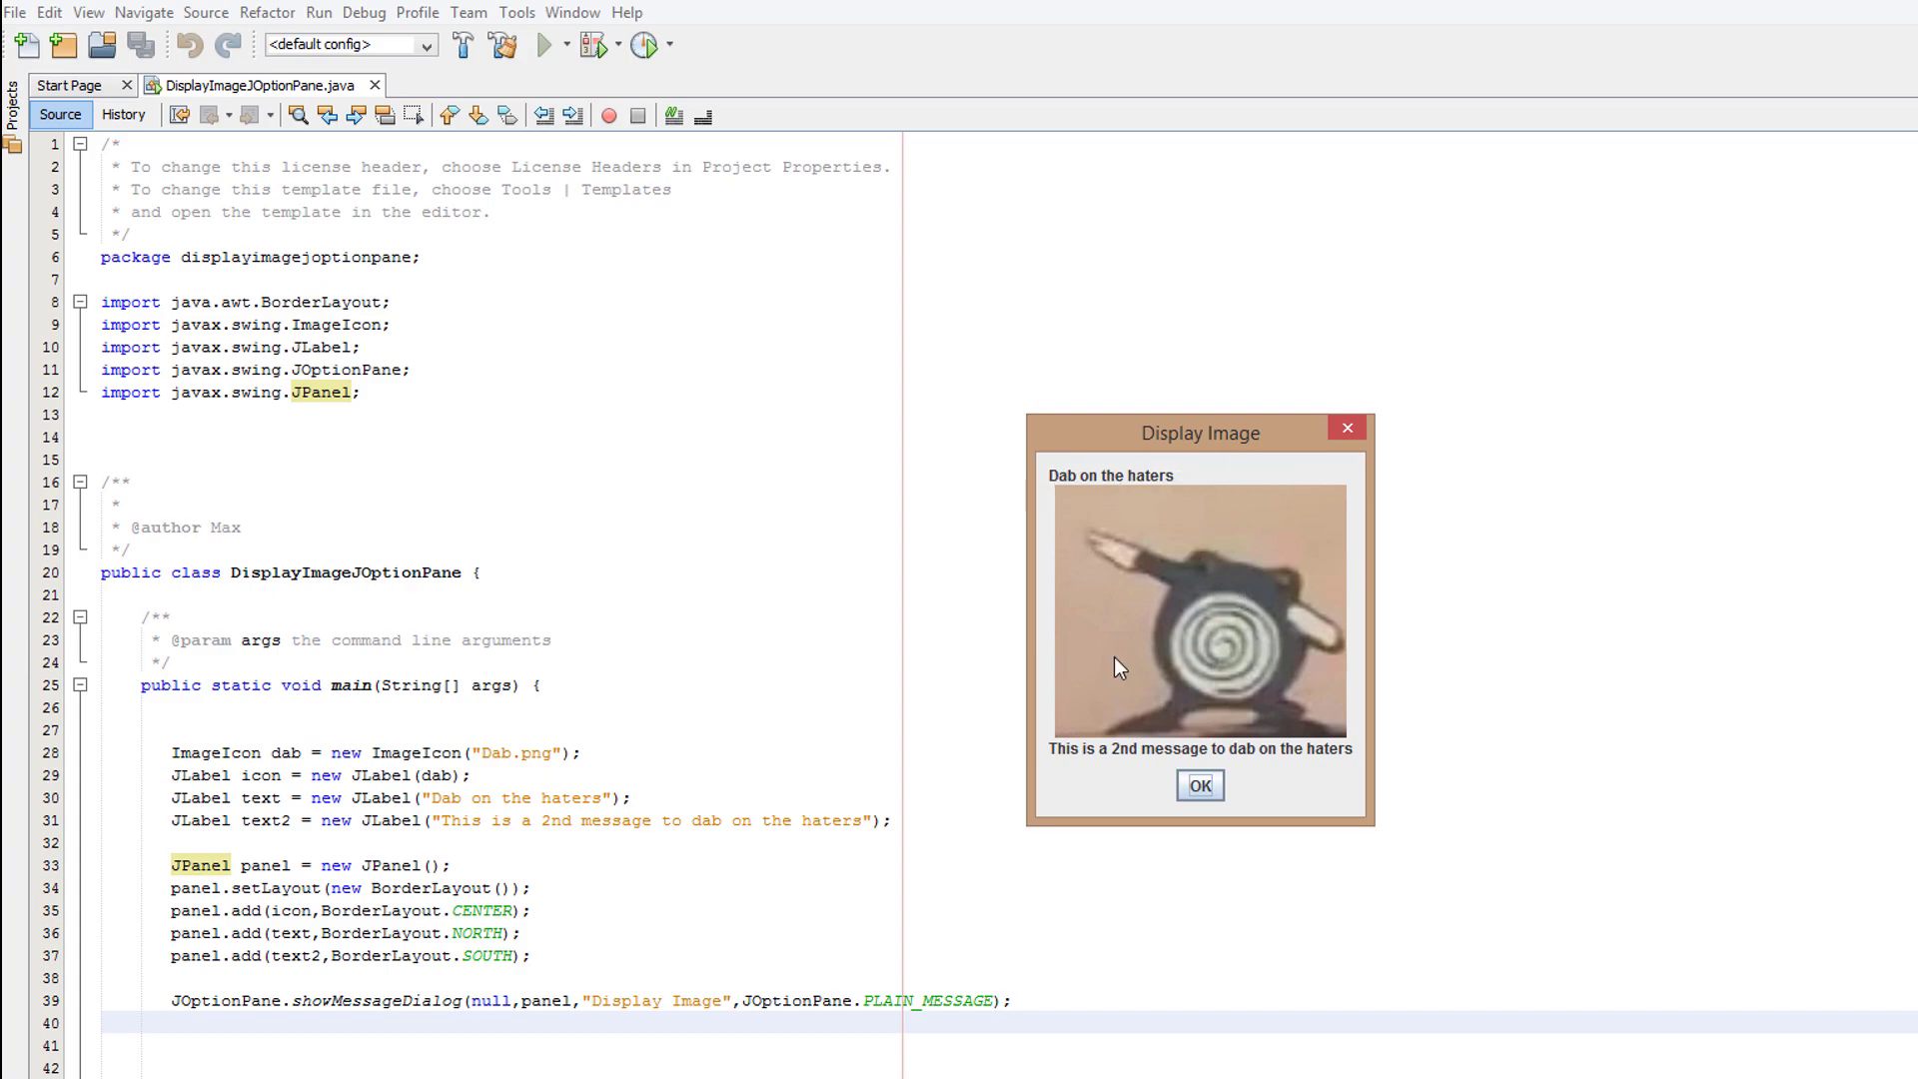
{"action": "mouse_move", "coordinate": [1271, 733]}
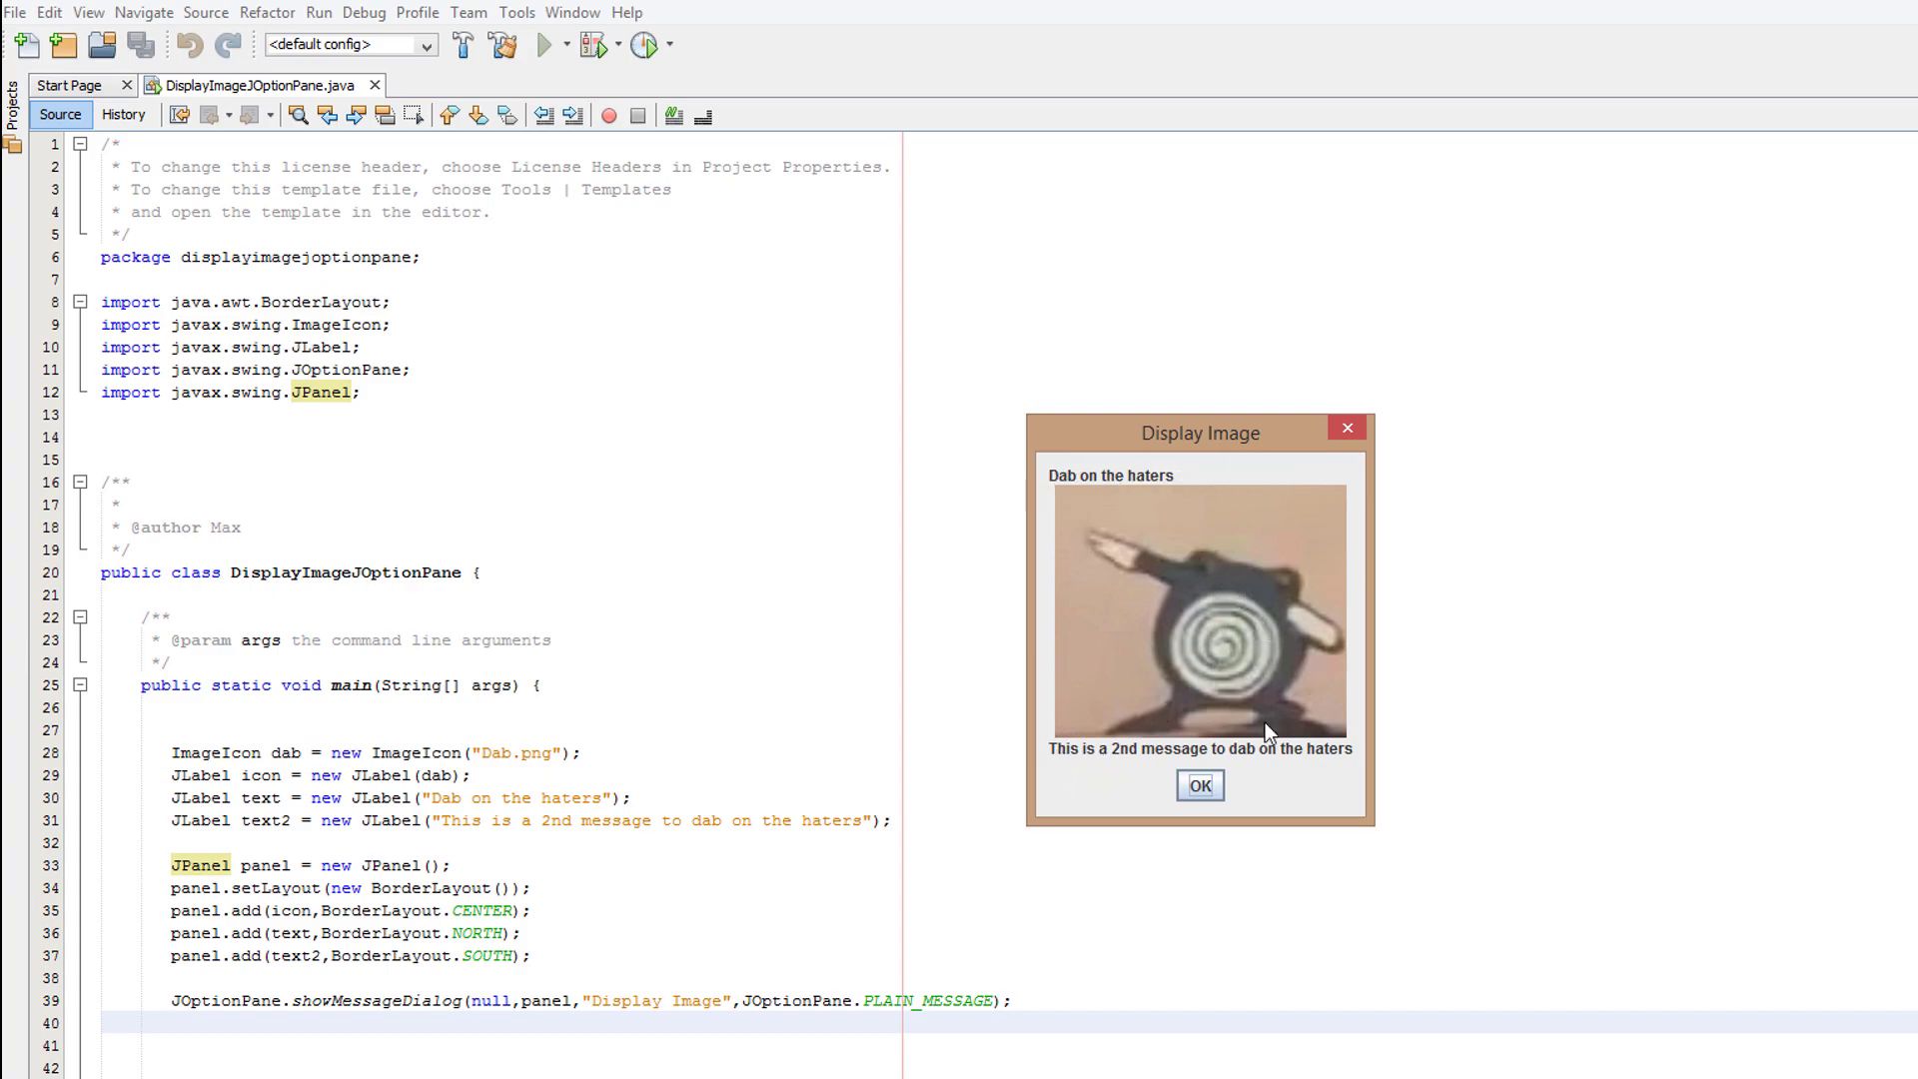
{"action": "mouse_move", "coordinate": [1561, 599]}
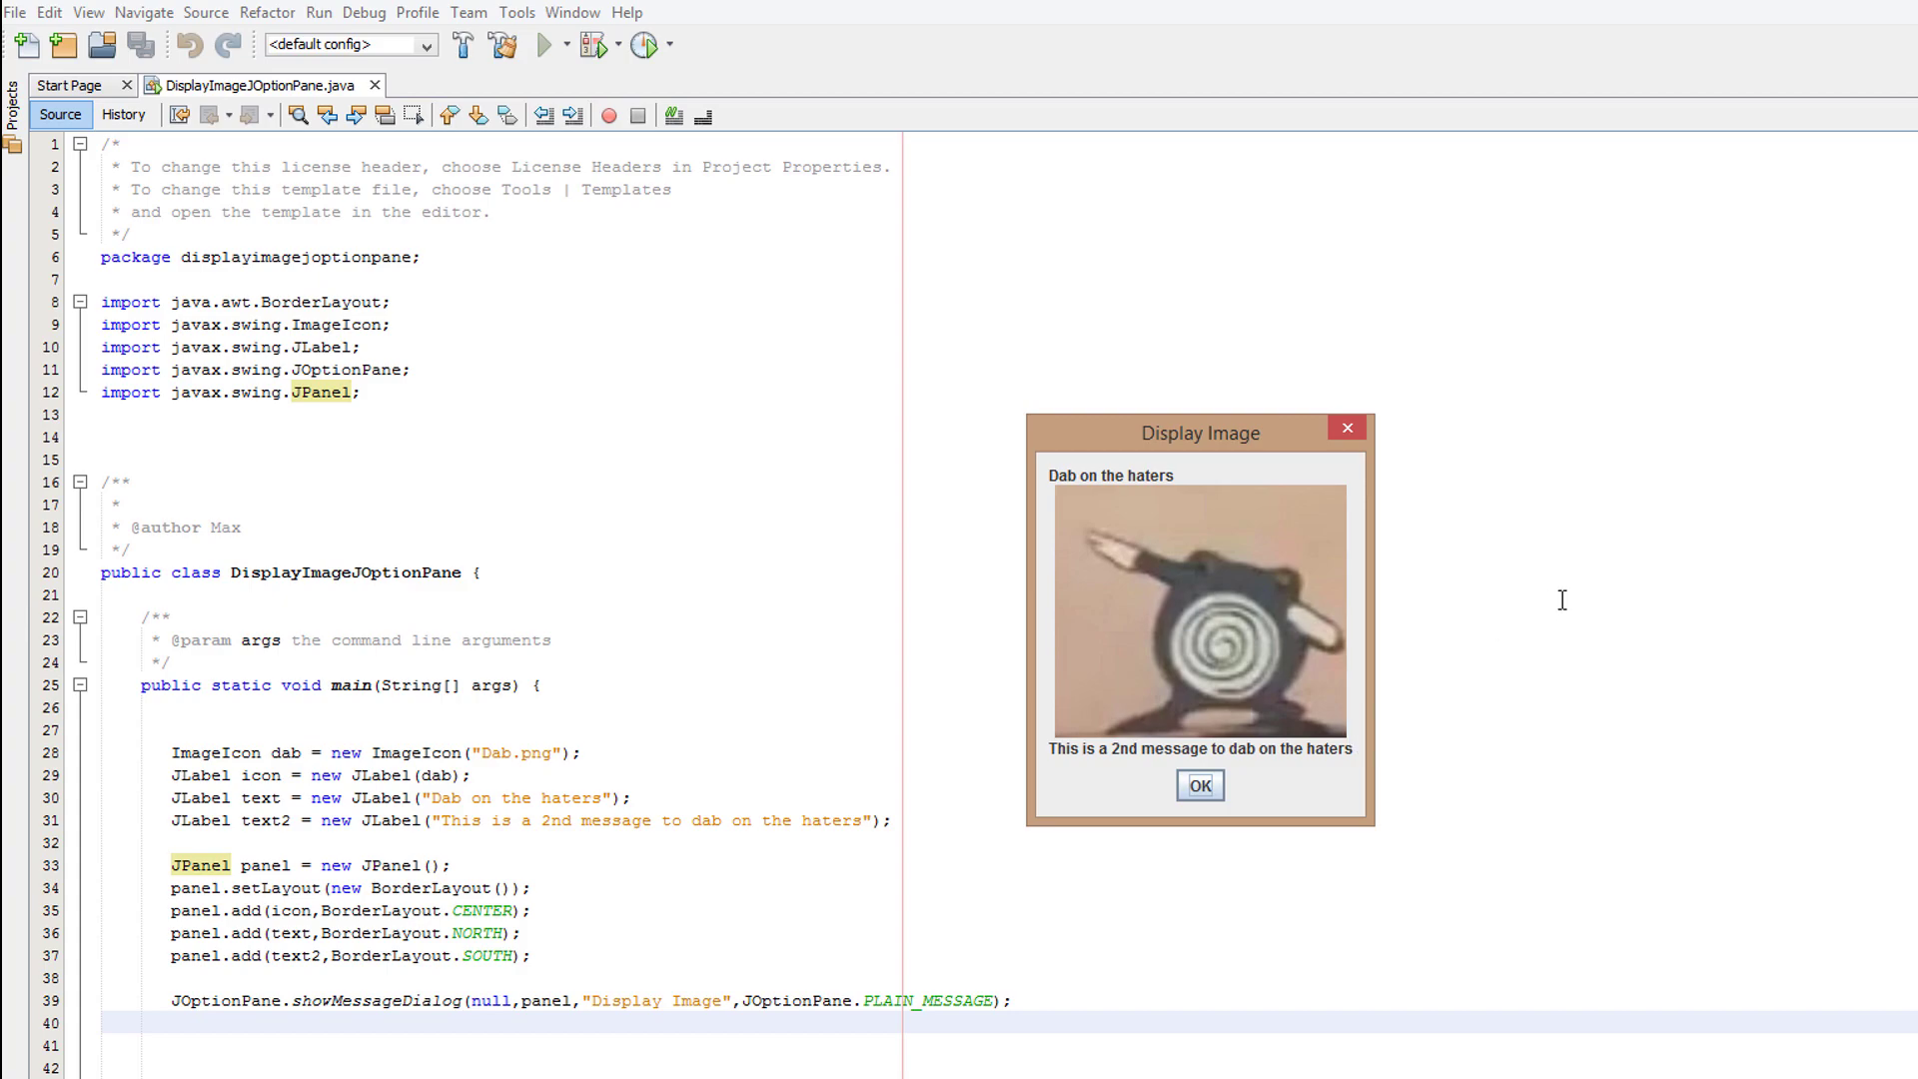
{"action": "left_click", "coordinate": [1198, 785]}
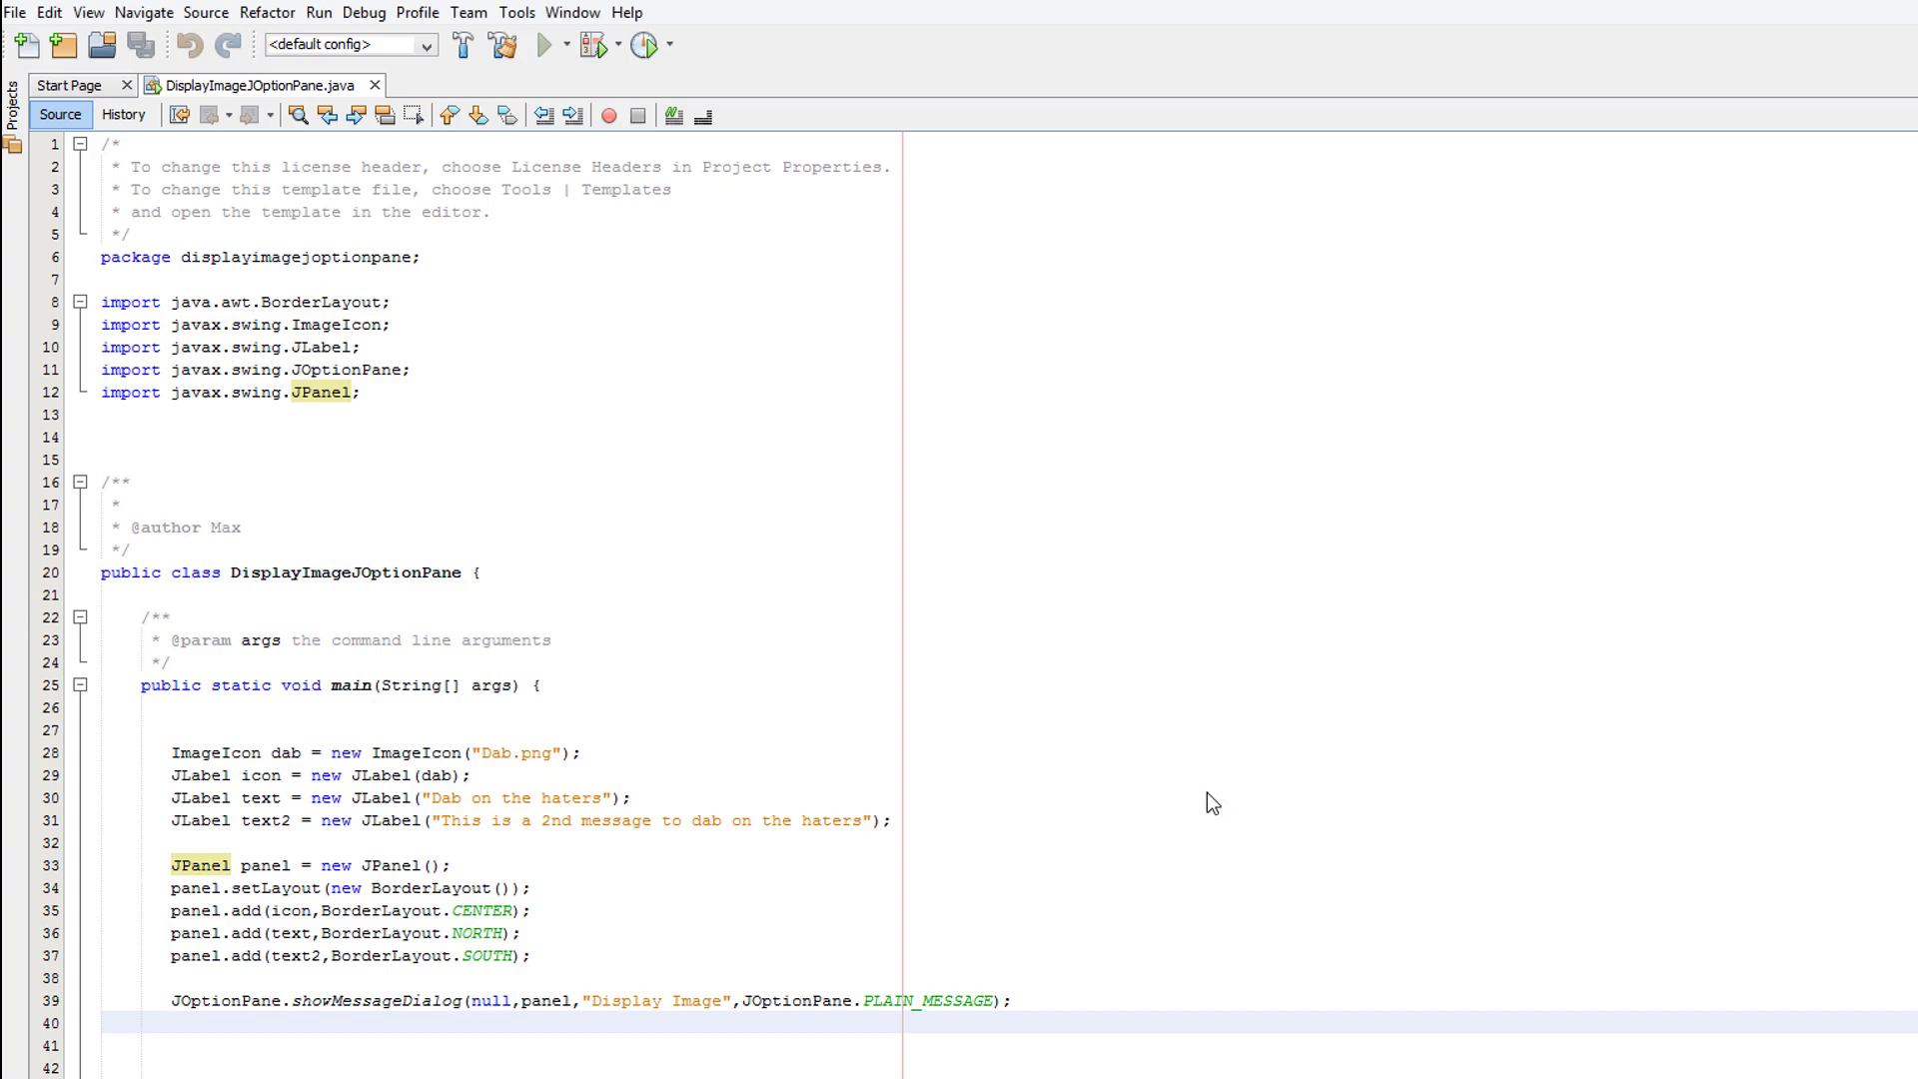